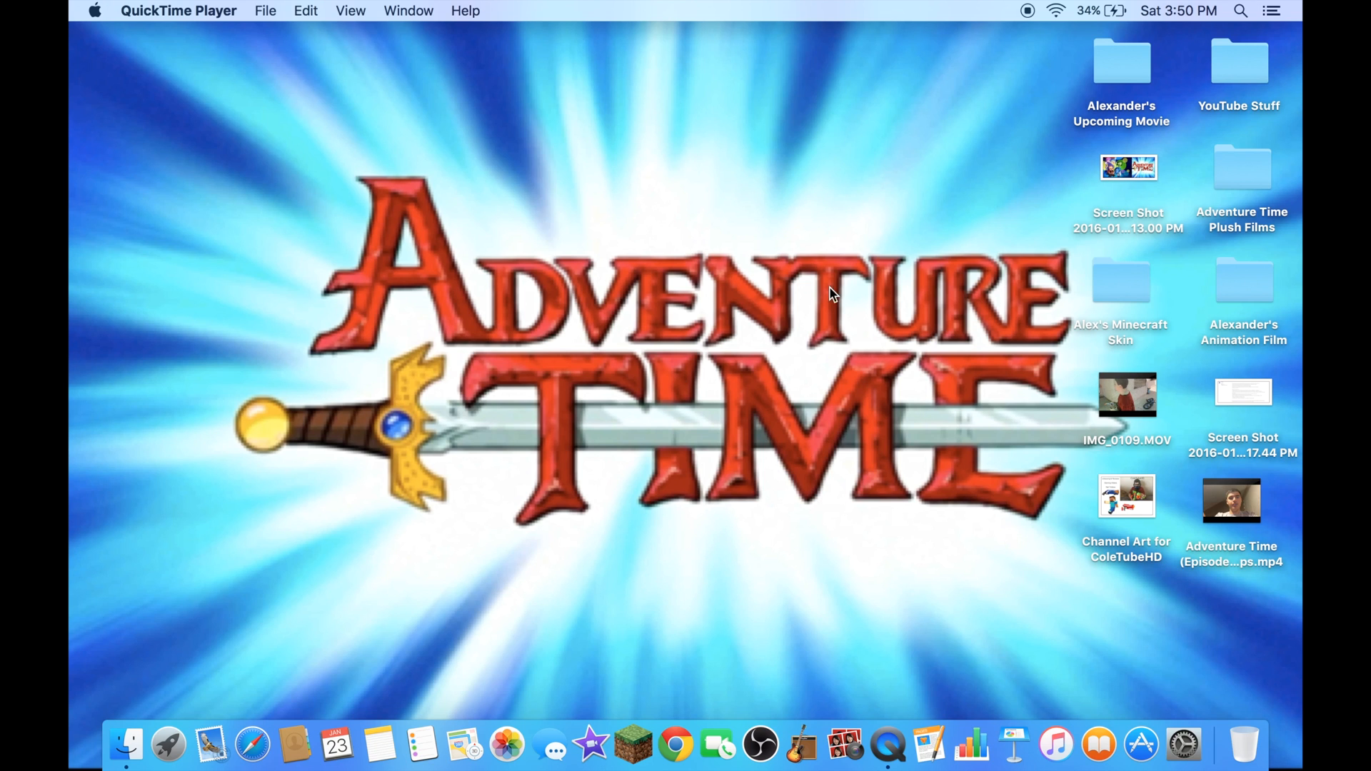
Step: View the Desktop screenshot of iMovie 10.1.1 release notes describing 4K export in Preview
left_click(717, 317)
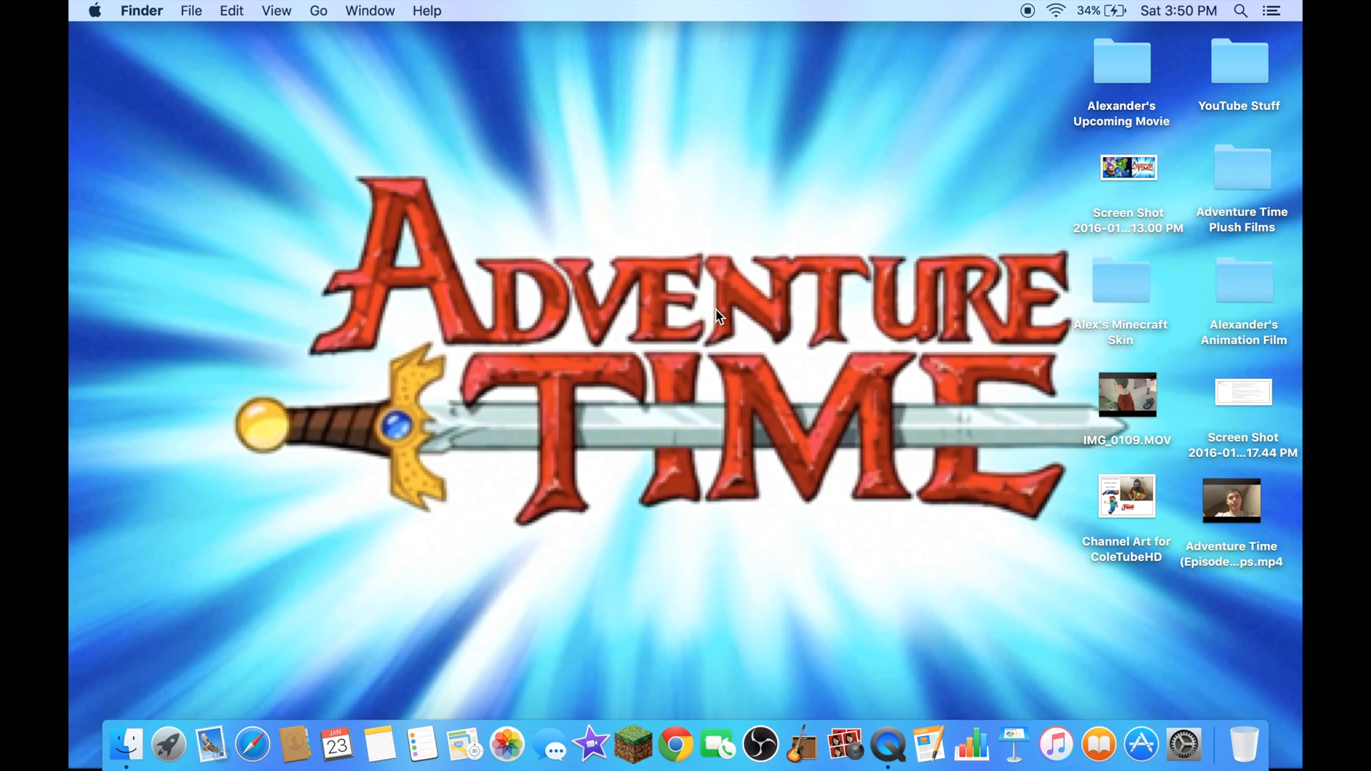
mouse_move(571, 337)
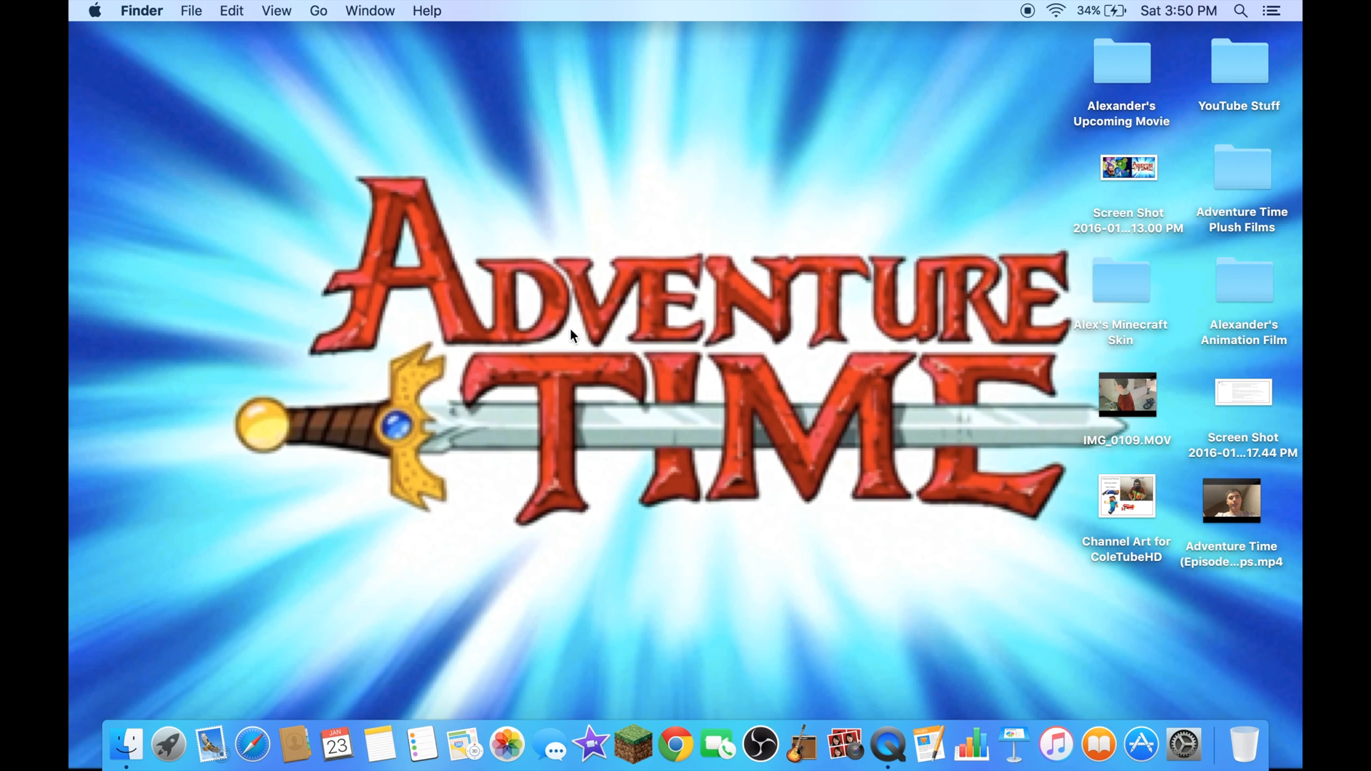
mouse_move(734, 377)
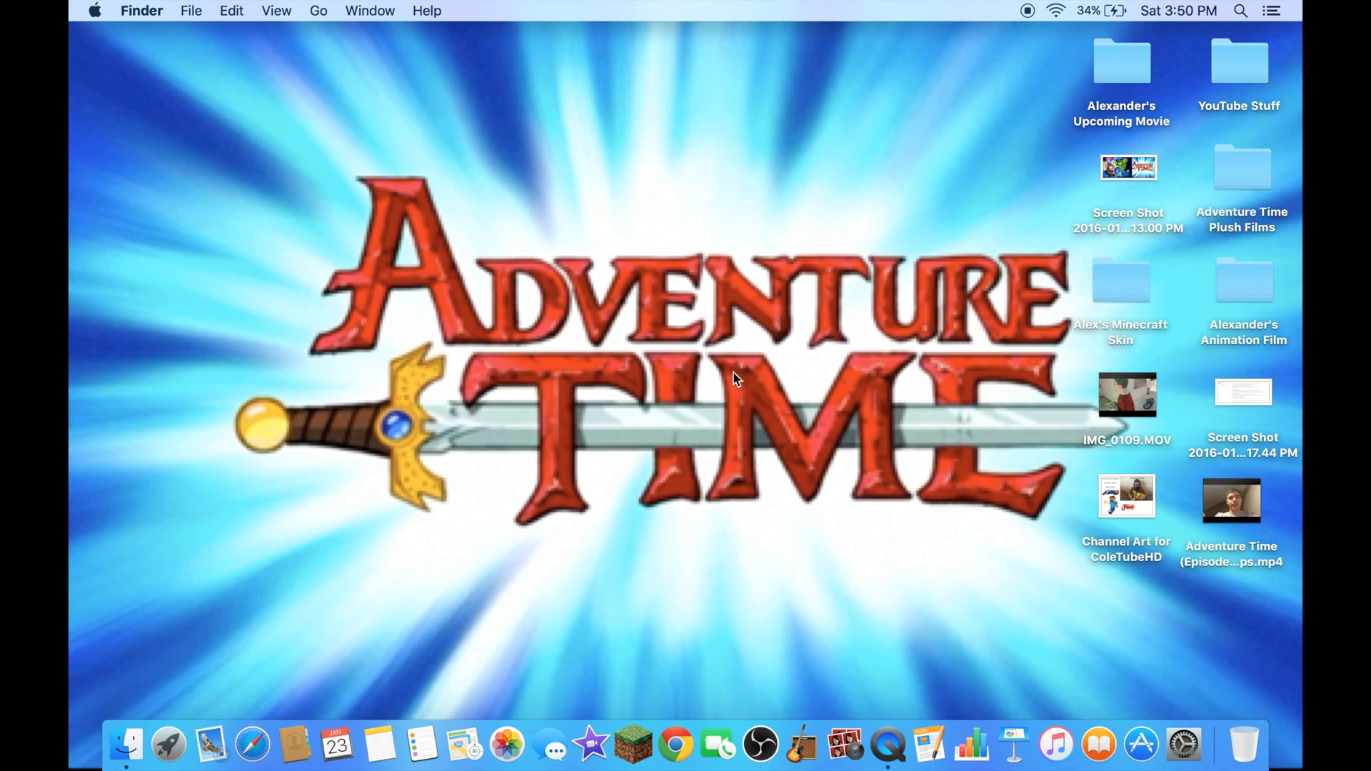
mouse_move(848, 367)
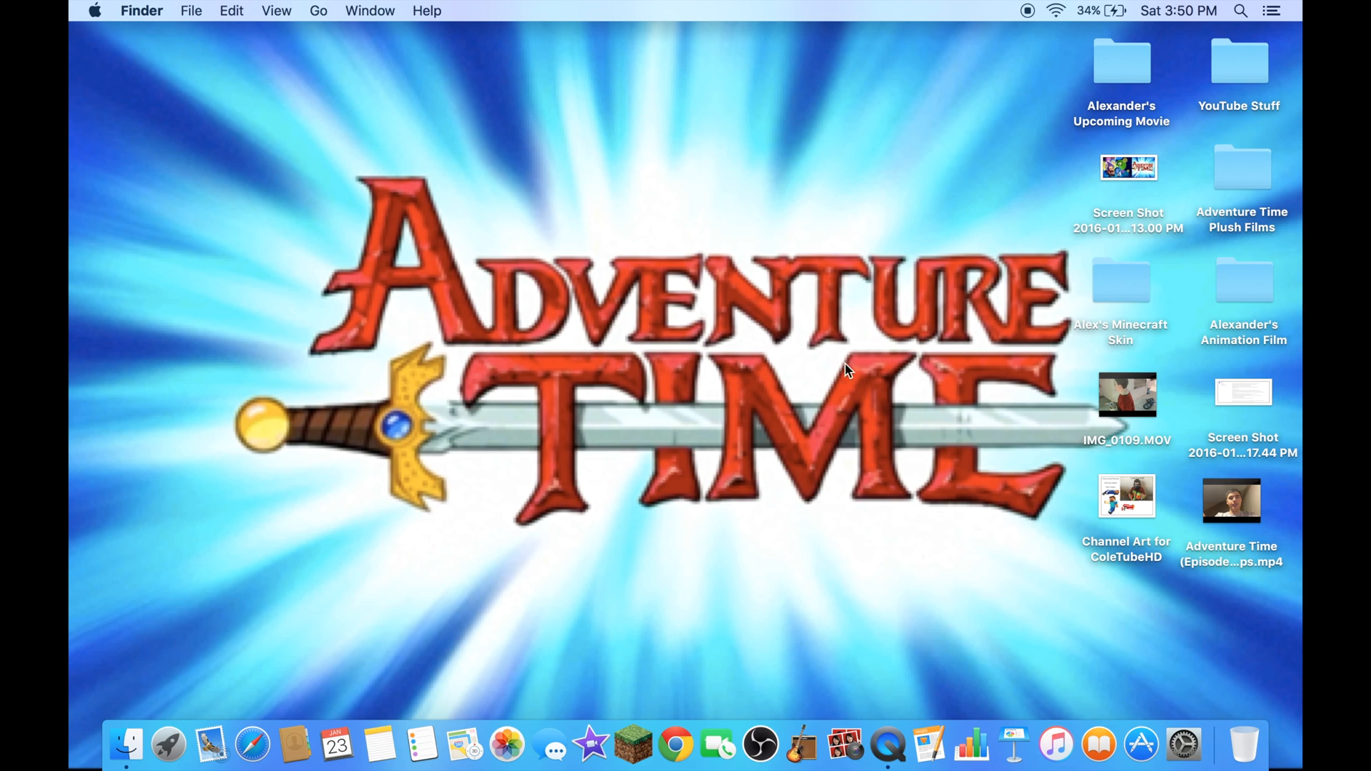
mouse_move(903, 404)
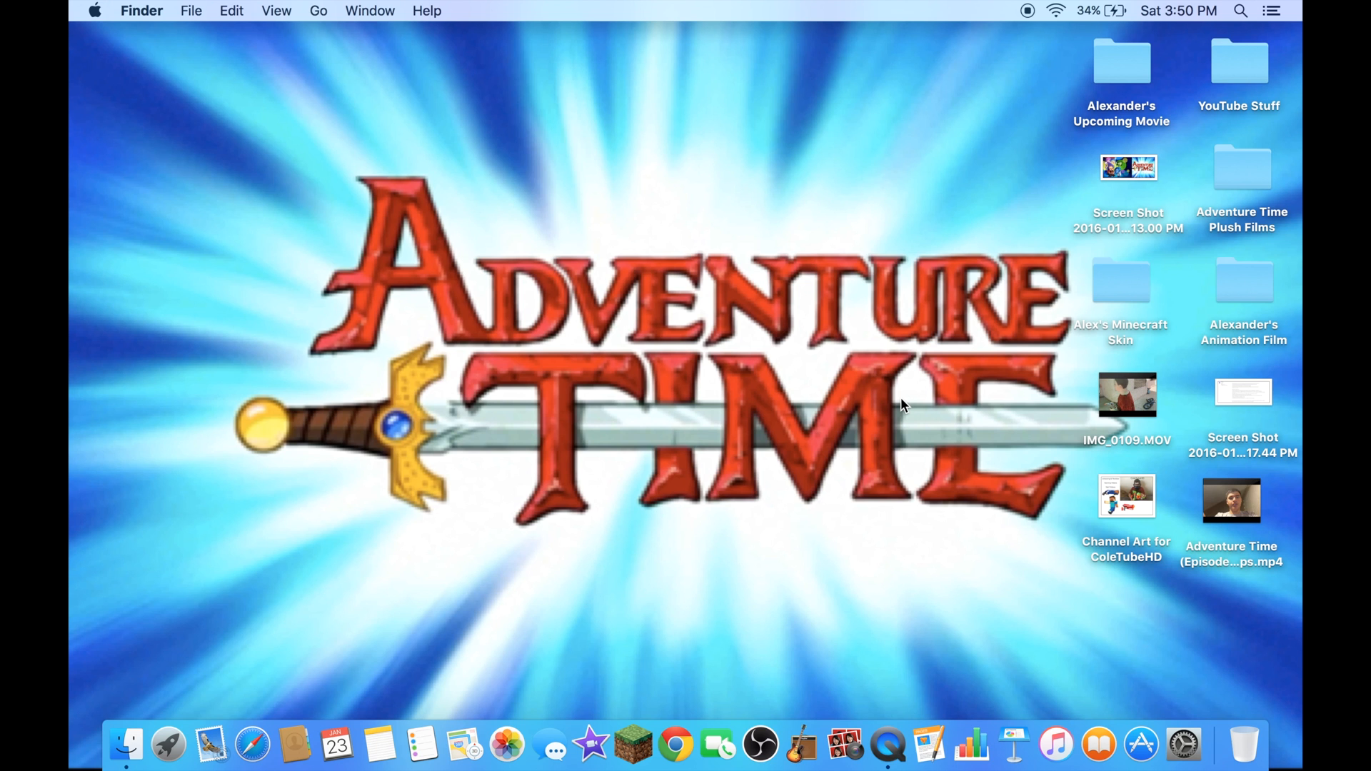
left_click(1242, 391)
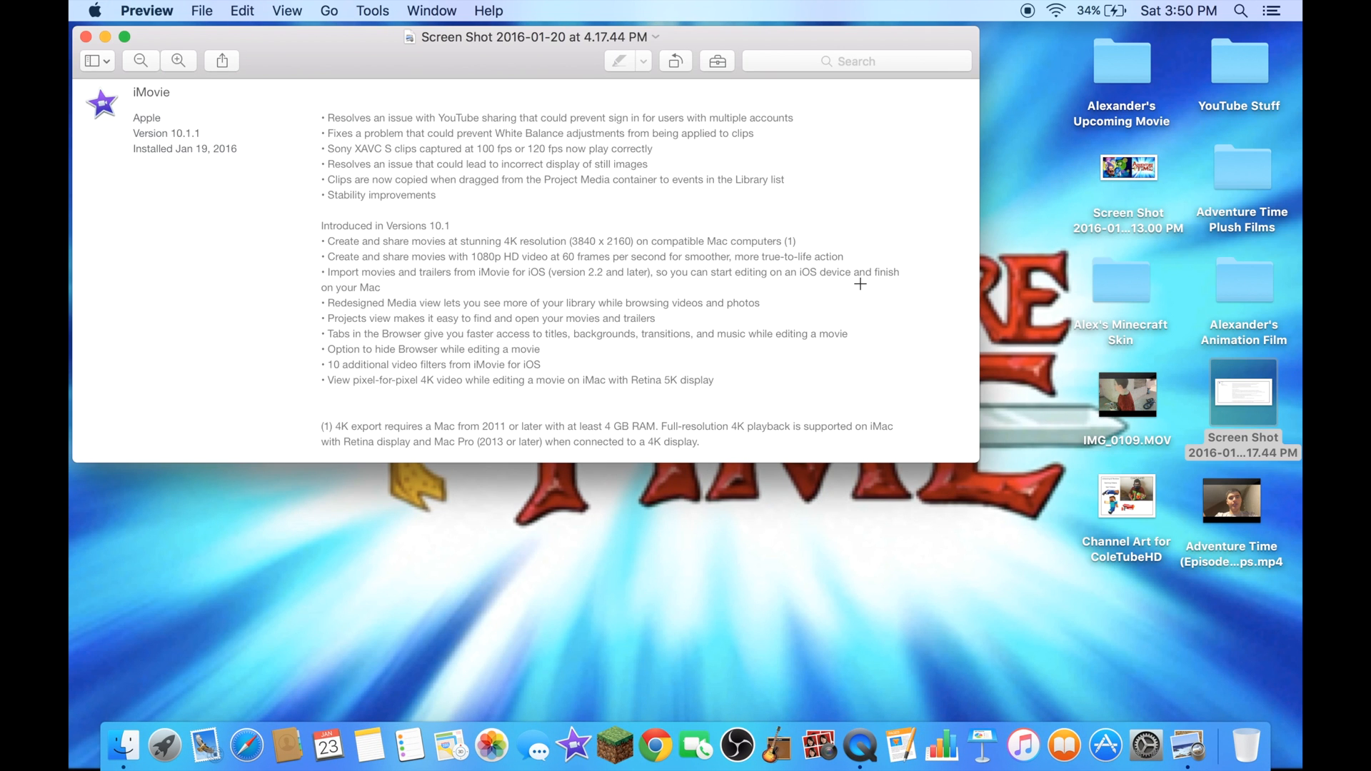
mouse_move(993, 231)
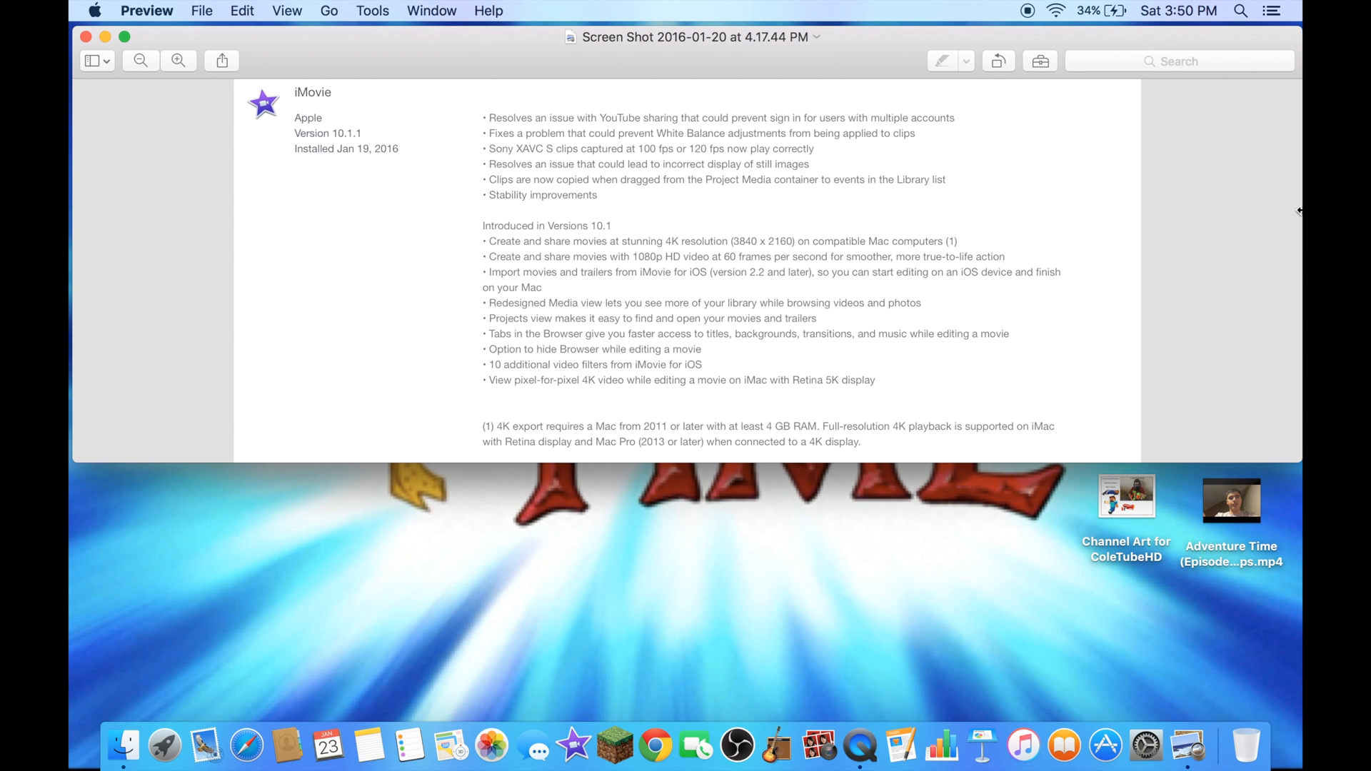
mouse_move(673, 463)
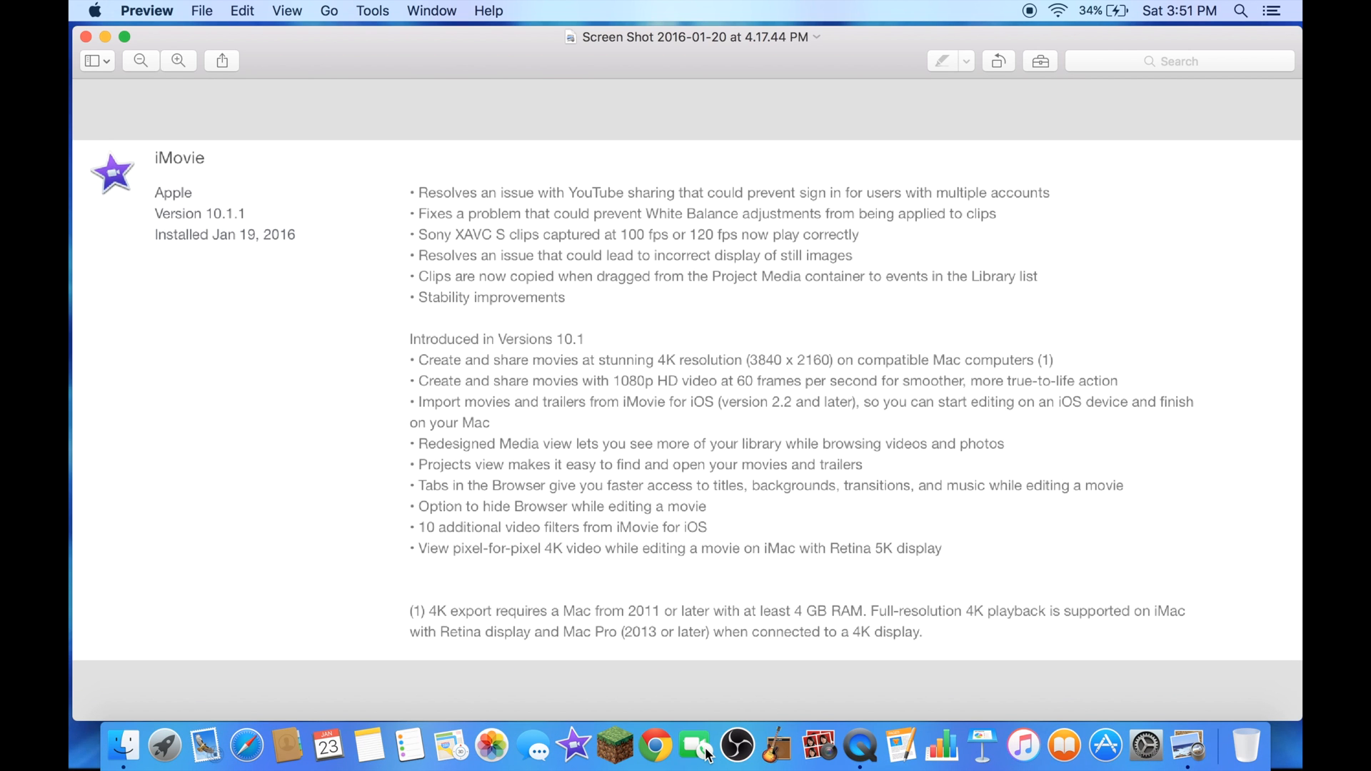
mouse_move(380, 555)
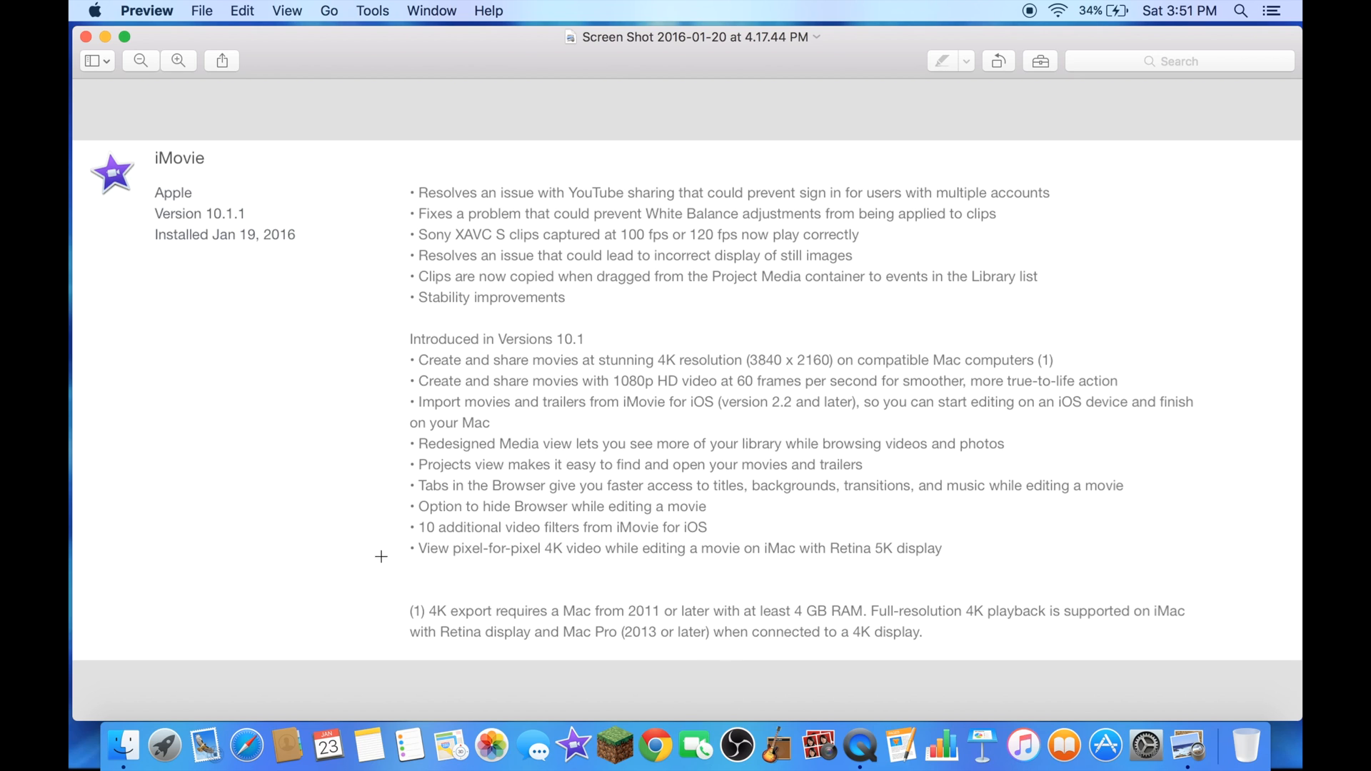
mouse_move(789, 353)
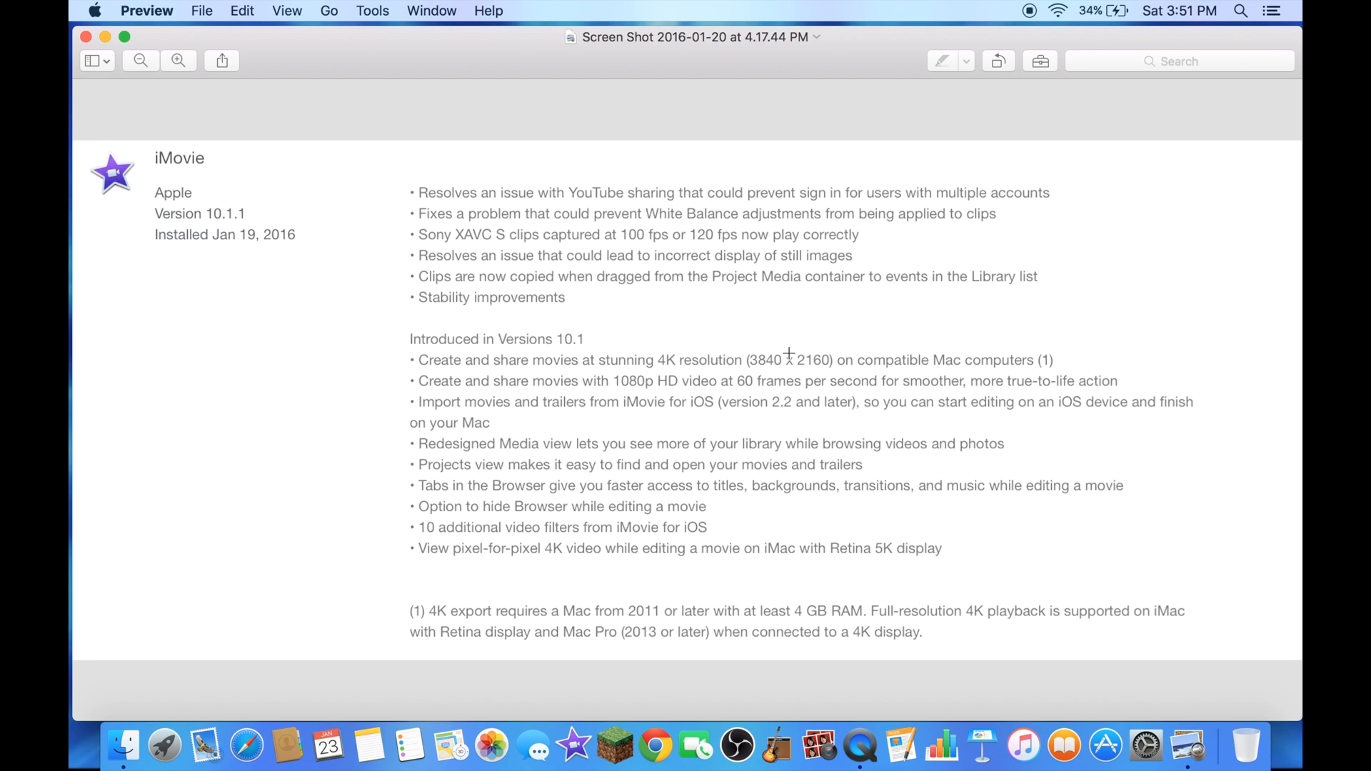
mouse_move(745, 306)
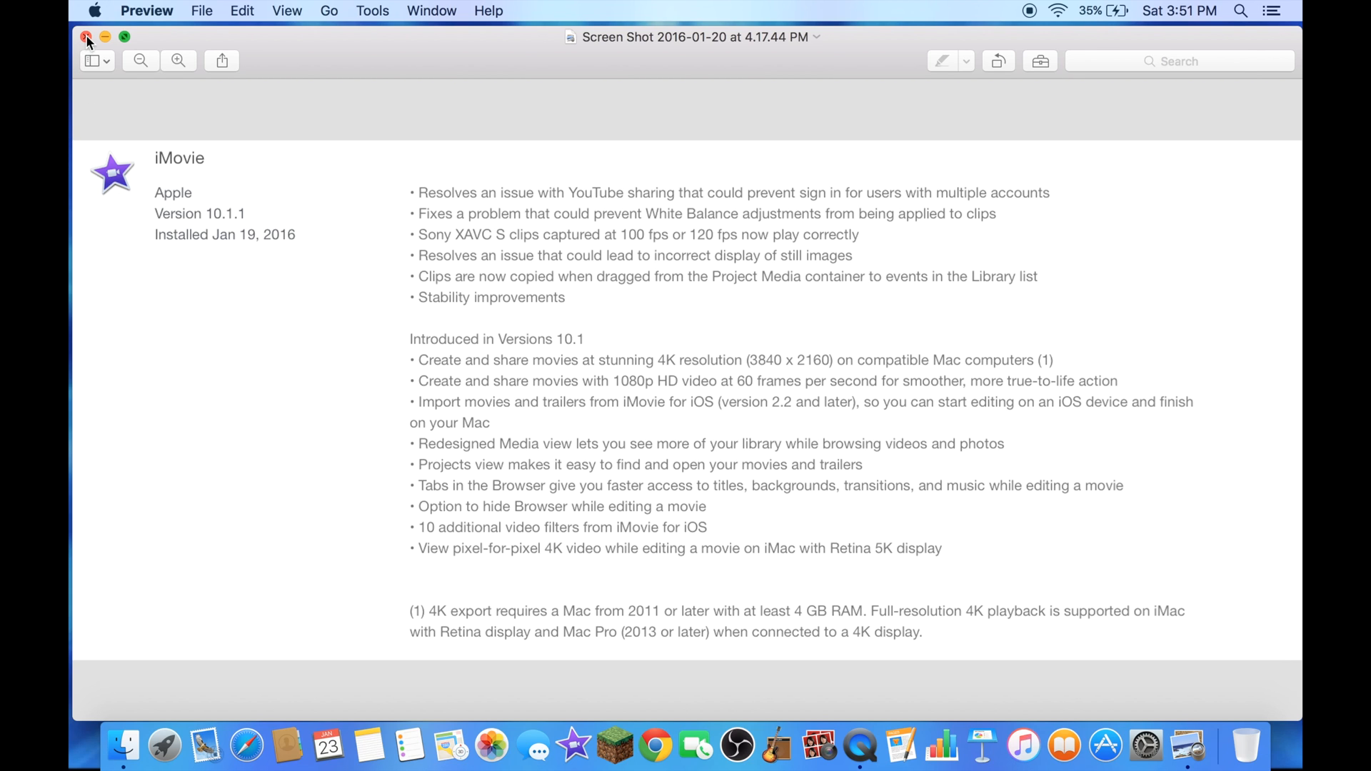
Step: Close the release-notes screenshot and launch iMovie from the Dock
left_click(85, 38)
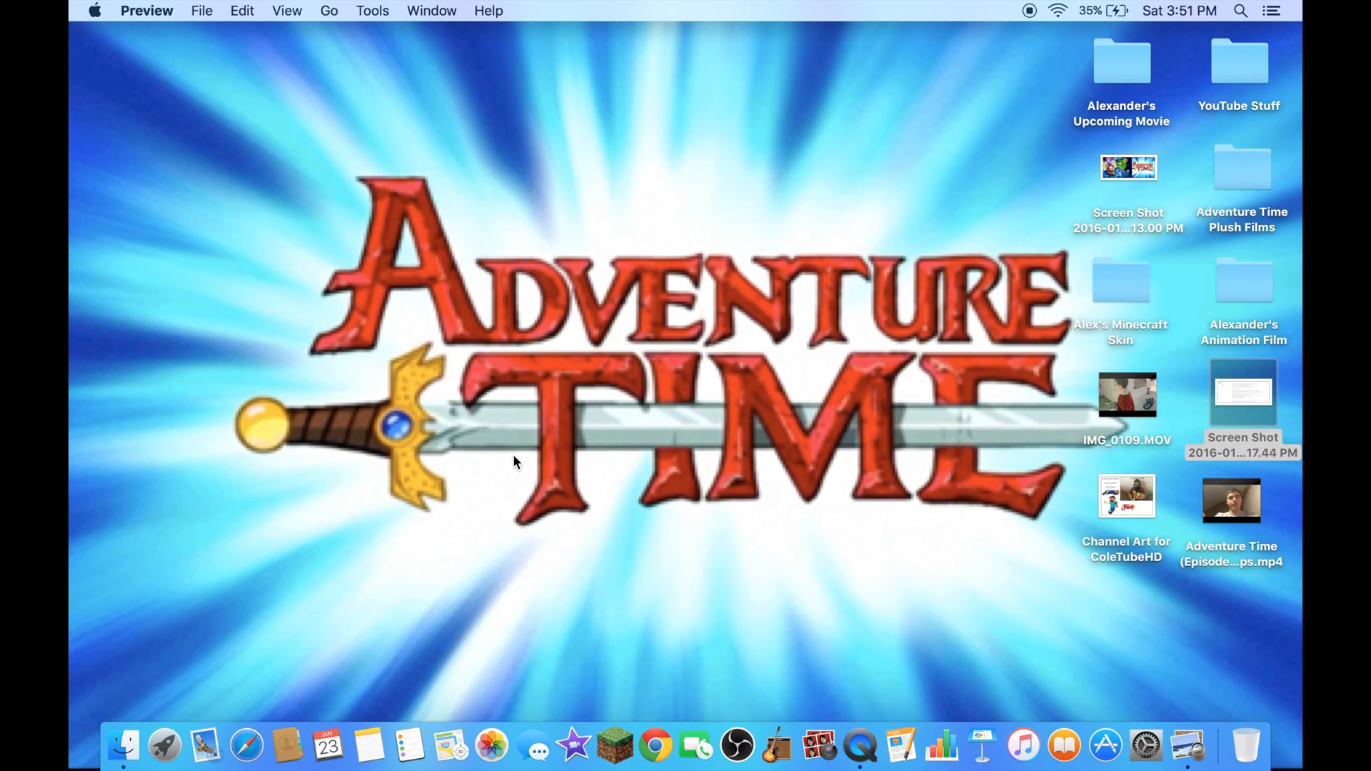
mouse_move(533, 519)
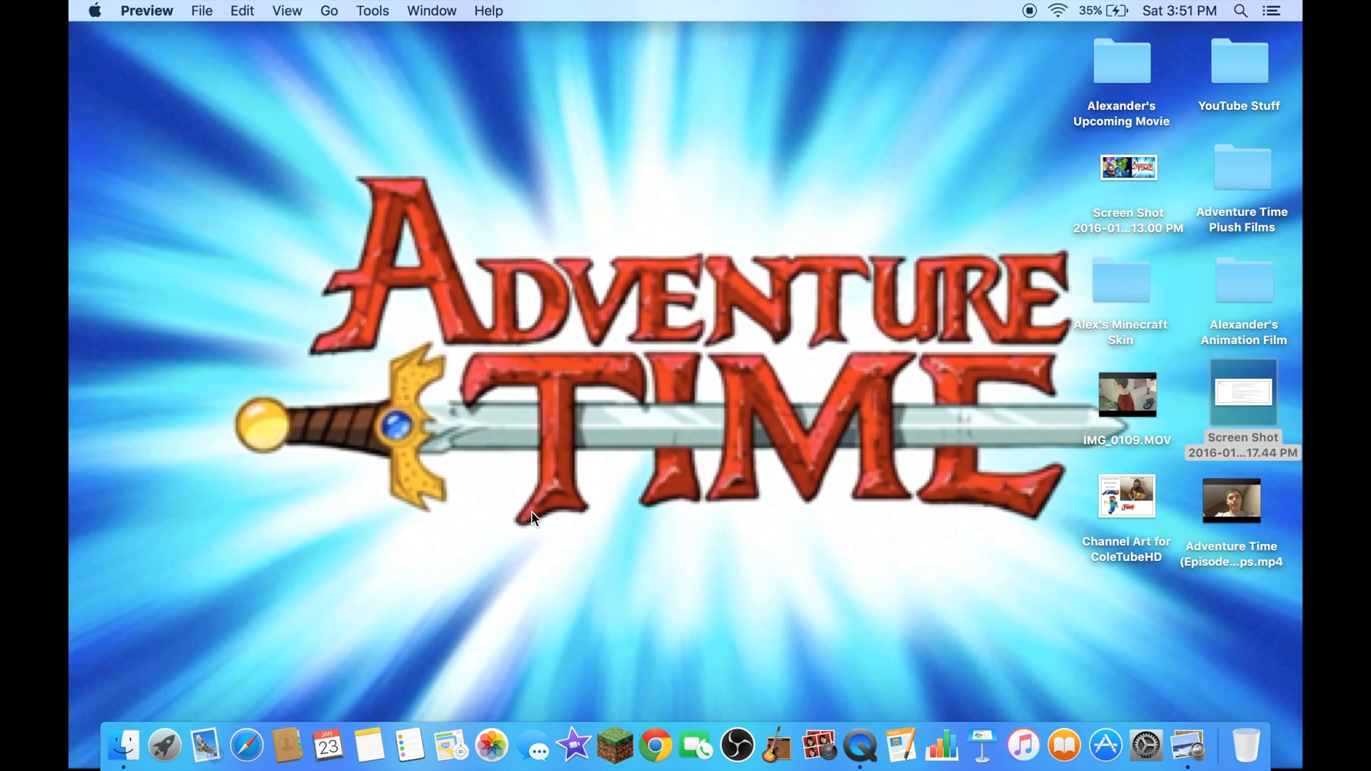
mouse_move(573, 745)
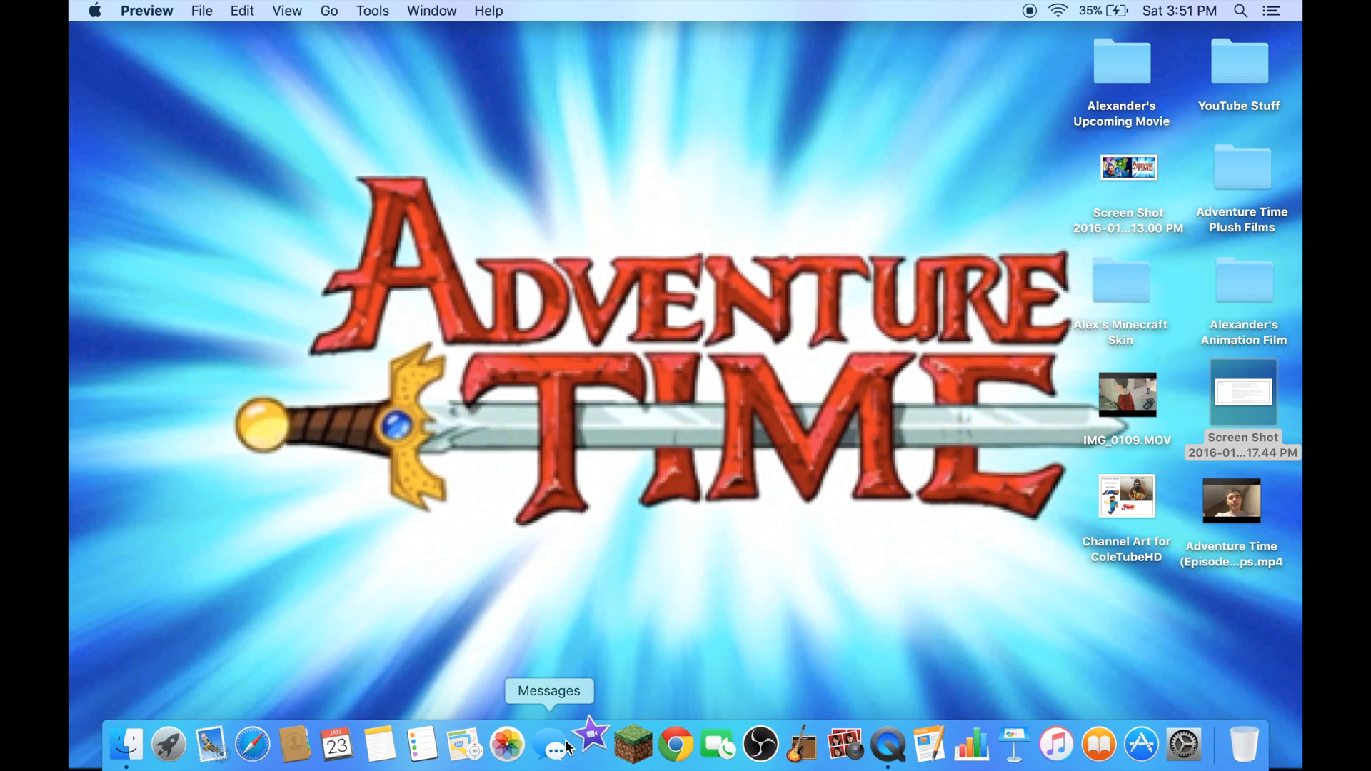
mouse_move(591, 744)
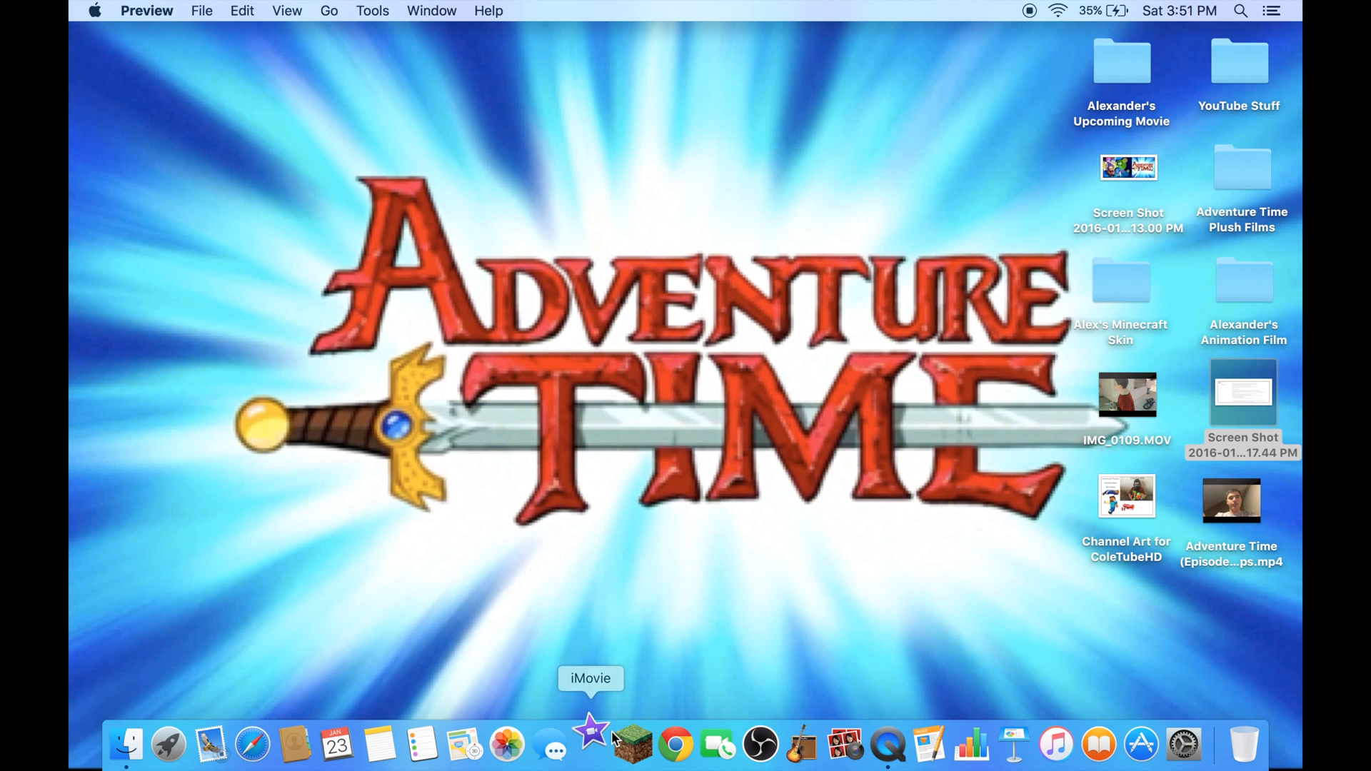
left_click(590, 744)
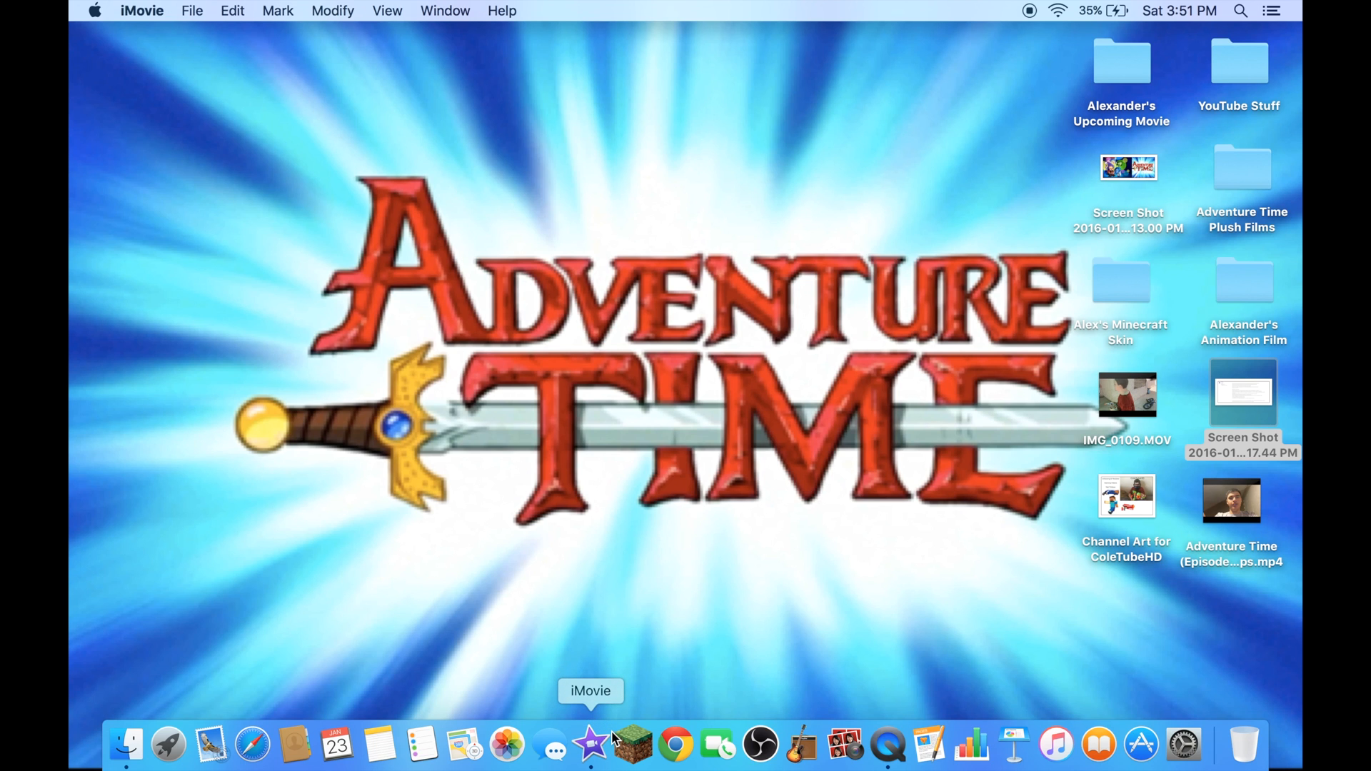
mouse_move(631, 744)
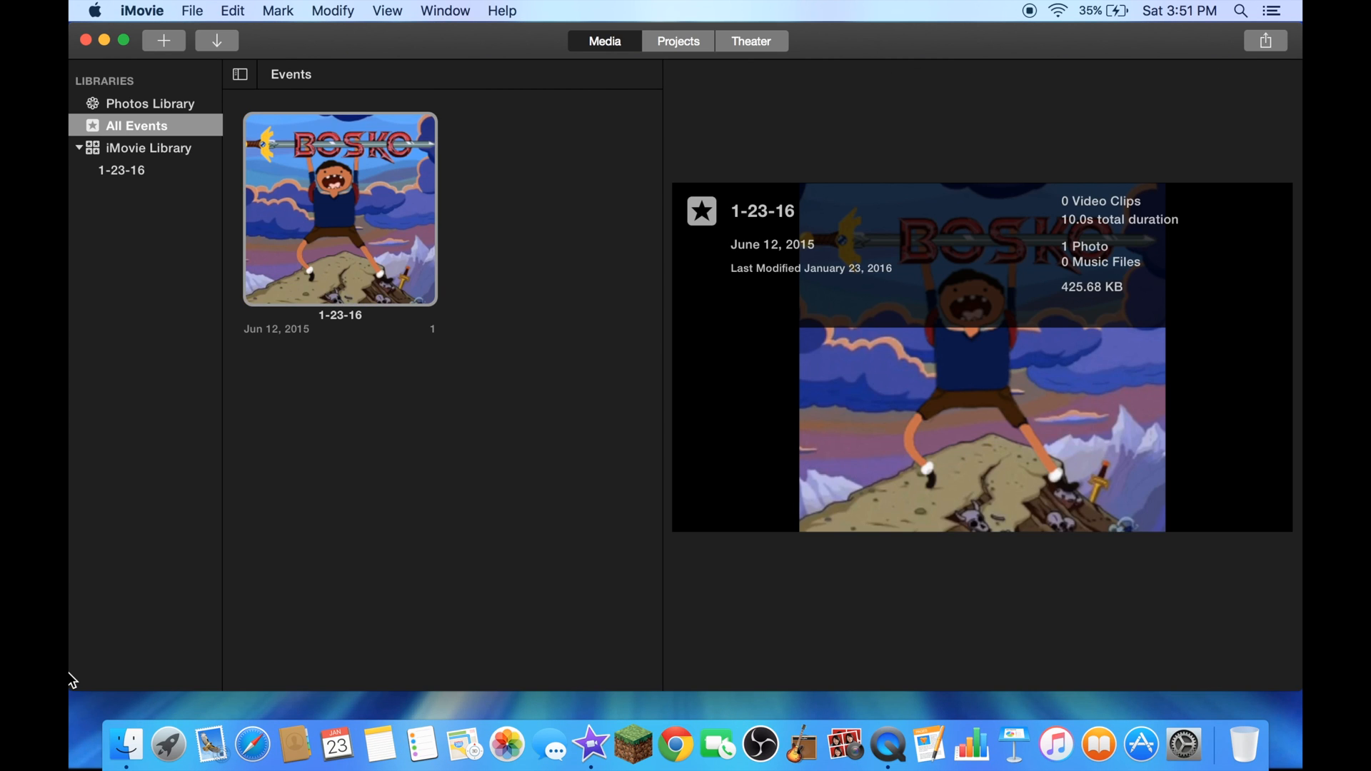
mouse_move(166, 40)
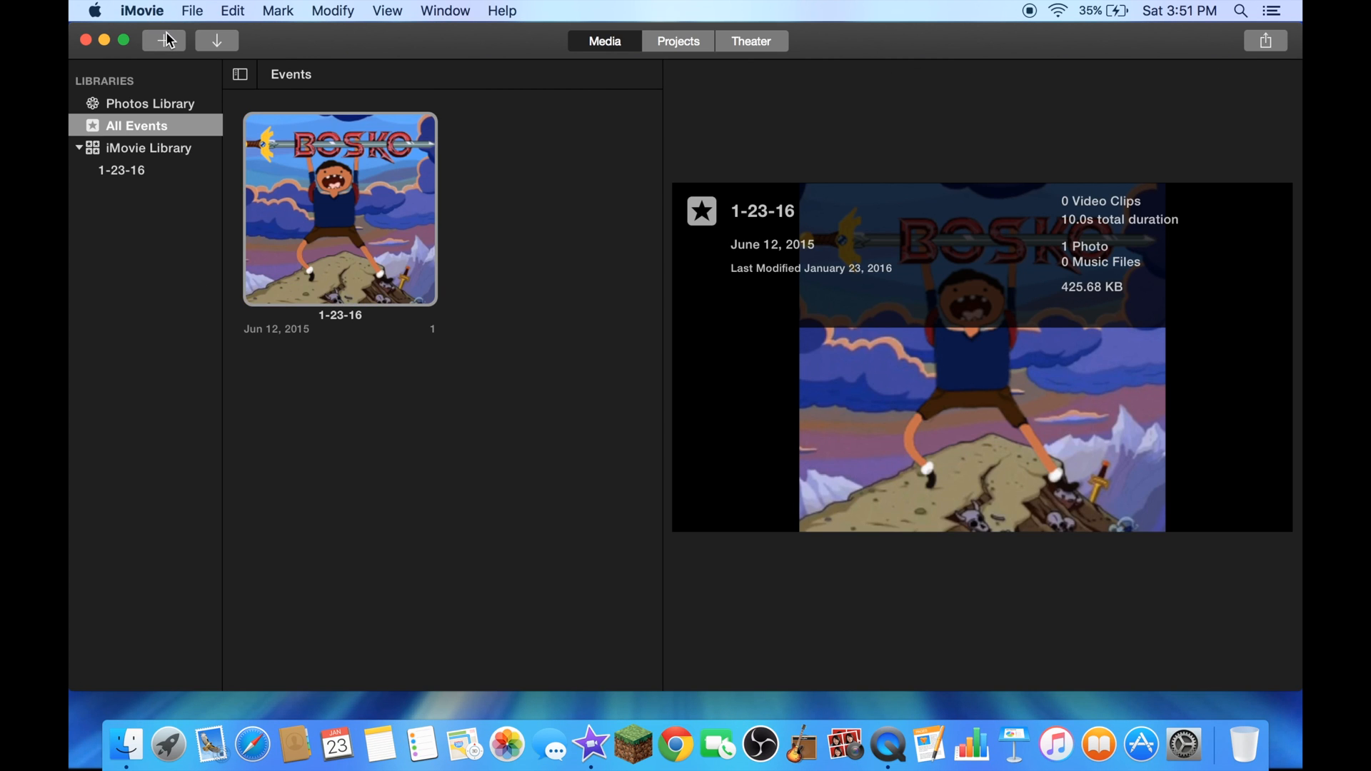
Step: Create a new Movie project with No Theme
left_click(162, 40)
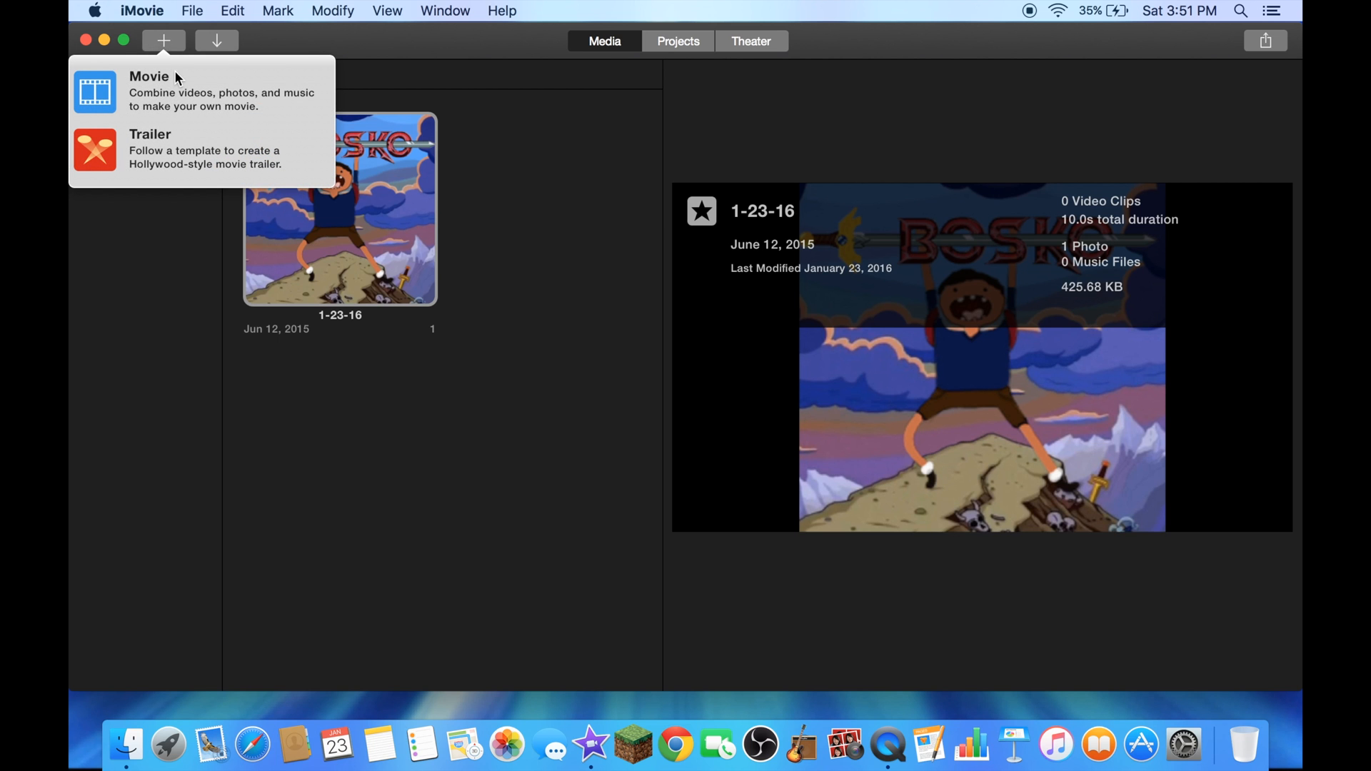
left_click(163, 40)
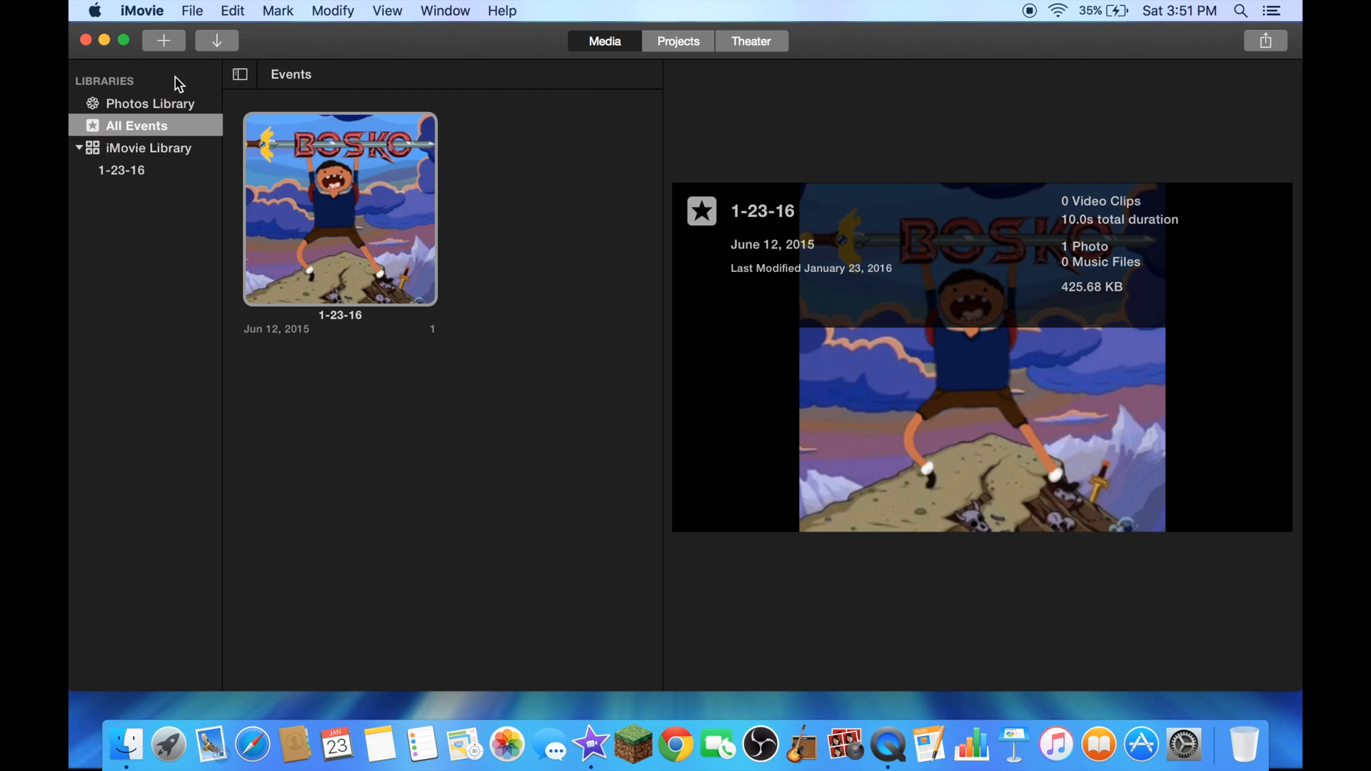
left_click(163, 40)
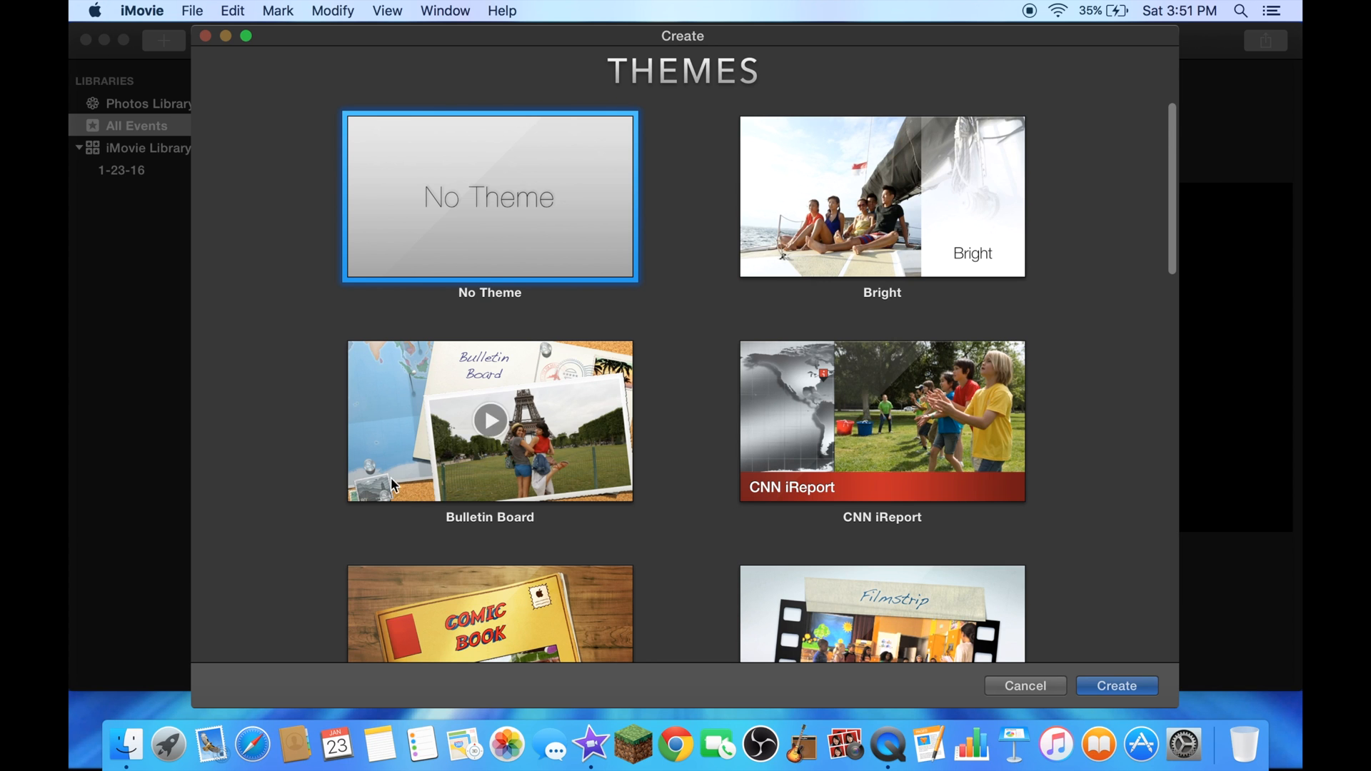
scroll("up", 3)
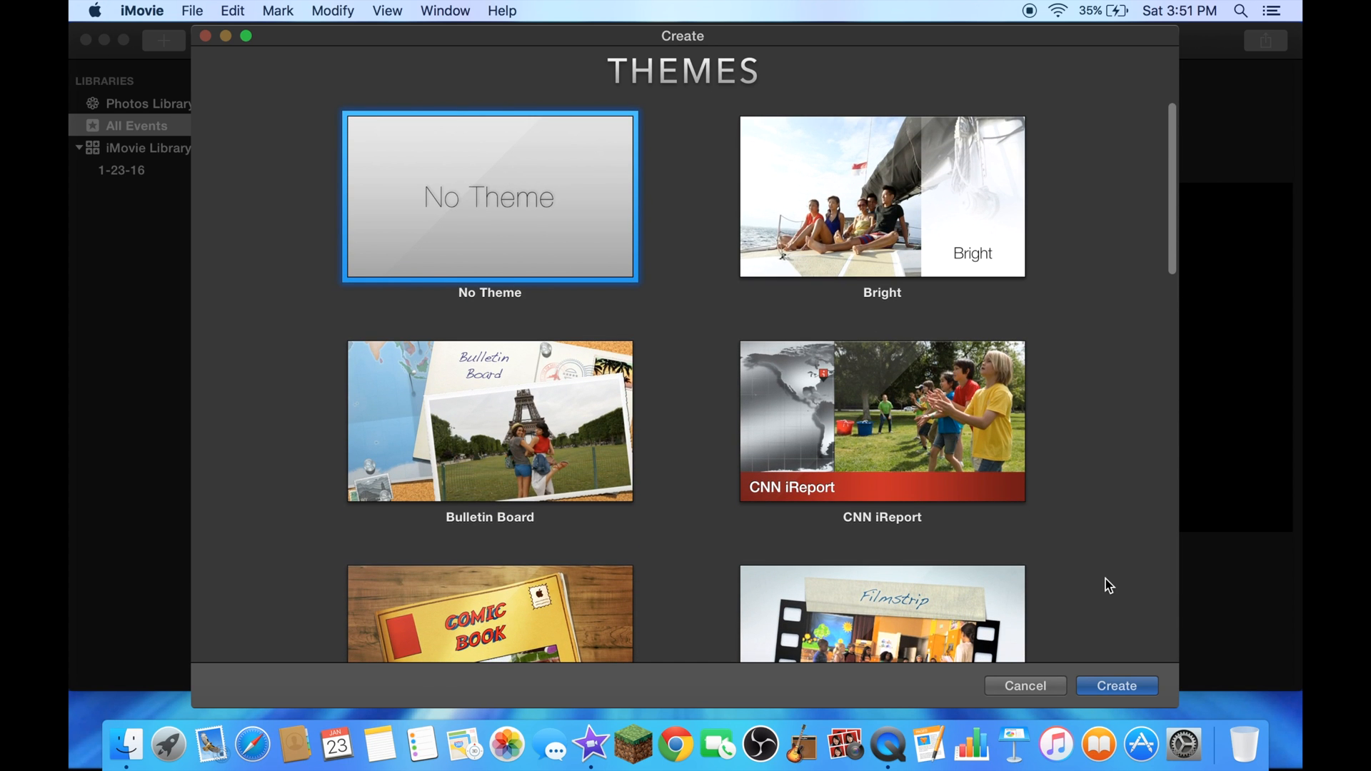
left_click(1115, 686)
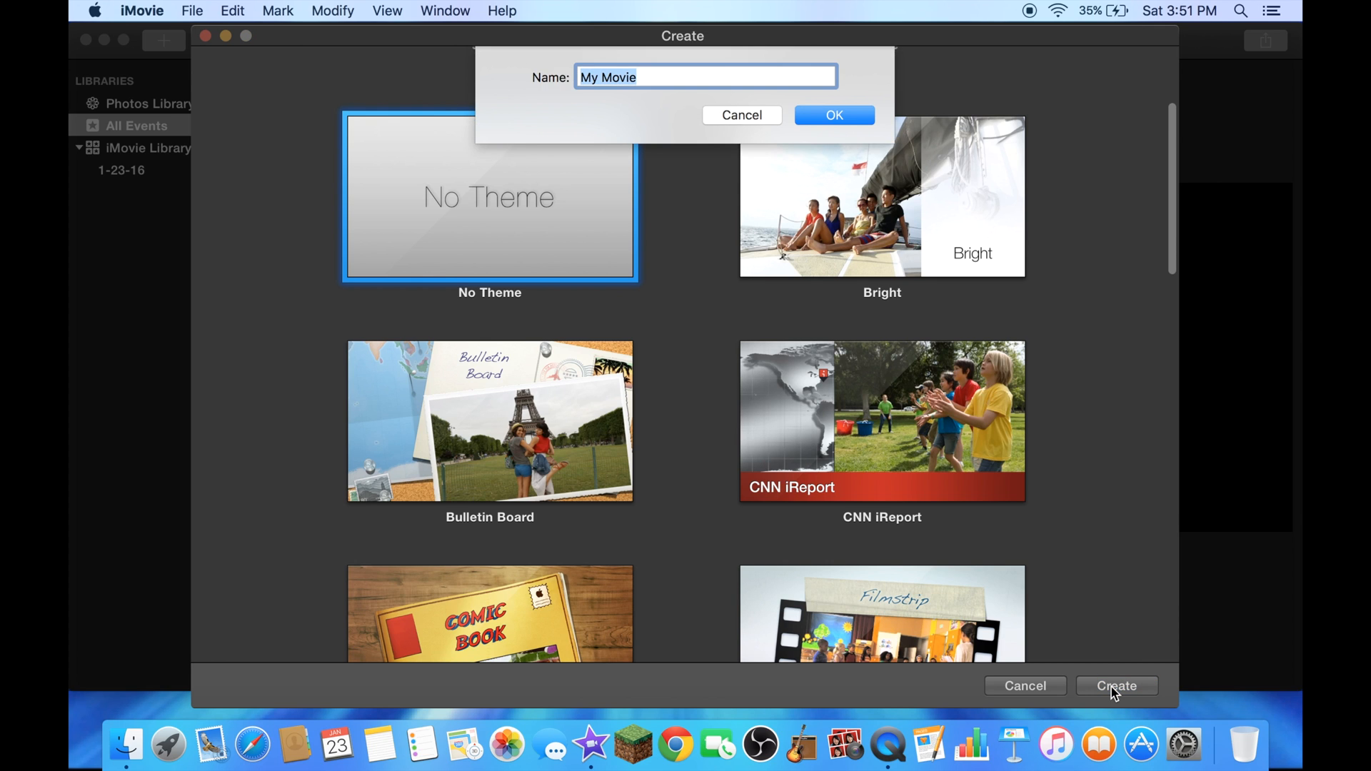
Step: Name the new movie 'Test Tutorial' and confirm it
key("cmd+a")
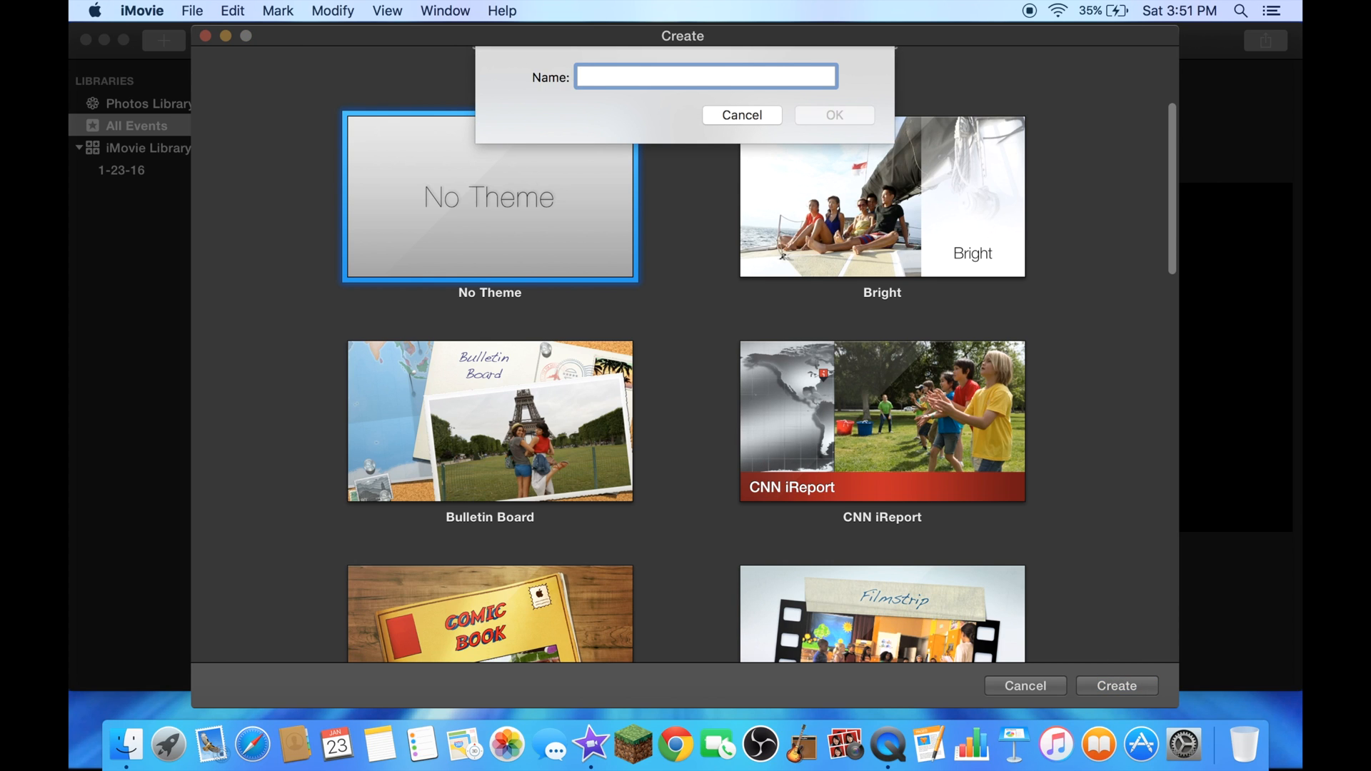
type("Test")
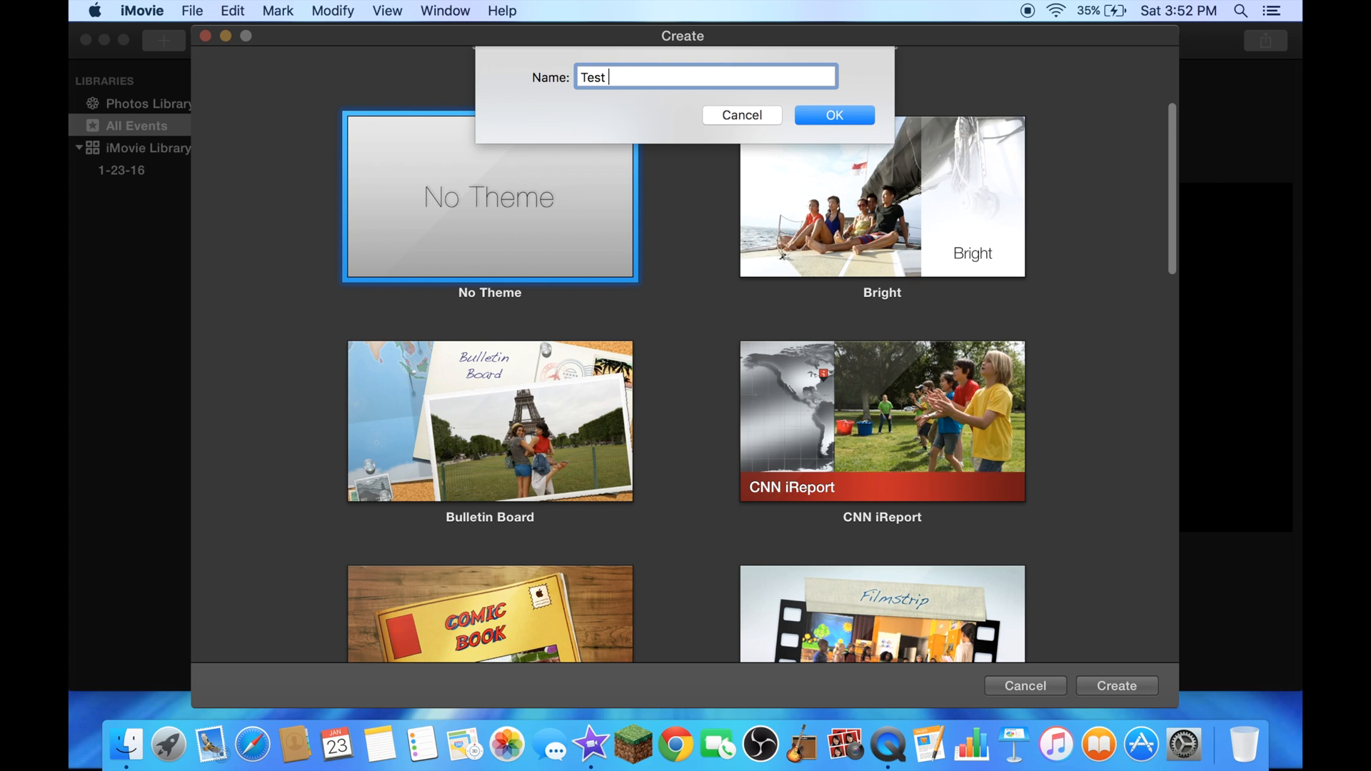
type("Tuto")
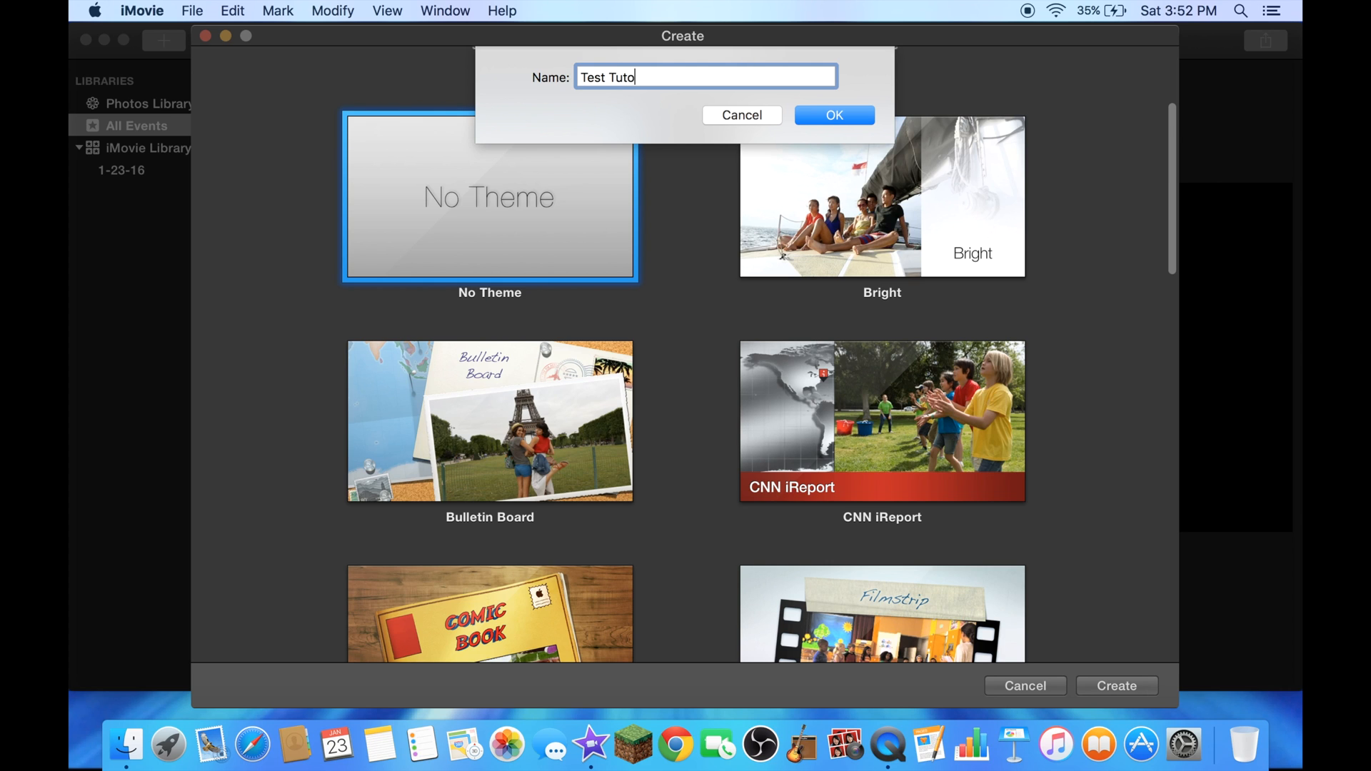
type("rial")
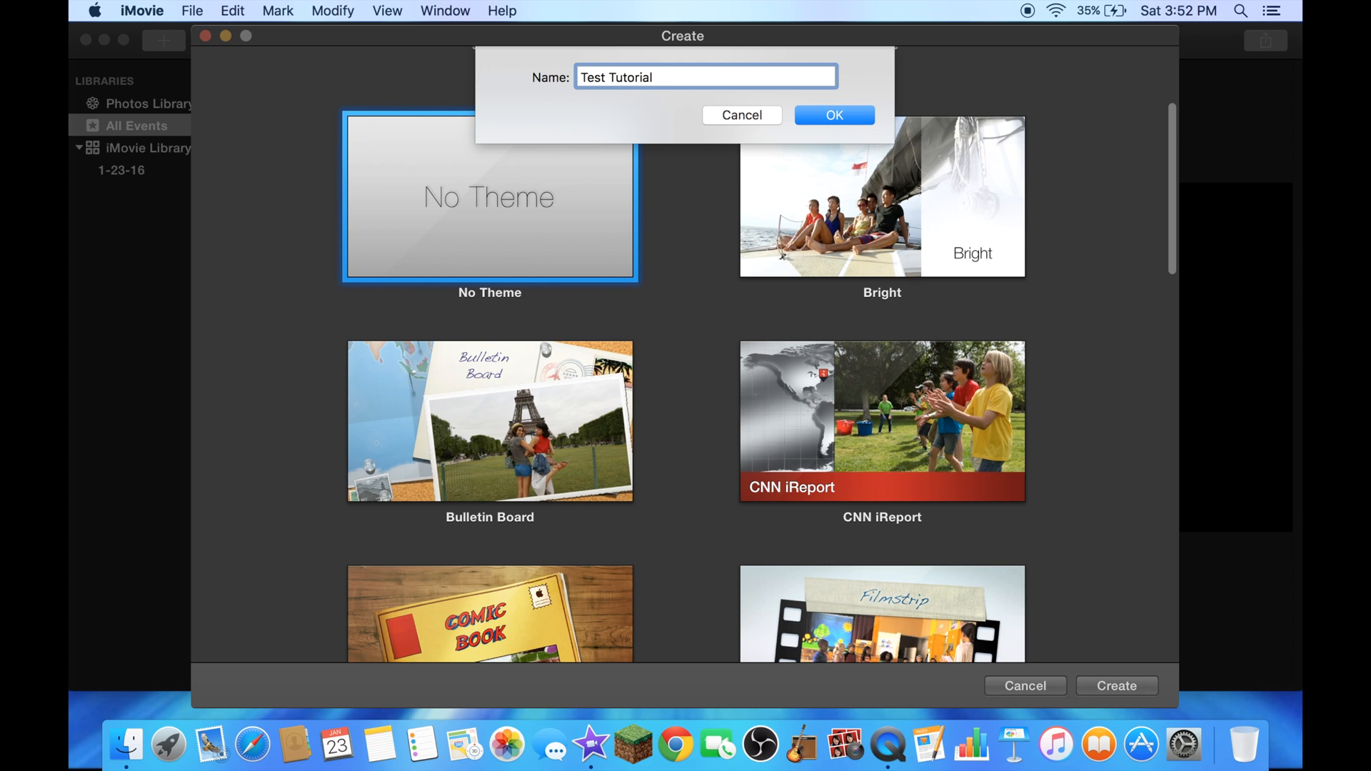
mouse_move(928, 205)
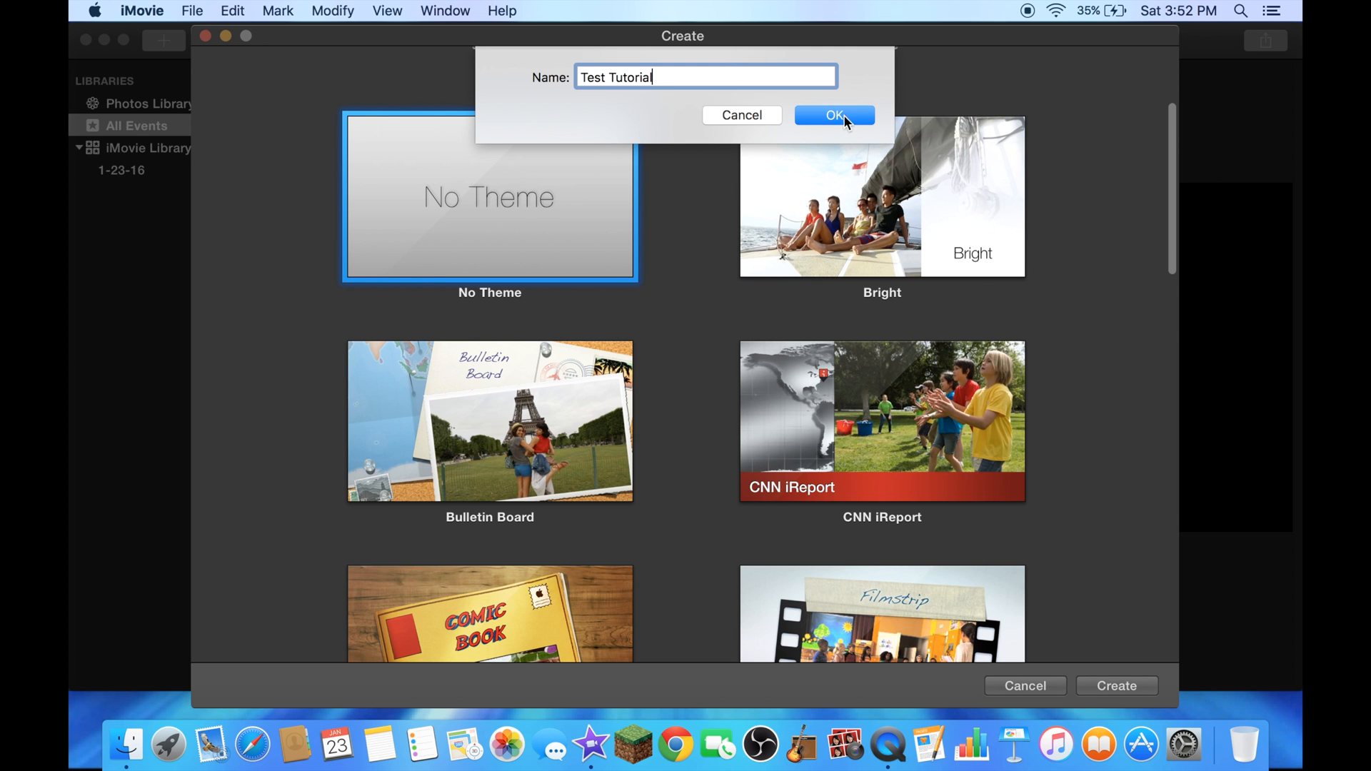
left_click(833, 114)
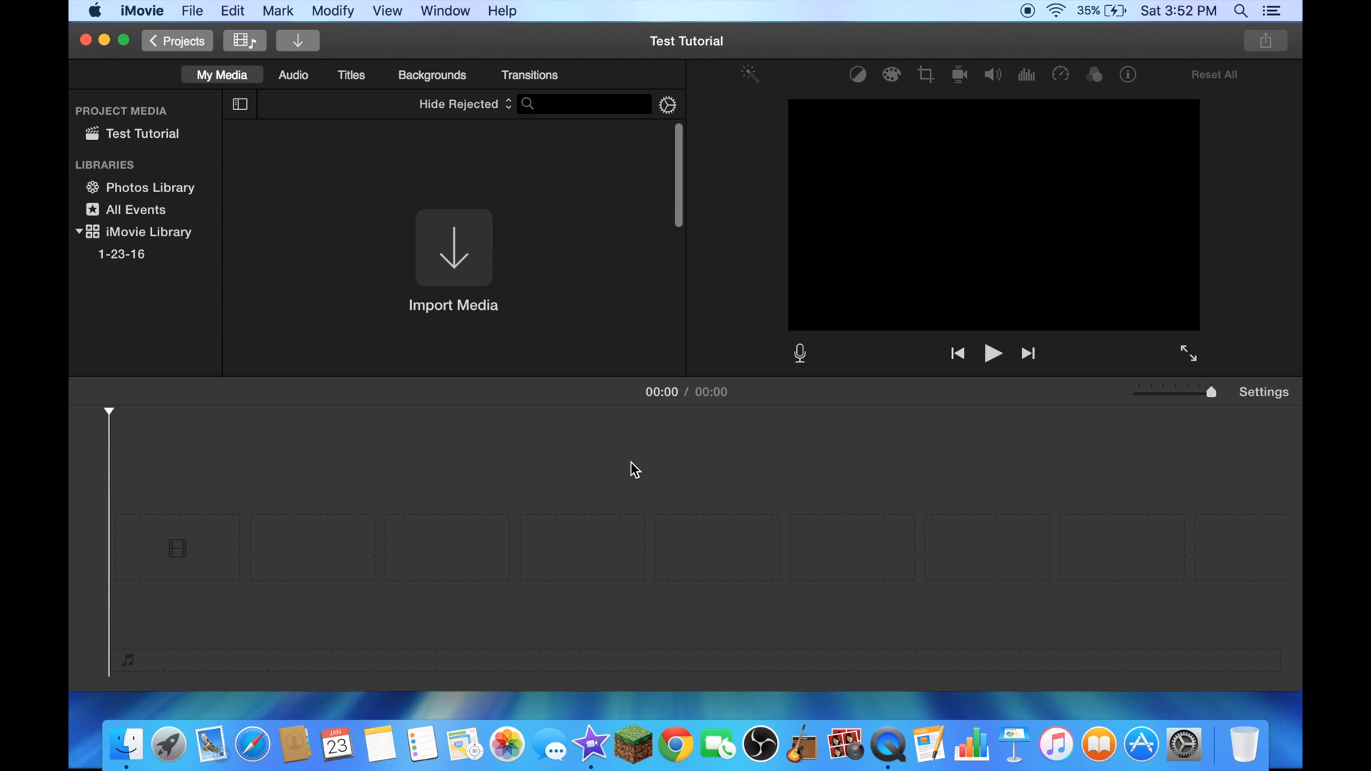
mouse_move(744, 277)
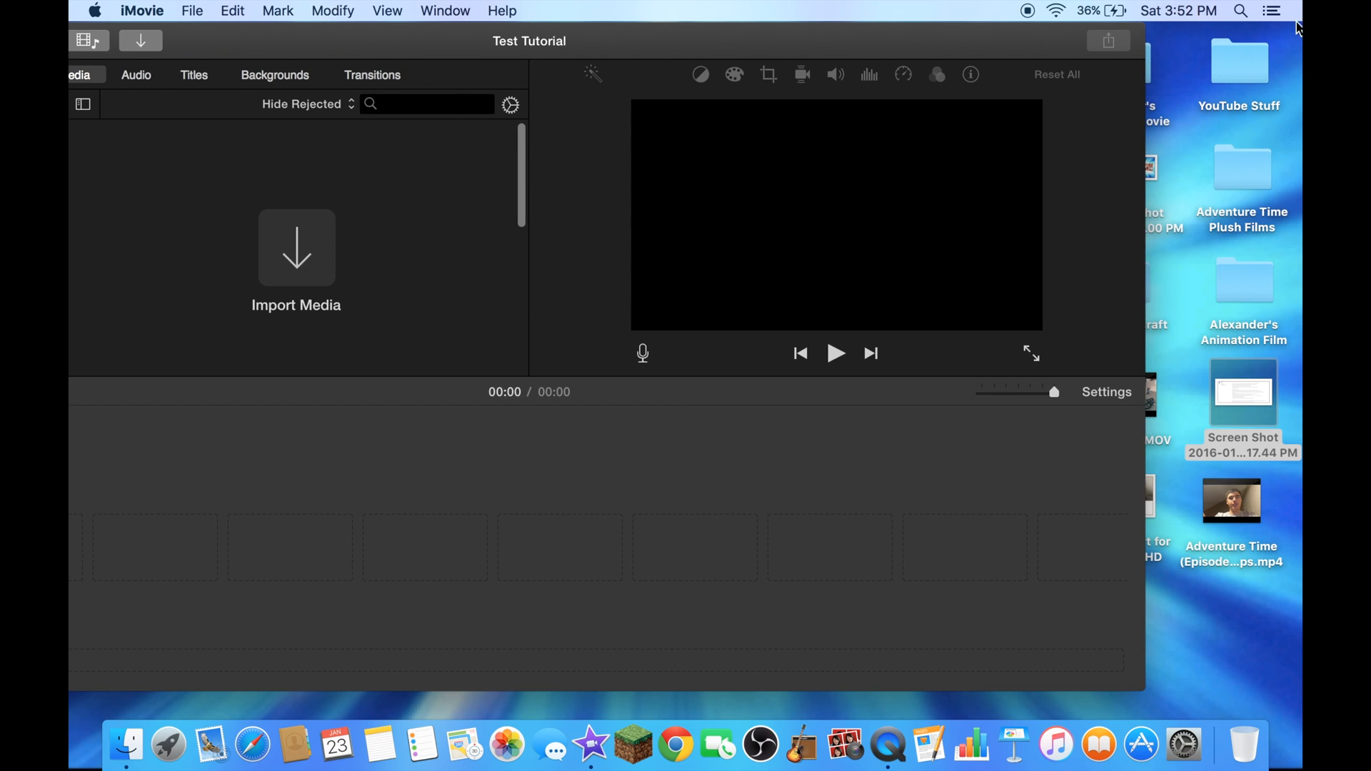
Step: Bring the sledding video from the YouTube Stuff folder into the empty timeline
double_click(1240, 62)
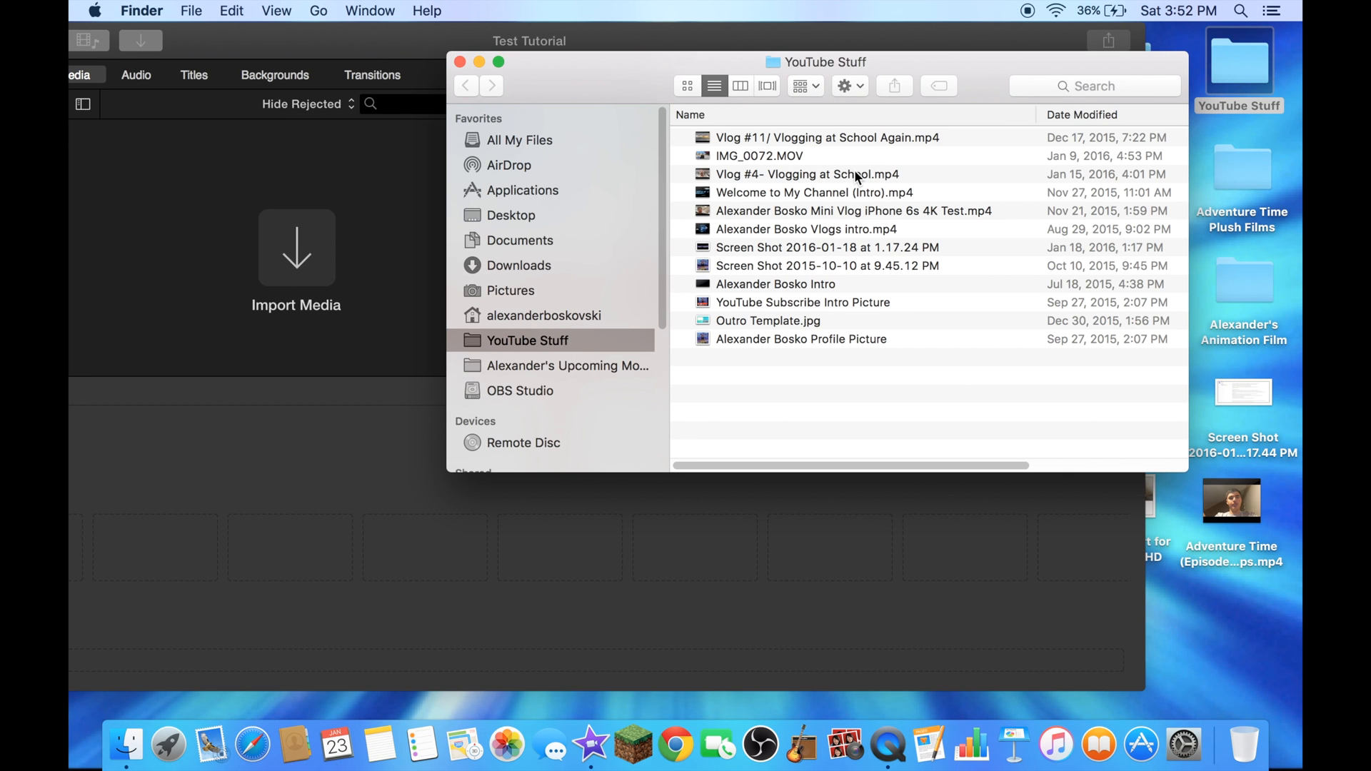
mouse_move(850, 159)
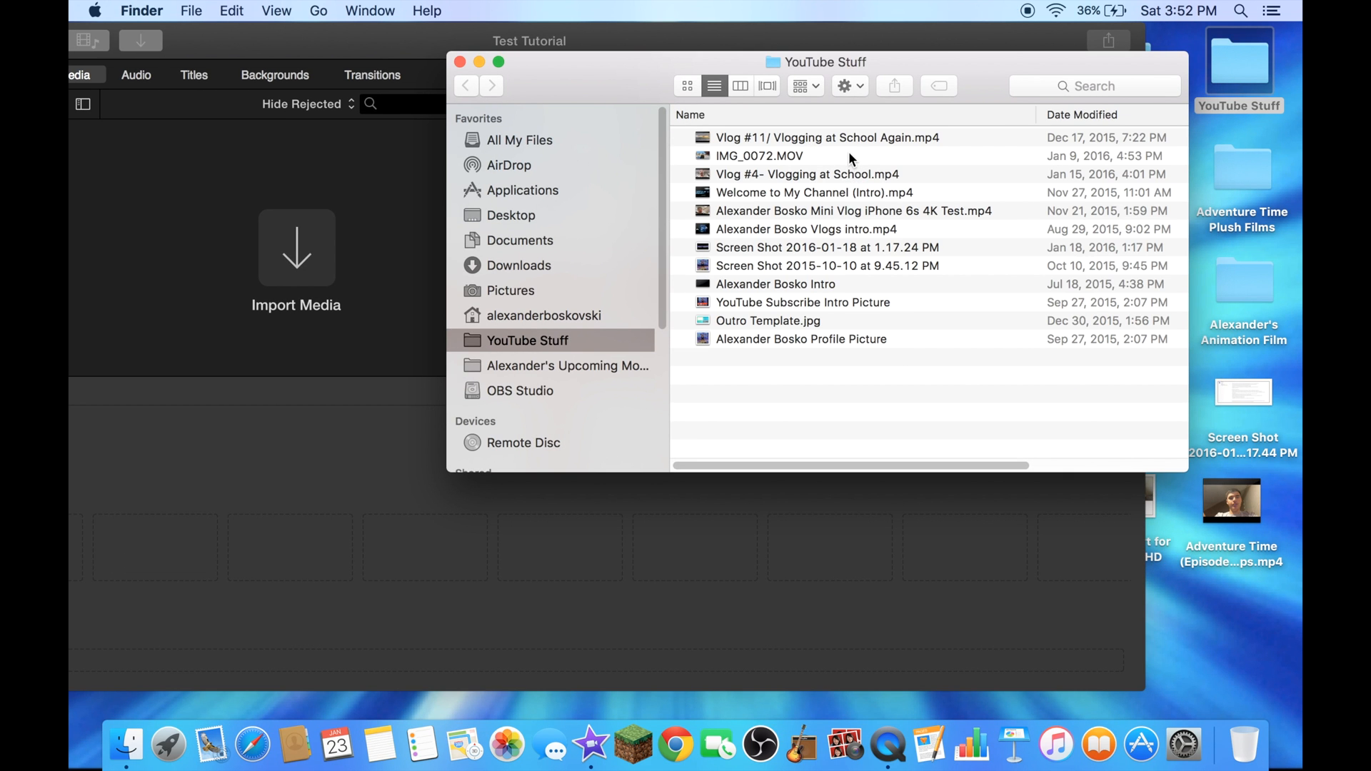
left_click(758, 155)
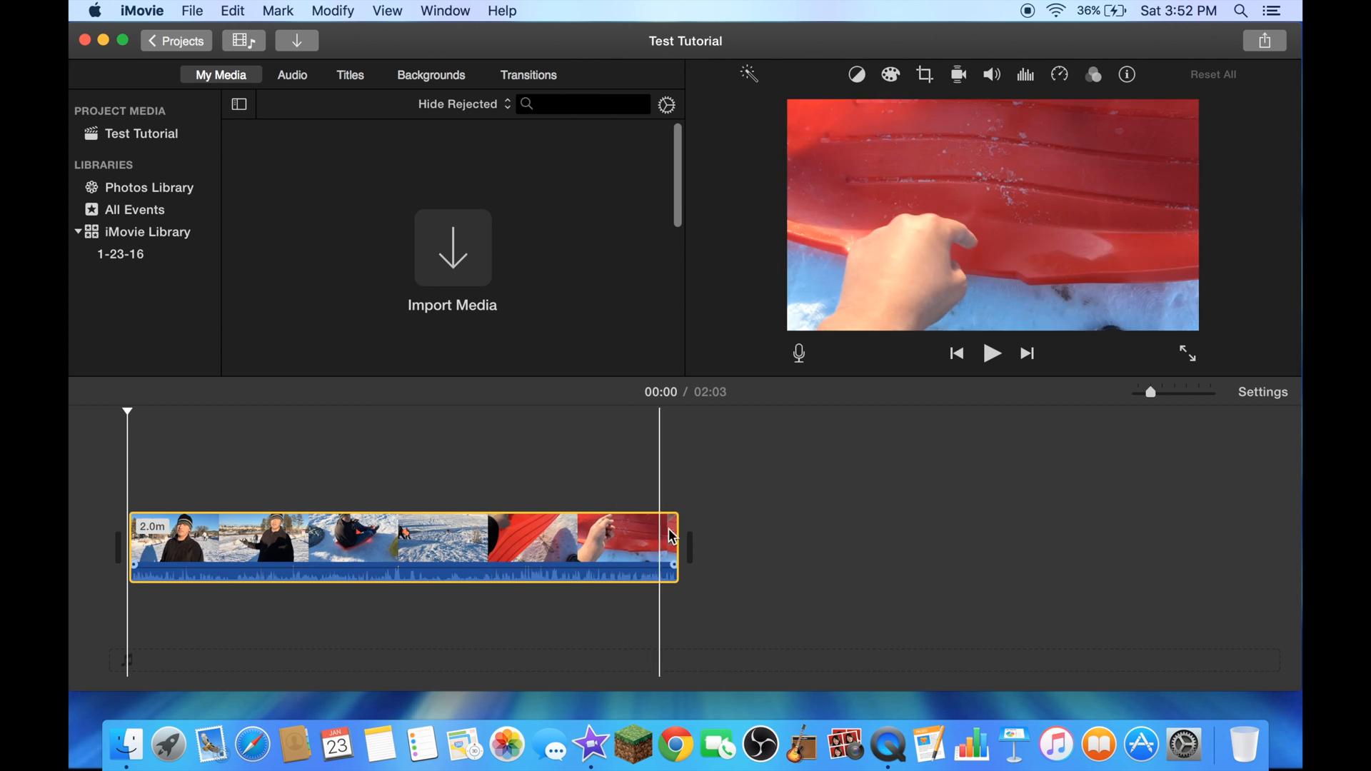
Step: Trim the sledding clip's end and beginning, then play it back to review
left_click_drag(673, 548, 542, 549)
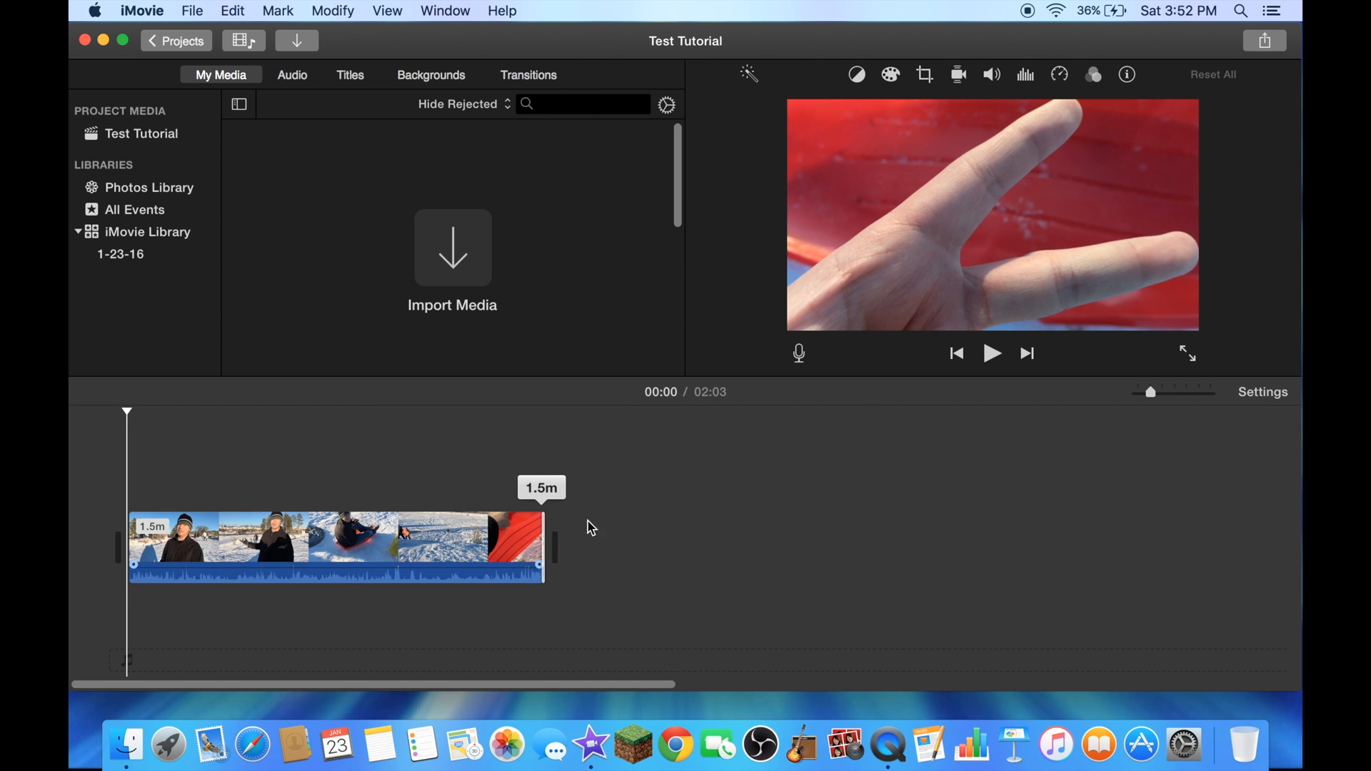
left_click_drag(543, 547, 677, 547)
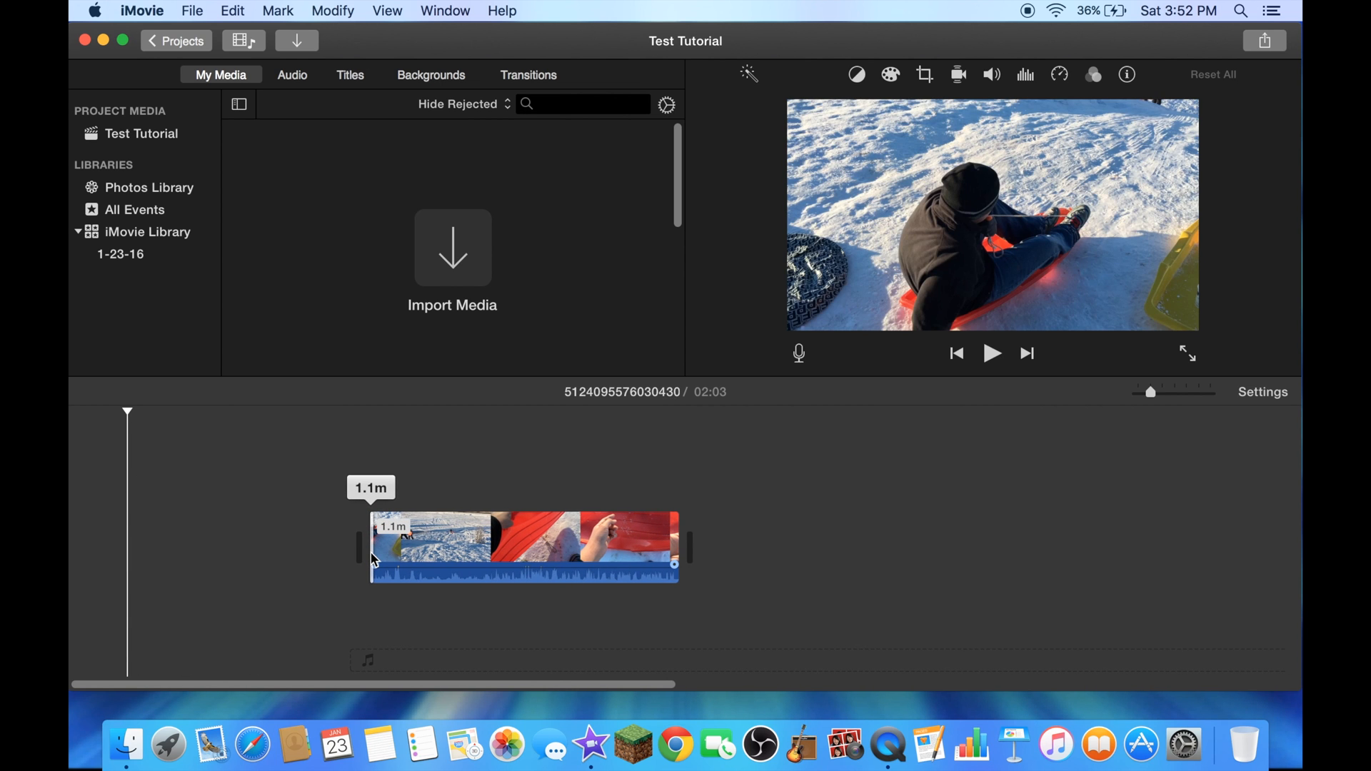
left_click_drag(358, 548, 372, 549)
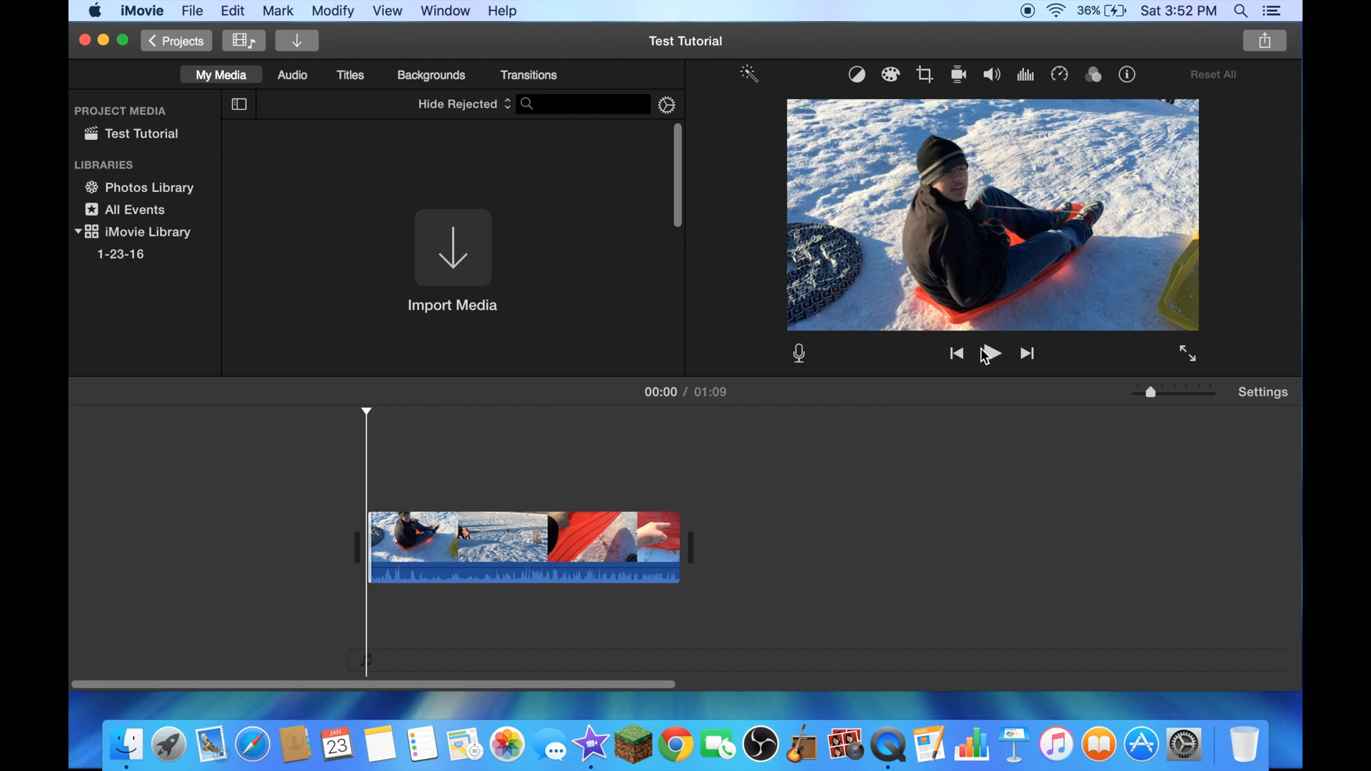
left_click(991, 353)
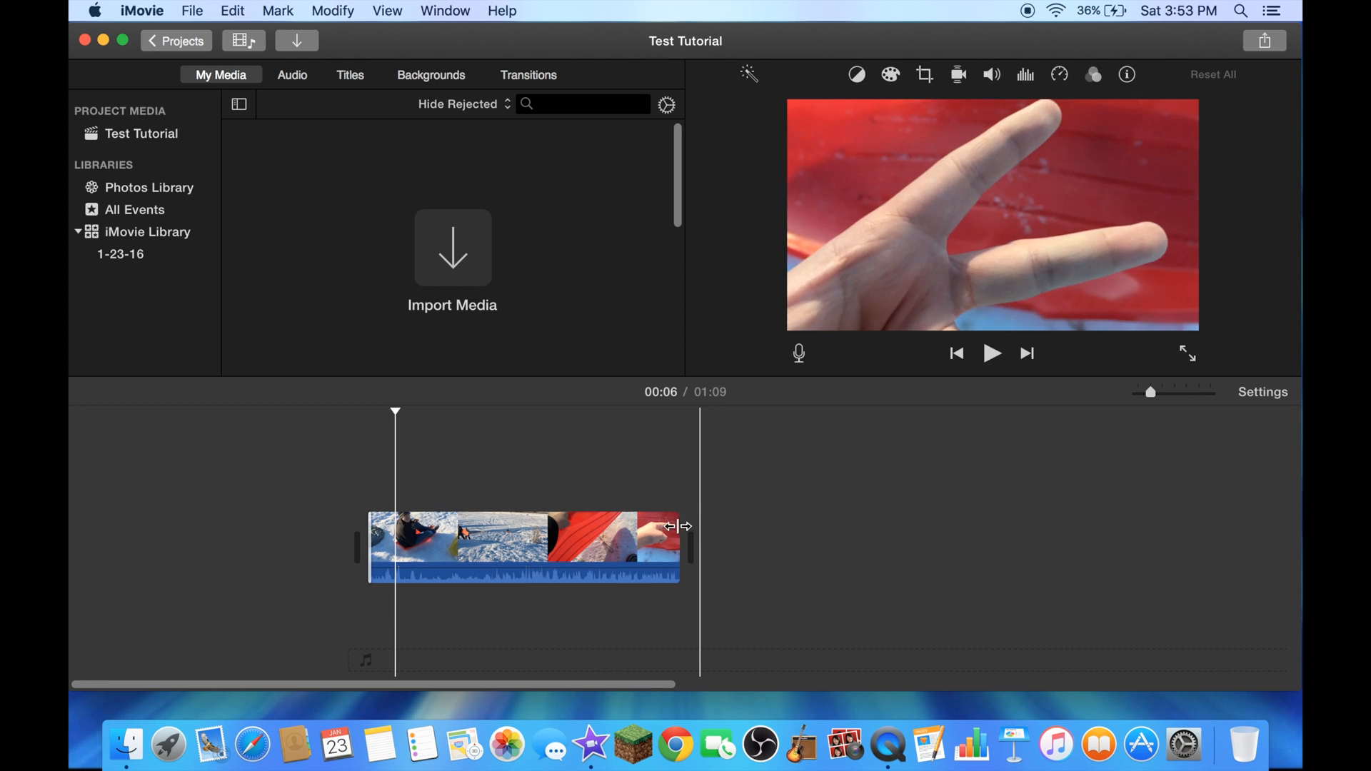
Step: Shorten the clip's end further in stages, down to about 29 seconds
left_click_drag(680, 548, 675, 547)
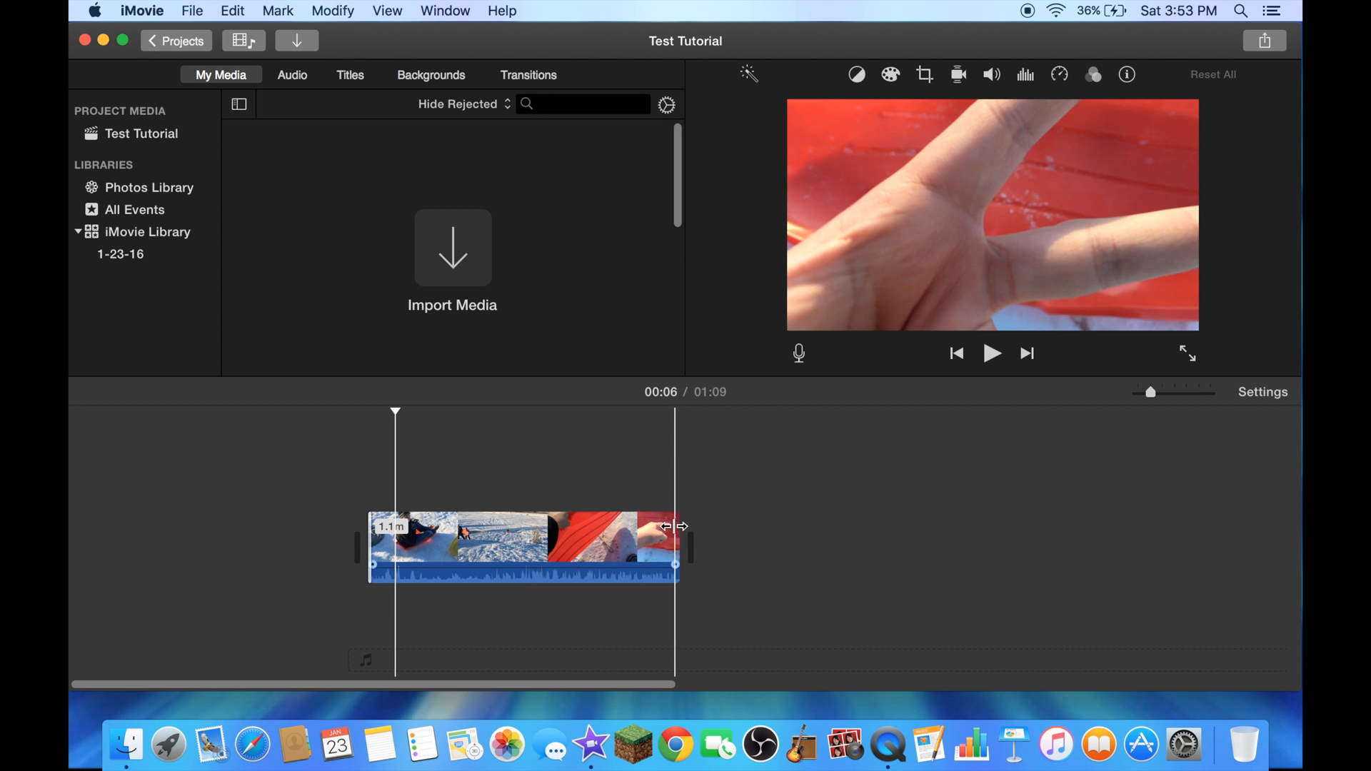
left_click_drag(676, 527, 540, 527)
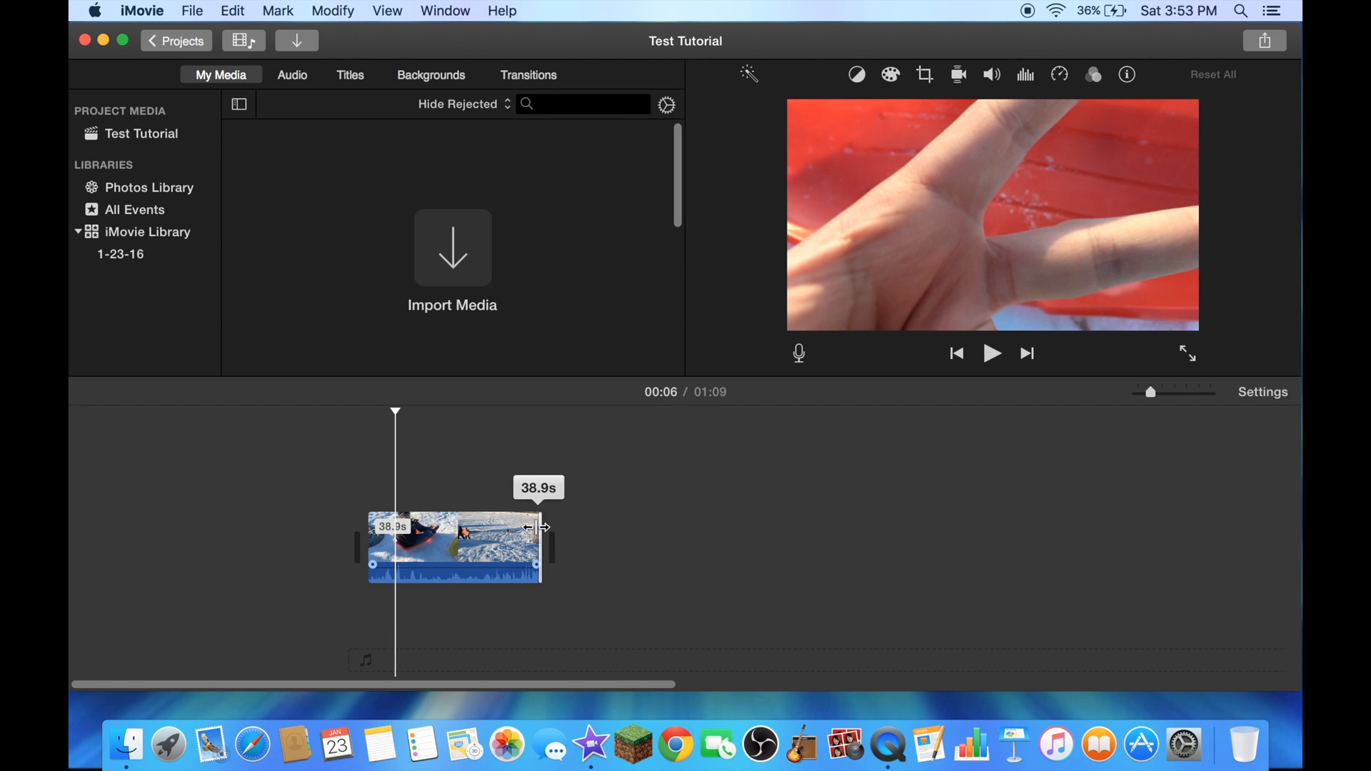
left_click_drag(539, 527, 477, 527)
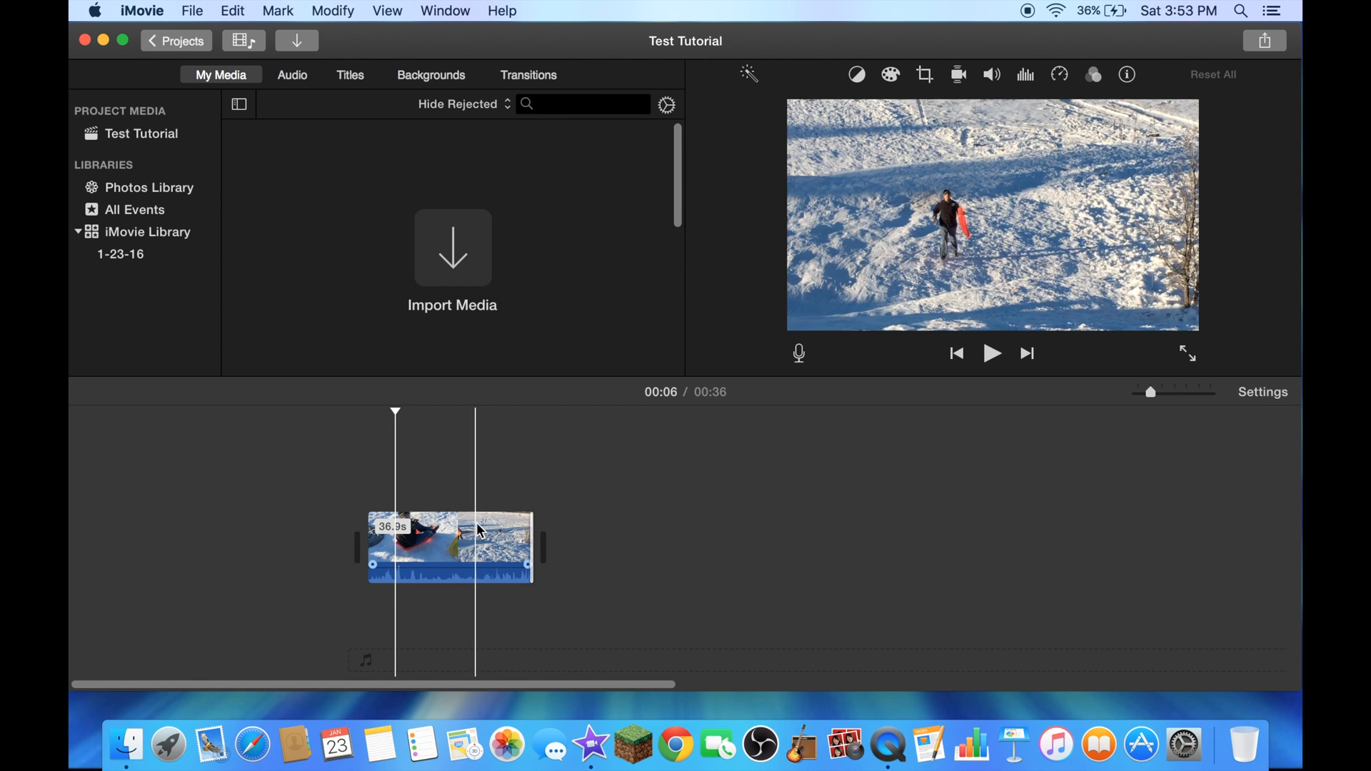
mouse_move(487, 529)
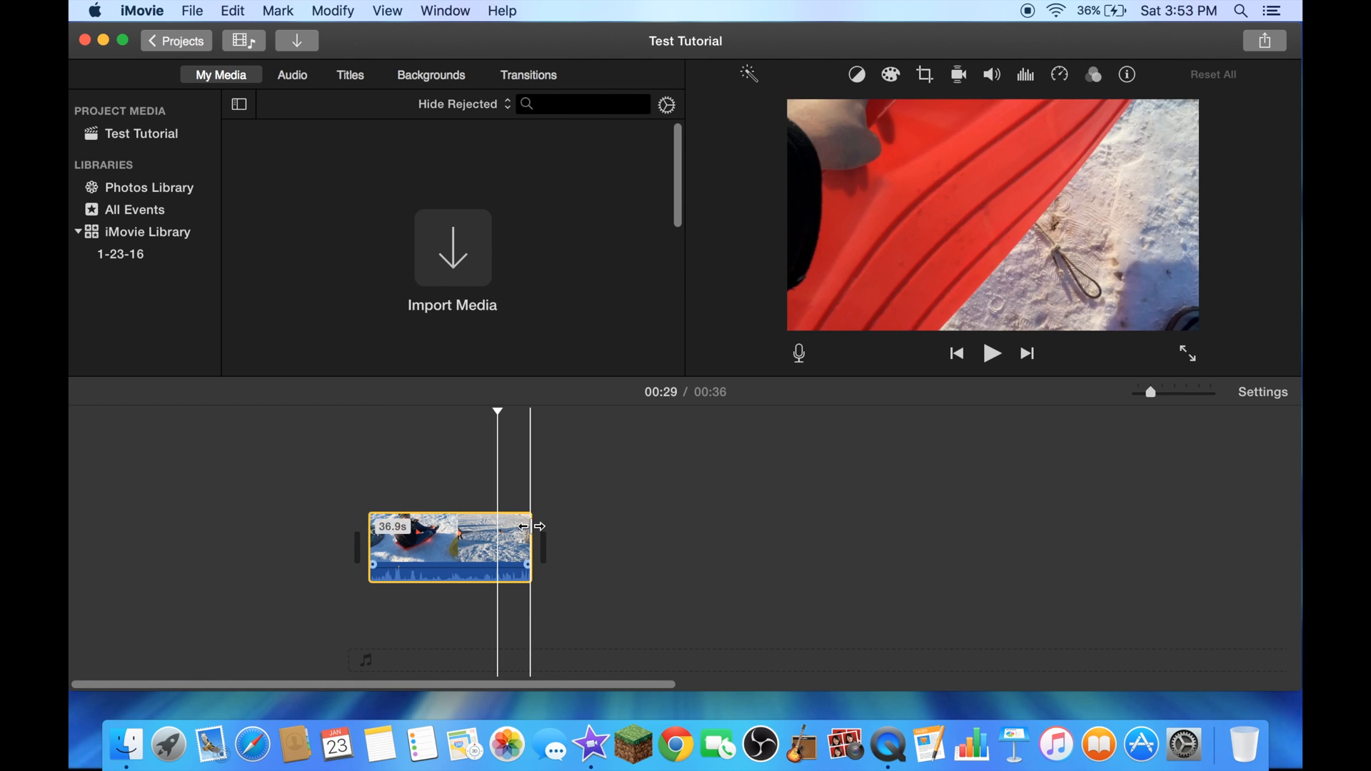
left_click_drag(539, 527, 503, 531)
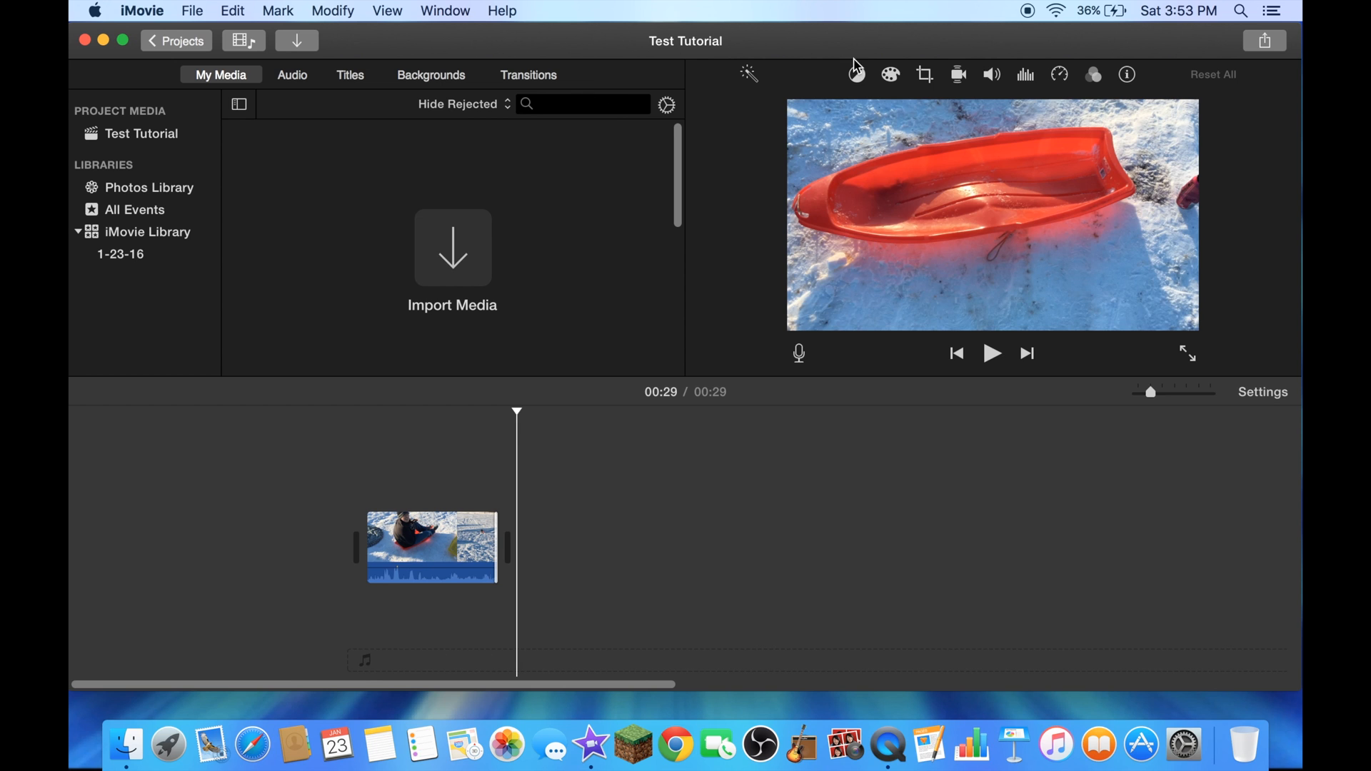
mouse_move(1233, 33)
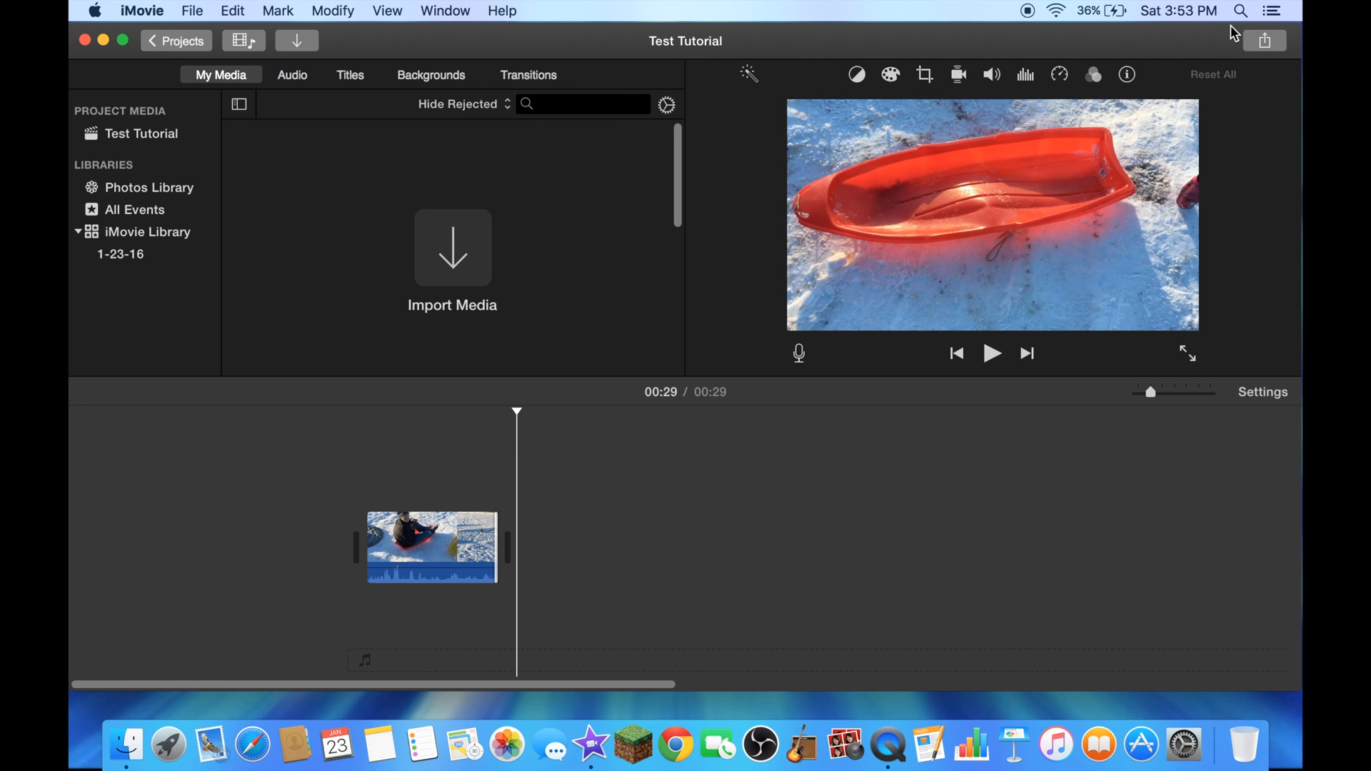
mouse_move(506, 40)
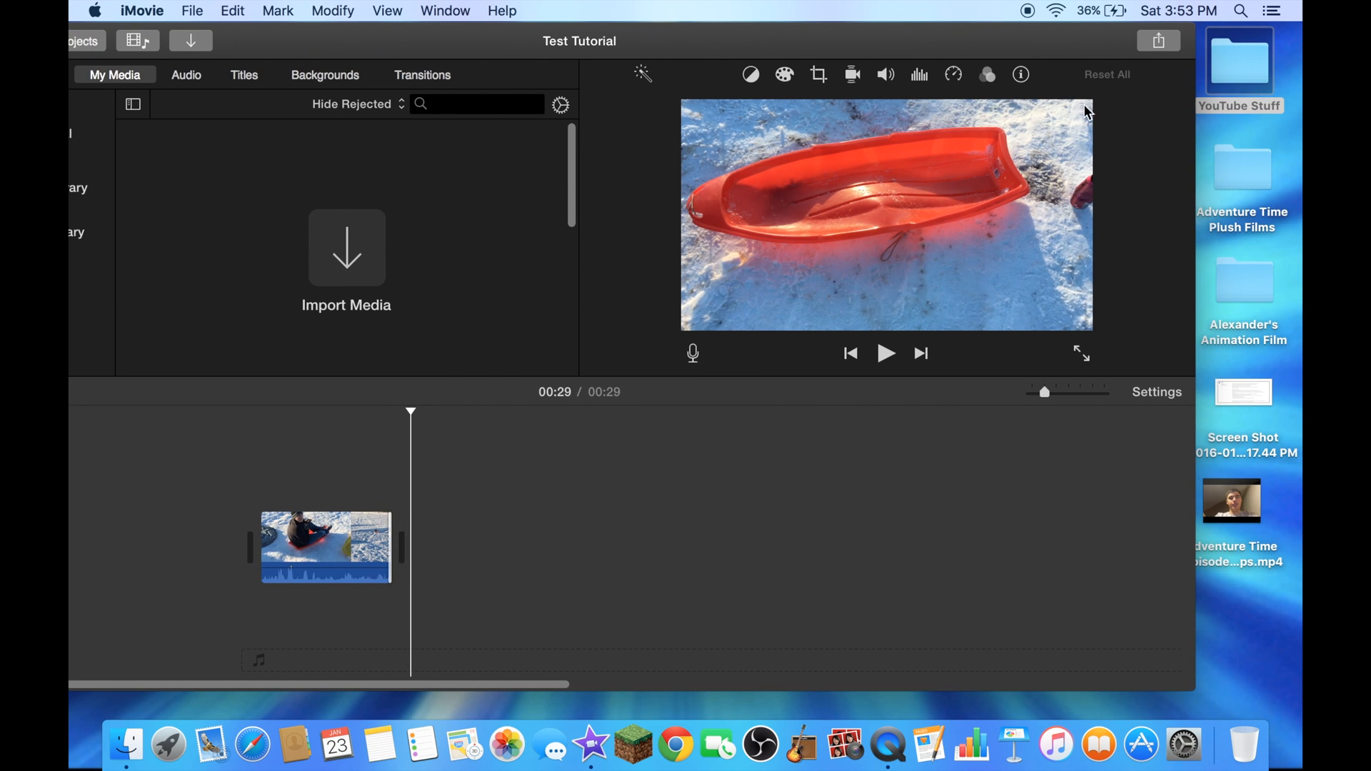
Step: Add the intro video before the sledding clip and Outro Template.jpg after it from YouTube Stuff
double_click(1240, 54)
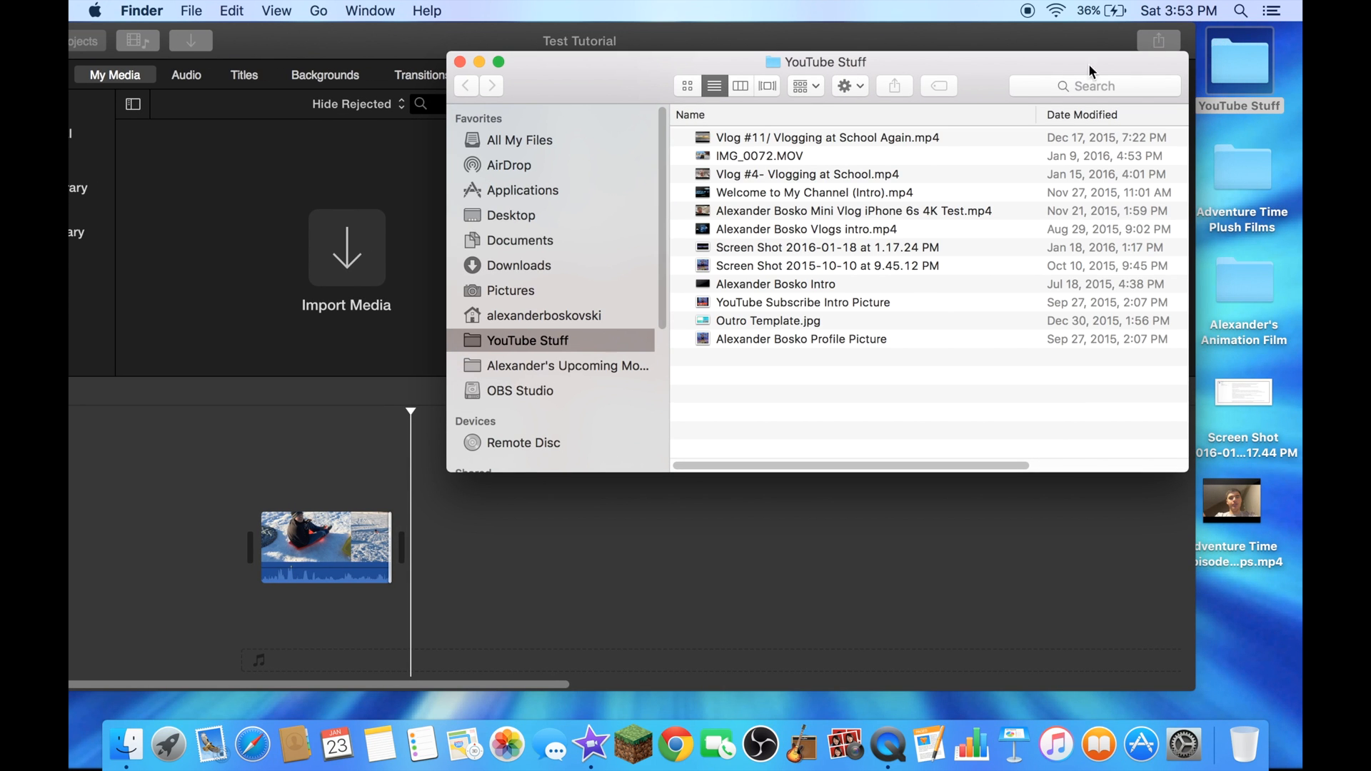
left_click(774, 283)
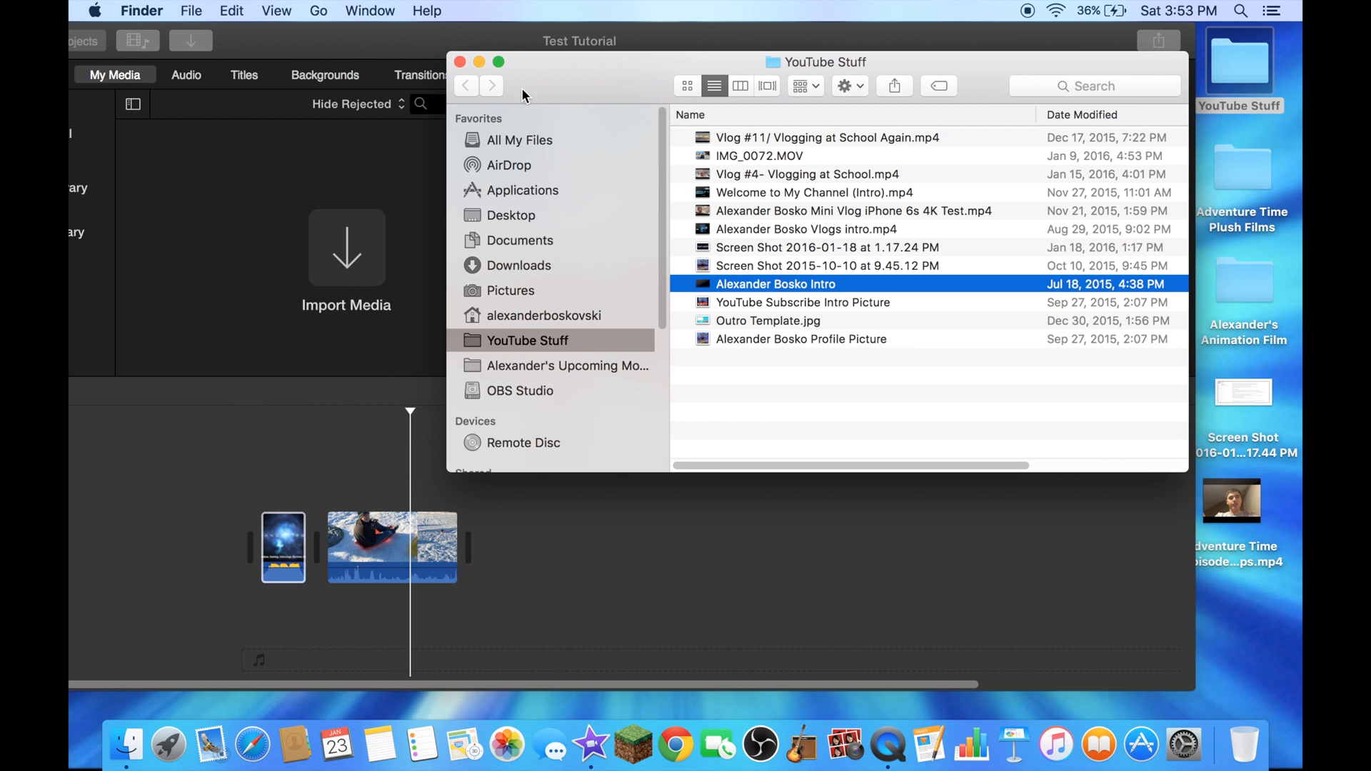
left_click(768, 320)
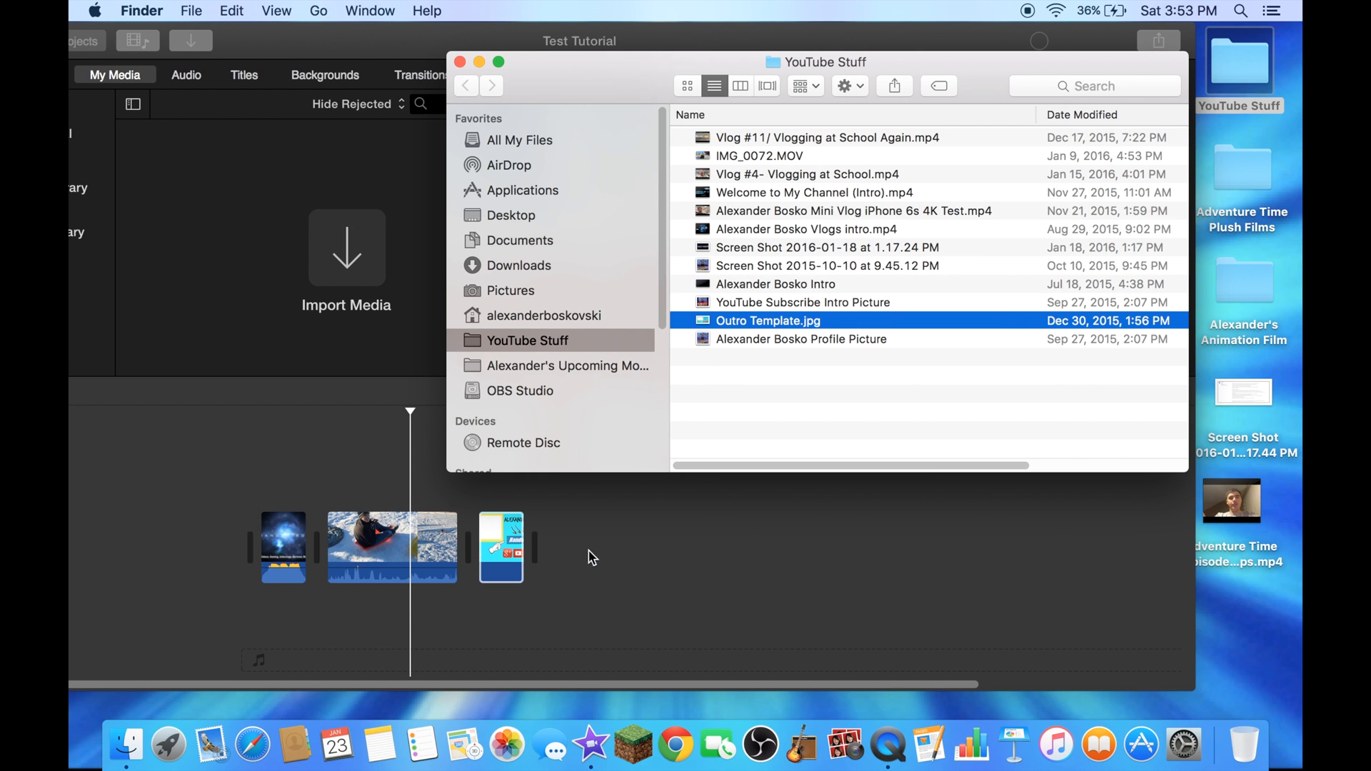
left_click(459, 61)
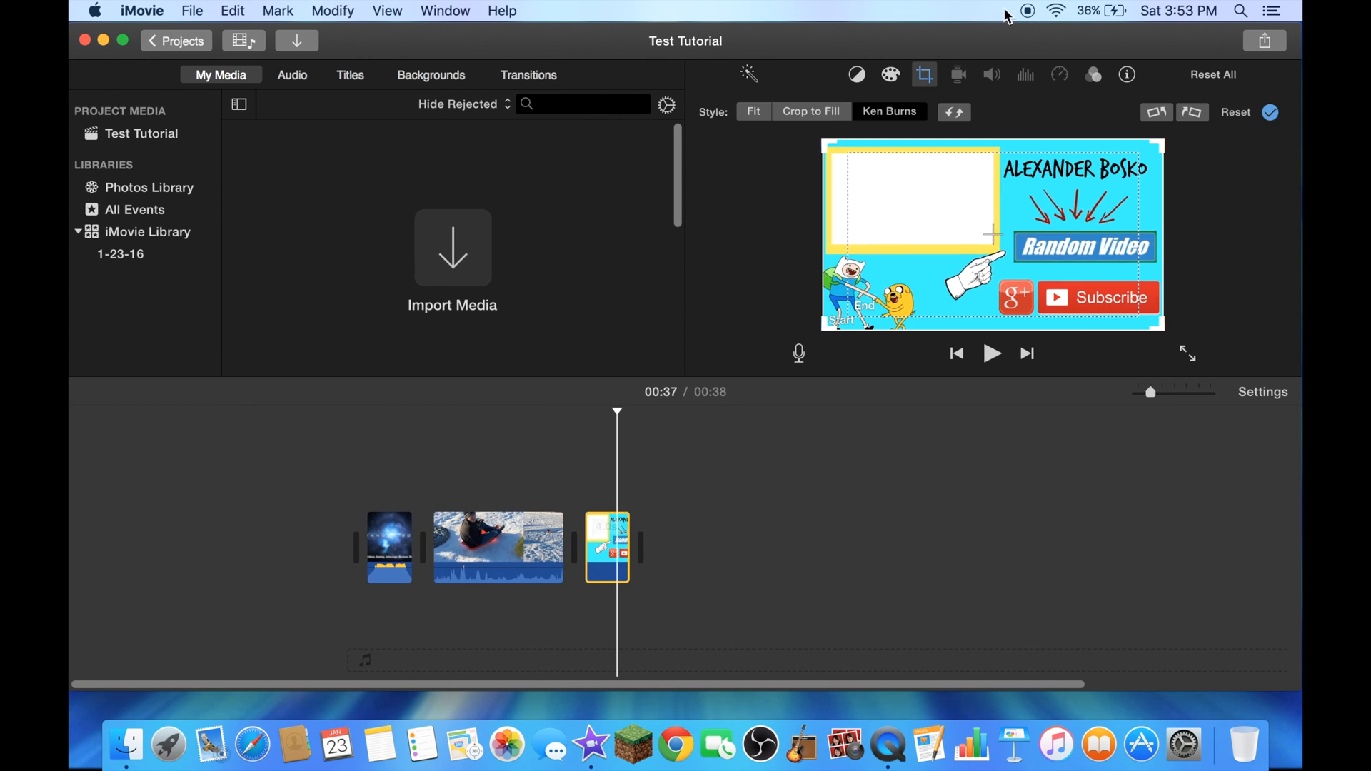
Step: Set the outro image to Fit crop style and lengthen it, bringing the project to about 1:04
left_click(752, 111)
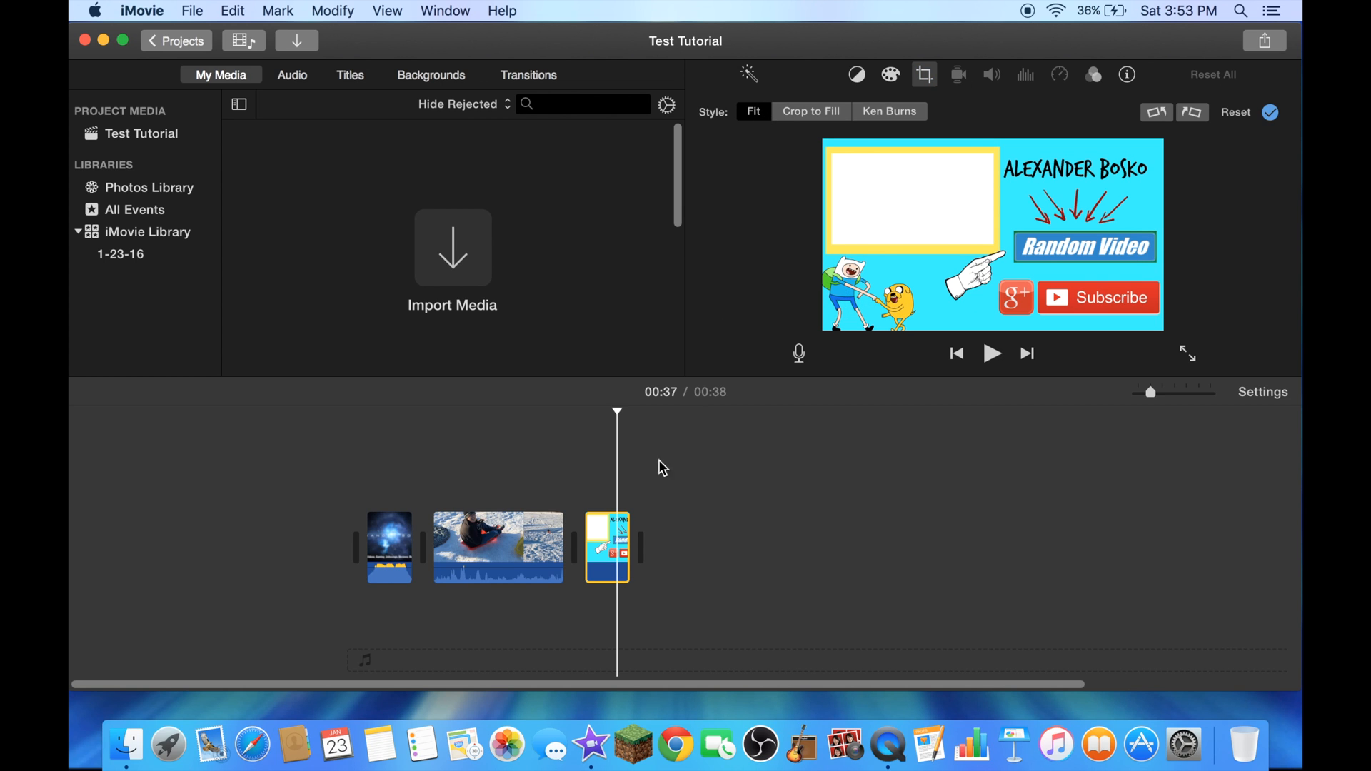
left_click_drag(630, 547, 687, 529)
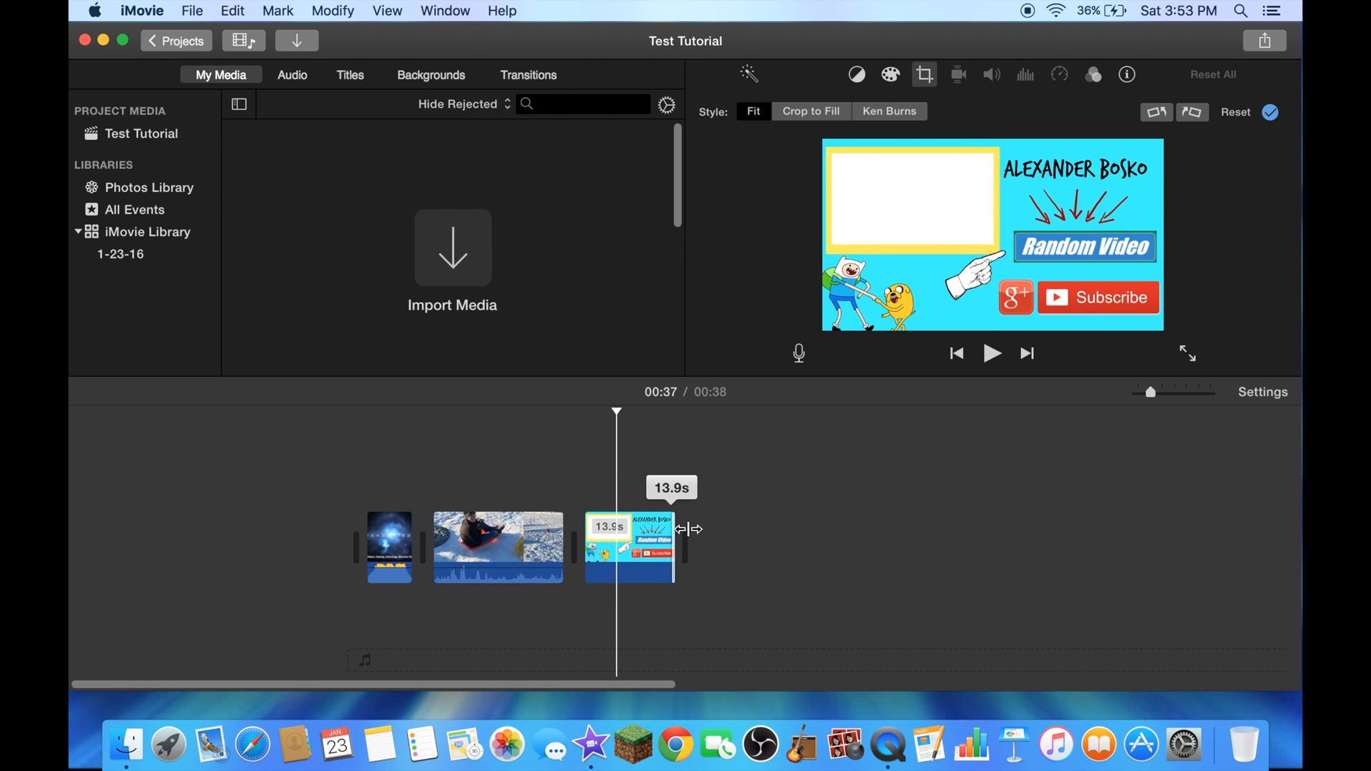
left_click_drag(675, 529, 750, 525)
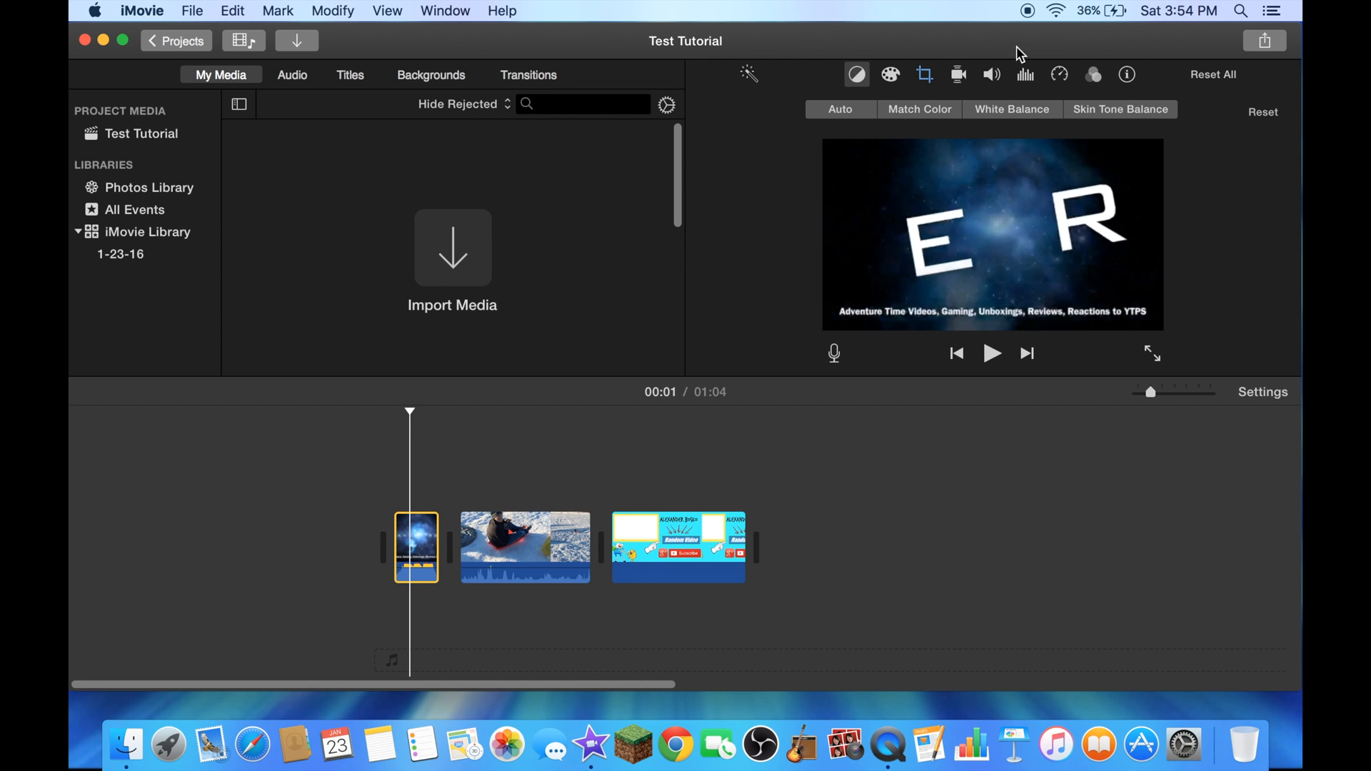
left_click(924, 72)
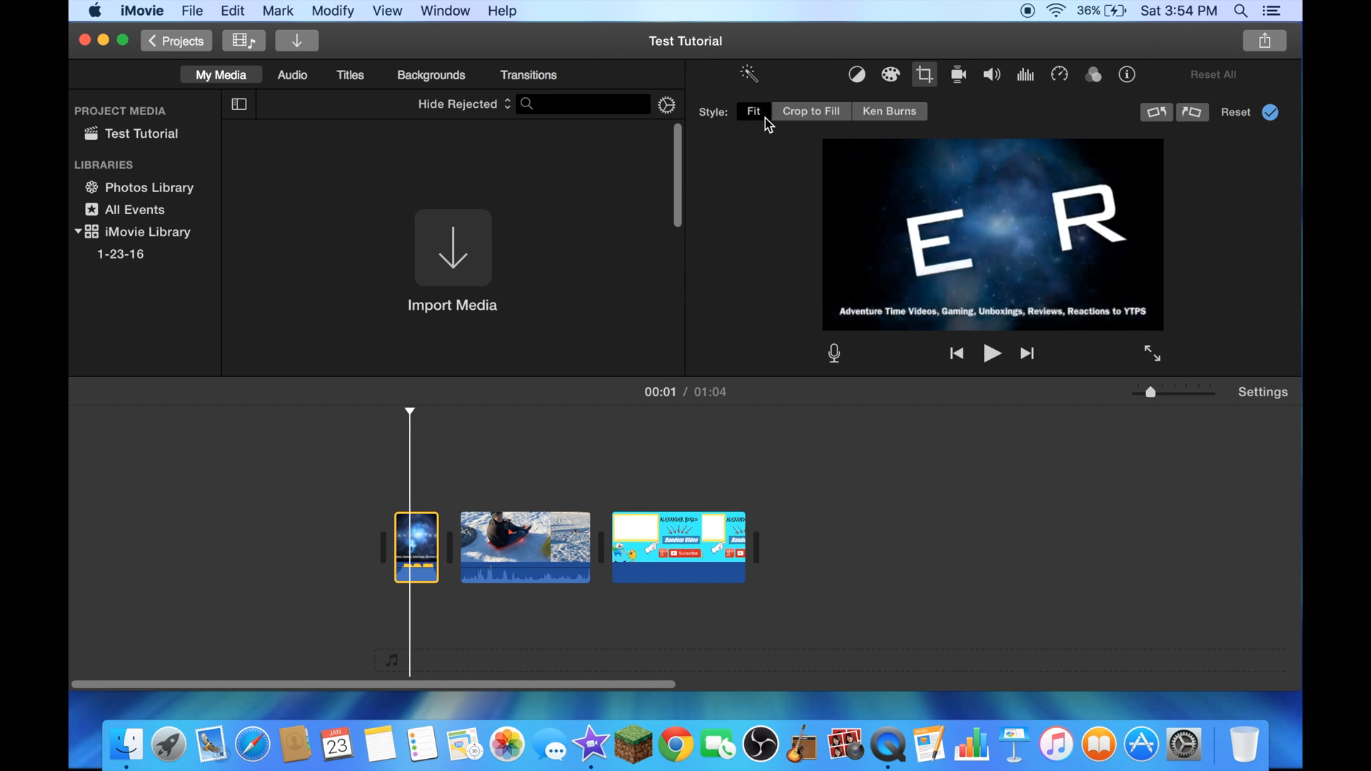
mouse_move(390, 495)
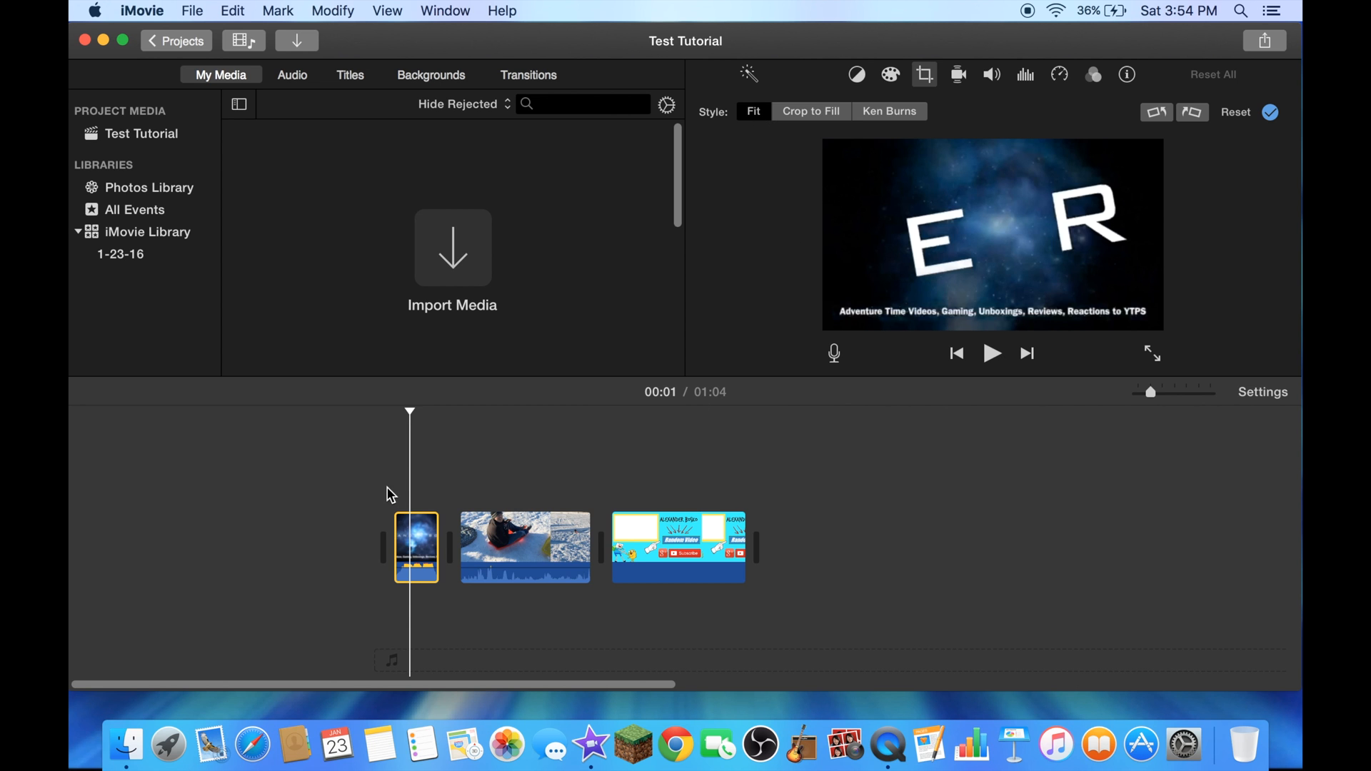
left_click(991, 353)
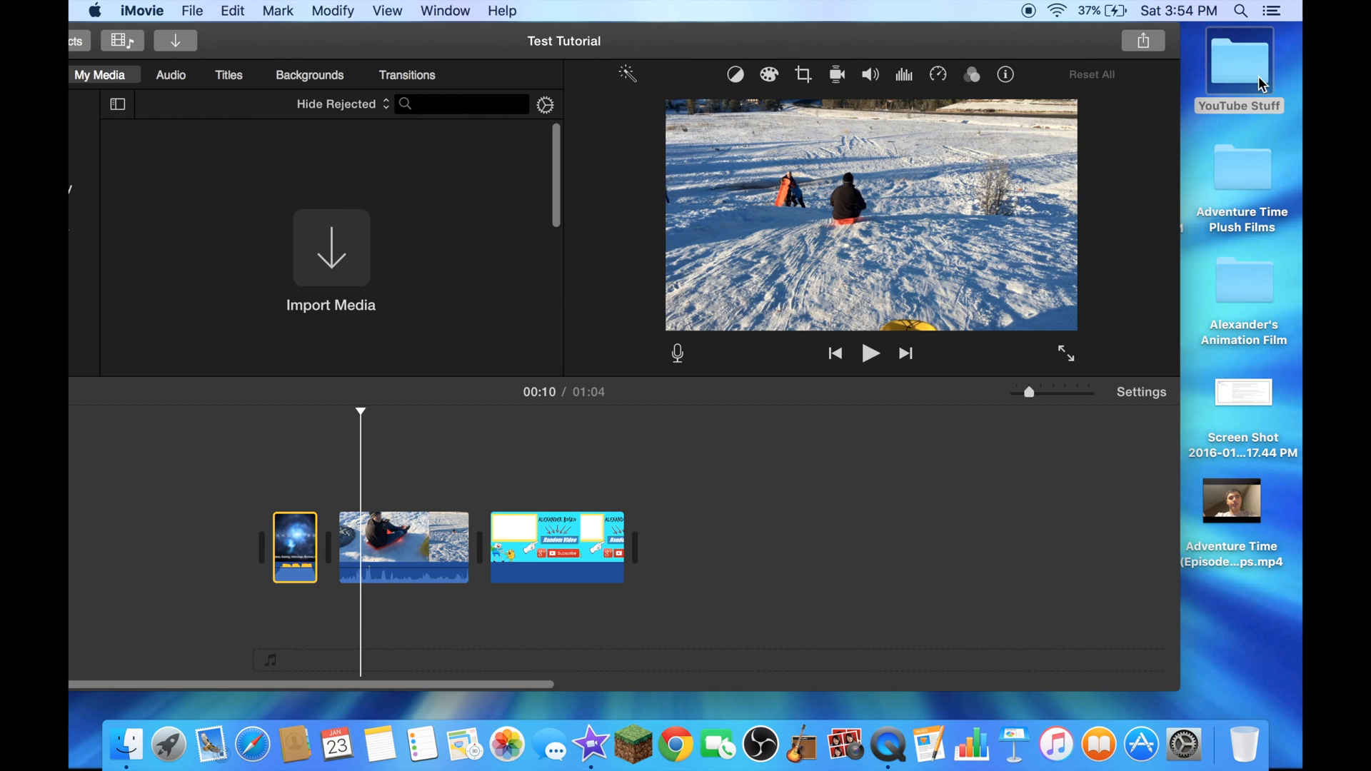
Step: Place the iPhone 6s 4K Test vlog from YouTube Stuff as a cutaway above the outro image
double_click(1240, 57)
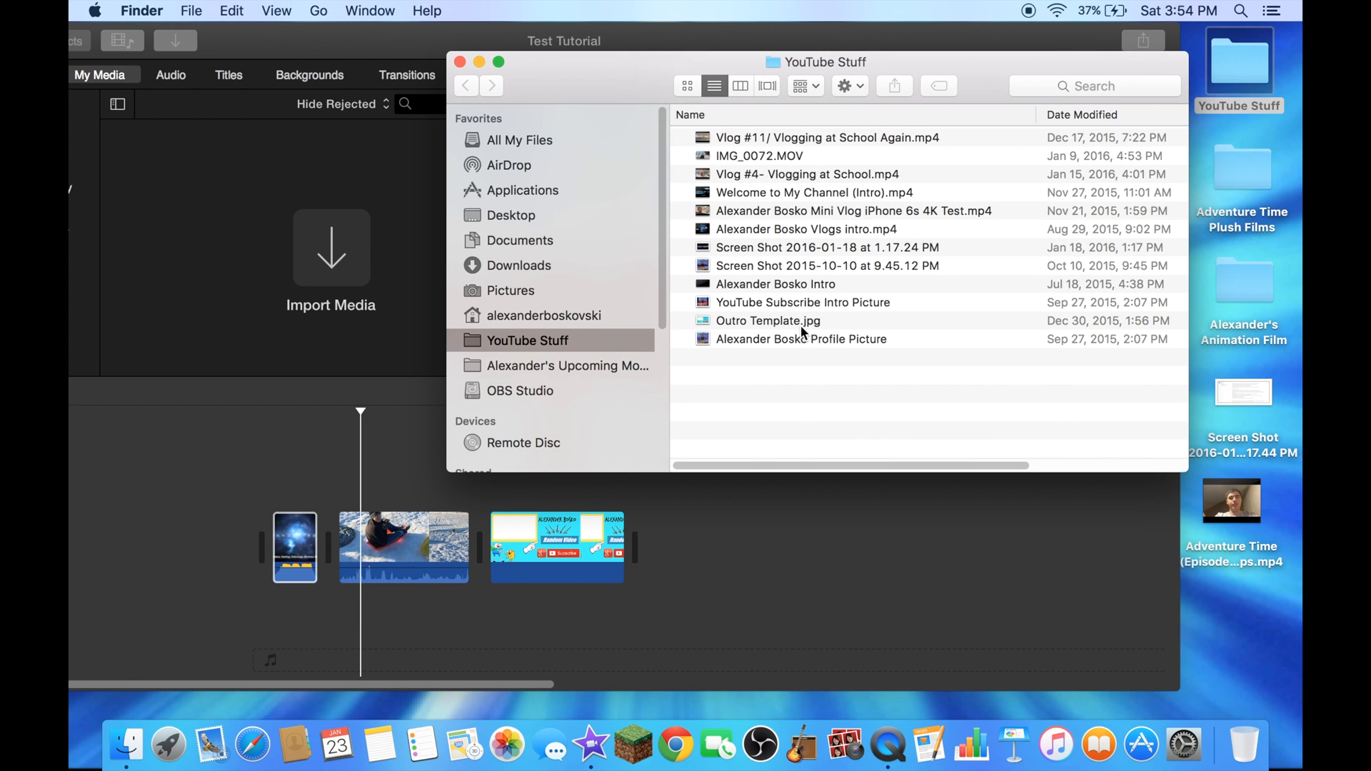
mouse_move(799, 337)
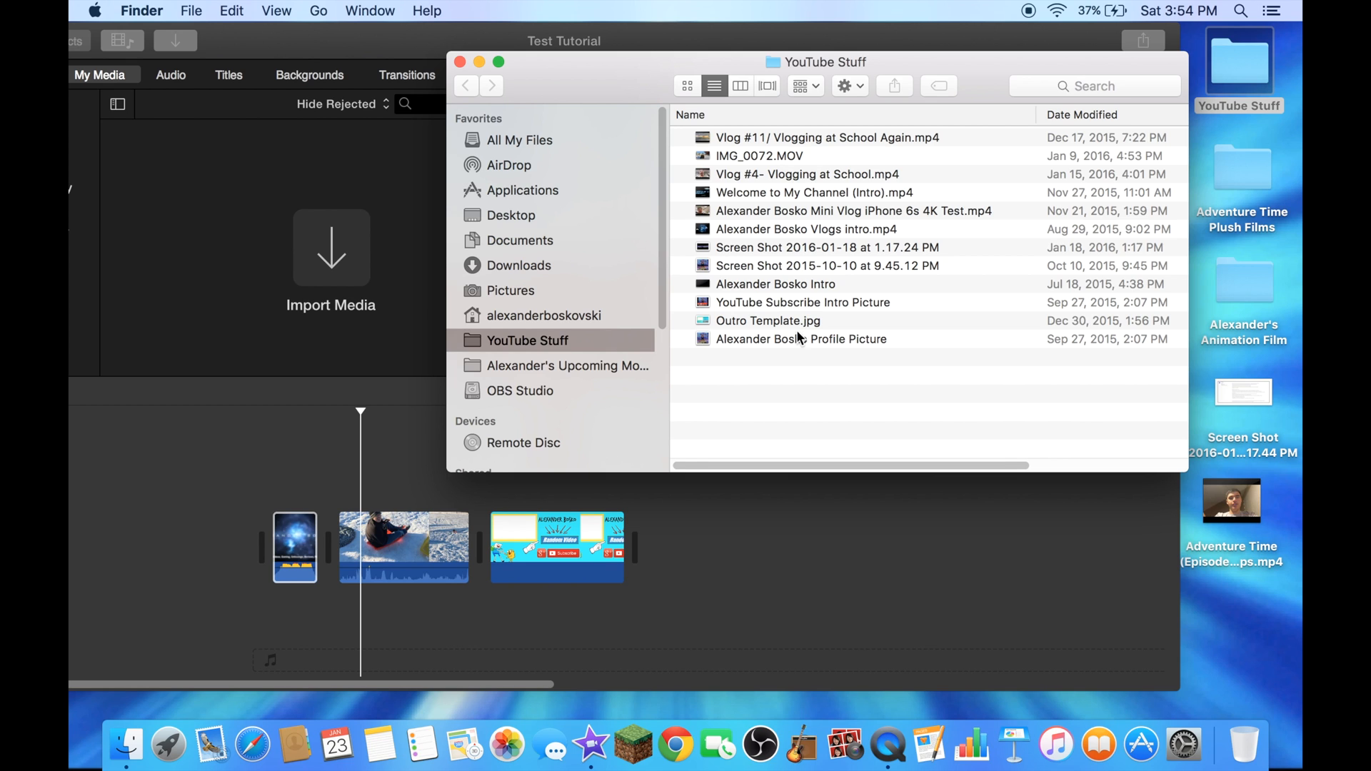
mouse_move(799, 310)
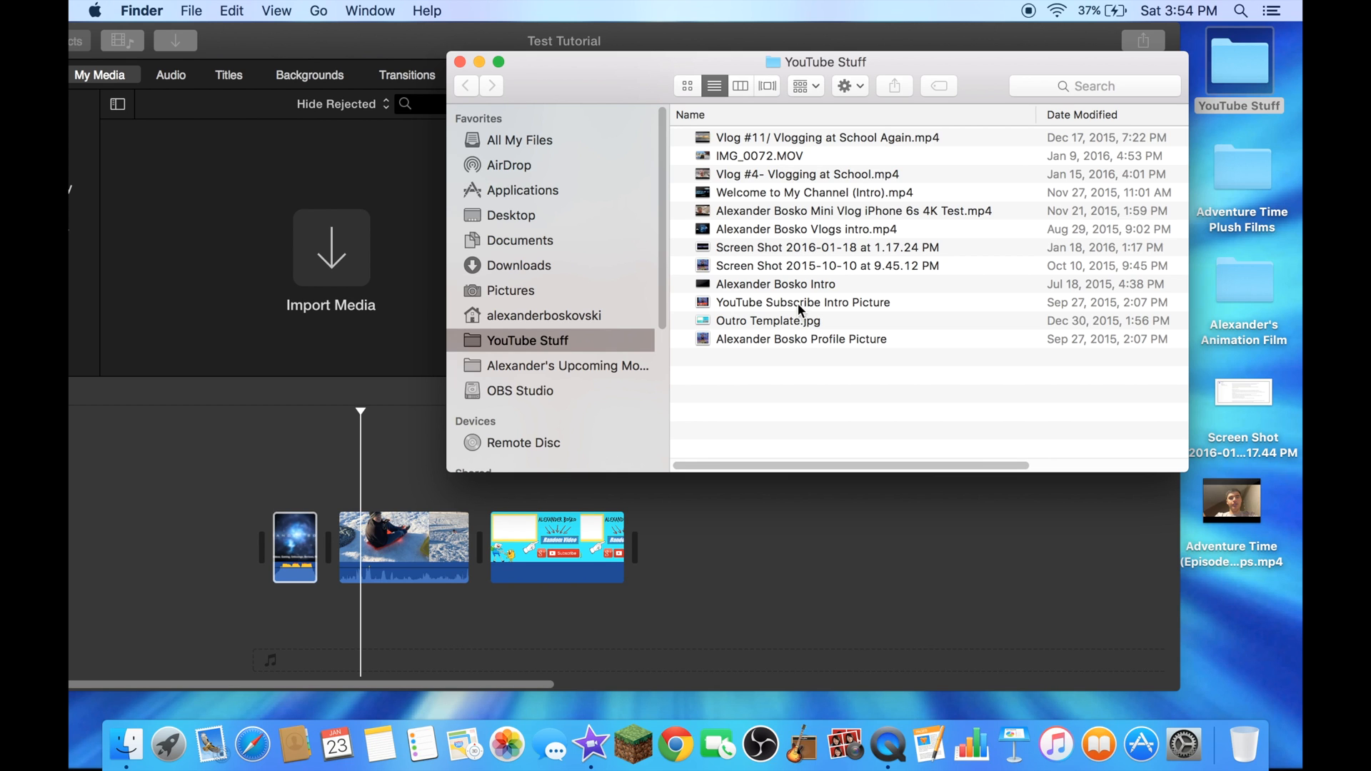
mouse_move(801, 300)
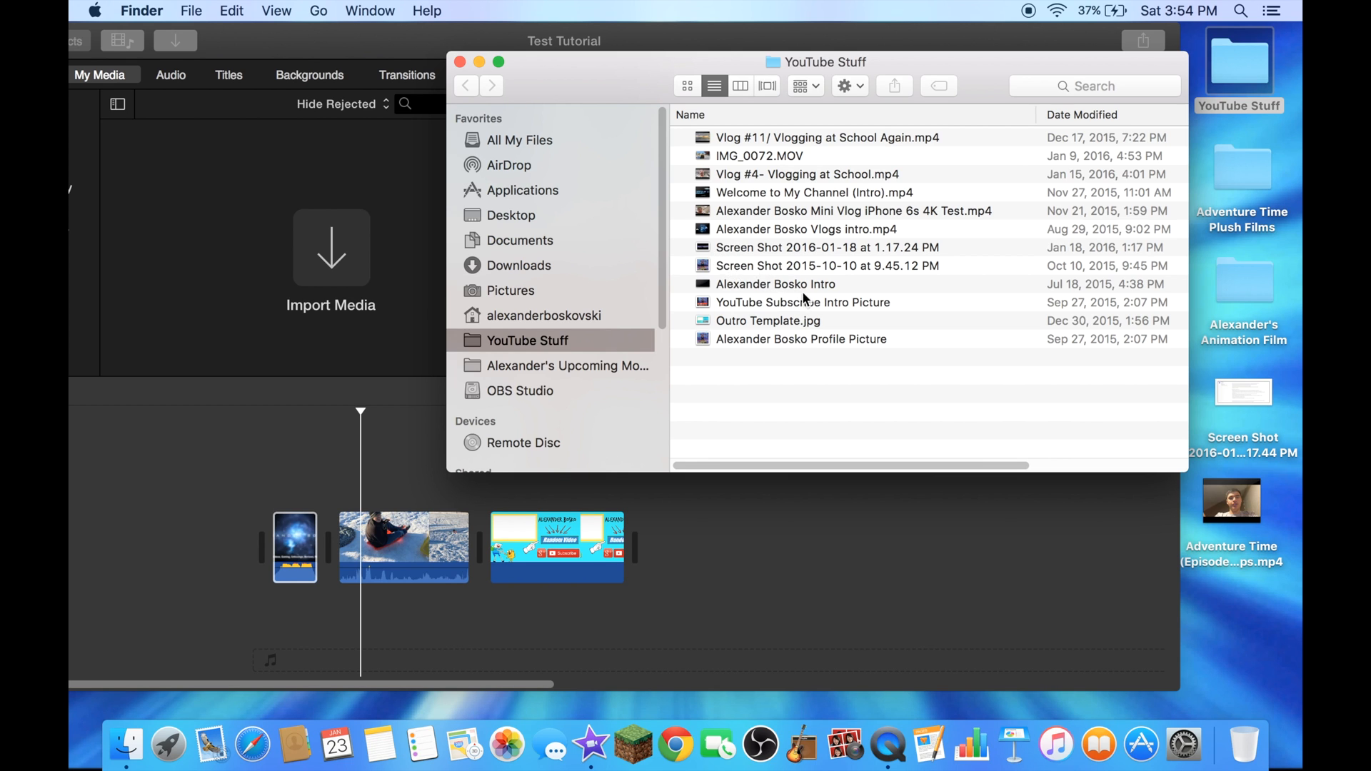
left_click(775, 283)
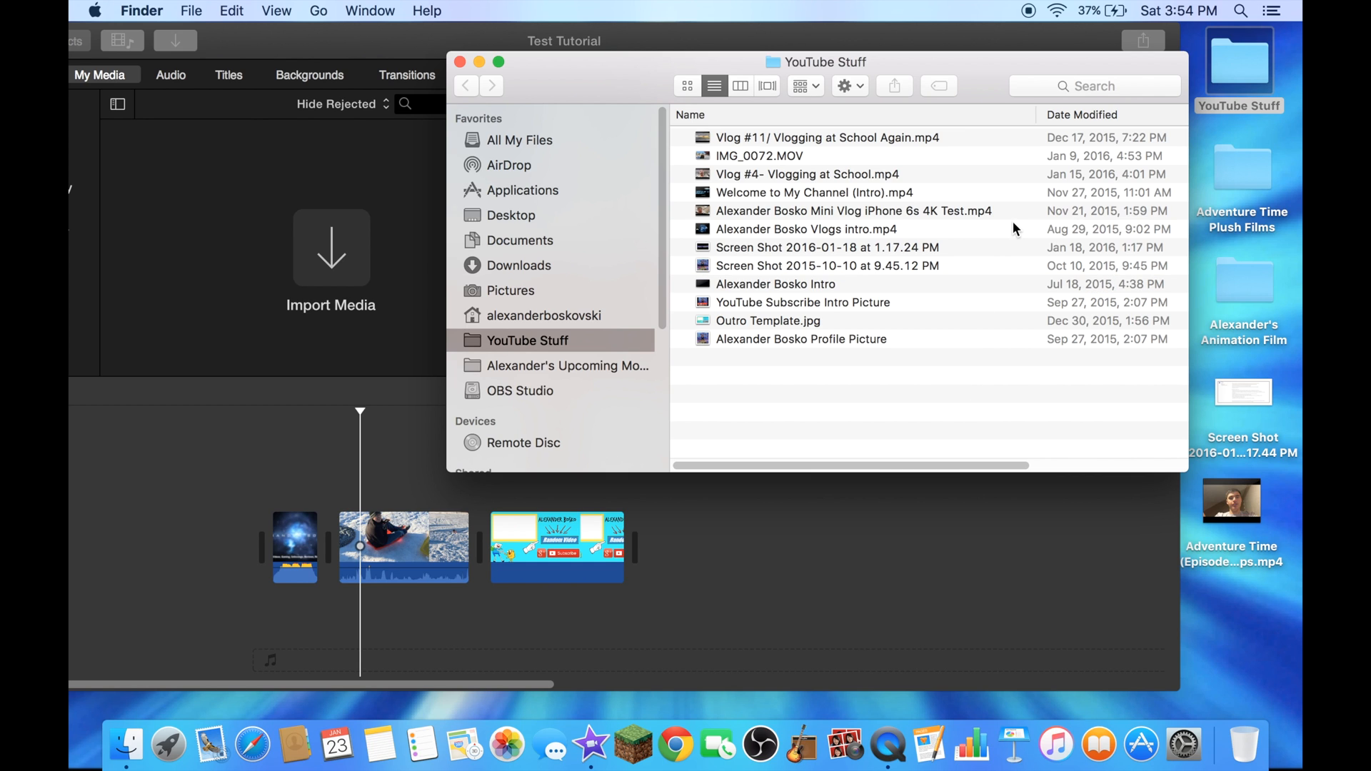
left_click(853, 212)
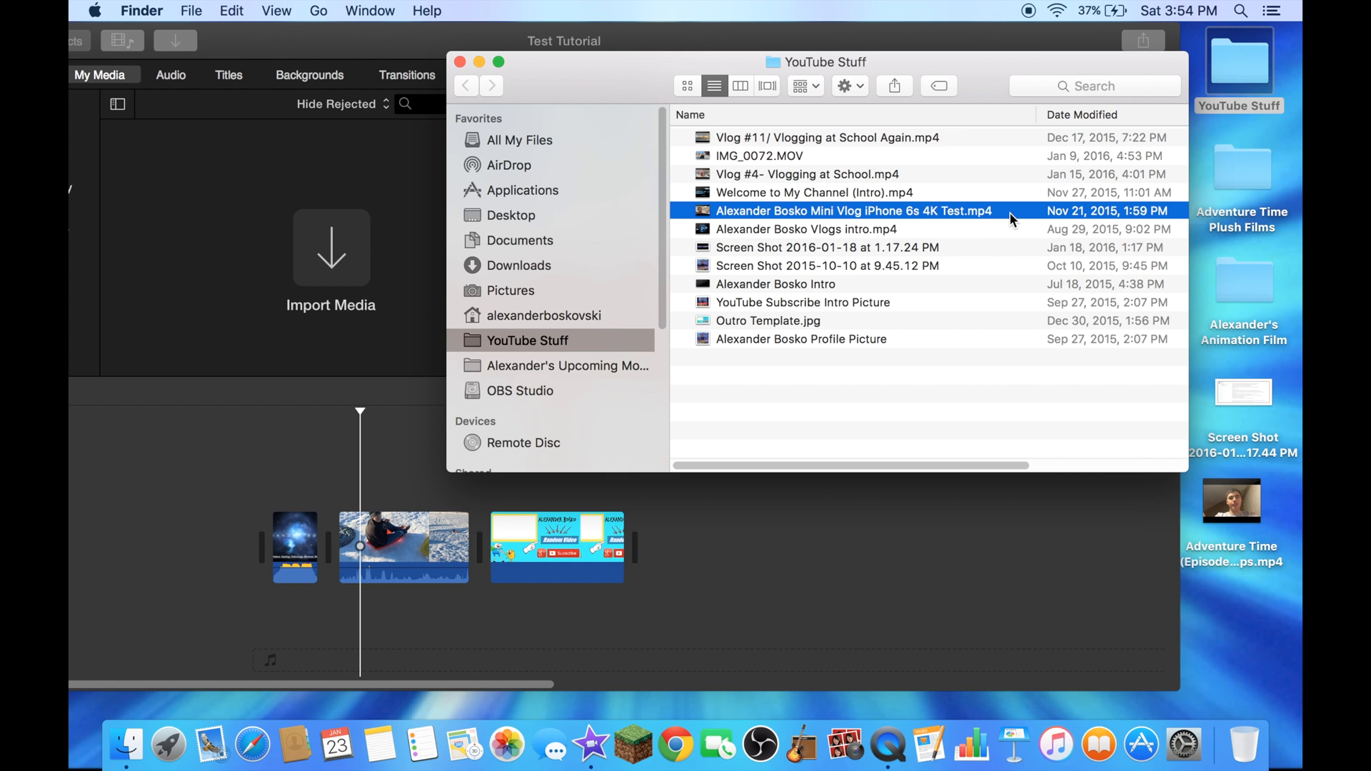
left_click_drag(851, 211, 539, 499)
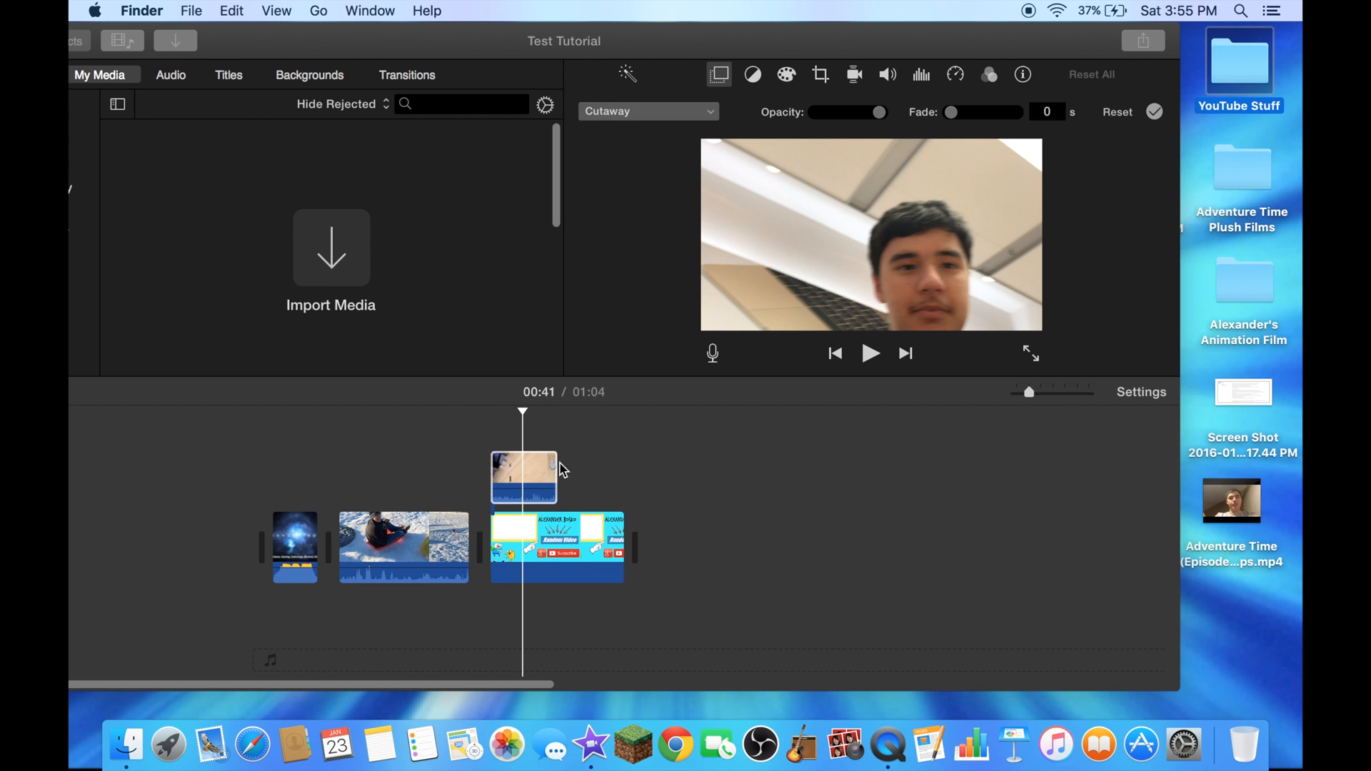
Step: Select the cutaway clip above the outro to show its video overlay settings
left_click(522, 477)
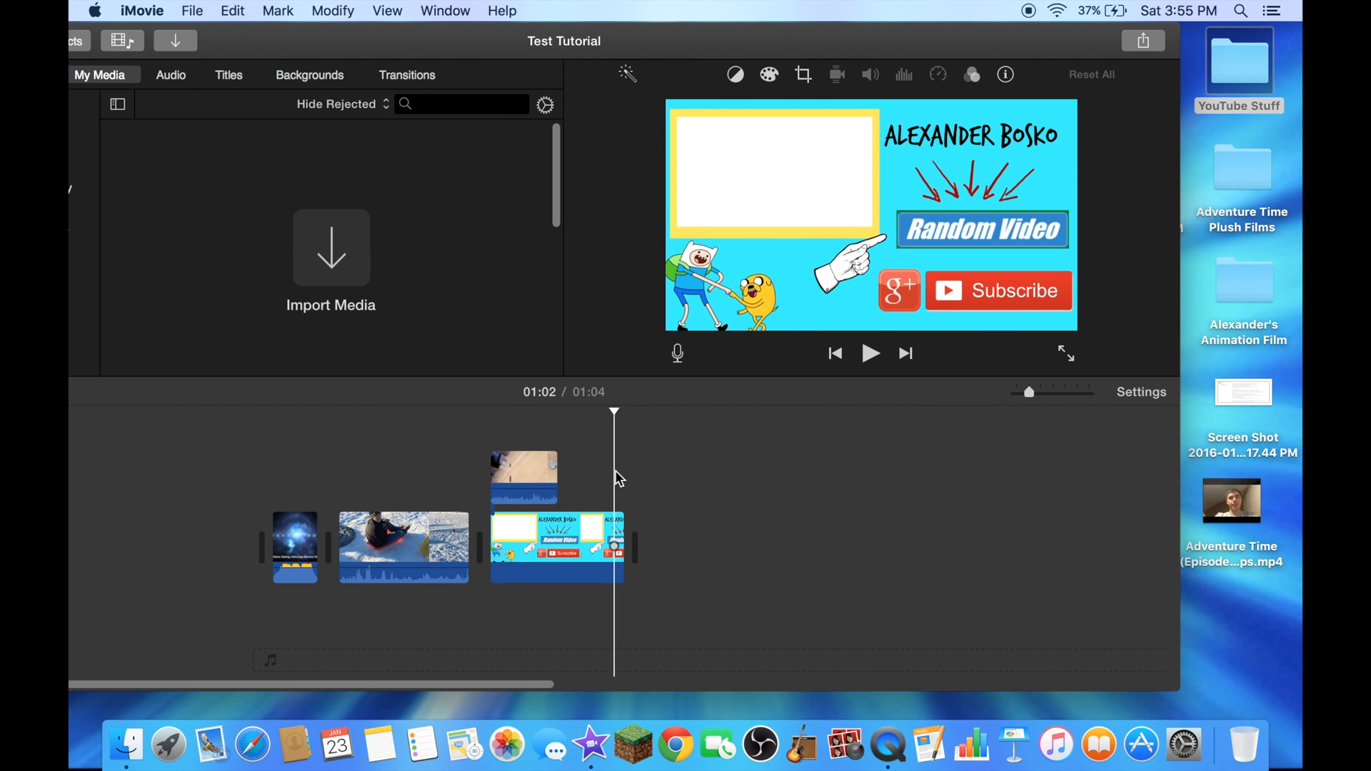
left_click(524, 473)
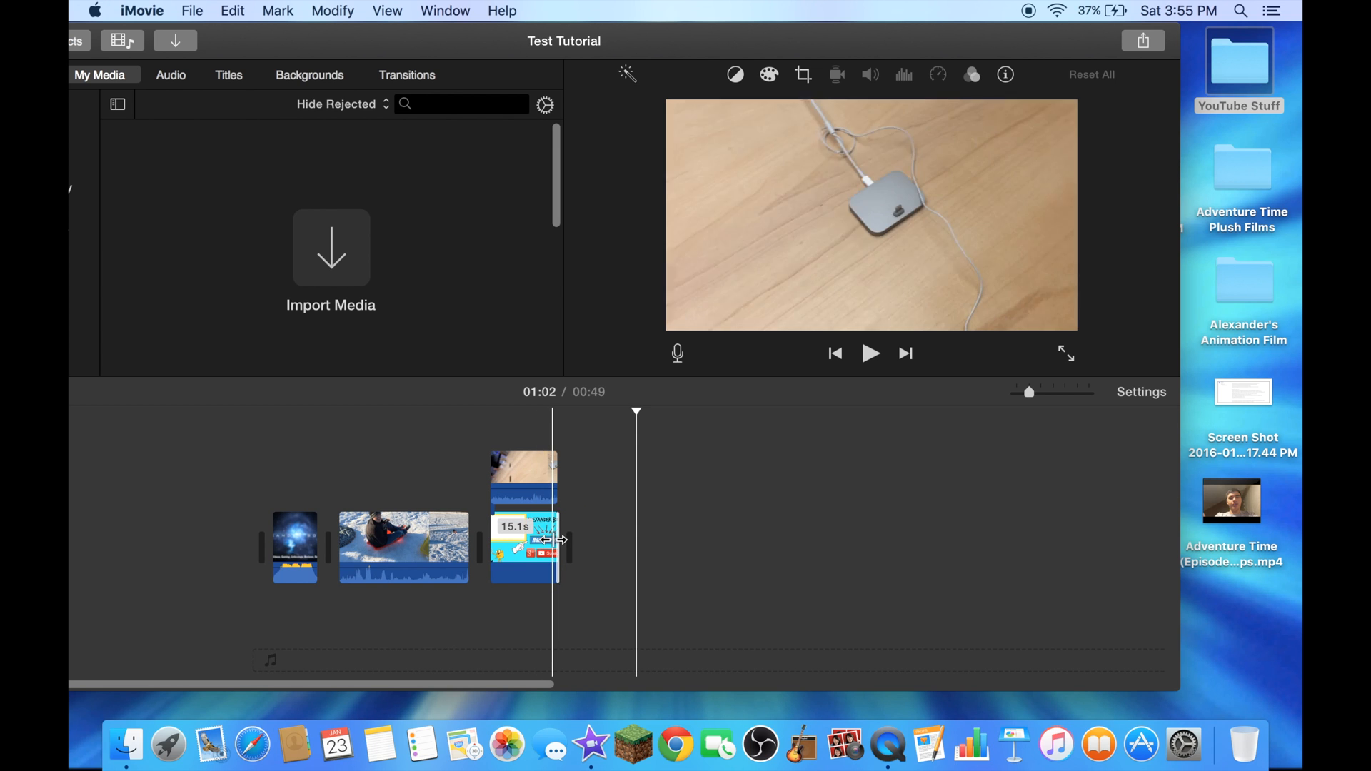
mouse_move(556, 542)
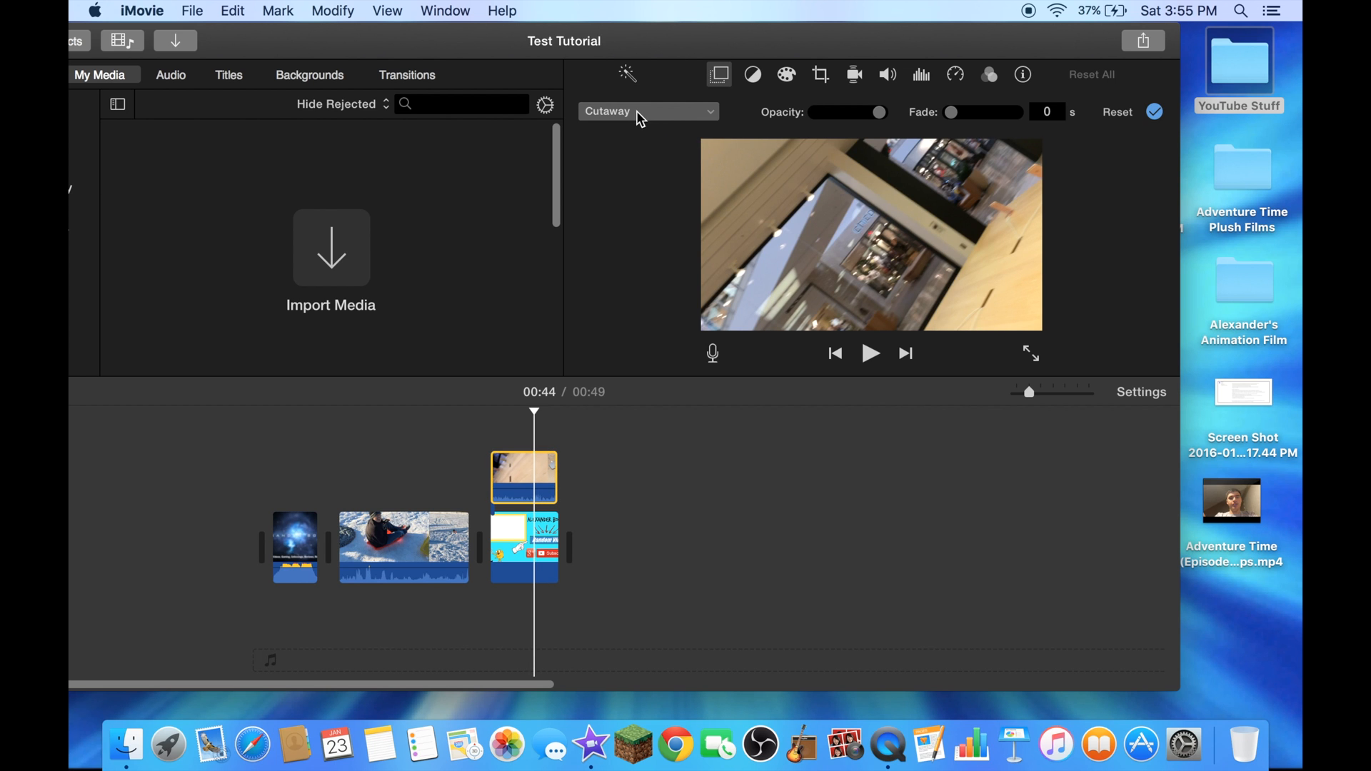
Step: Switch the overlay from Cutaway to Picture in Picture and view its frame
left_click(647, 111)
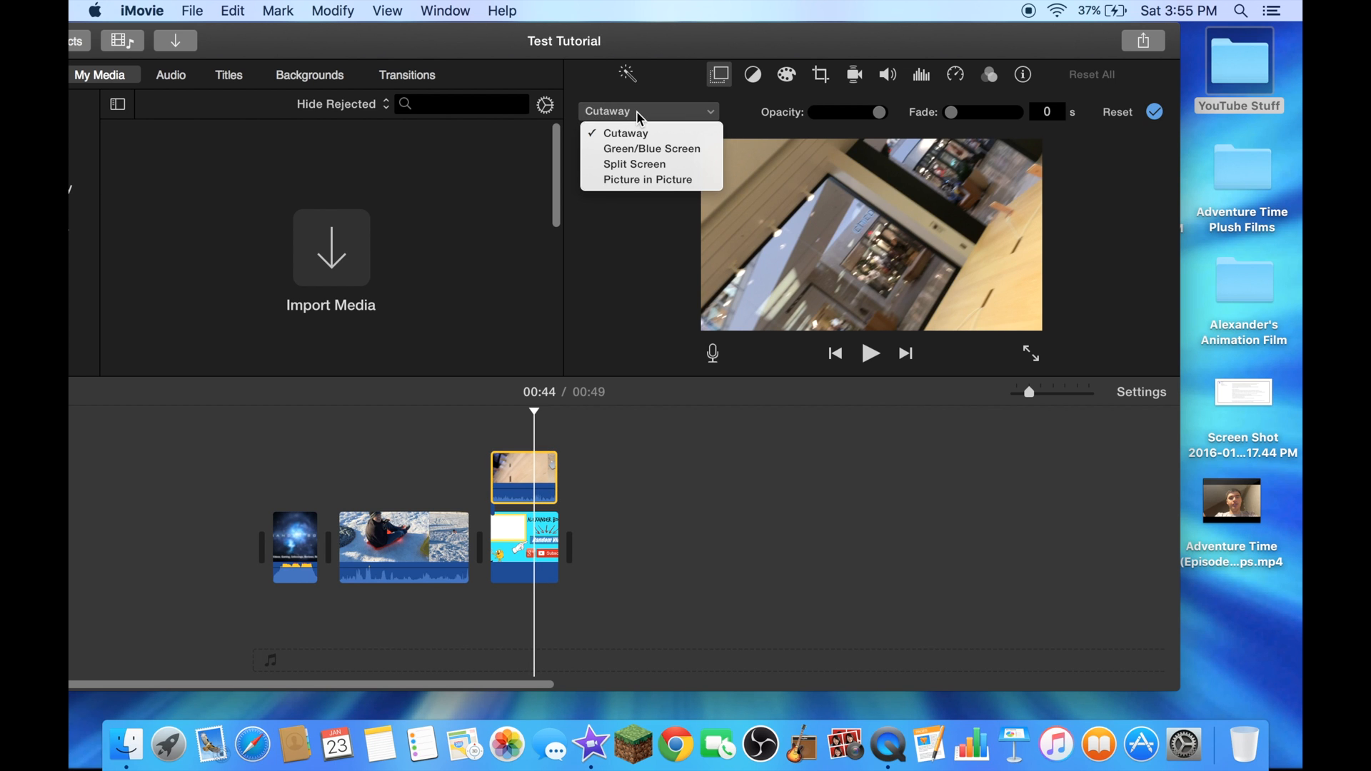
mouse_move(648, 180)
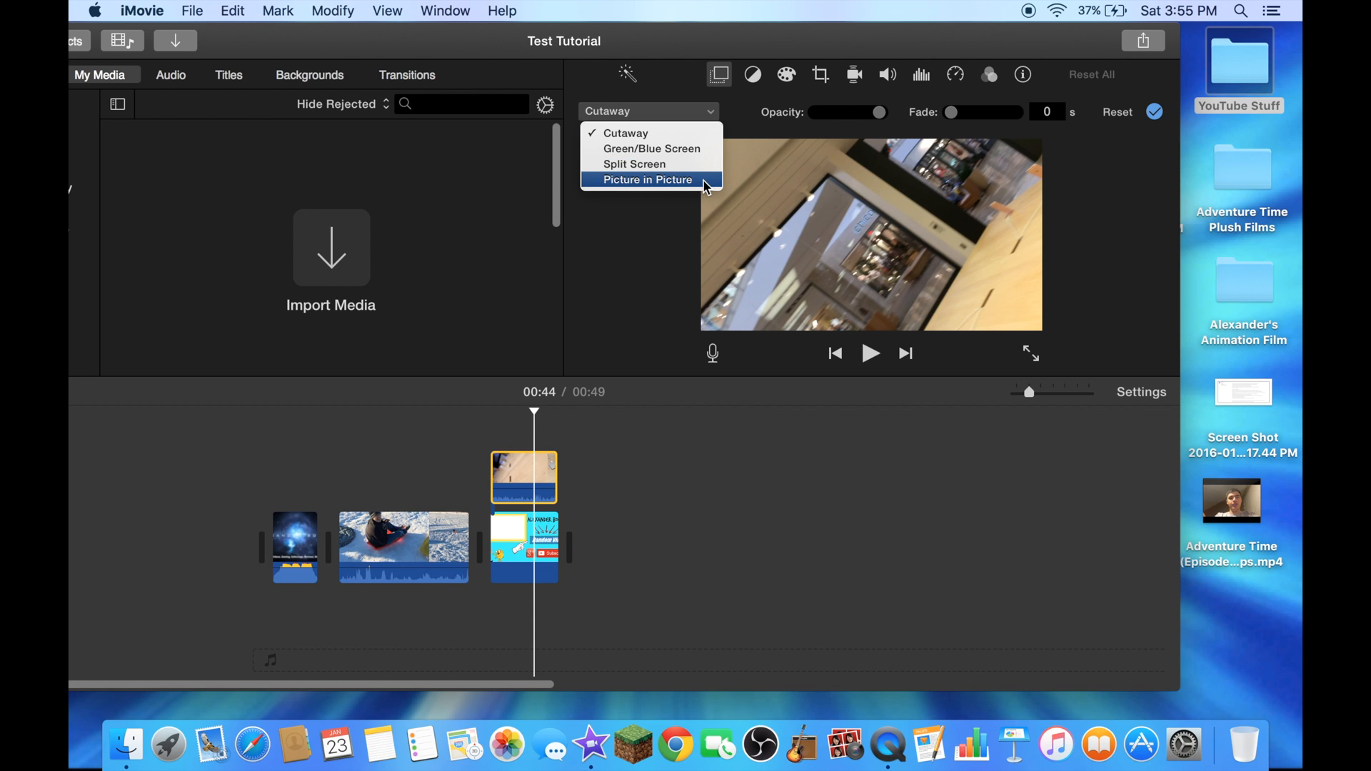
left_click(648, 180)
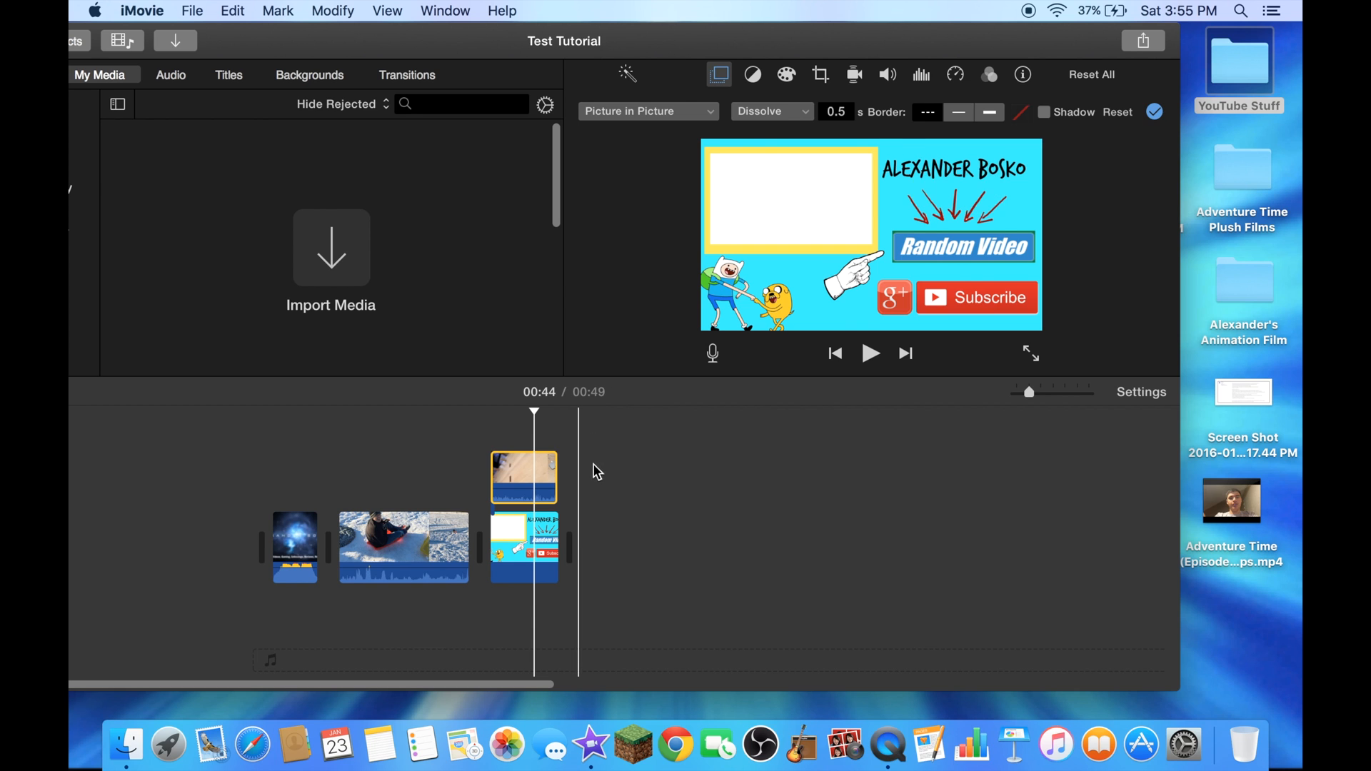
left_click(523, 477)
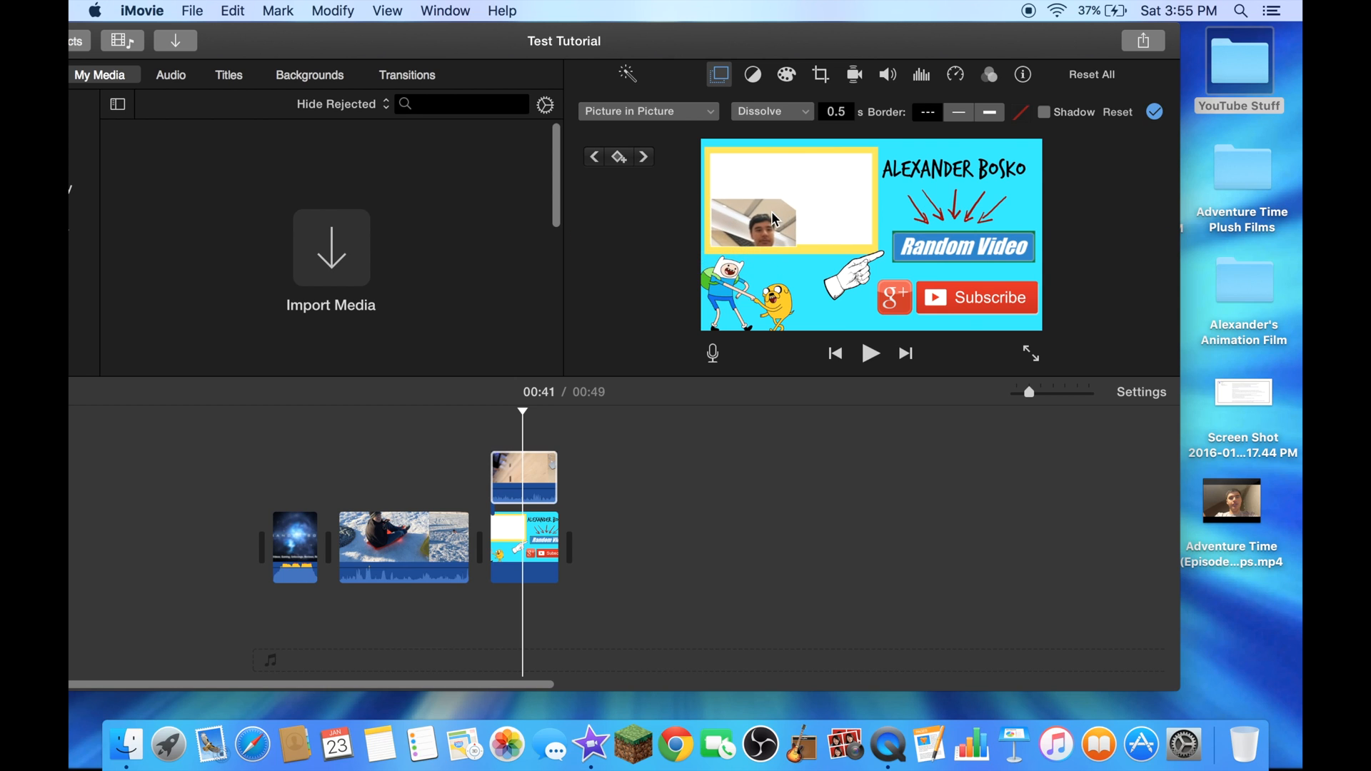
Step: Resize and position the inset to fill the yellow box on the end screen
left_click(790, 200)
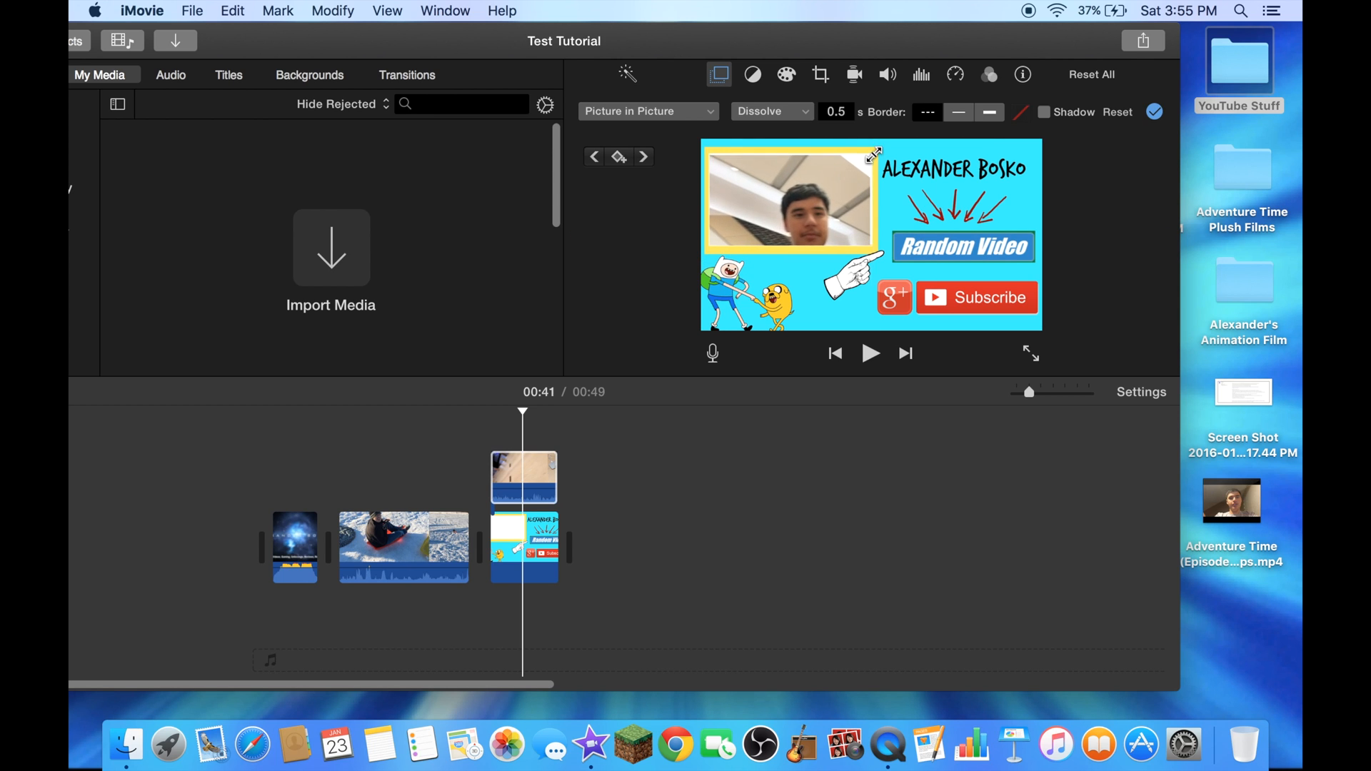
left_click(790, 198)
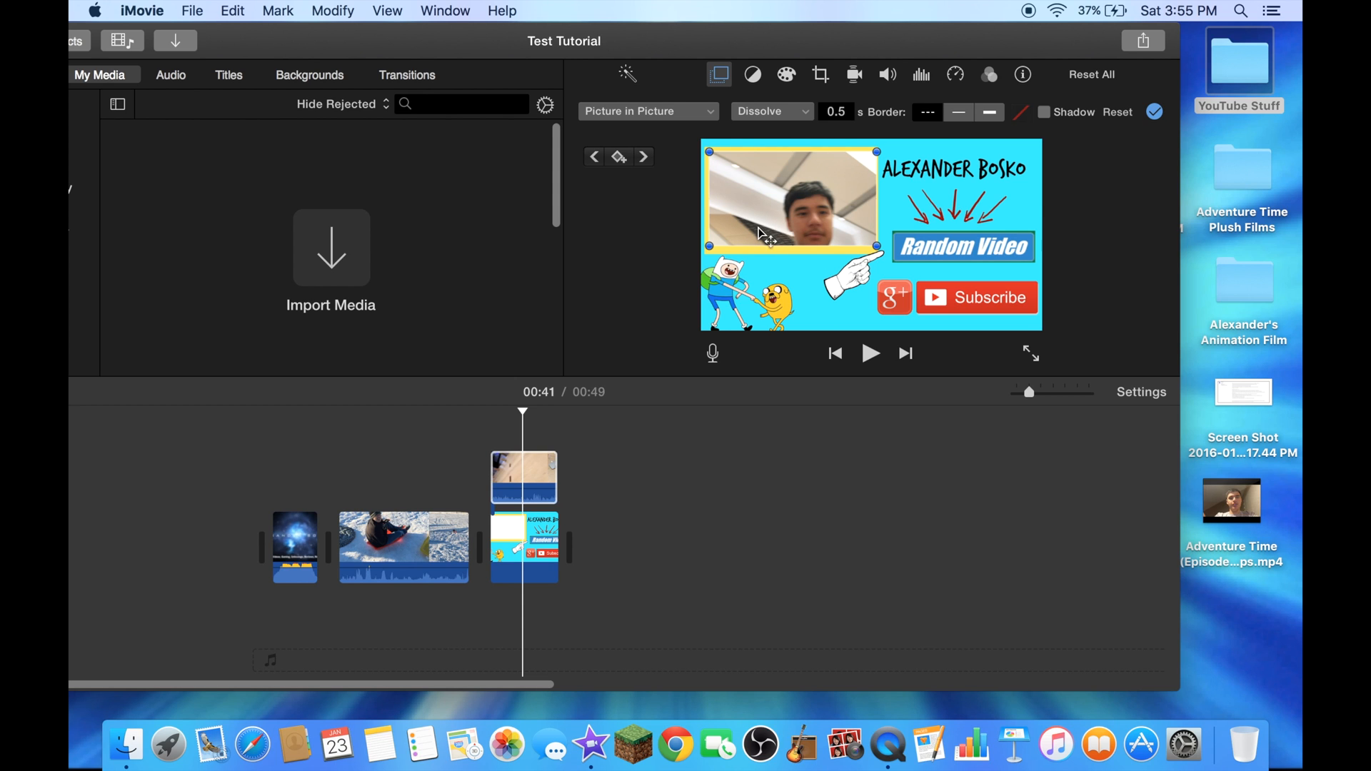
left_click(887, 74)
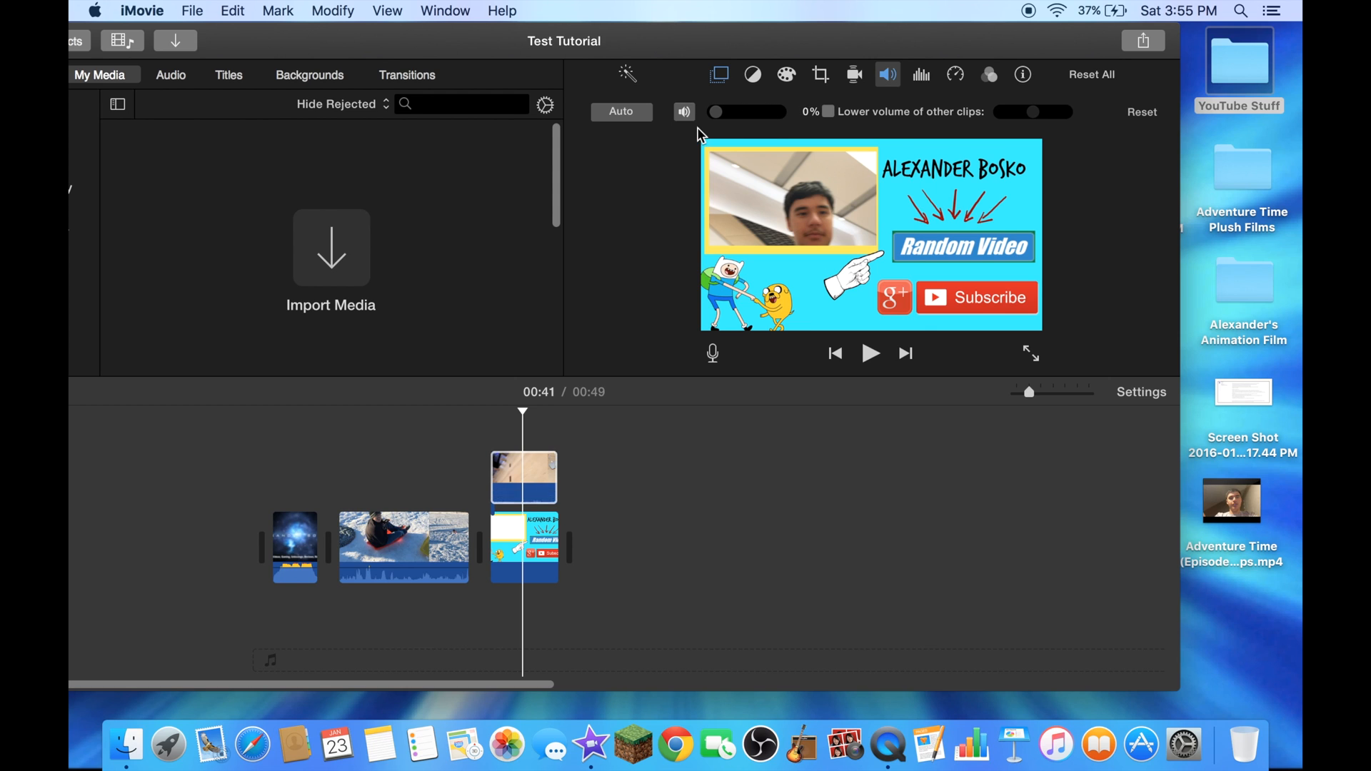
mouse_move(696, 140)
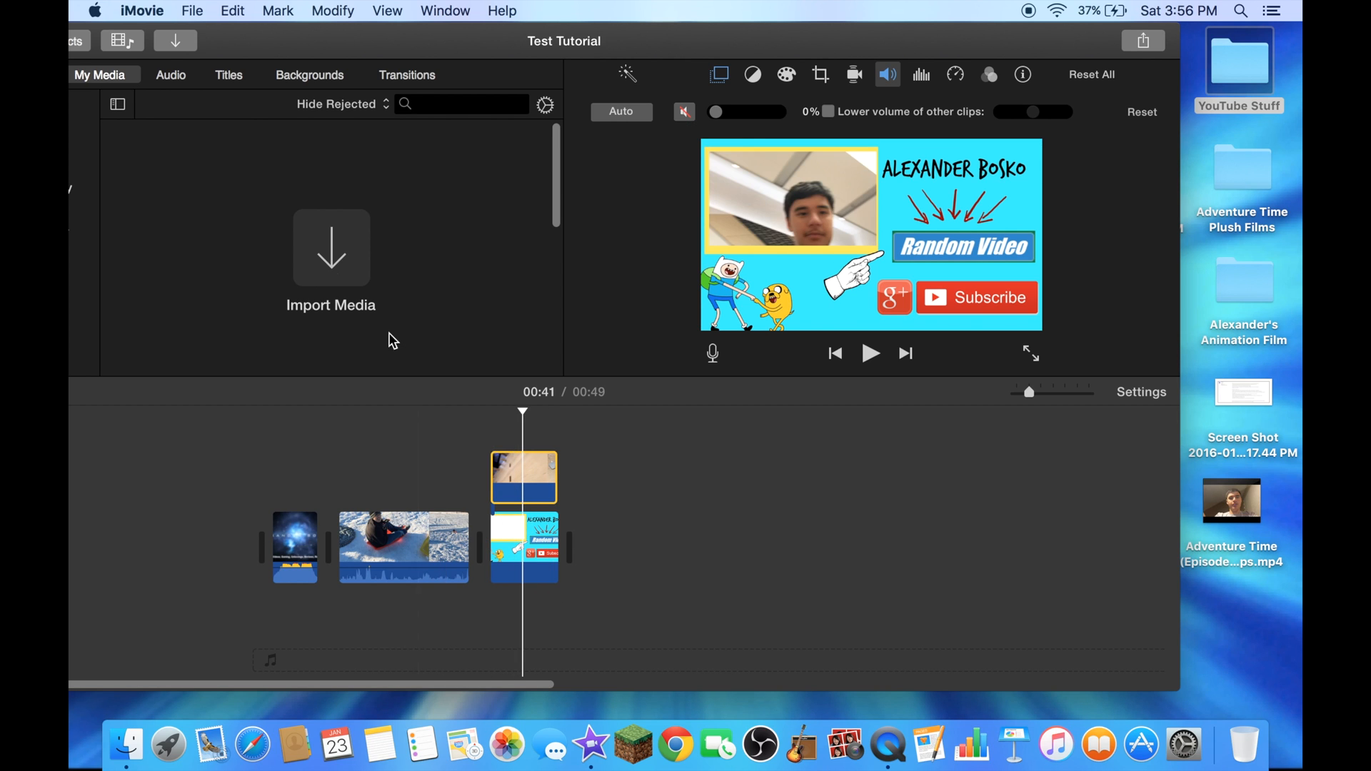
Step: Add the Bright theme music under the final clip and trim it to 15.2 seconds
left_click(170, 74)
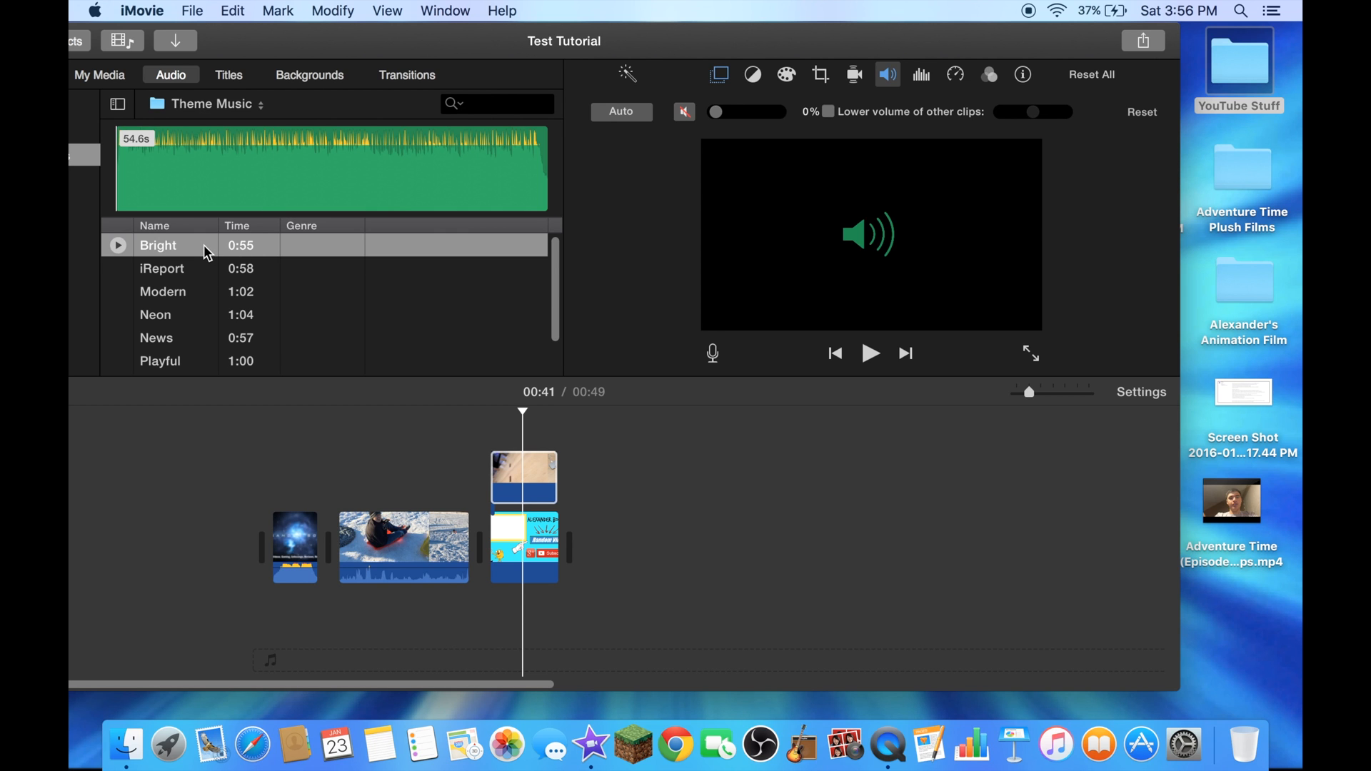
left_click(157, 245)
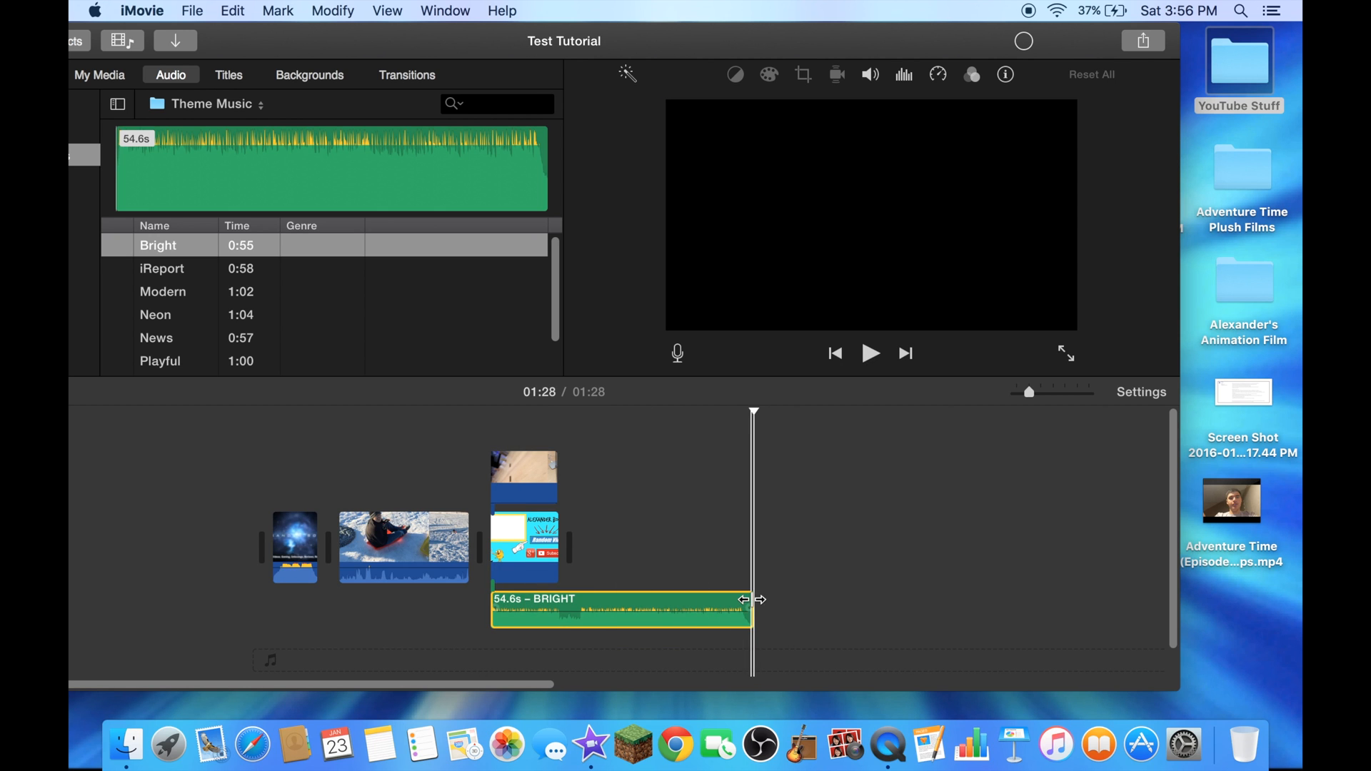
left_click_drag(750, 603, 577, 599)
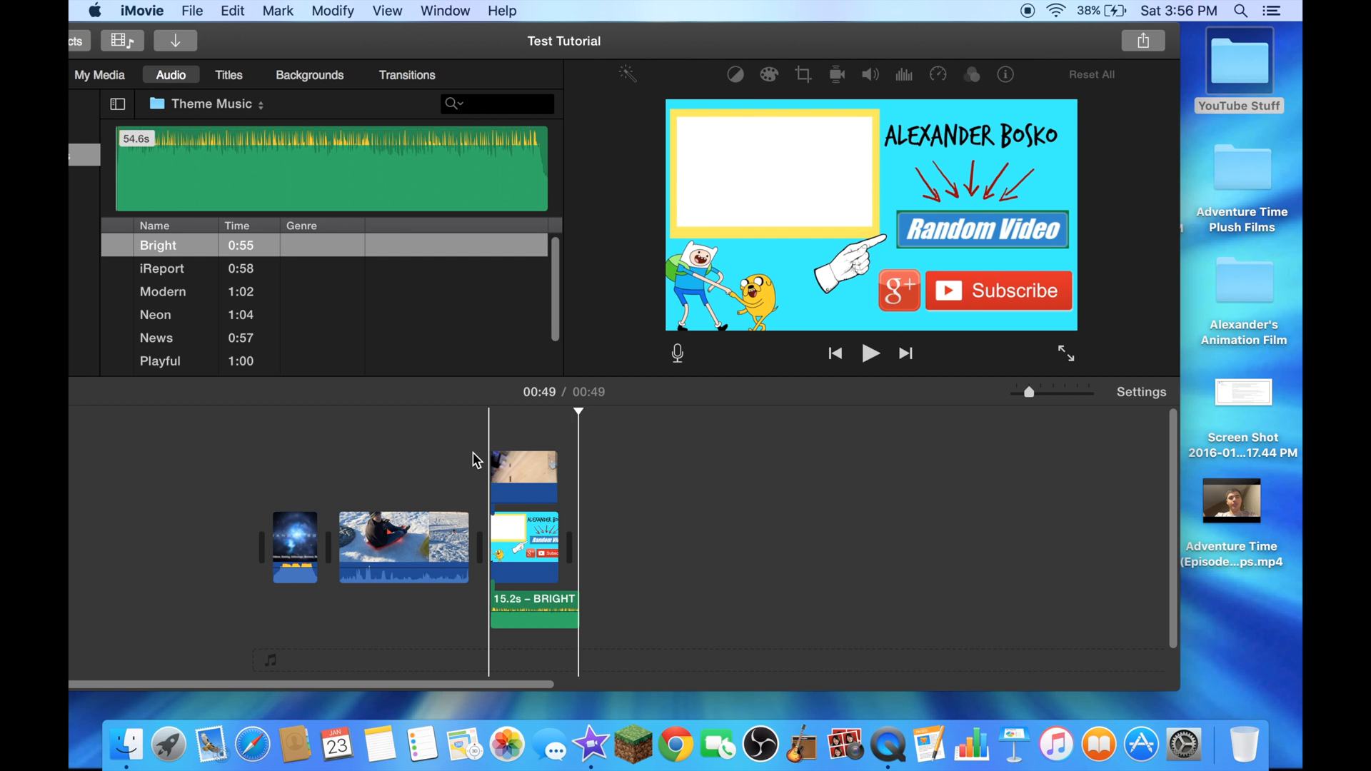
Step: Preview the ending with the new music, then bring up the Titles collection for the lower third
left_click(870, 353)
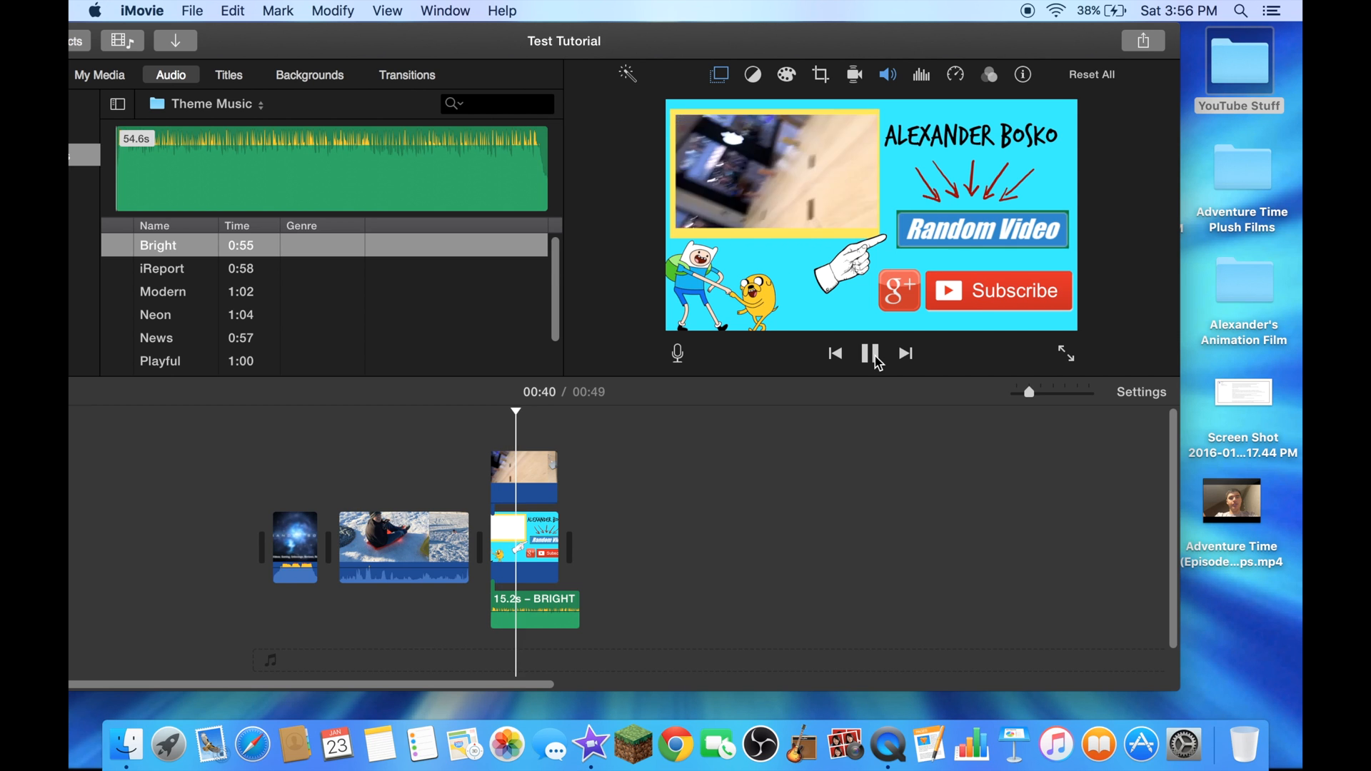
left_click(870, 352)
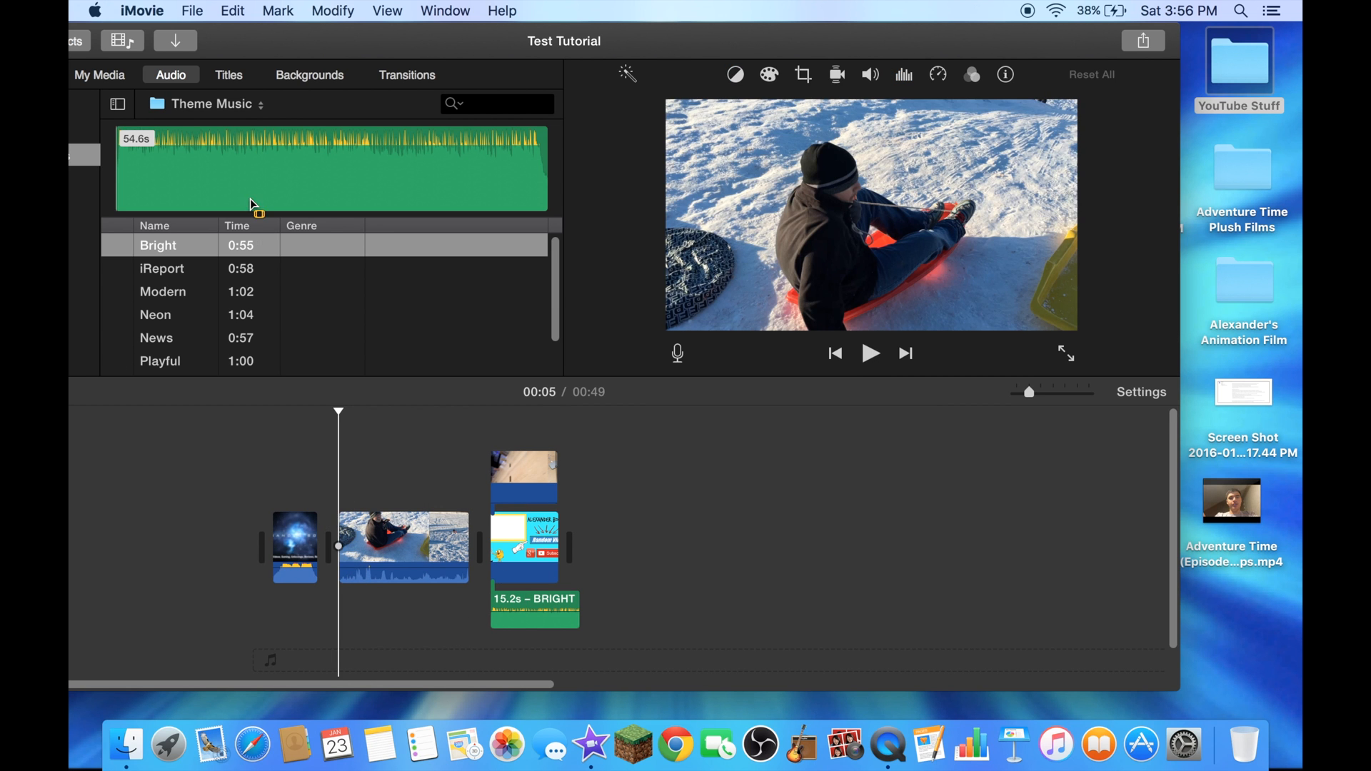
left_click(228, 74)
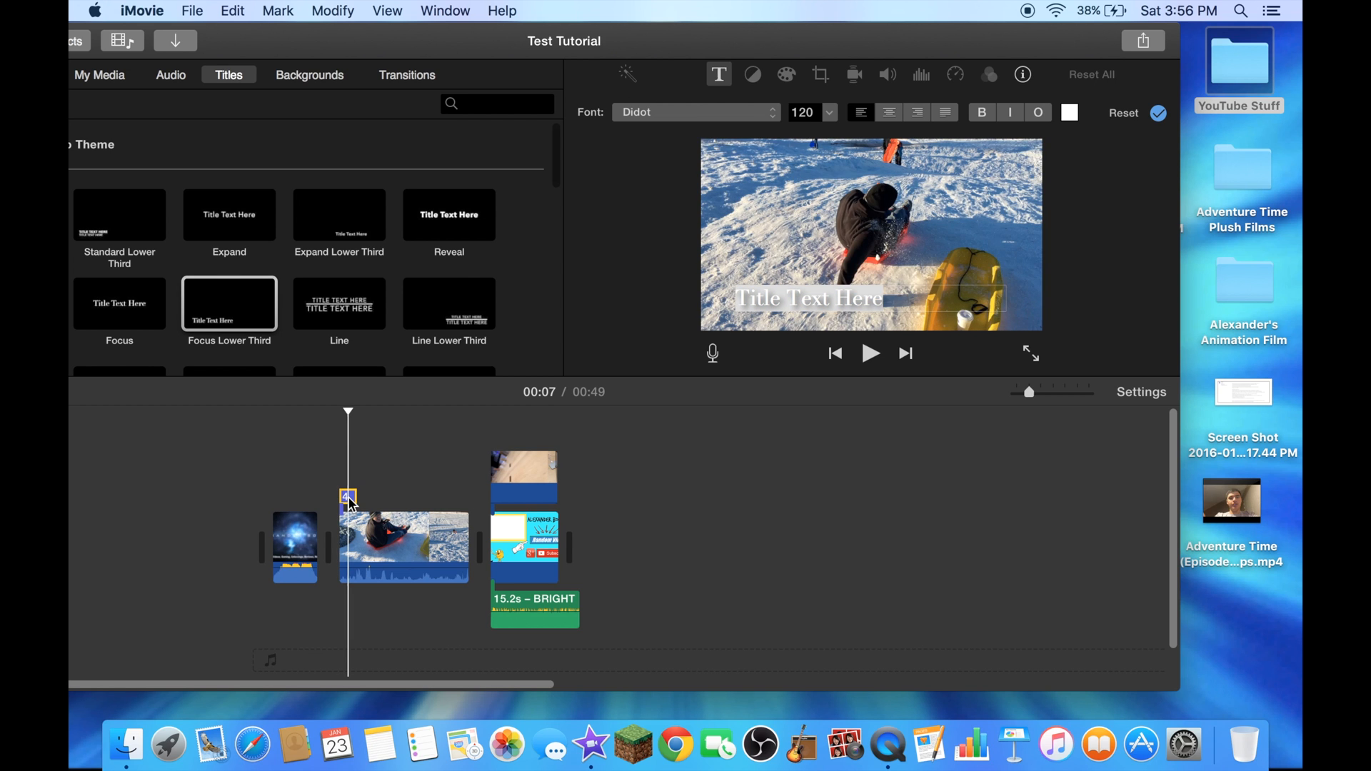
mouse_move(480, 497)
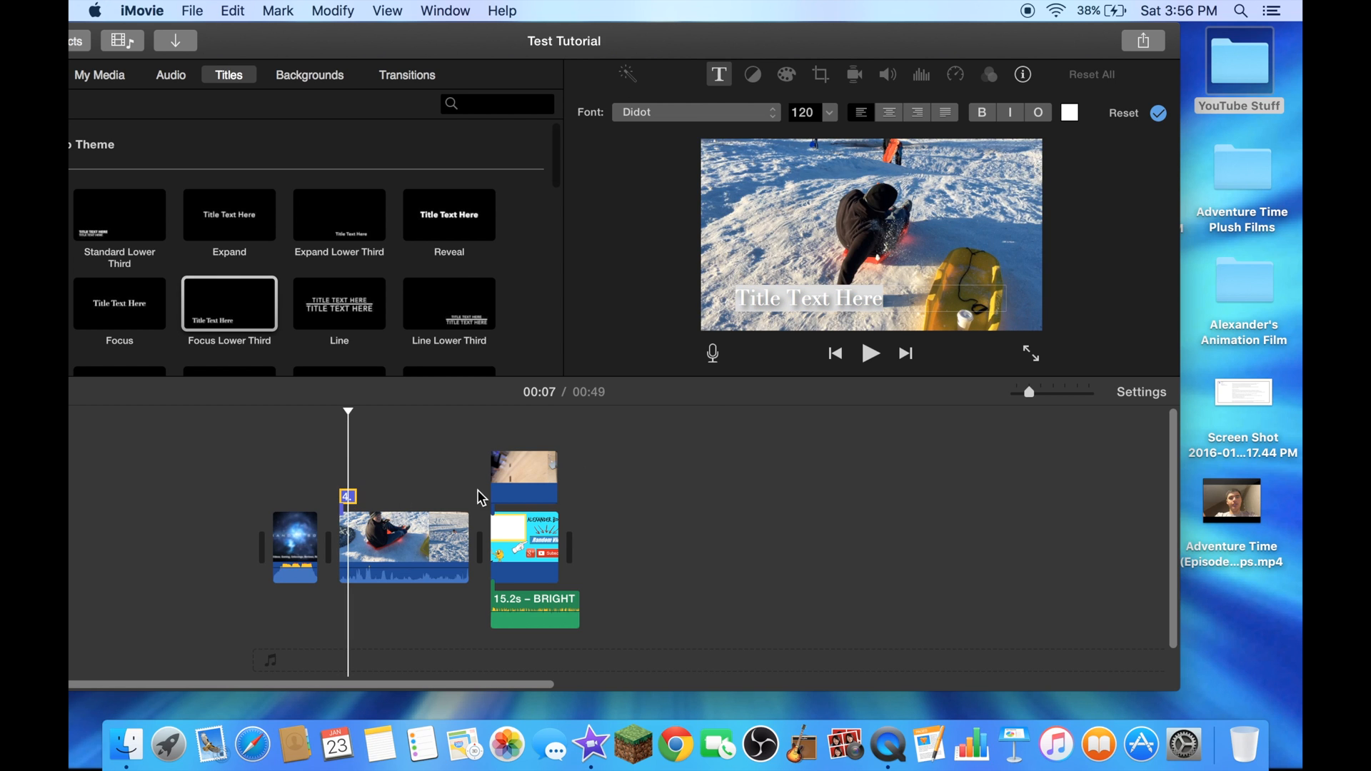
Step: Replace the title's placeholder text with 'My Sledding Ride' and play it back to check
double_click(808, 298)
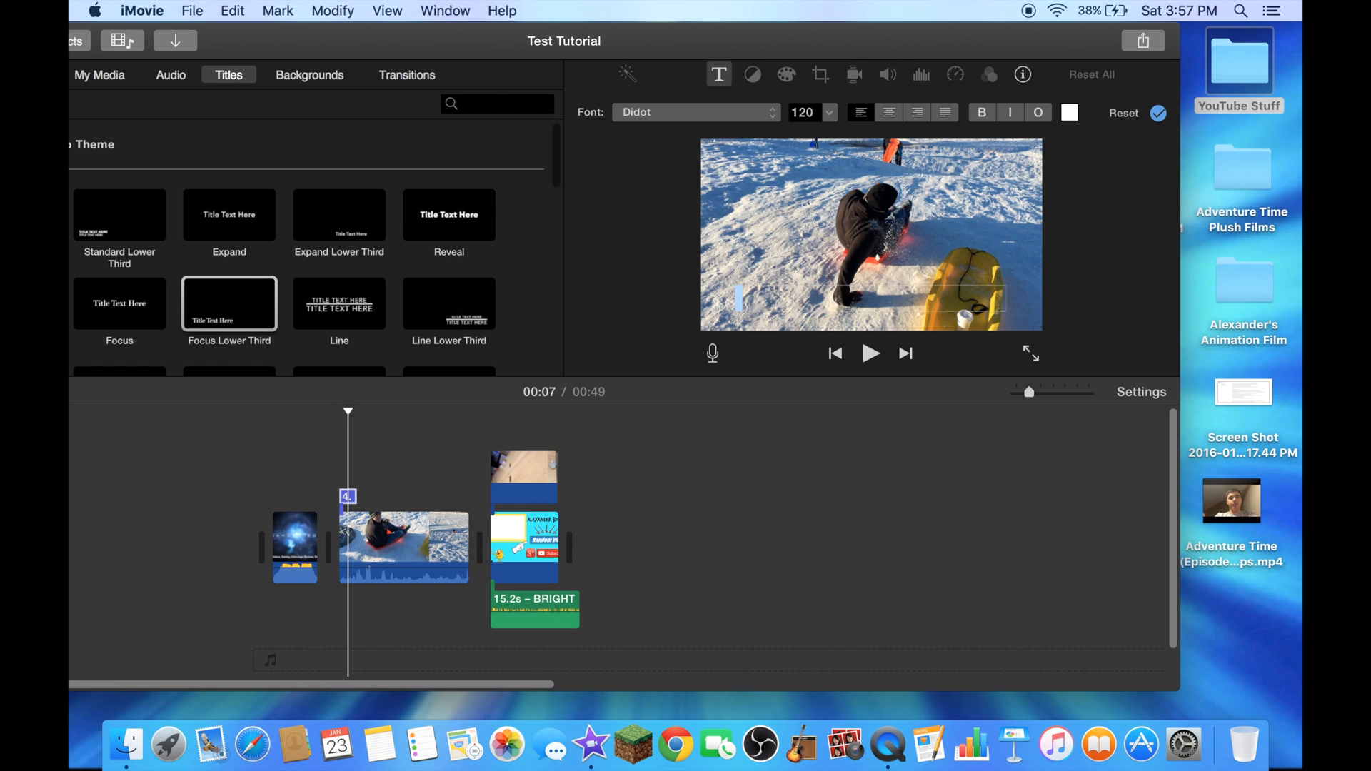
type("My")
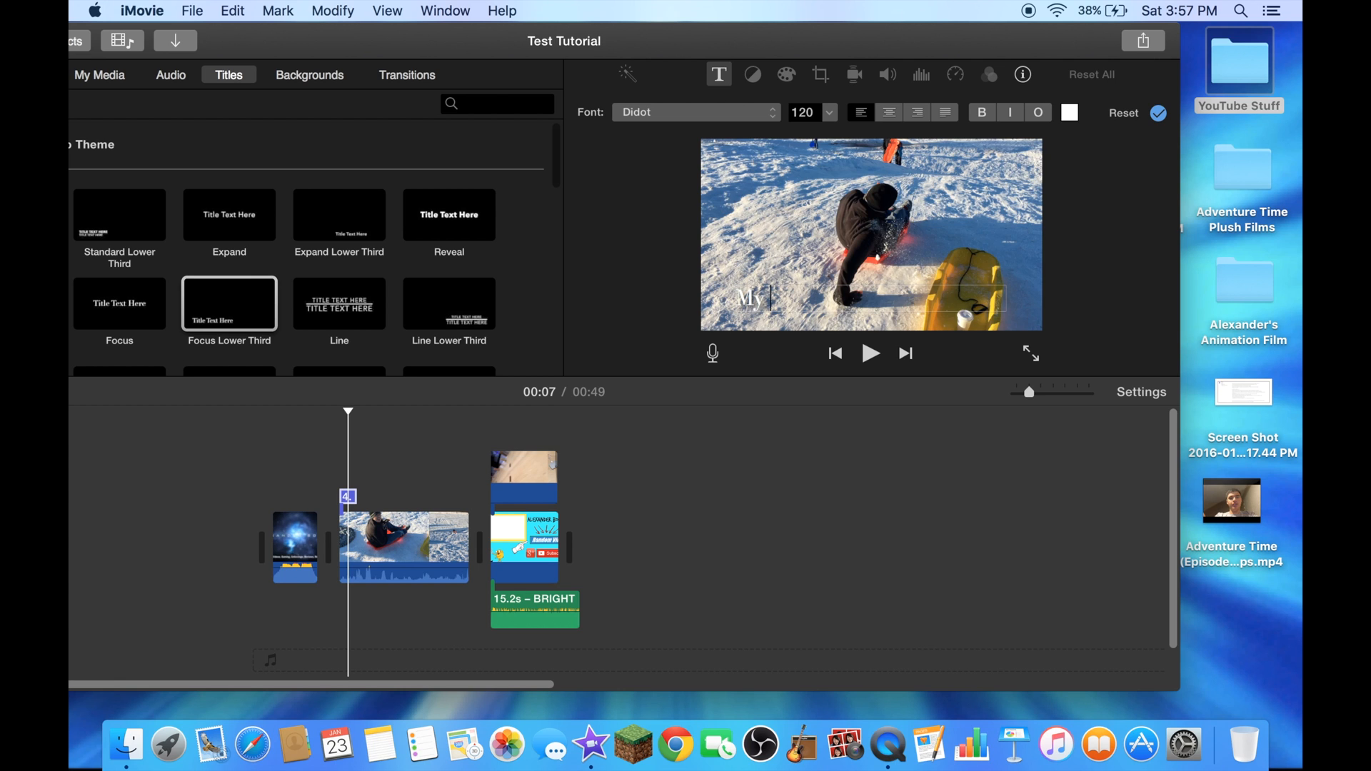
type("Sled")
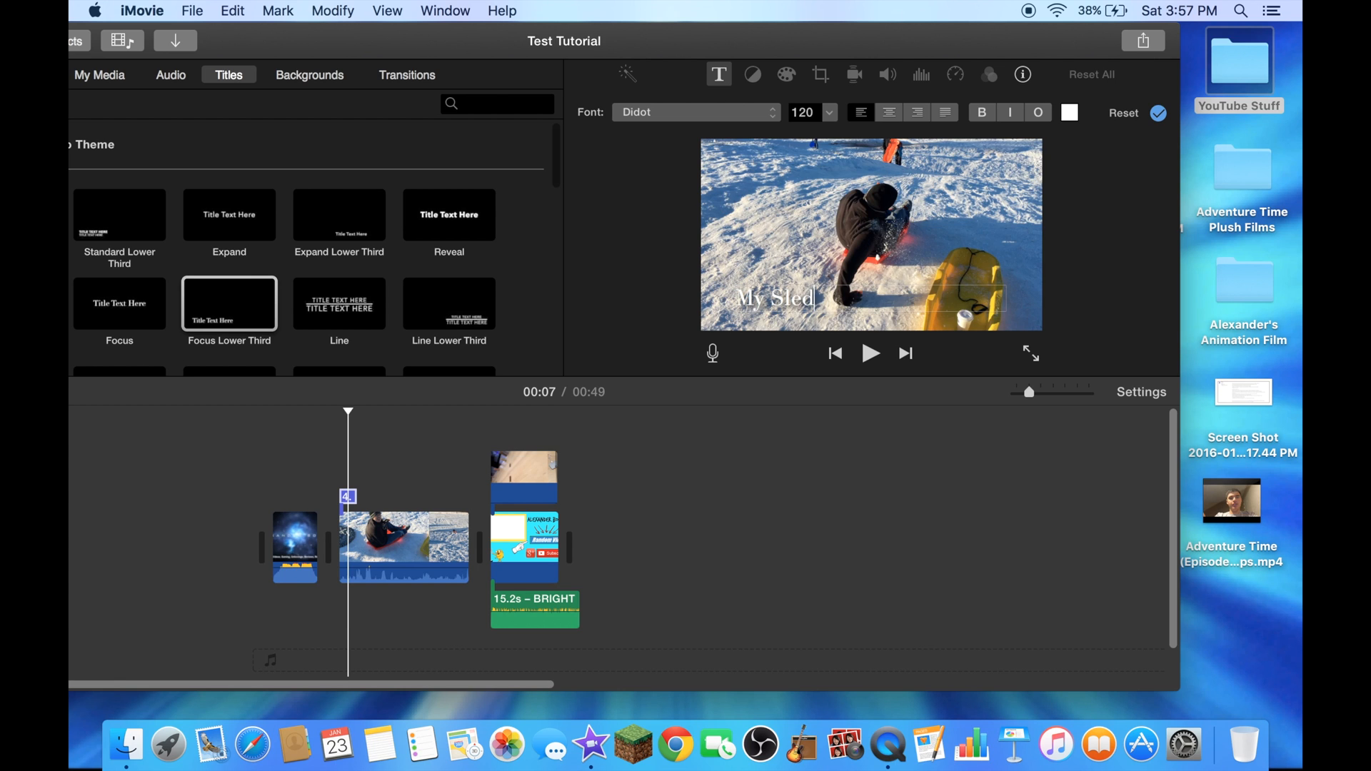
type("ding")
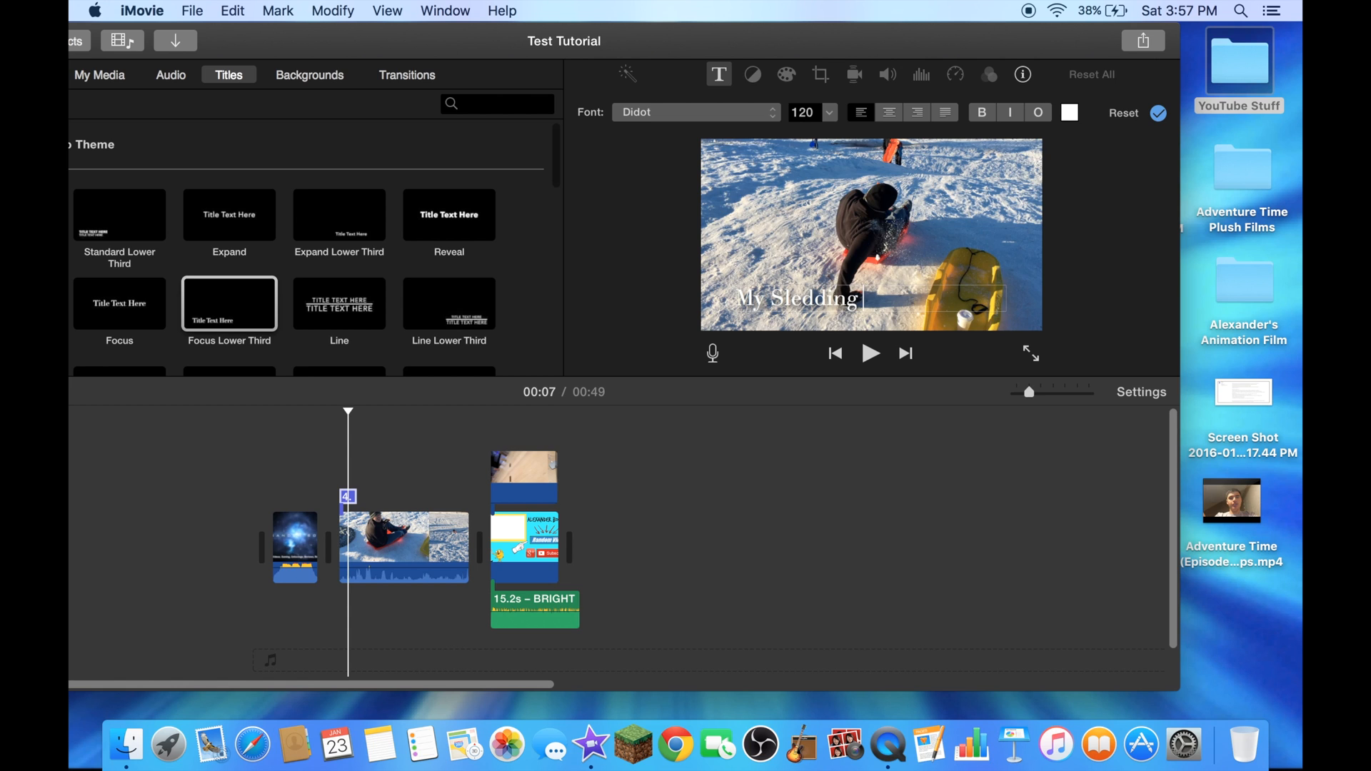
type("Ride")
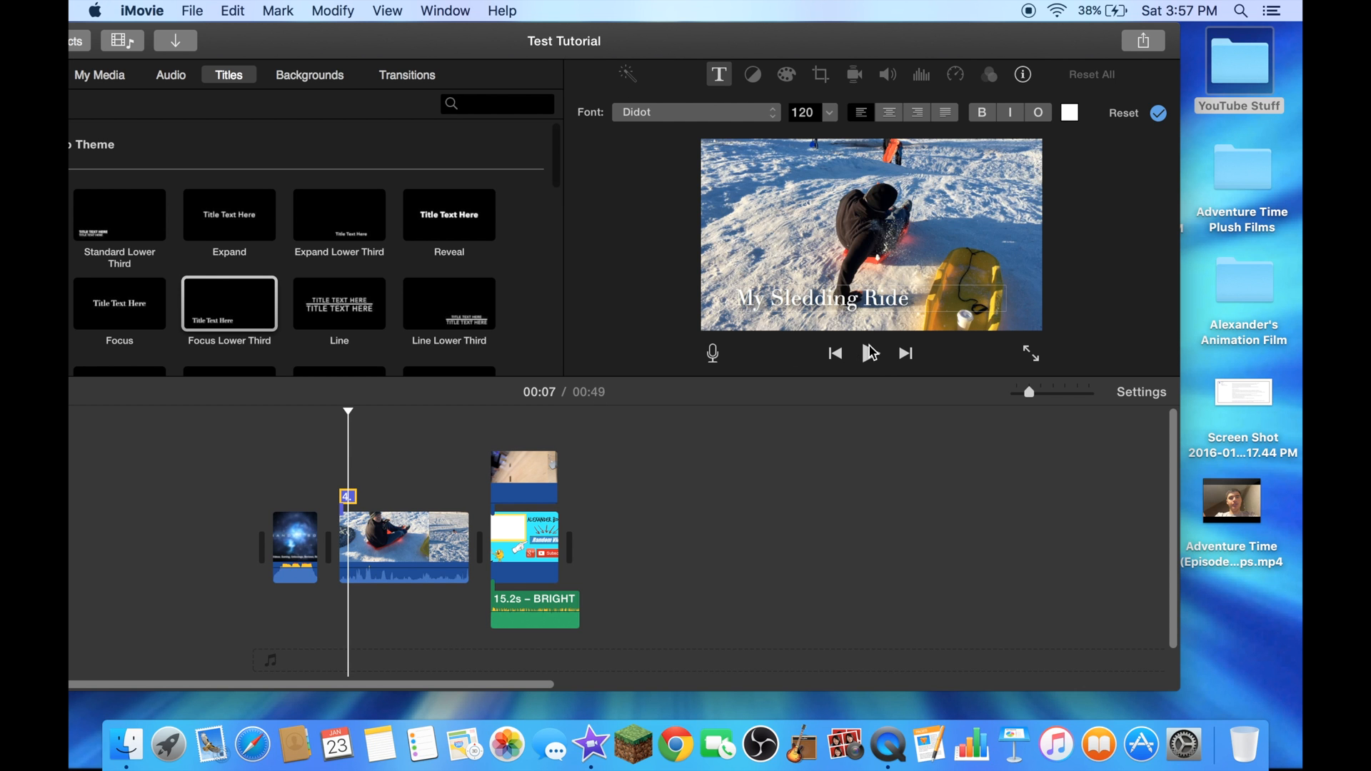
left_click(870, 353)
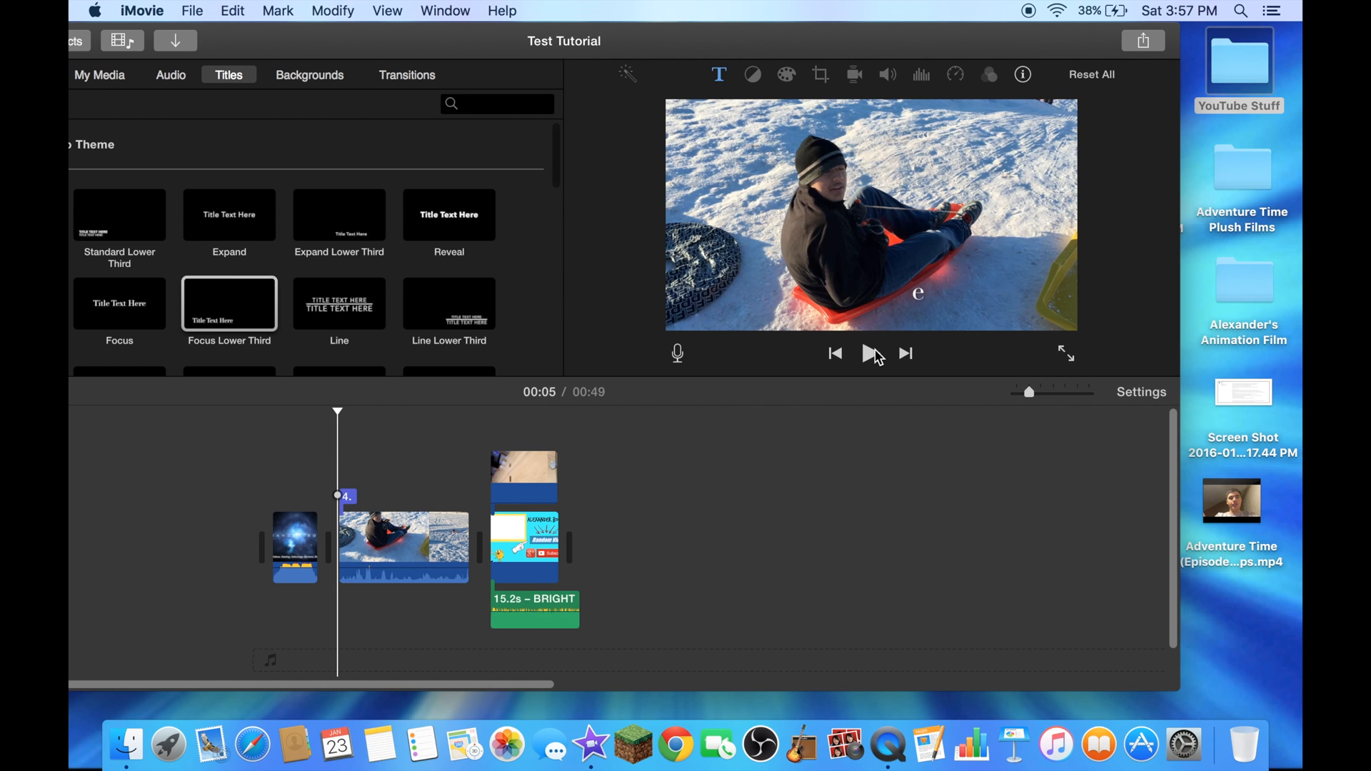
Step: Preview the titled sledding clip, then reopen the iMovie release-notes screenshot from the desktop
left_click(870, 353)
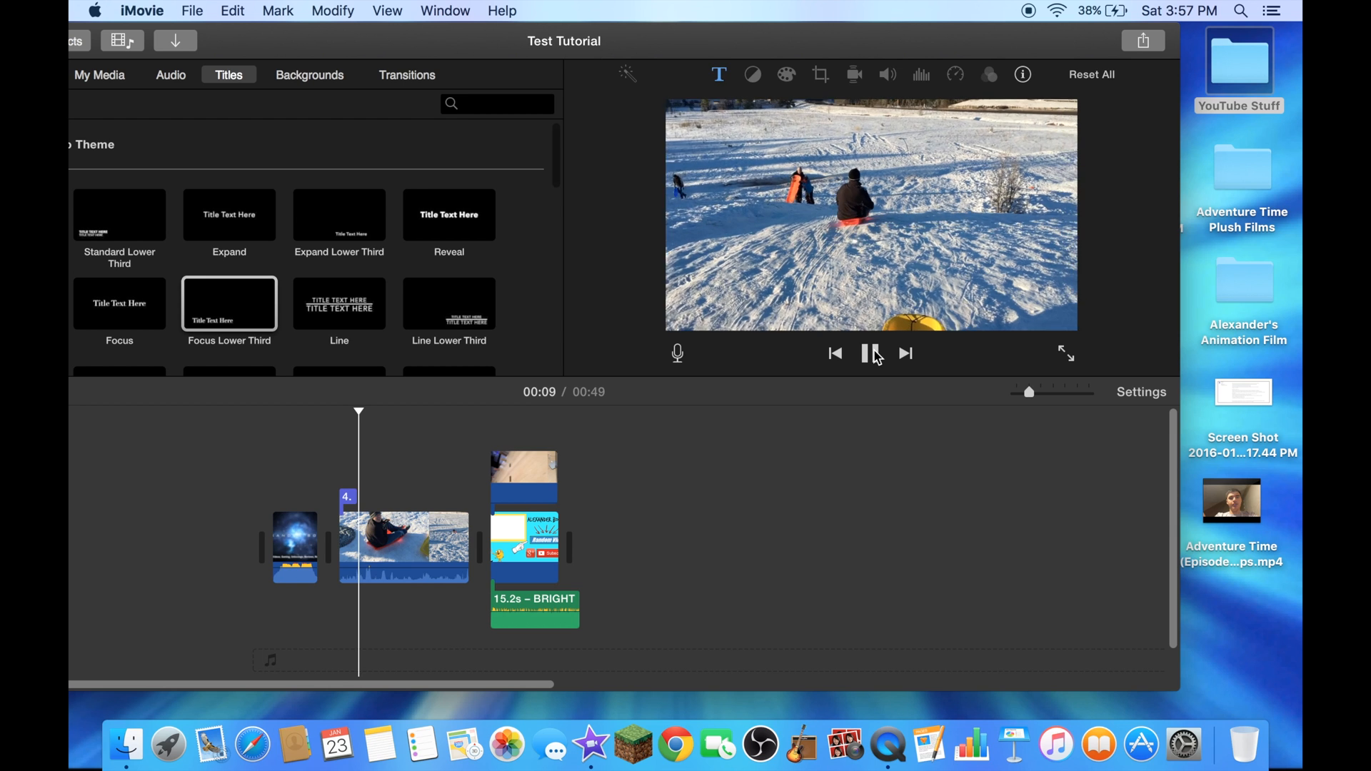
left_click(871, 353)
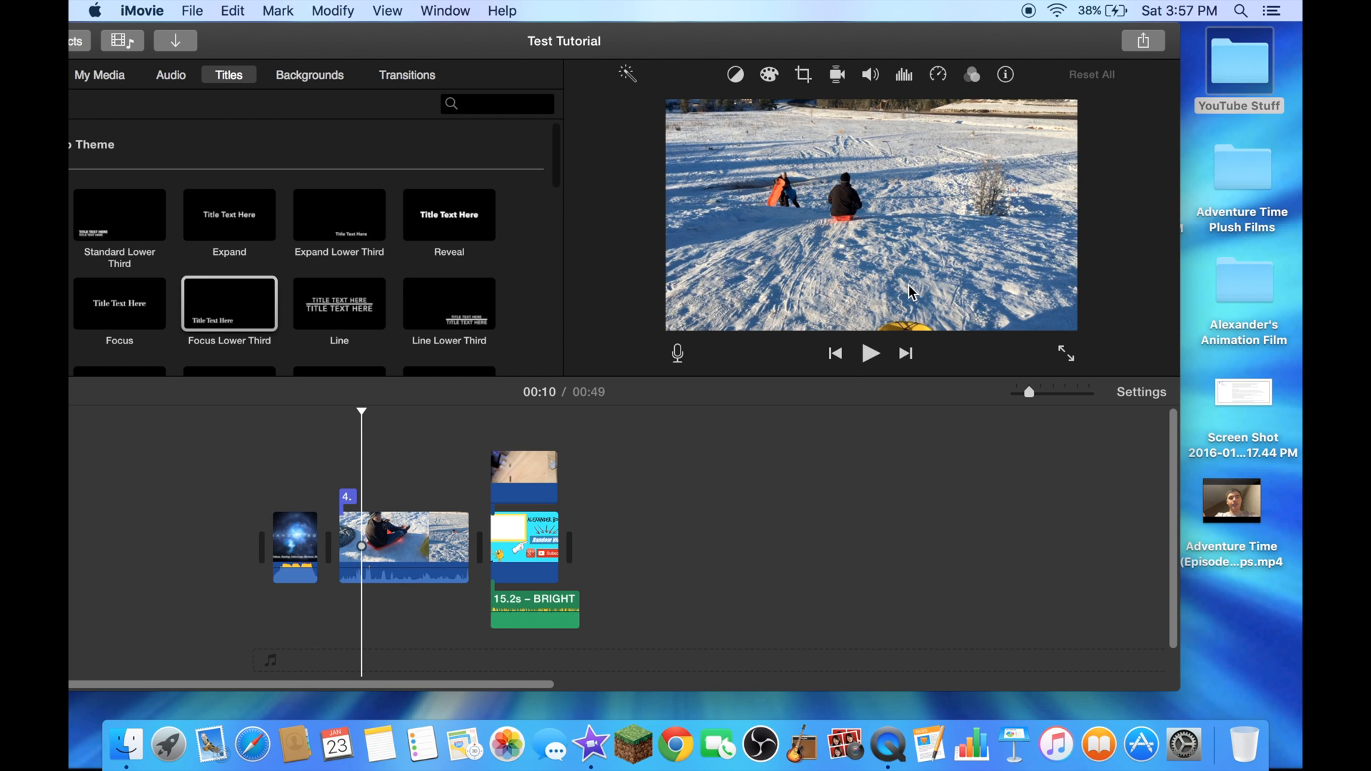
mouse_move(897, 254)
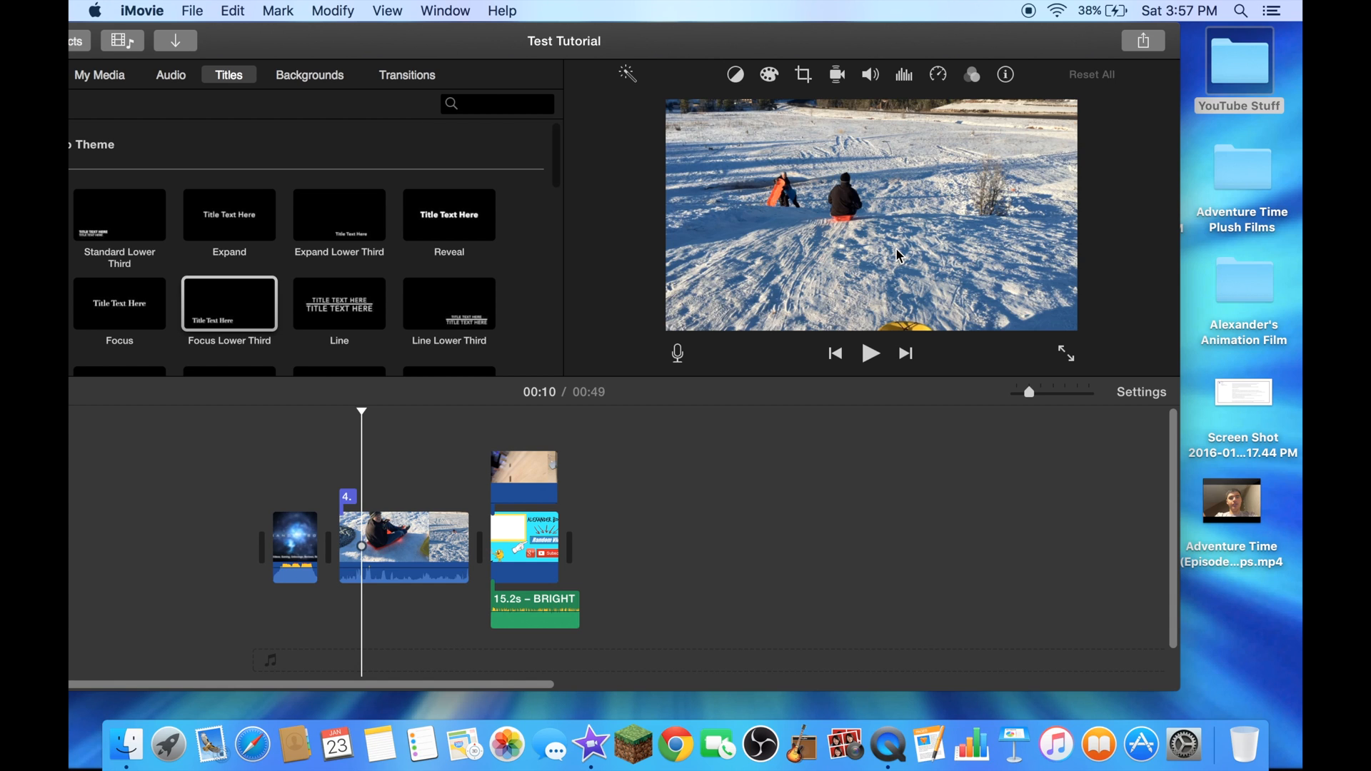
mouse_move(927, 261)
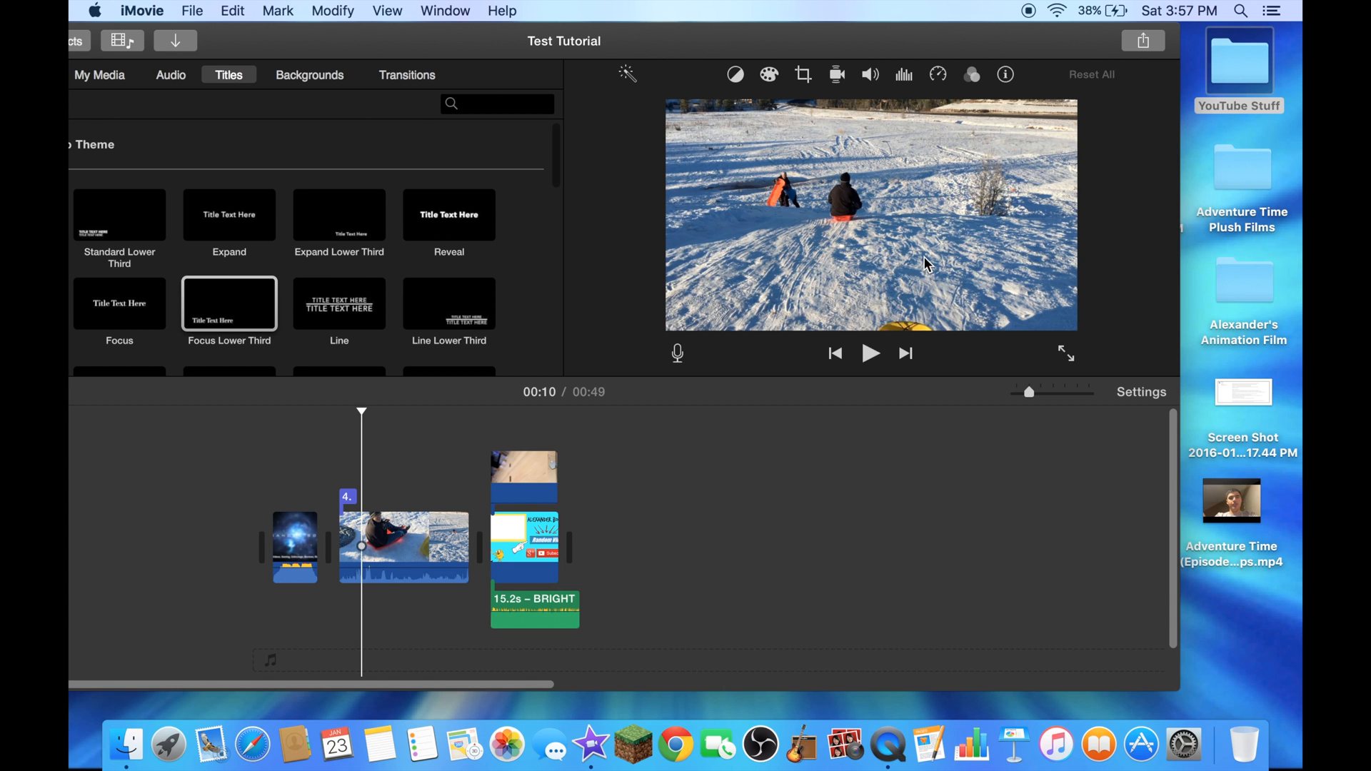
mouse_move(950, 425)
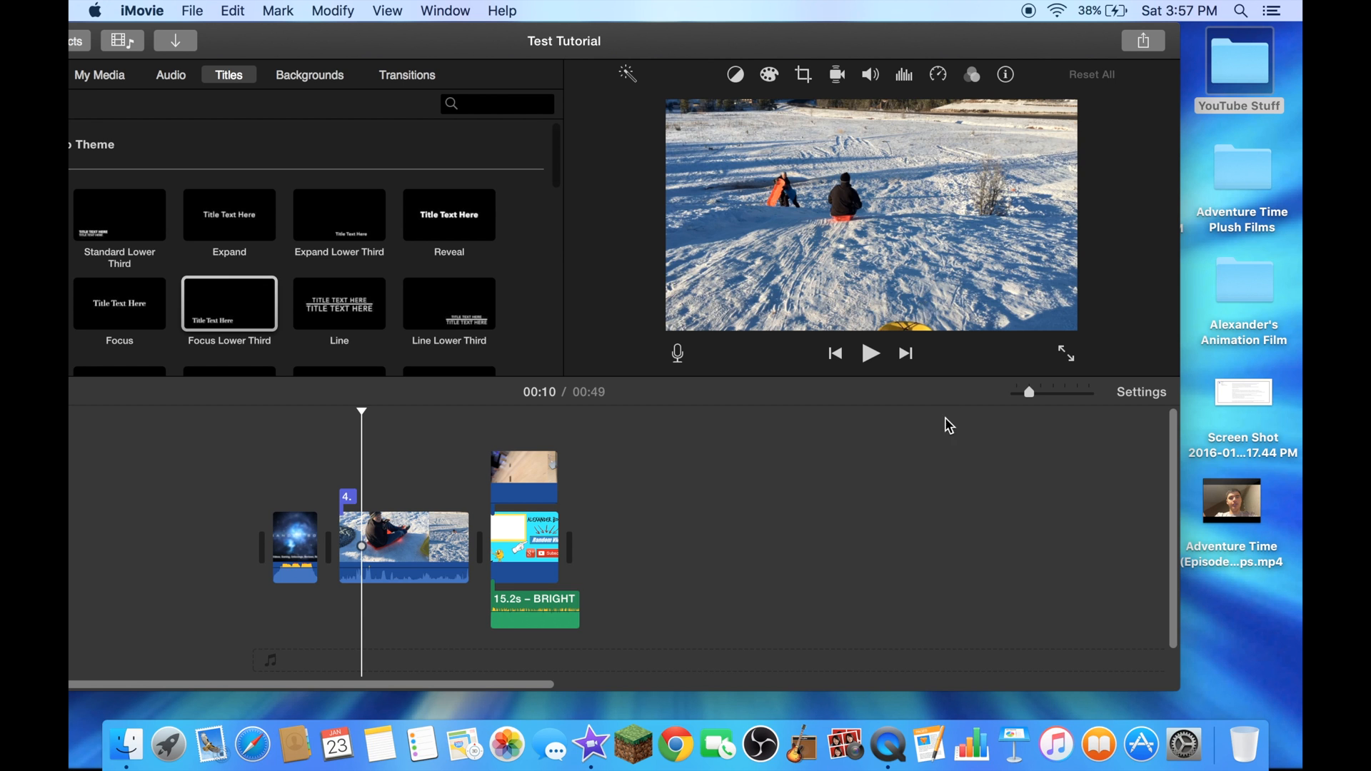
double_click(1241, 391)
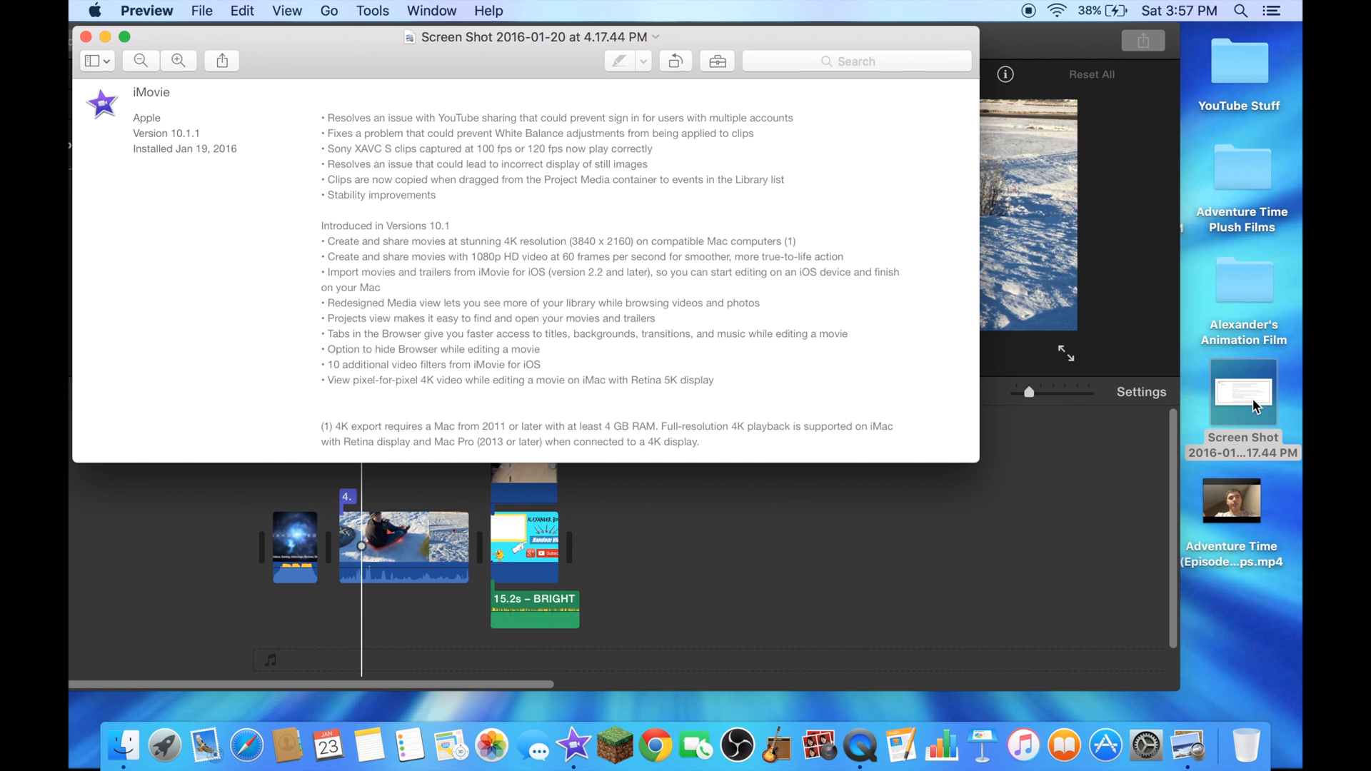
mouse_move(400, 256)
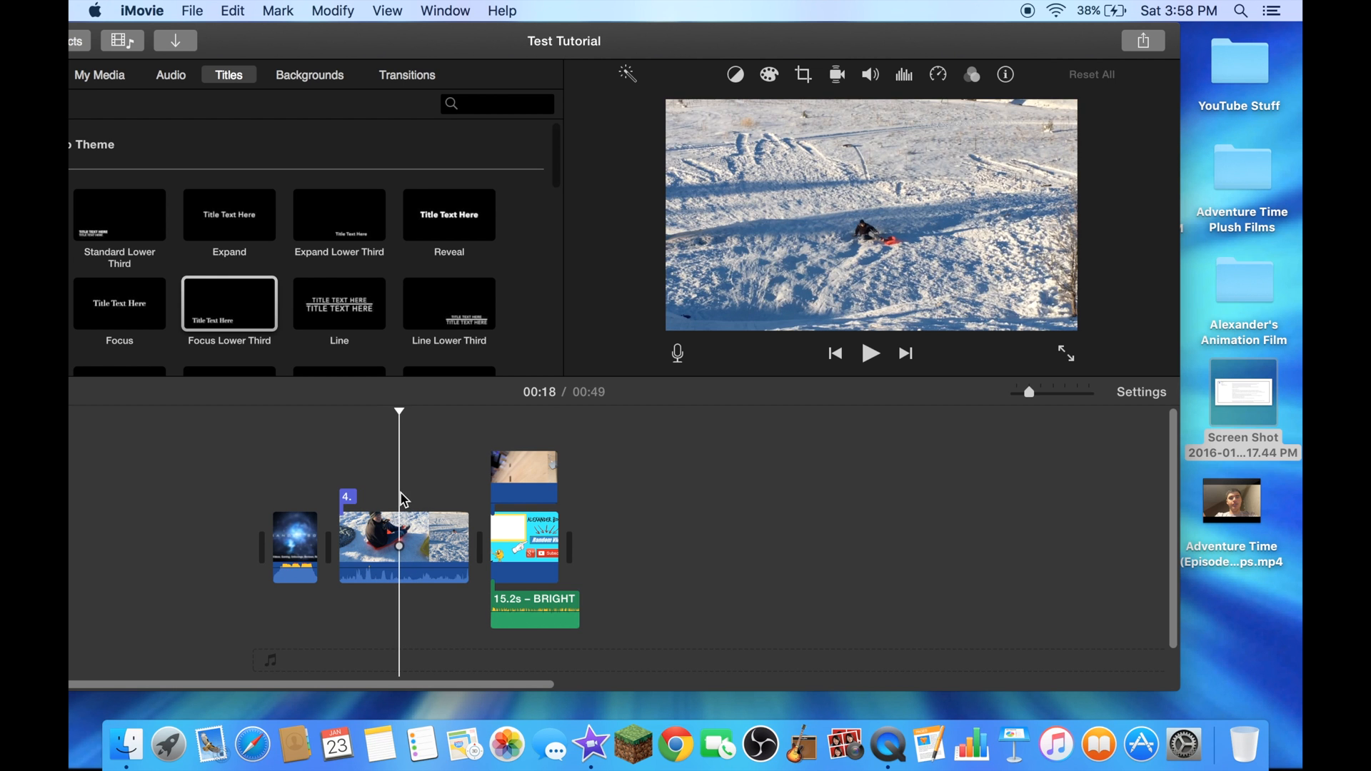
Step: Show the YouTube Stuff folder from the desktop in a Finder window
double_click(1240, 60)
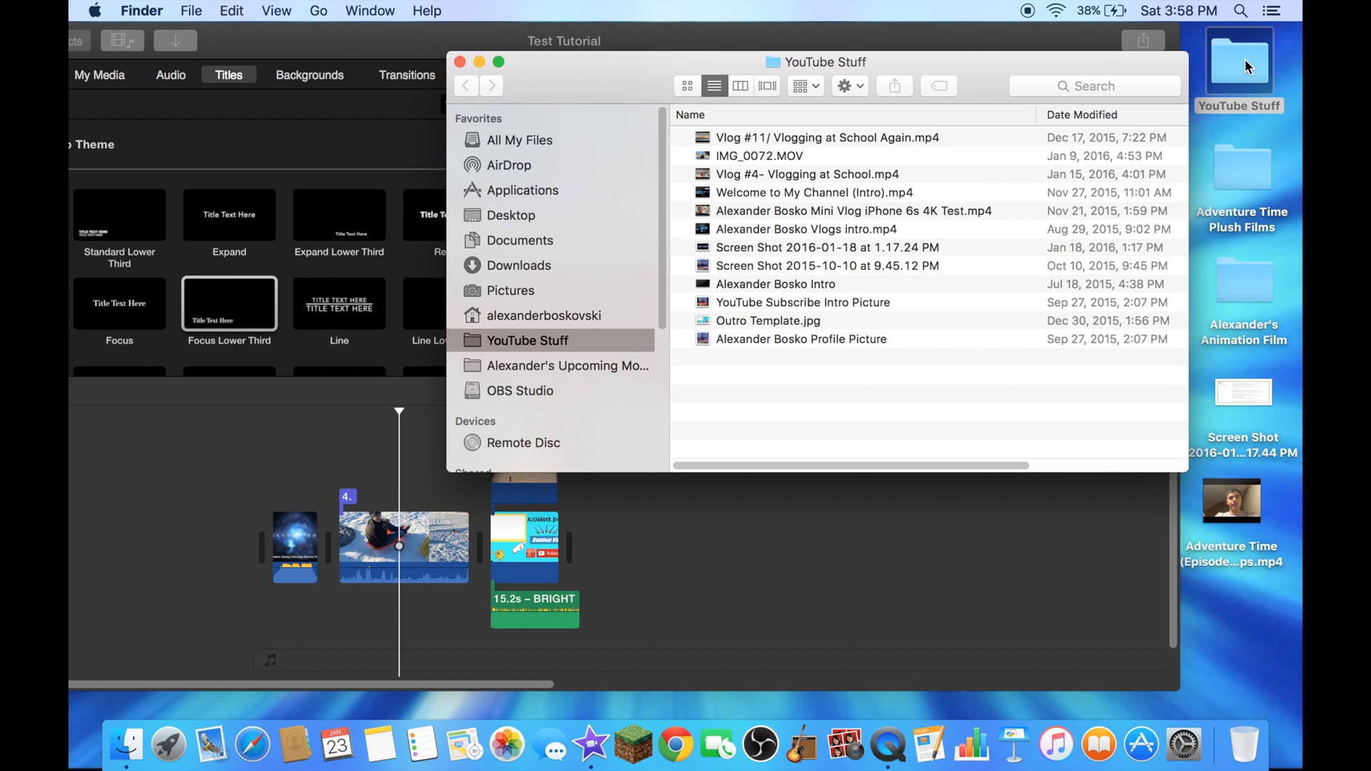
mouse_move(859, 161)
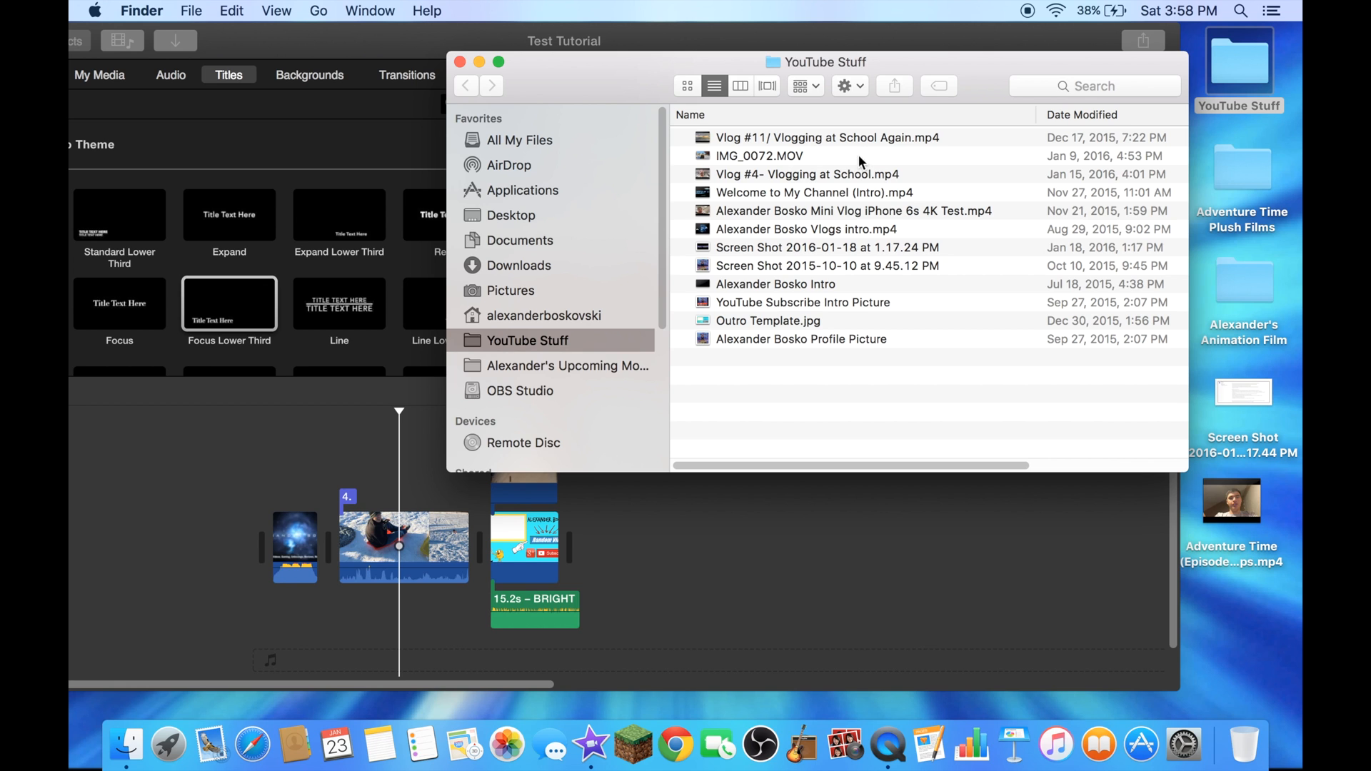
mouse_move(864, 309)
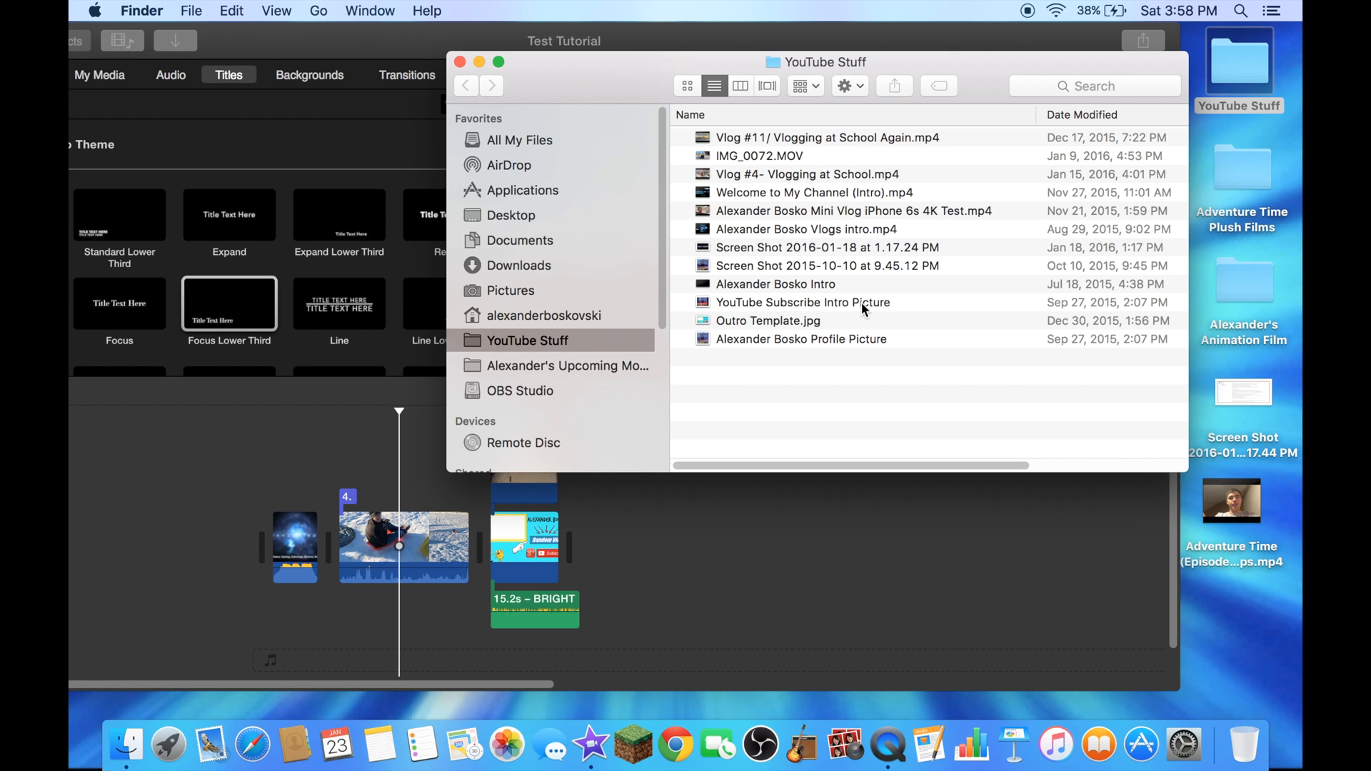
Step: Select the YouTube Subscribe Intro Picture cutaway and bring up its overlay style choices
left_click(800, 340)
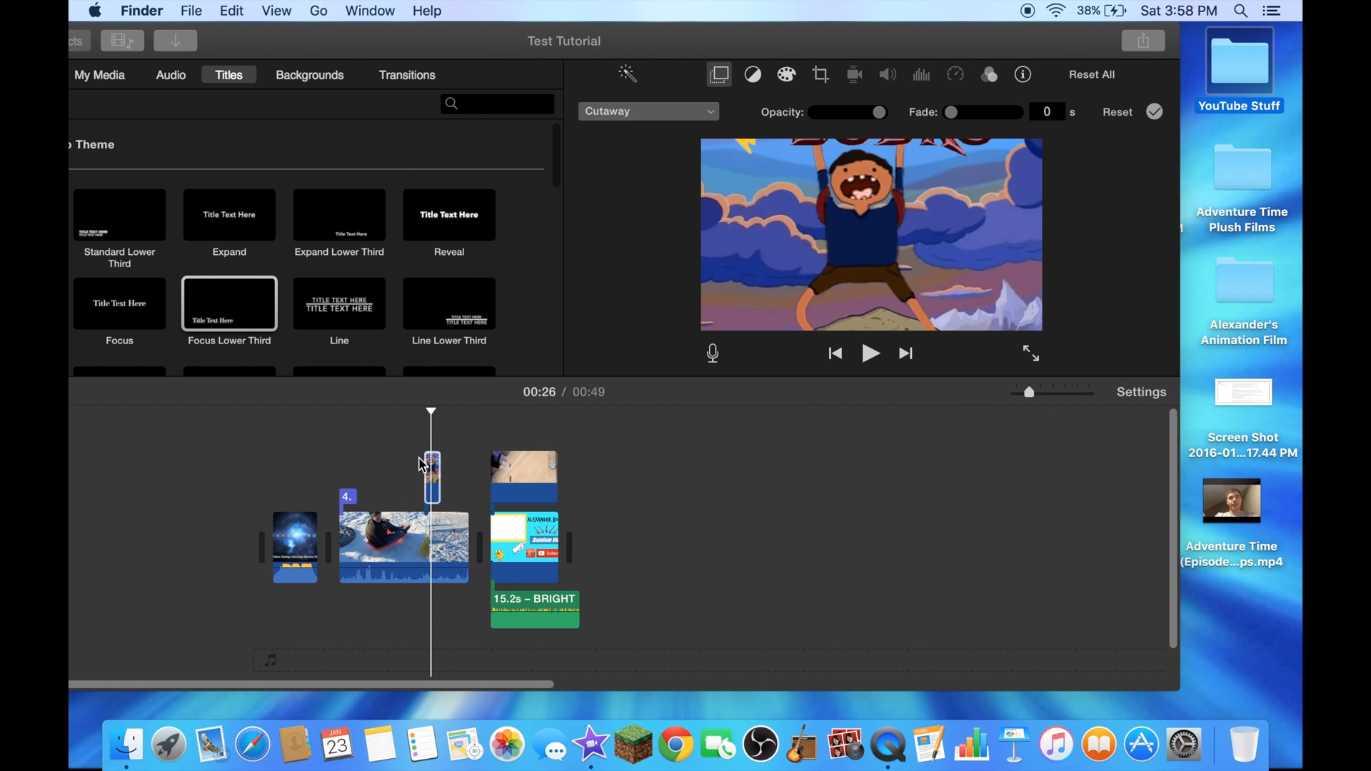
left_click(647, 111)
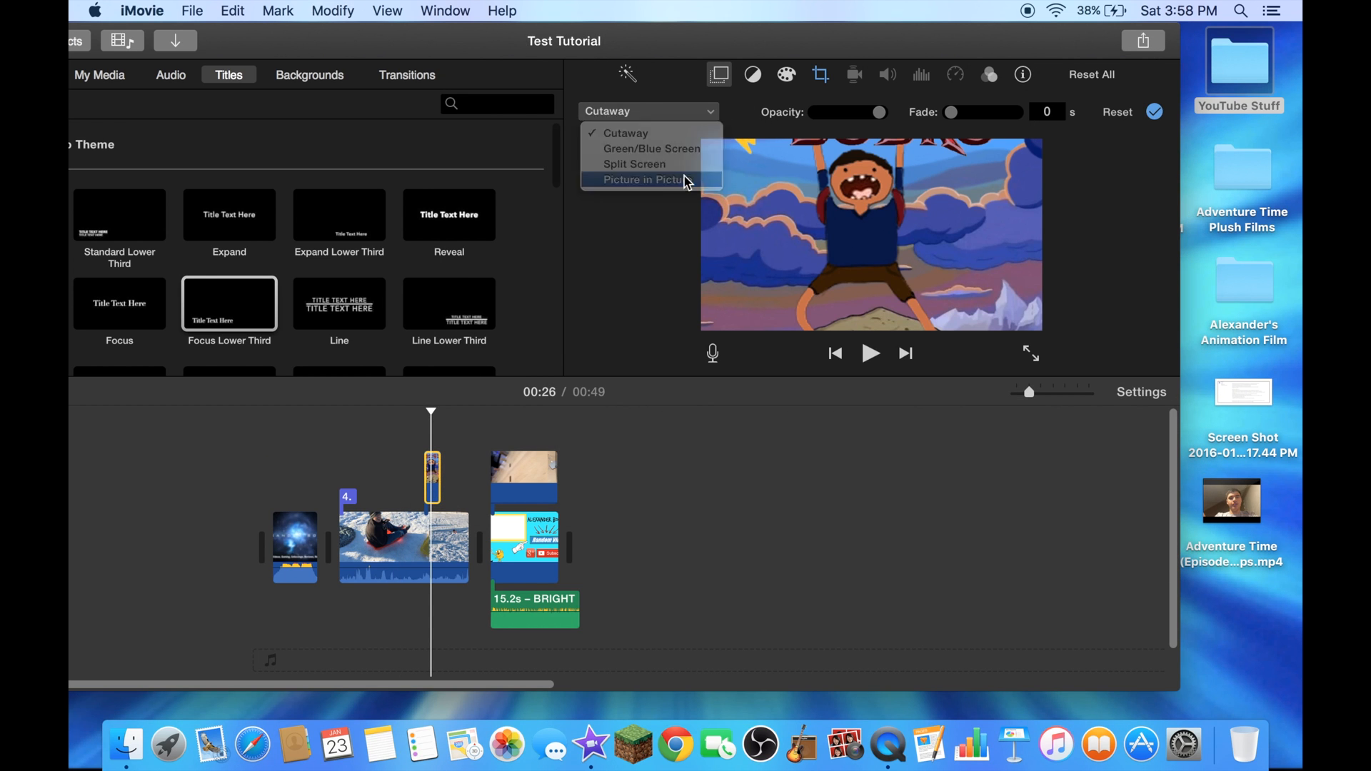
Step: Make the cutaway a Picture in Picture inset and place it in the bottom-right corner of the frame
left_click(820, 73)
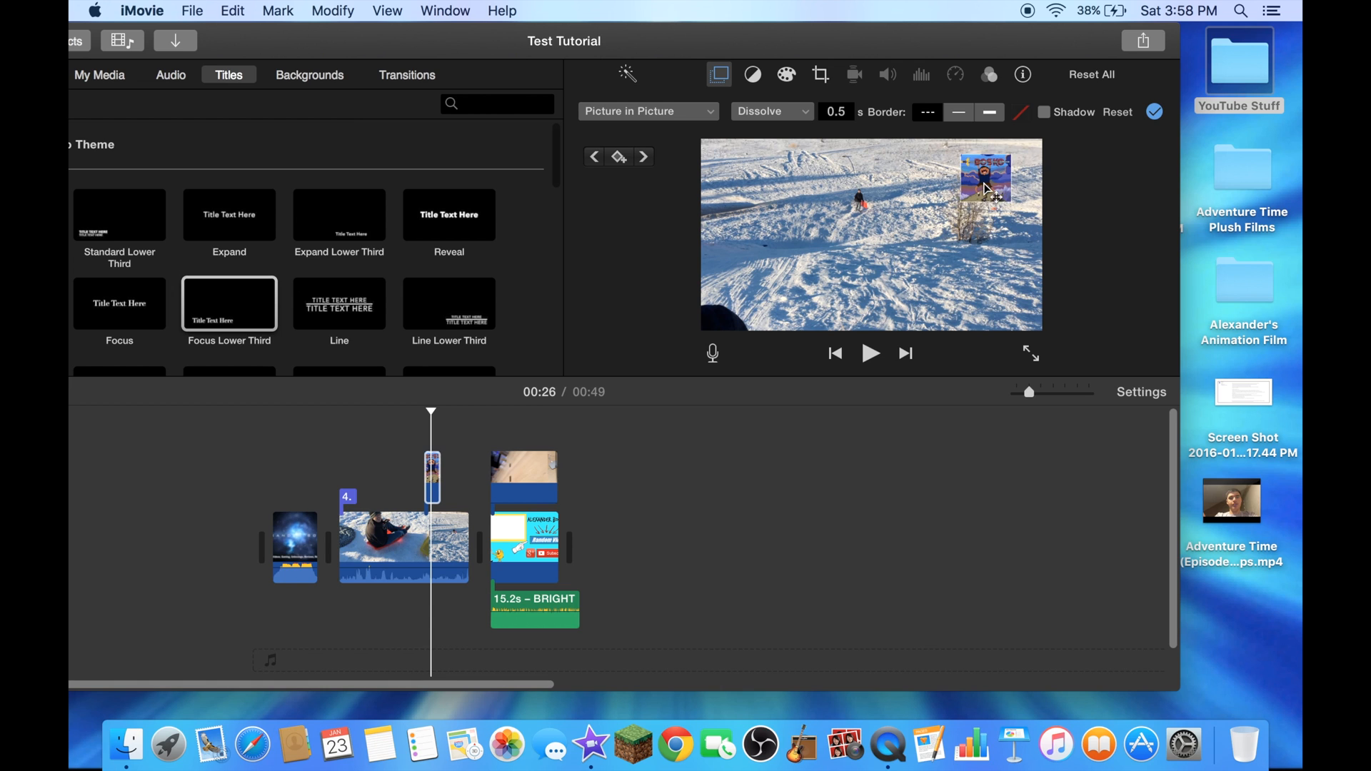
left_click_drag(987, 180, 1013, 303)
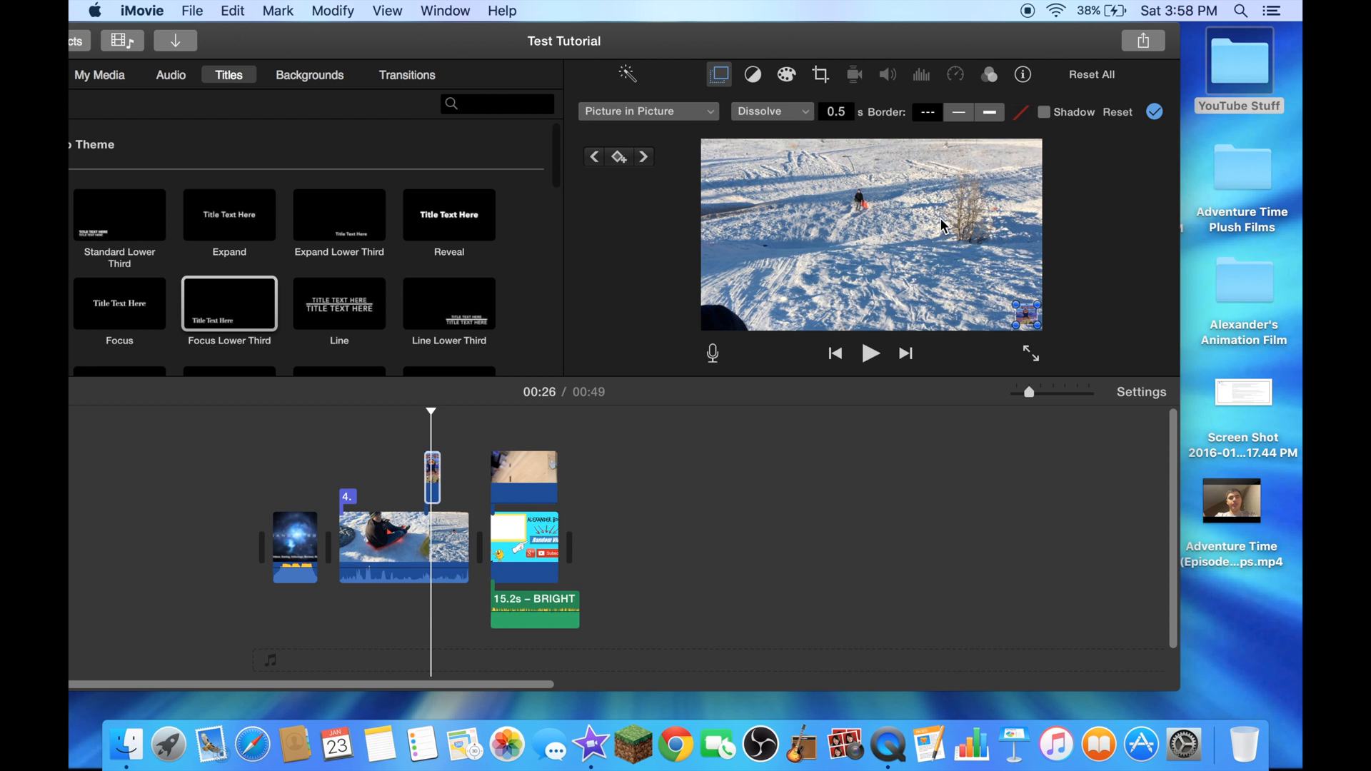
mouse_move(853, 221)
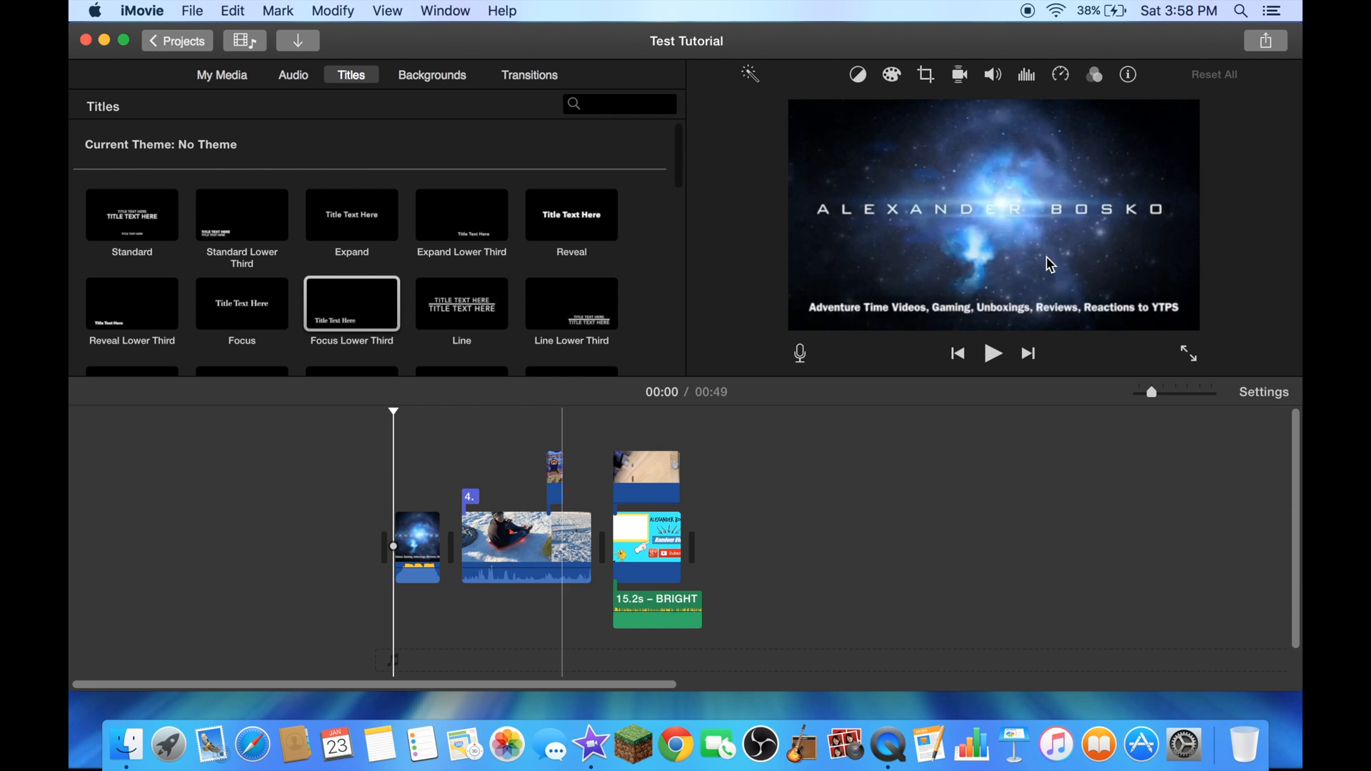
left_click(994, 352)
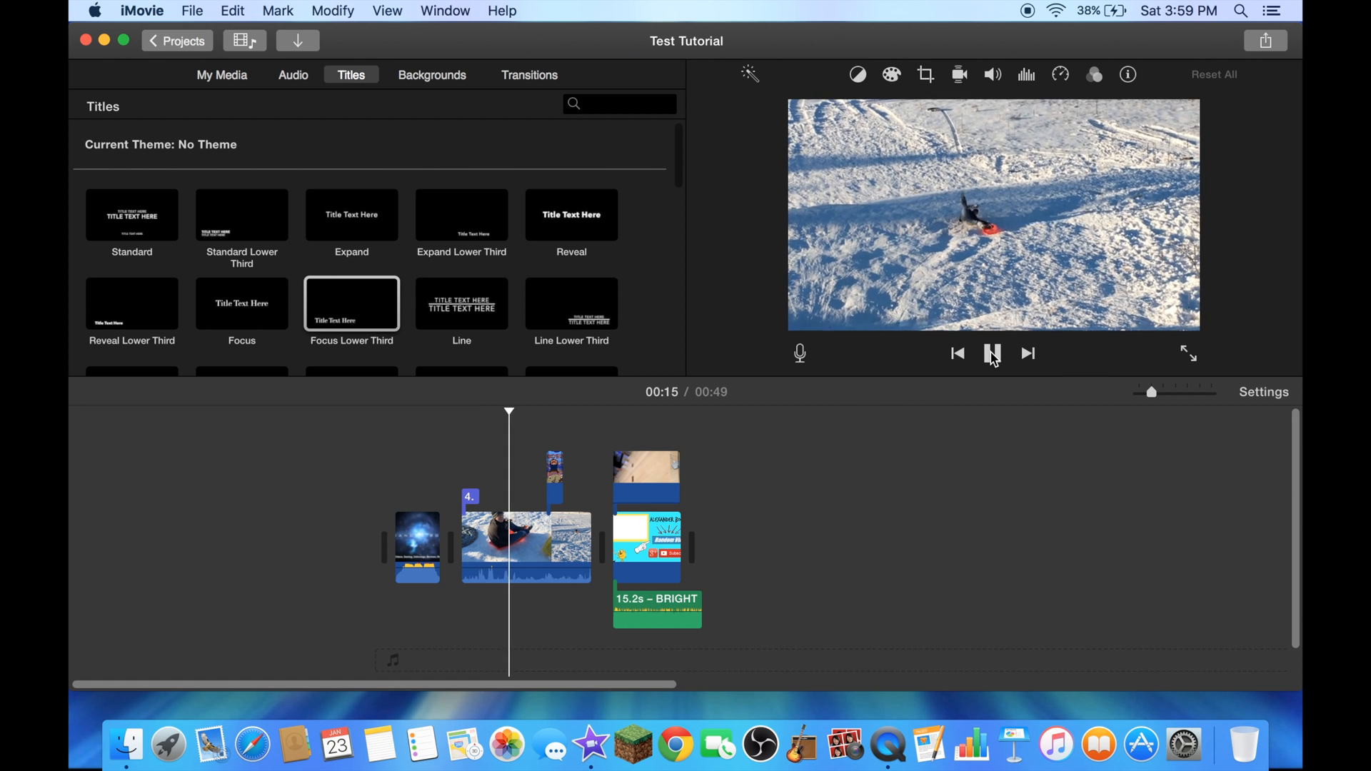
left_click(992, 353)
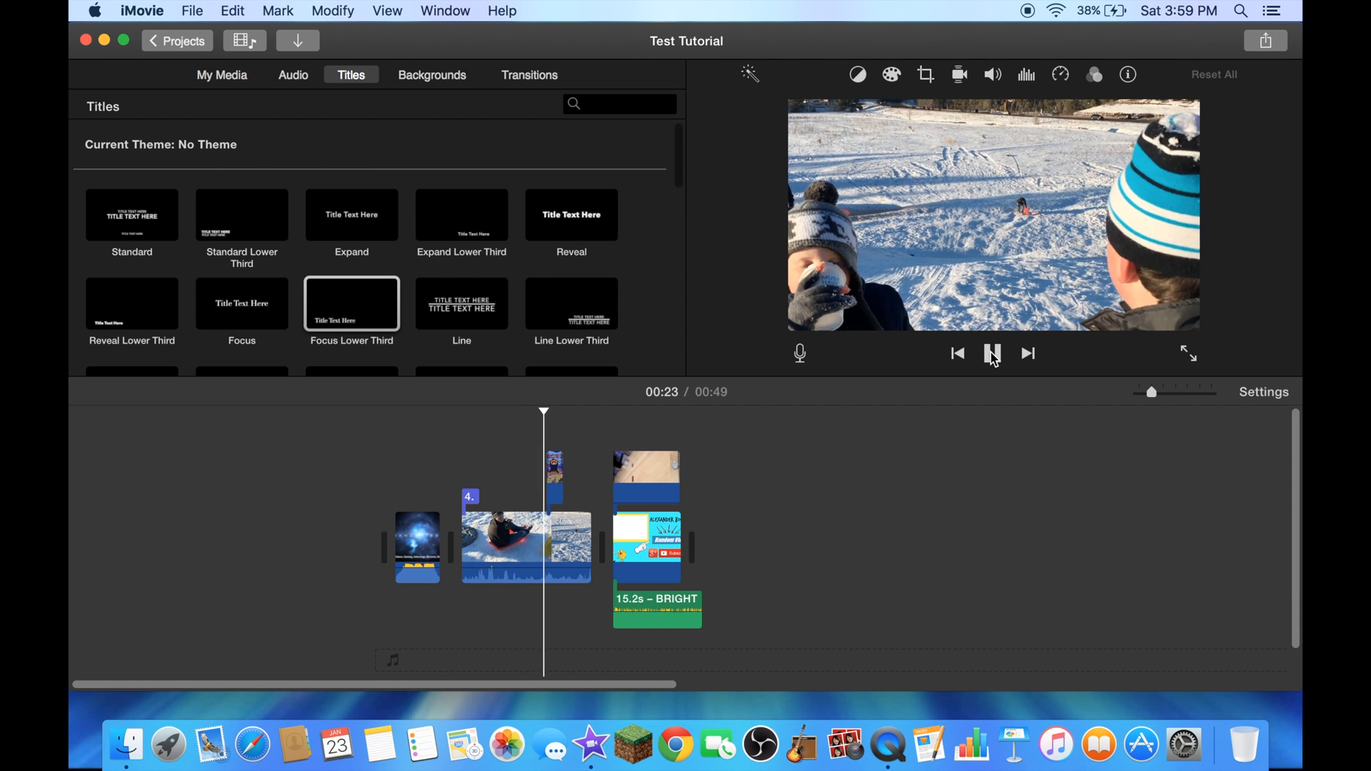
left_click(993, 352)
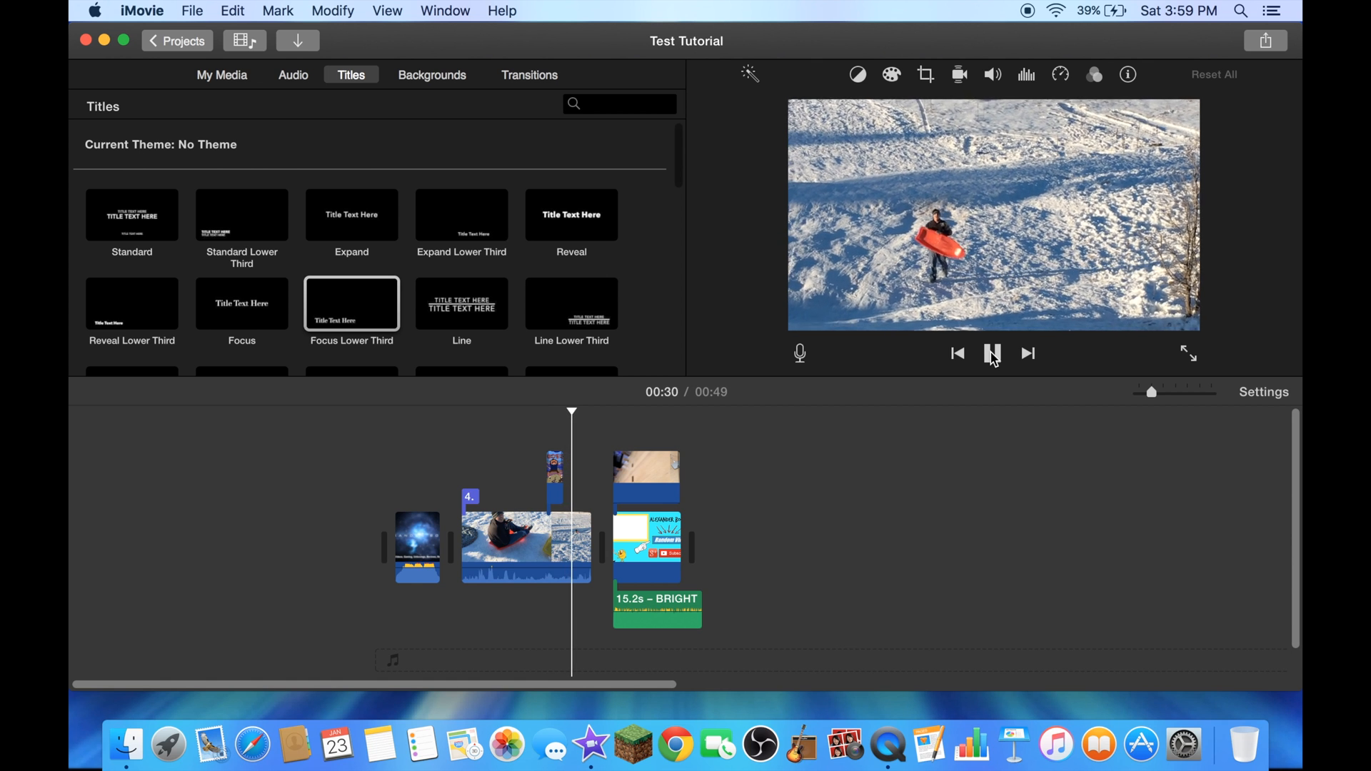
left_click(992, 353)
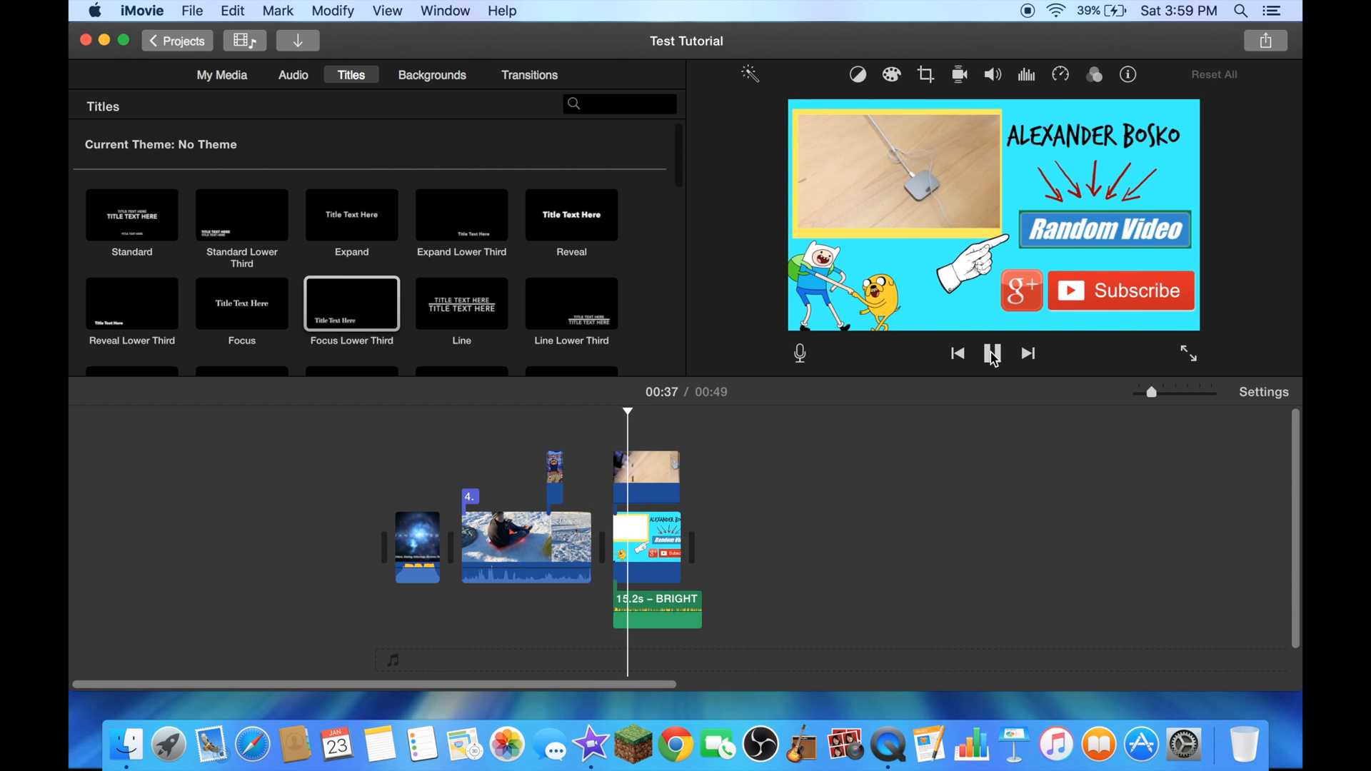
left_click(993, 354)
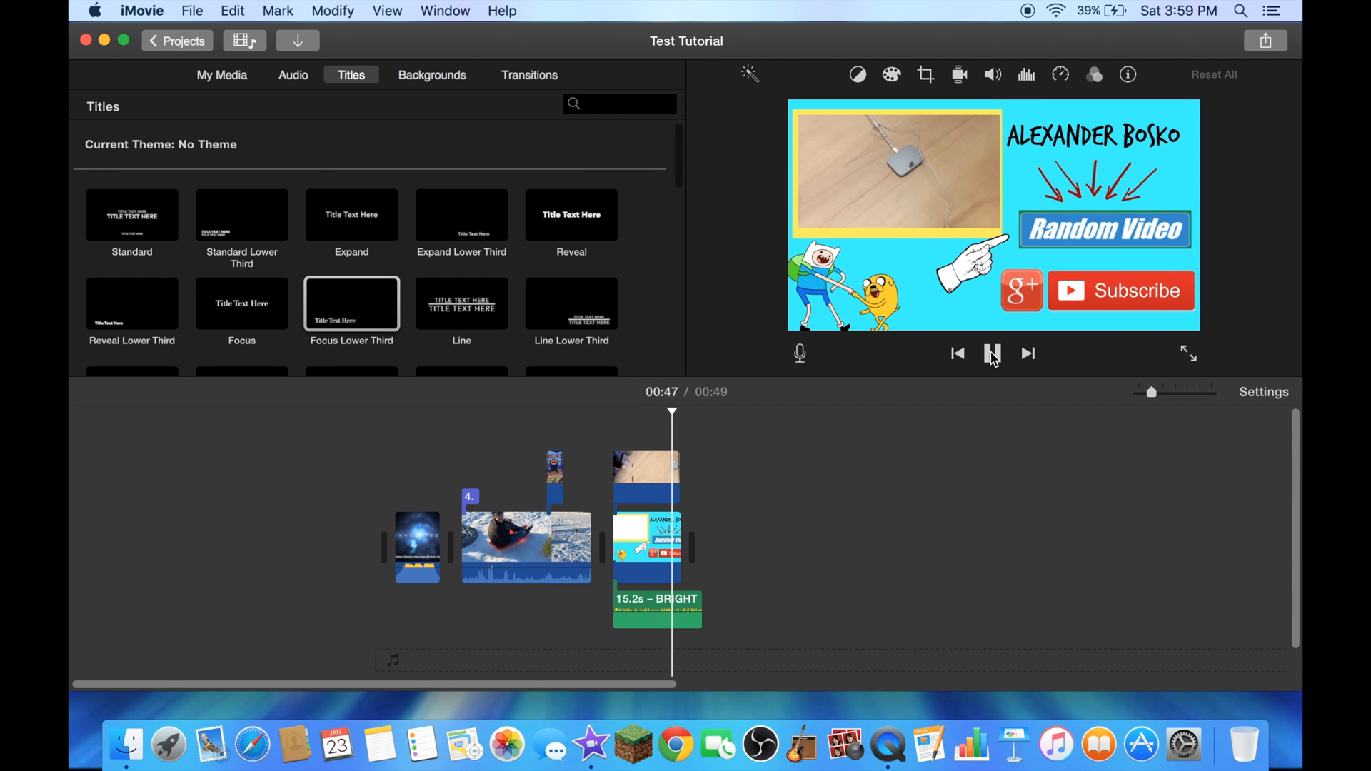
left_click(993, 353)
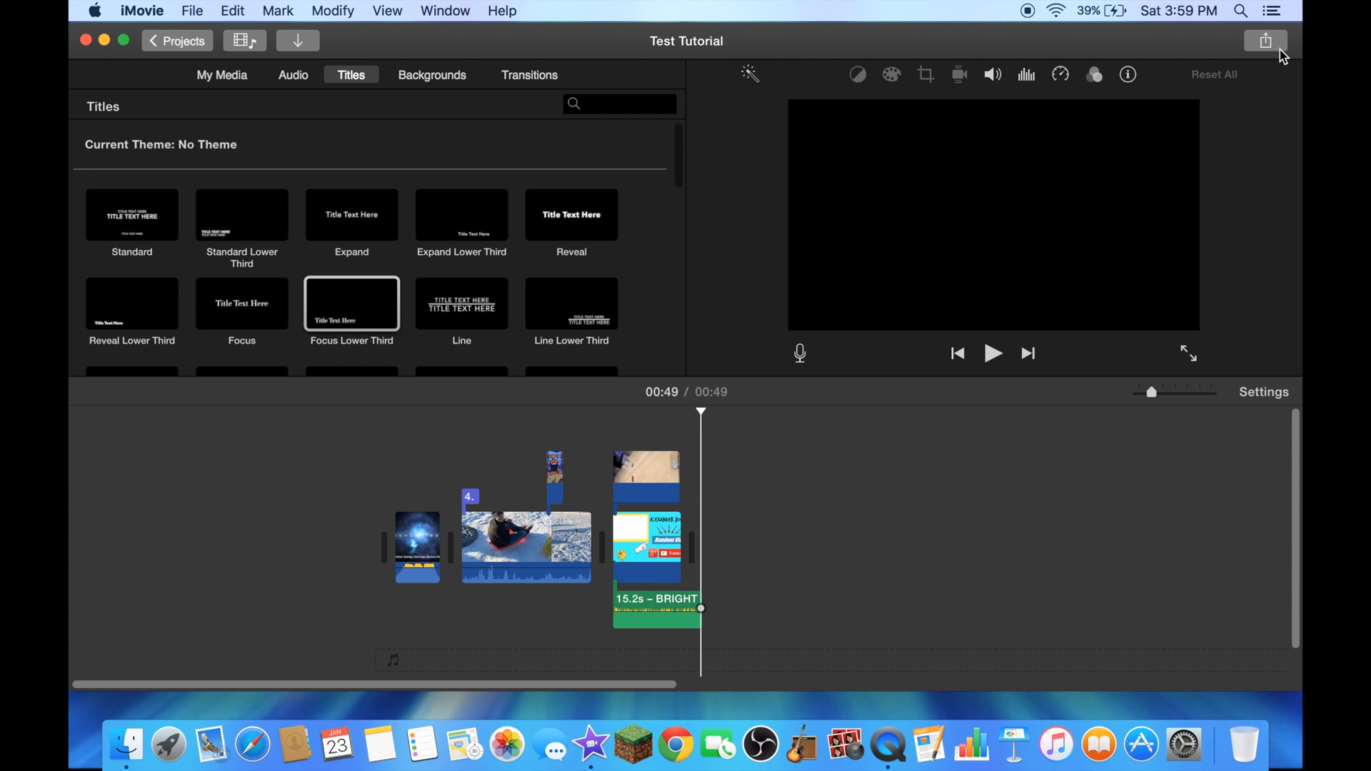
Step: Choose File from the Share destinations to export Test Tutorial at 4K, High quality
left_click(1264, 40)
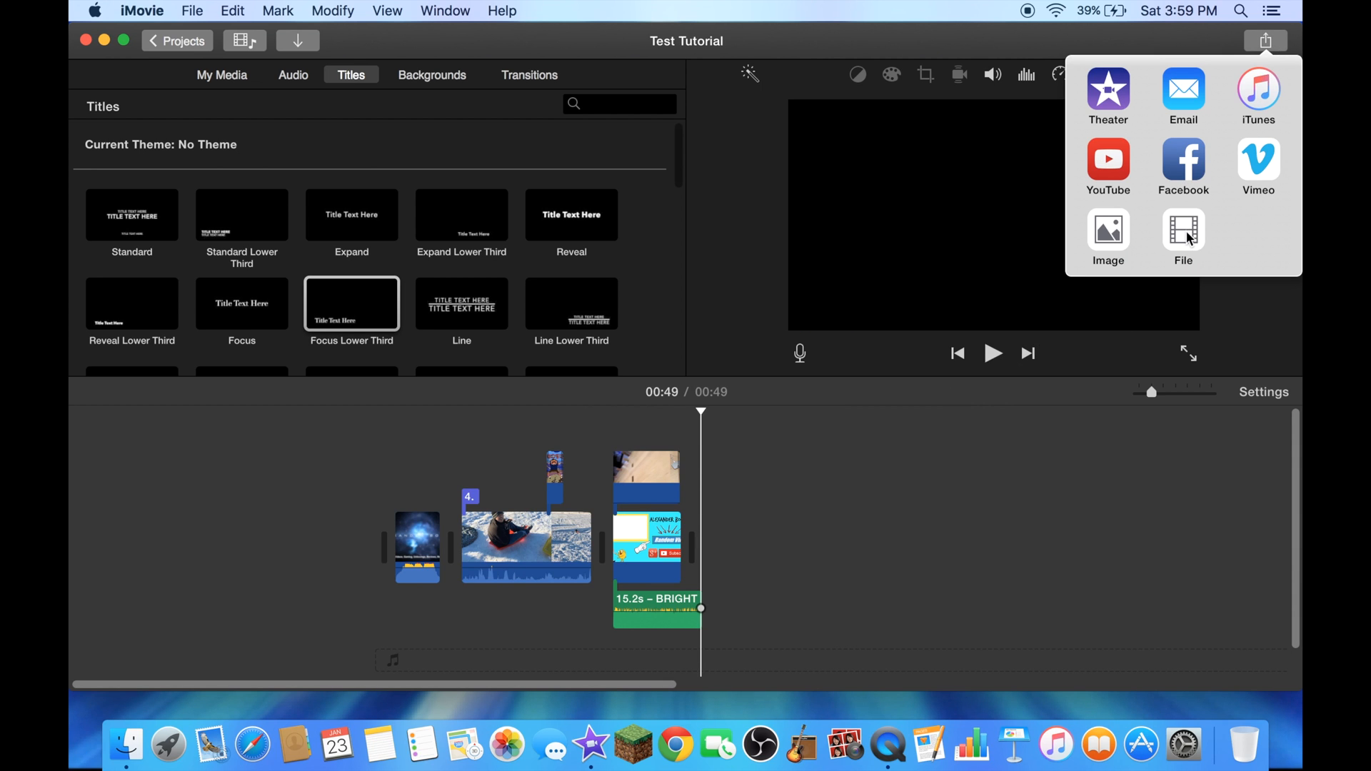
left_click(1264, 39)
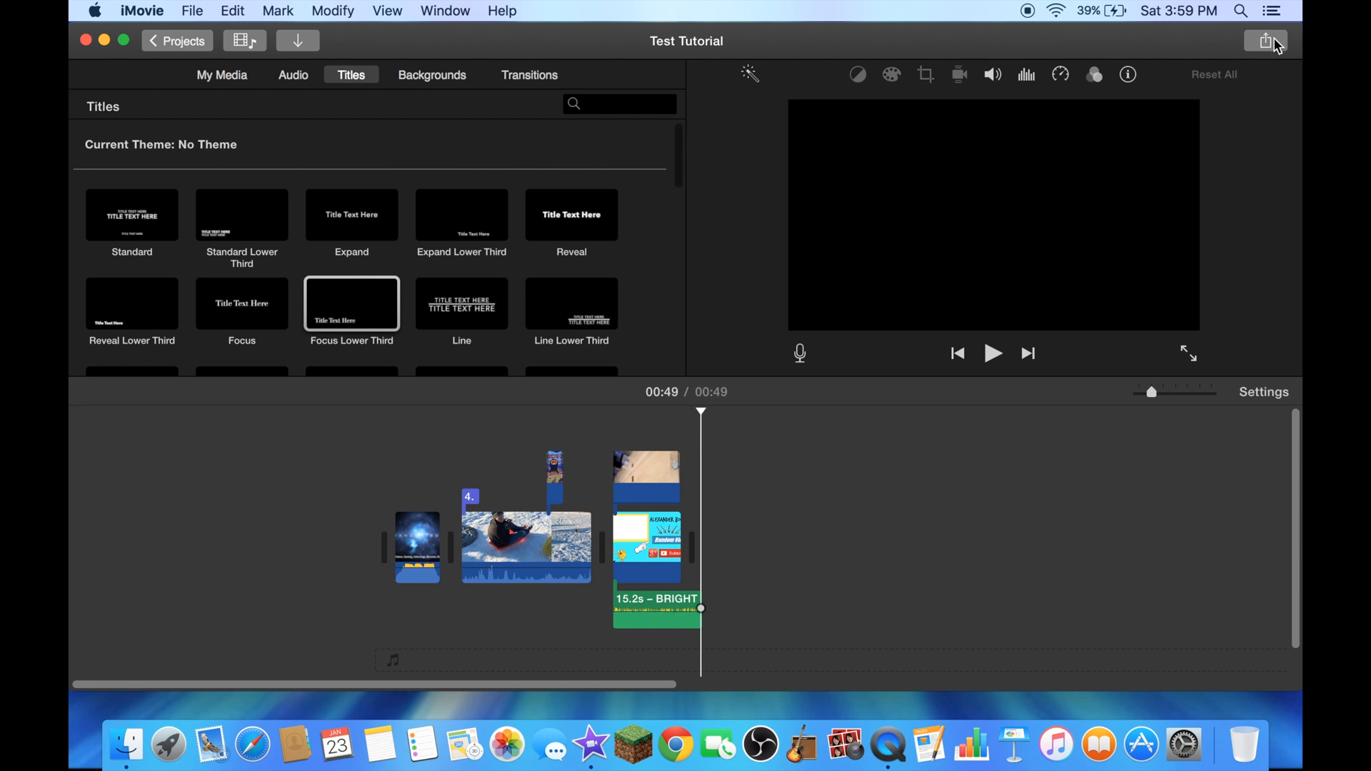
left_click(1264, 40)
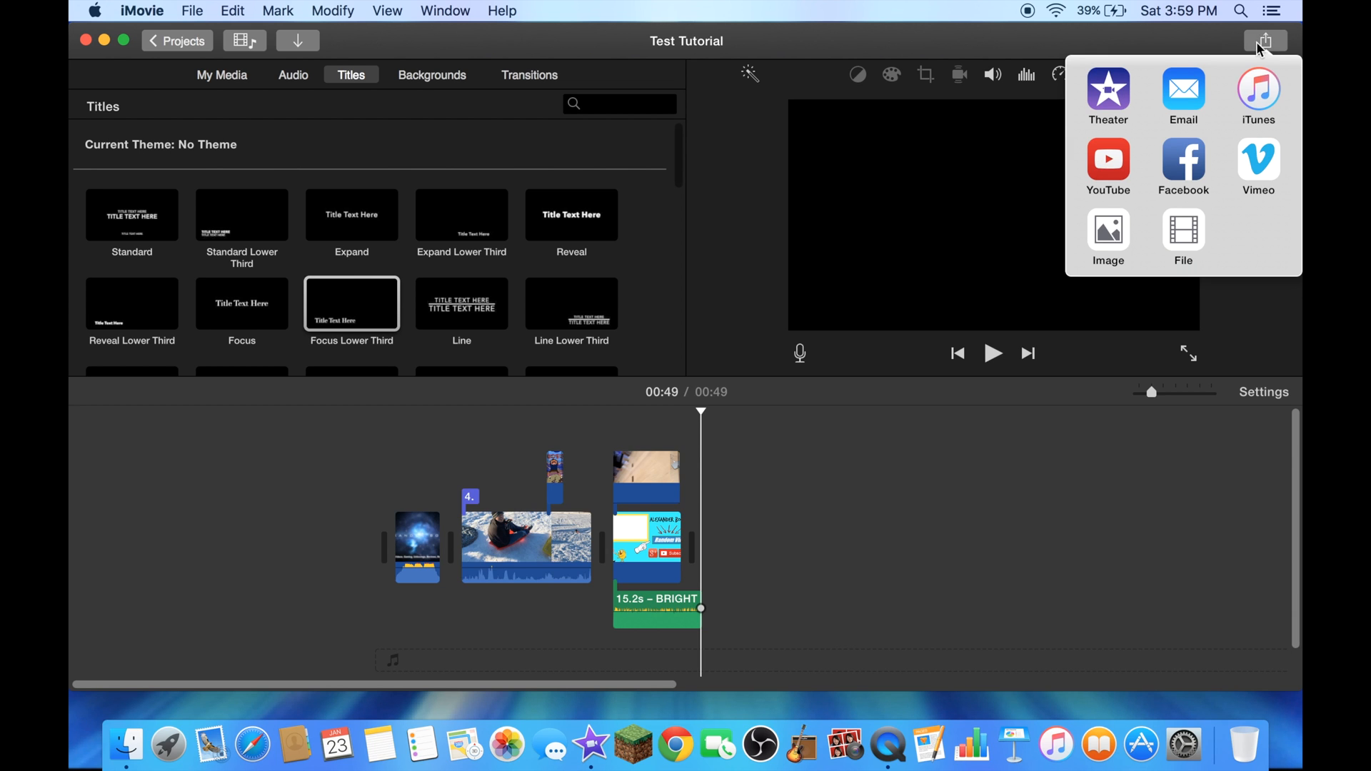
mouse_move(1286, 224)
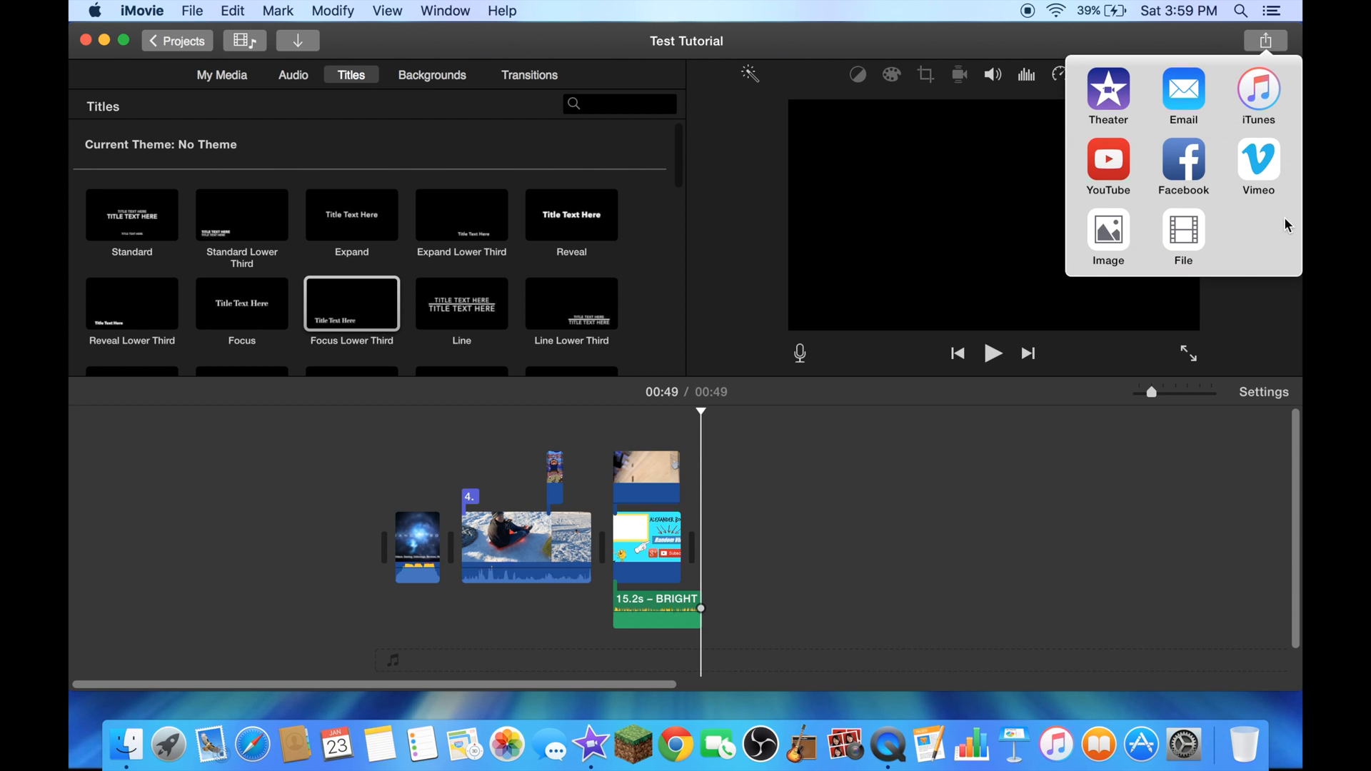
mouse_move(1280, 230)
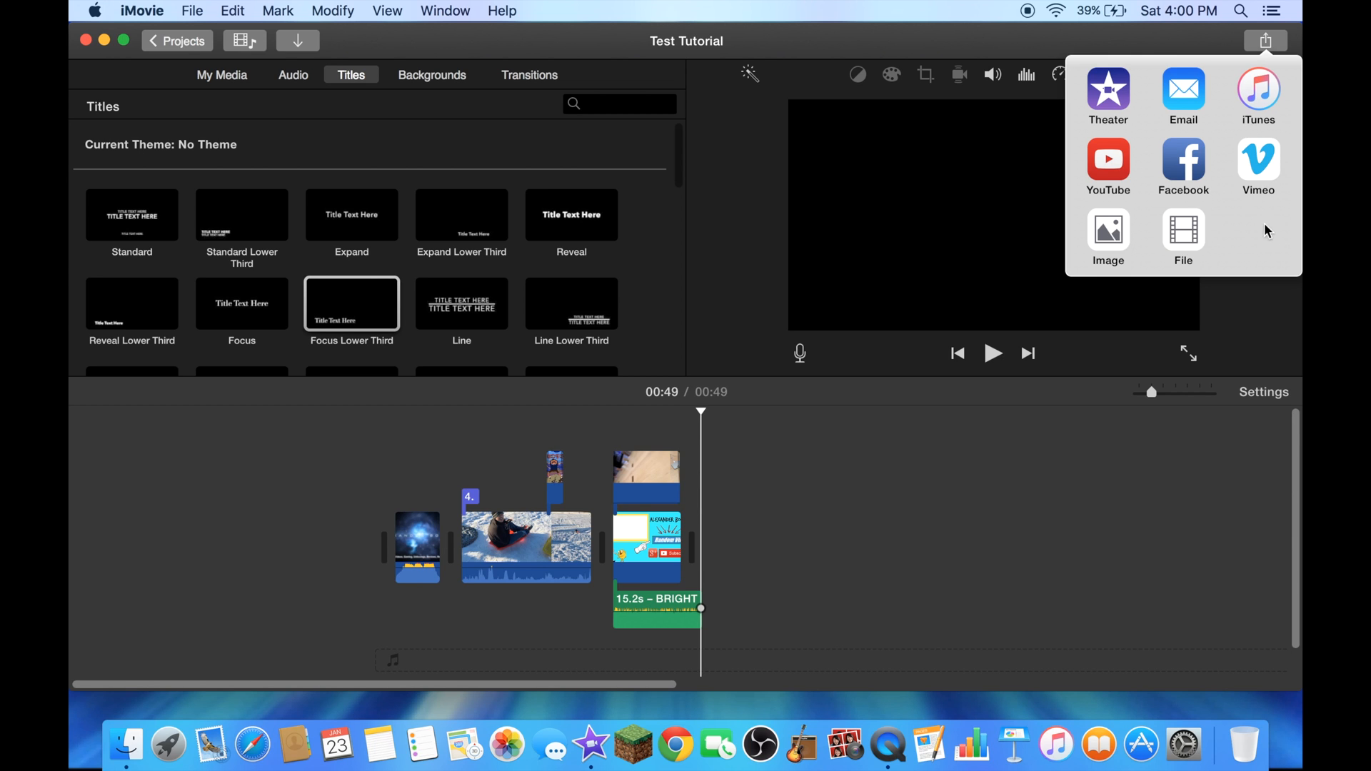
left_click(1183, 236)
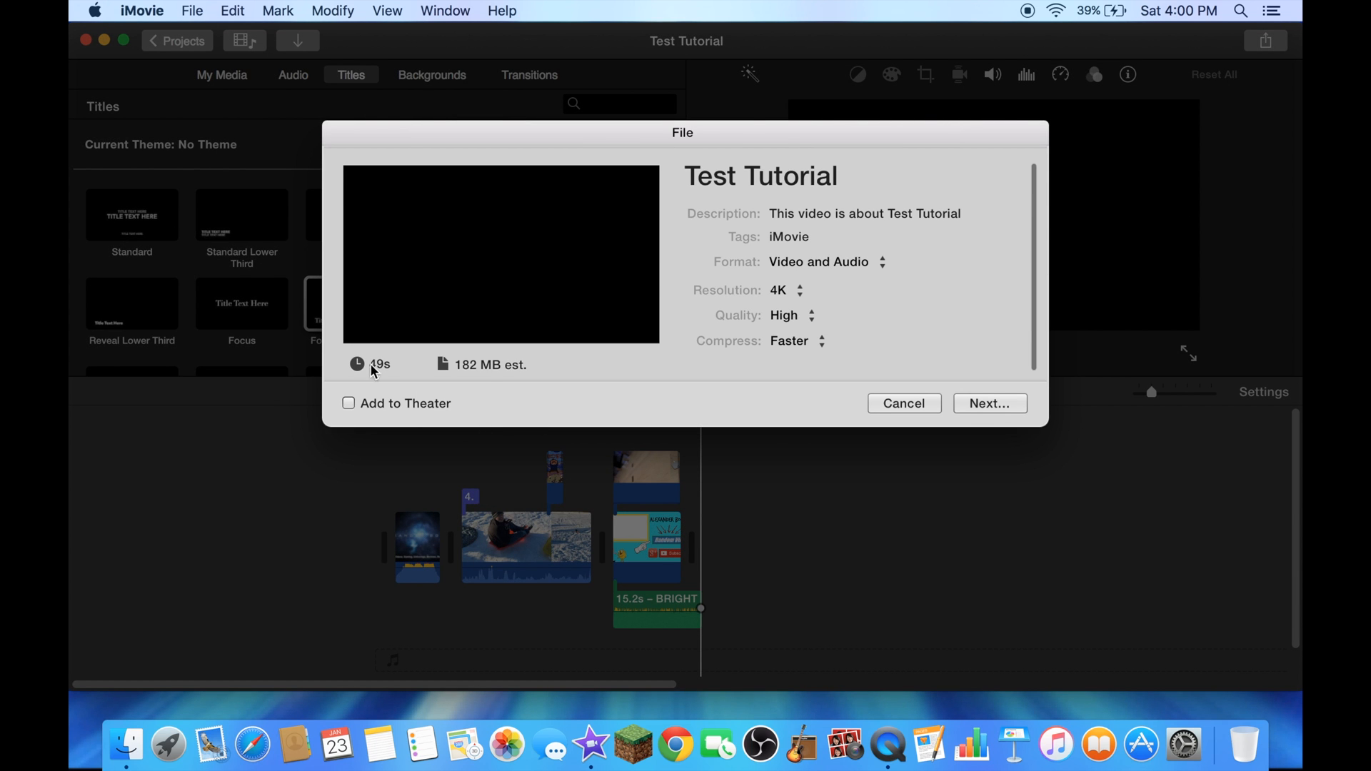
mouse_move(794, 293)
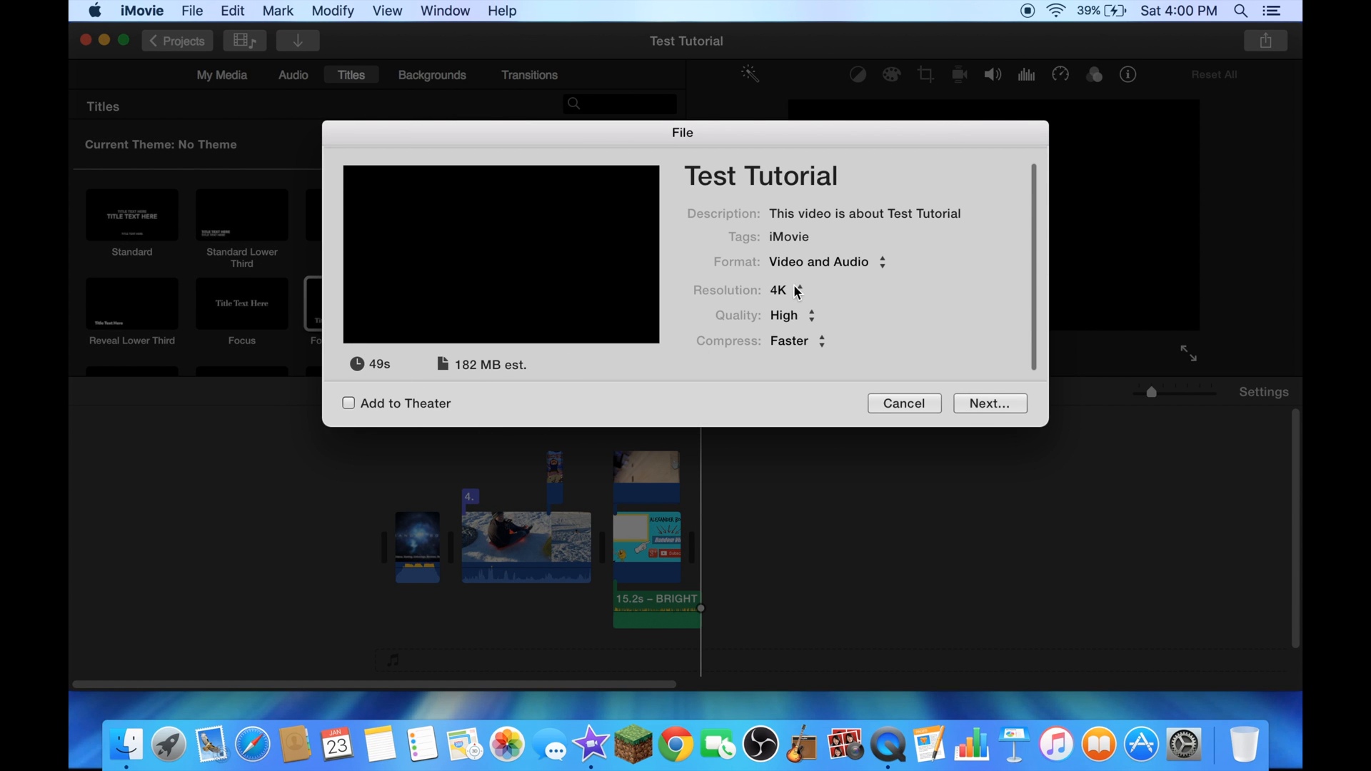
Step: Name the export 'Test Tutorial 4K Video' and proceed to the save sheet
left_click(787, 290)
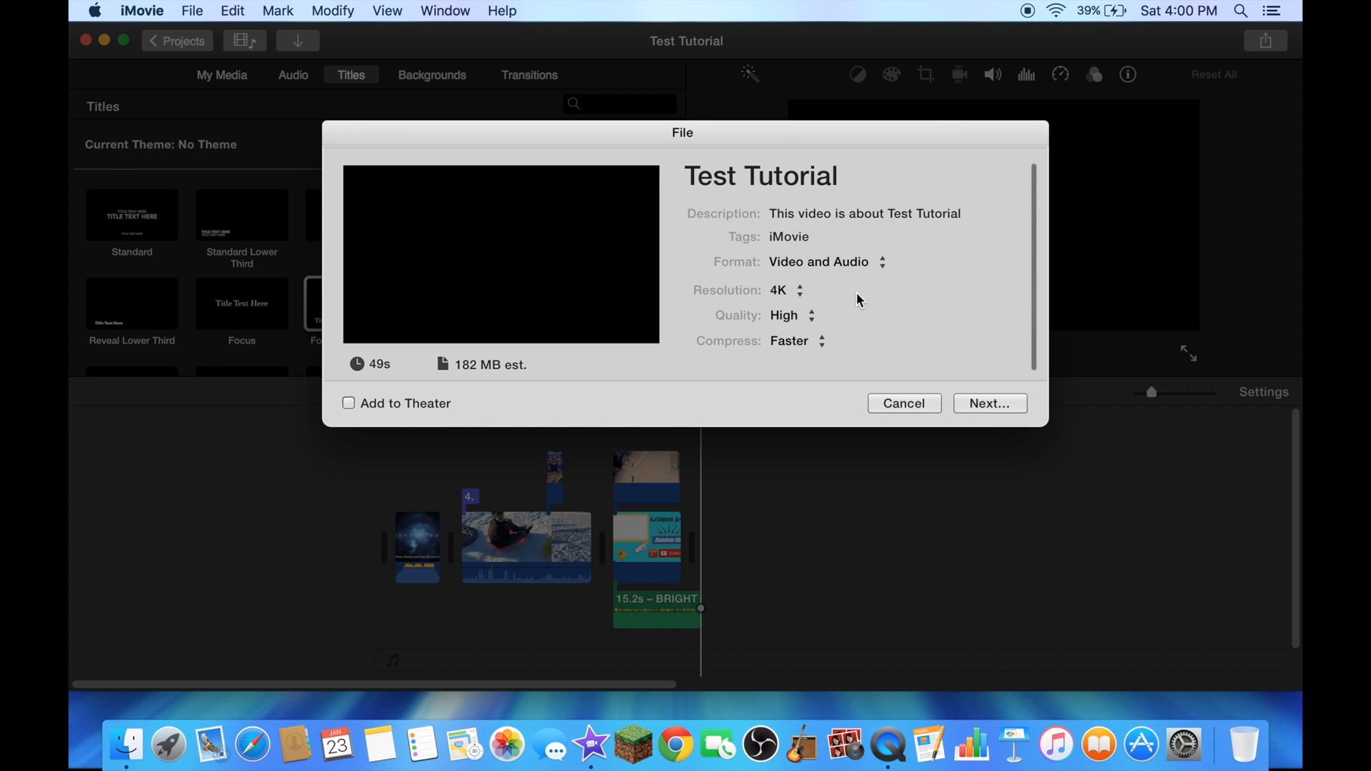
left_click(758, 176)
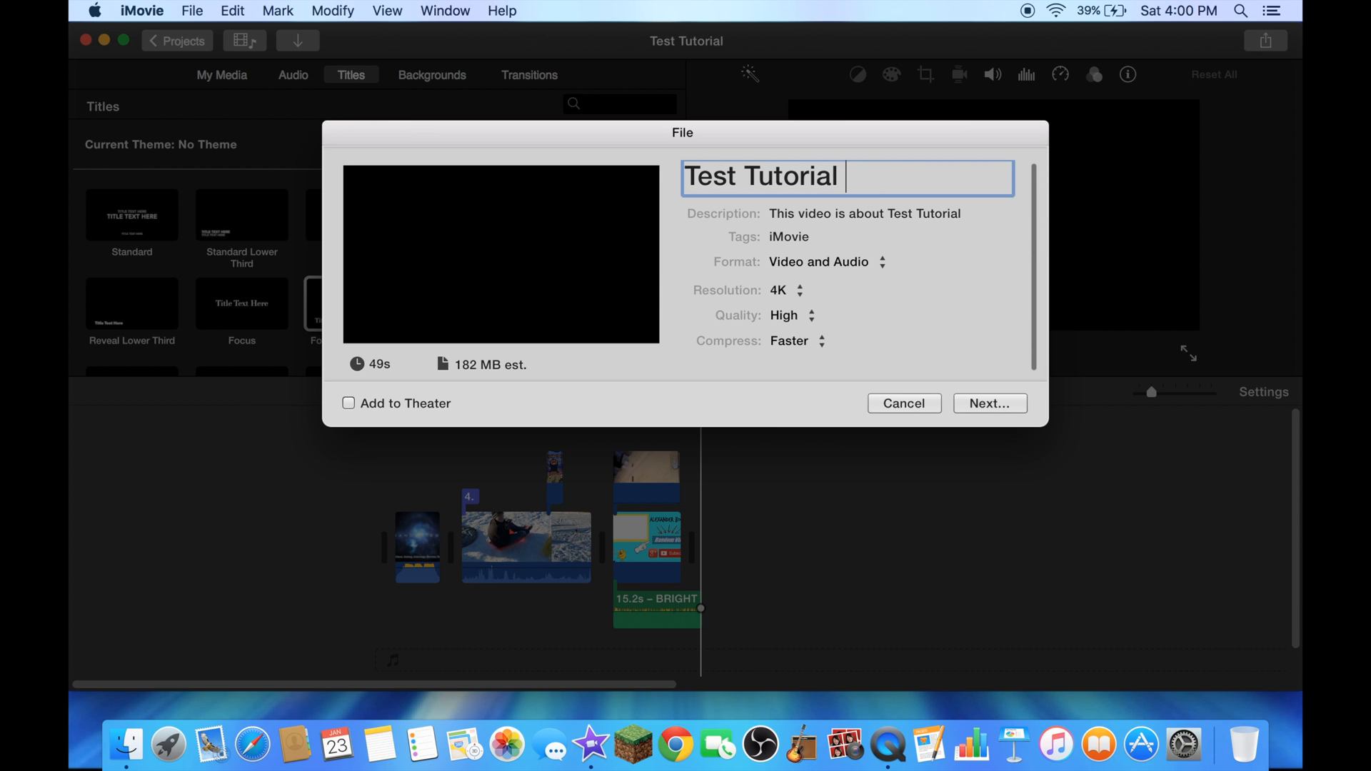
type("4K Video")
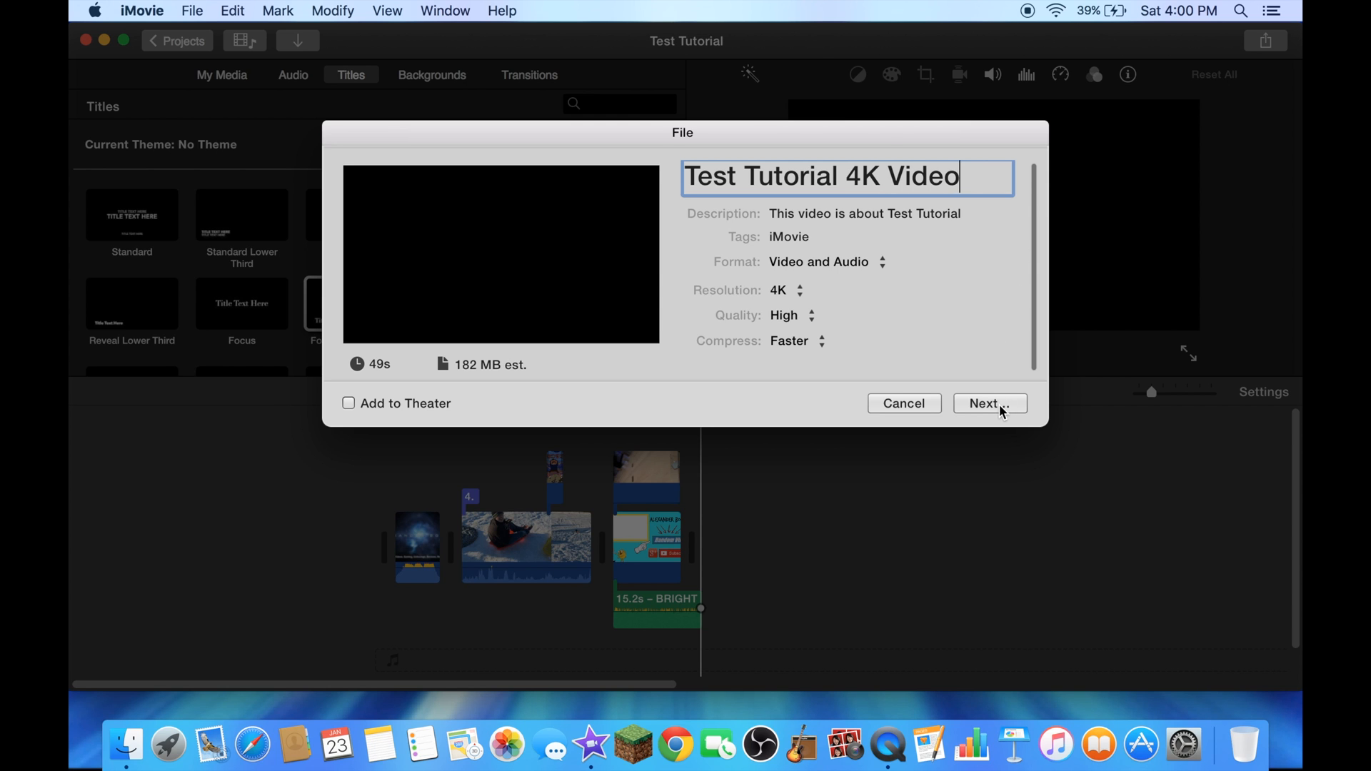
left_click(989, 402)
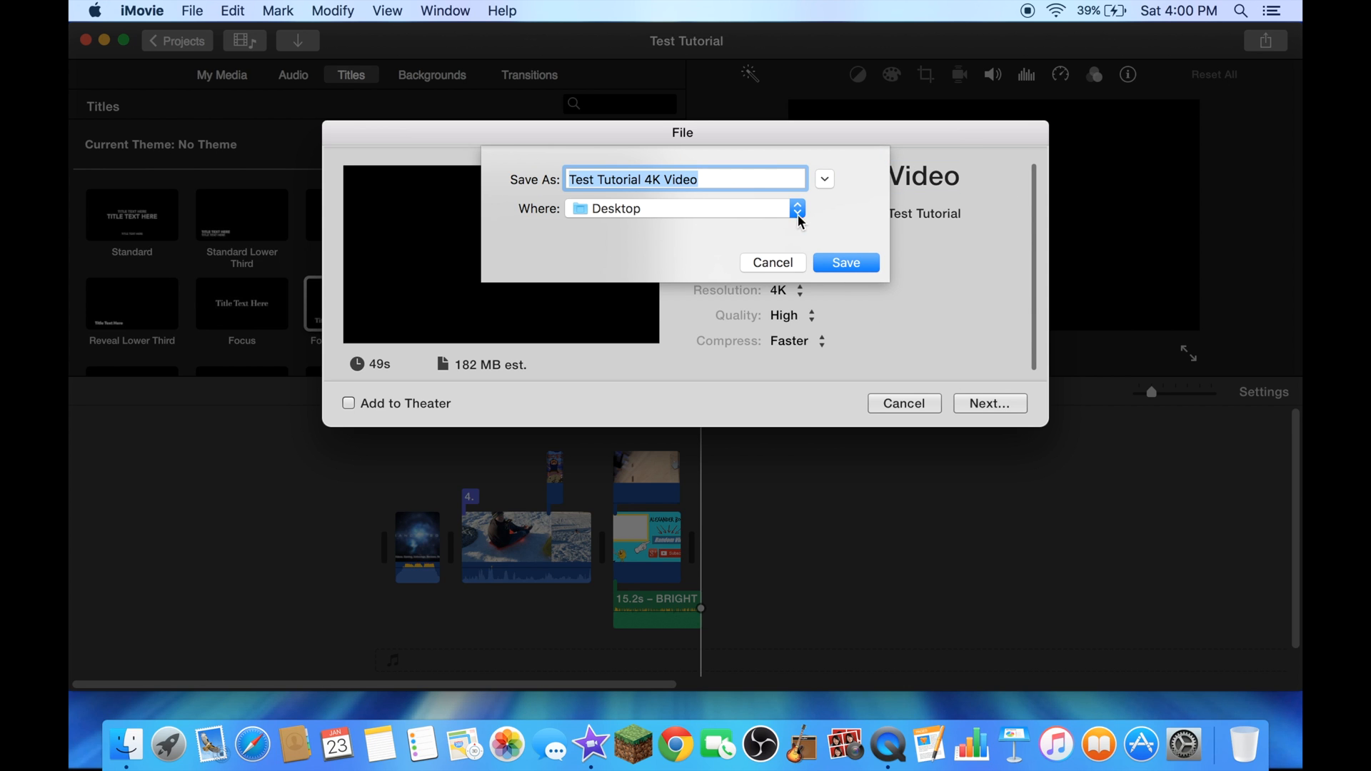
Step: Keep Desktop as the save location and start exporting the movie
left_click(794, 209)
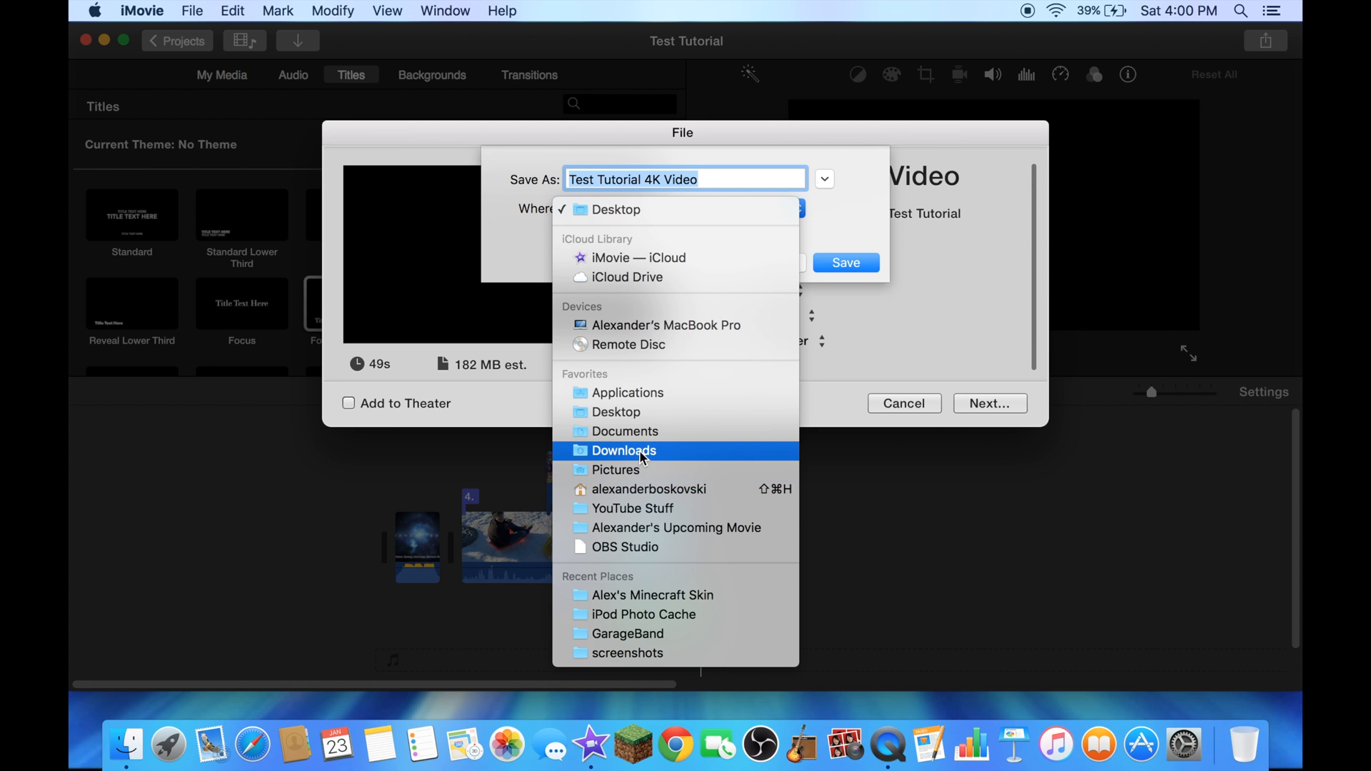
mouse_move(643, 398)
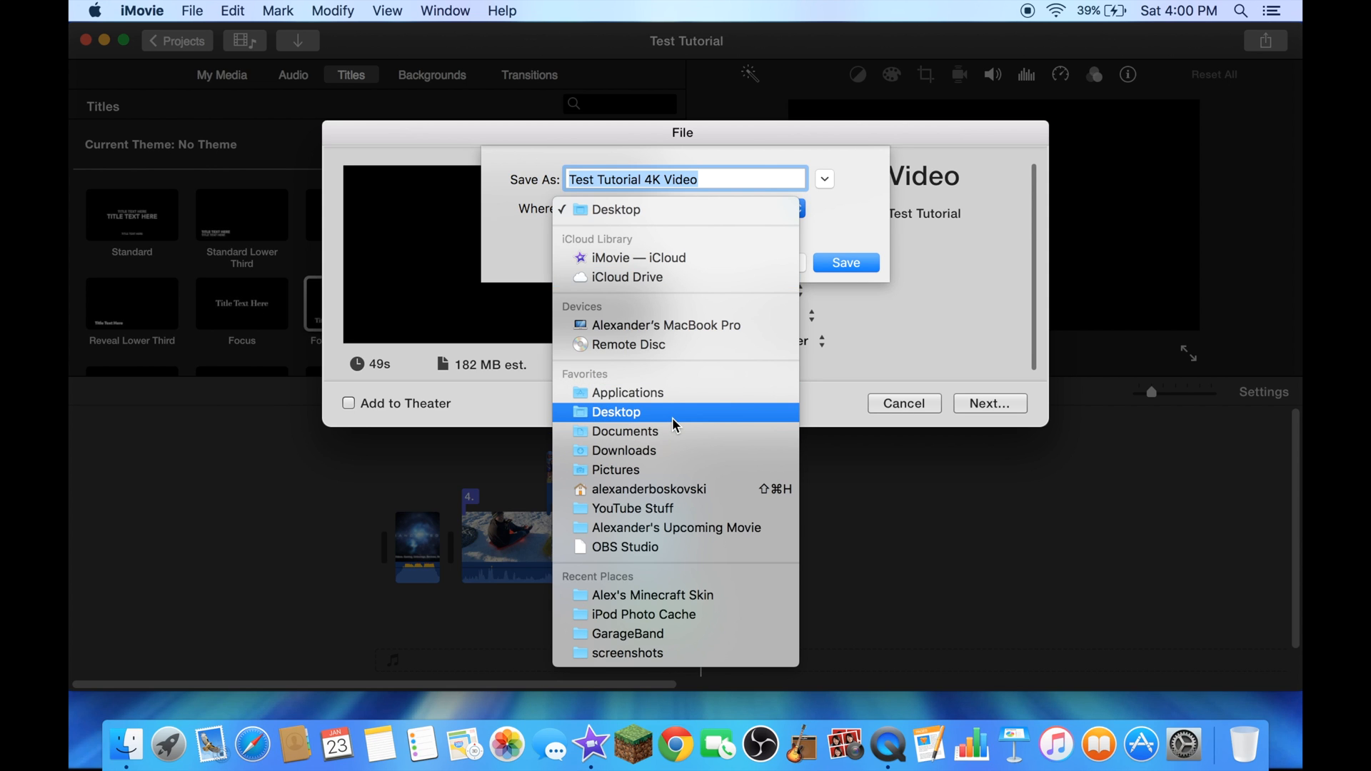
left_click(616, 412)
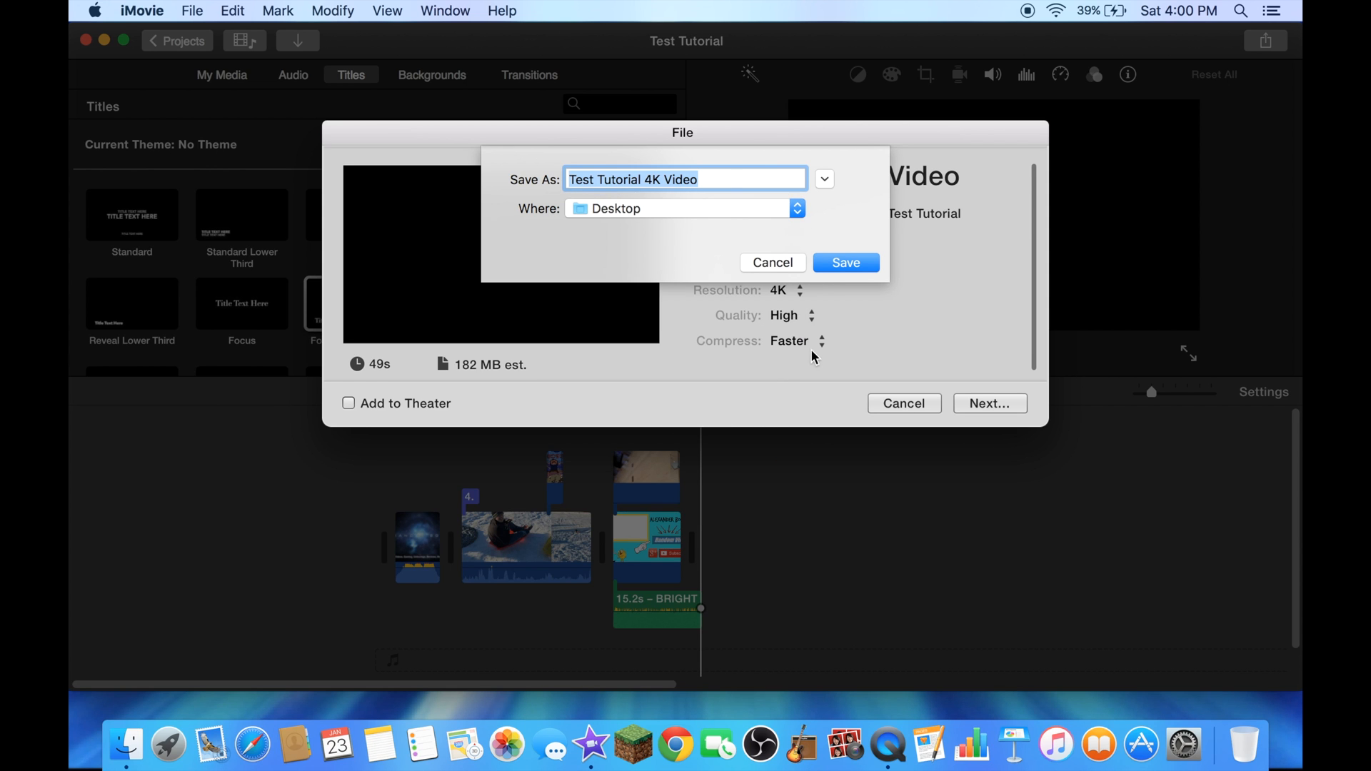
left_click(844, 263)
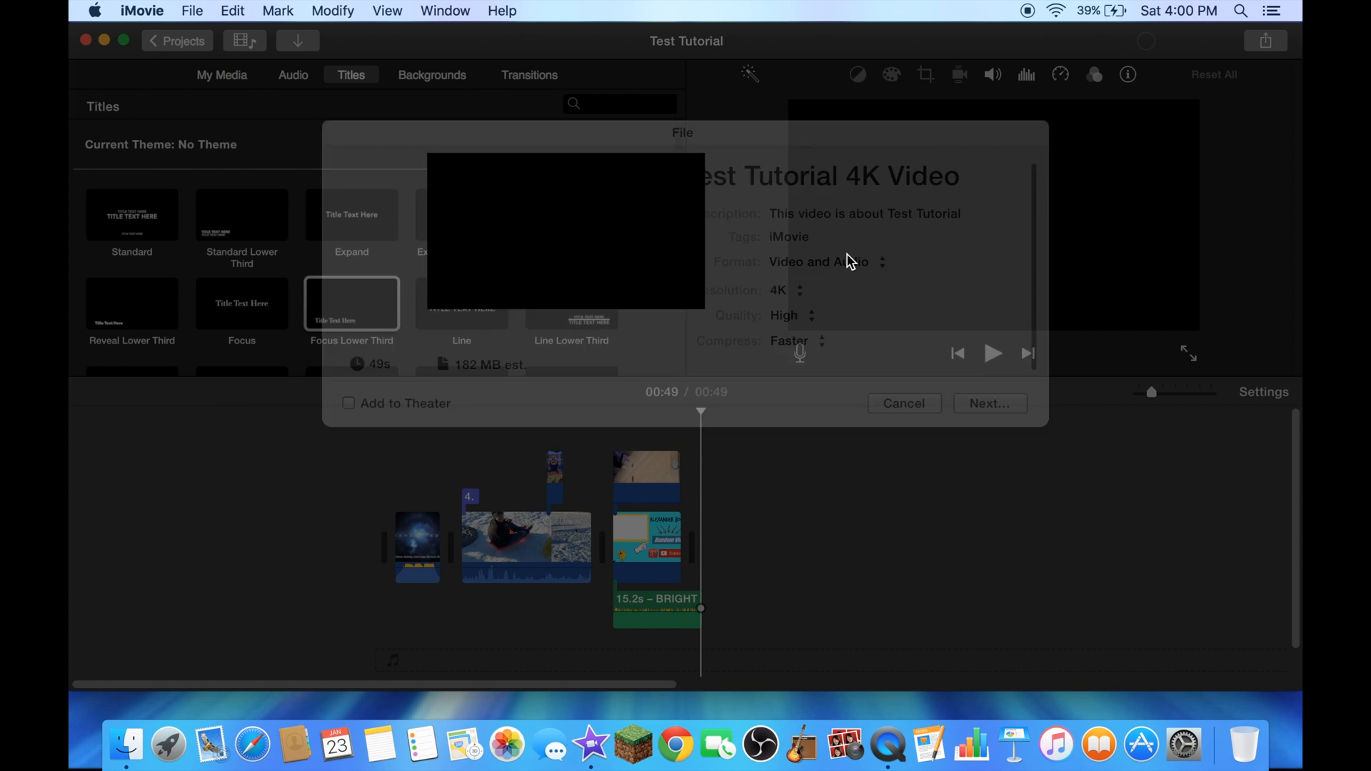
Step: Show the export progress for Test Tutorial 4K Video.mp4
left_click(989, 403)
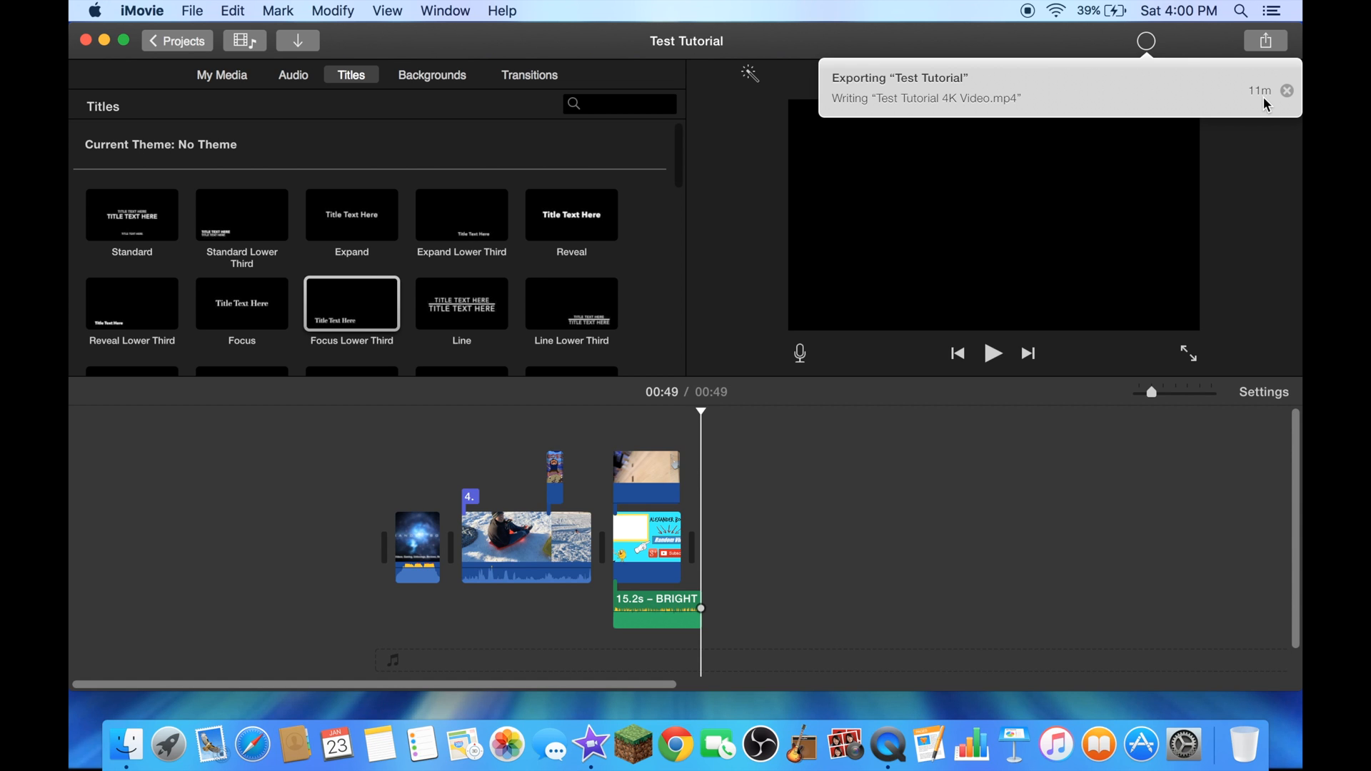
mouse_move(1183, 115)
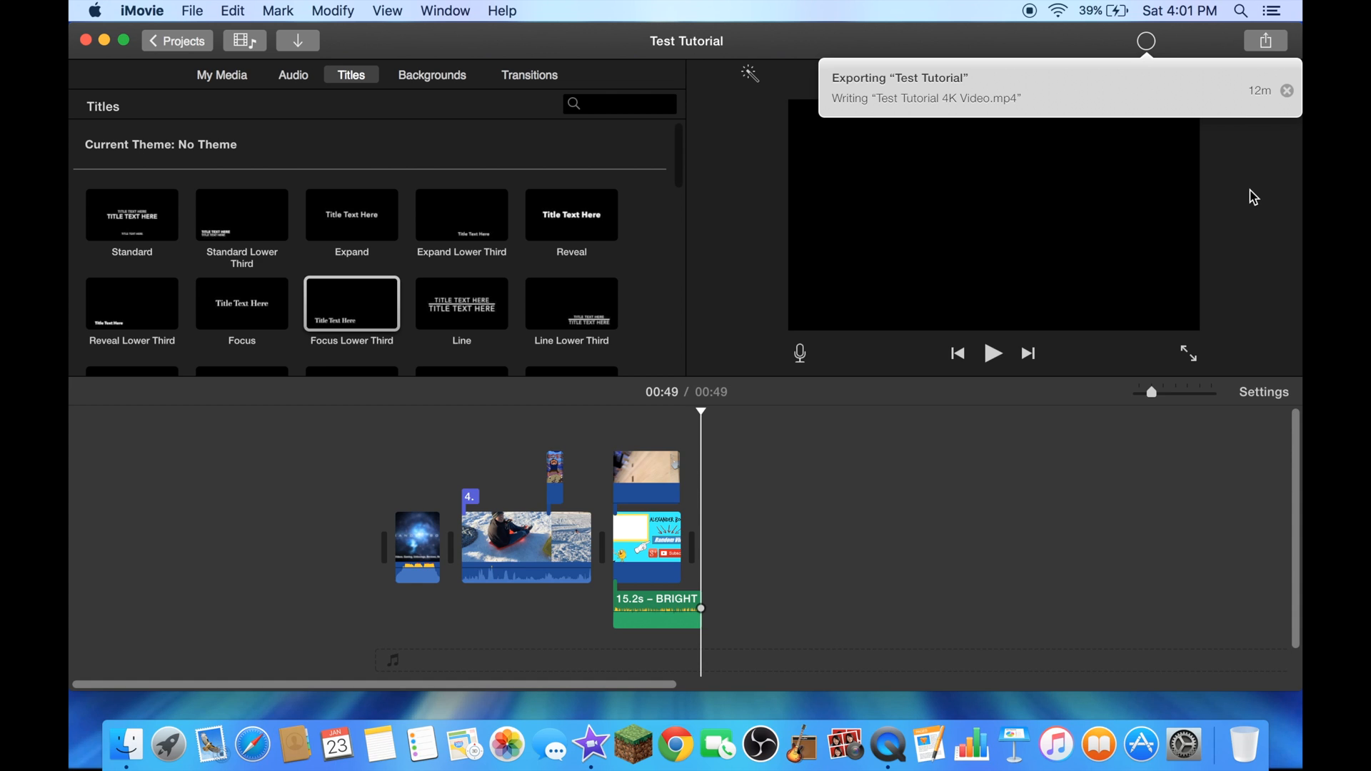
mouse_move(1254, 195)
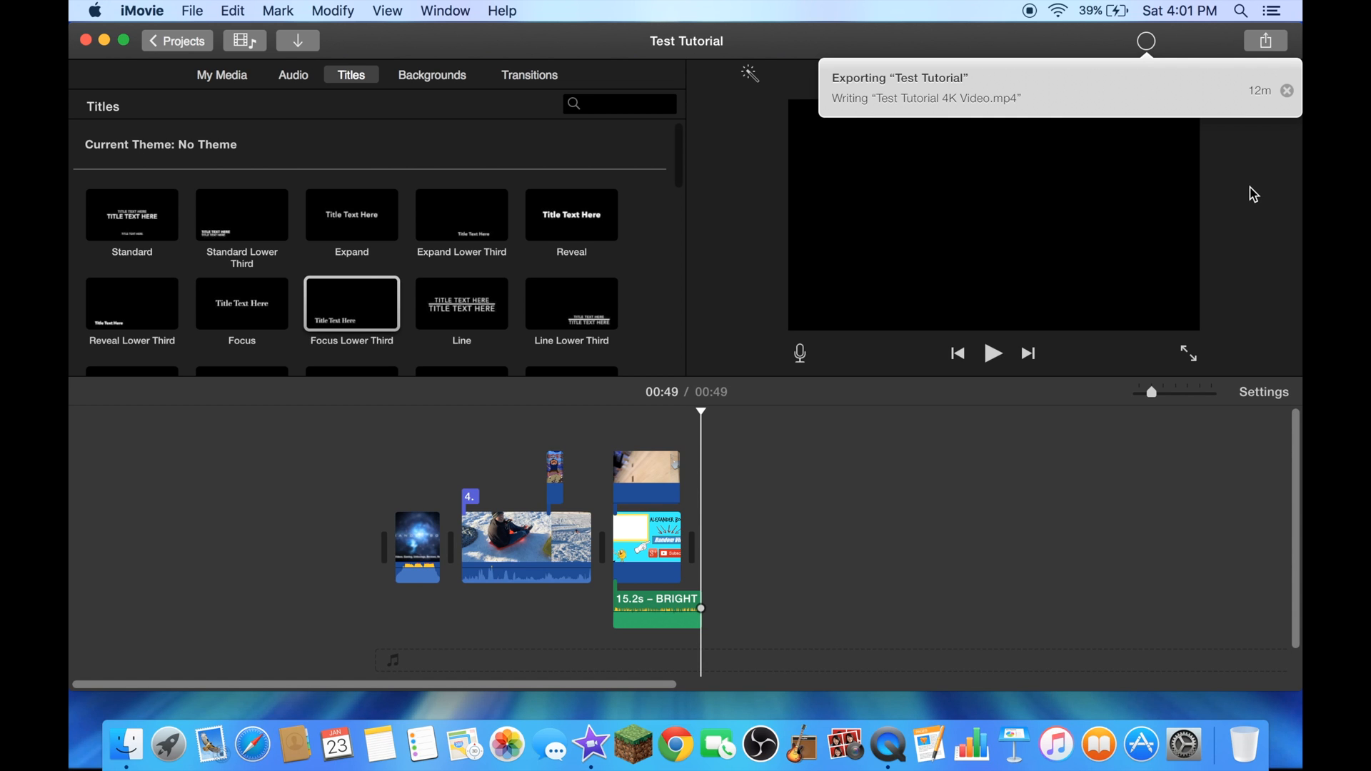
mouse_move(1244, 91)
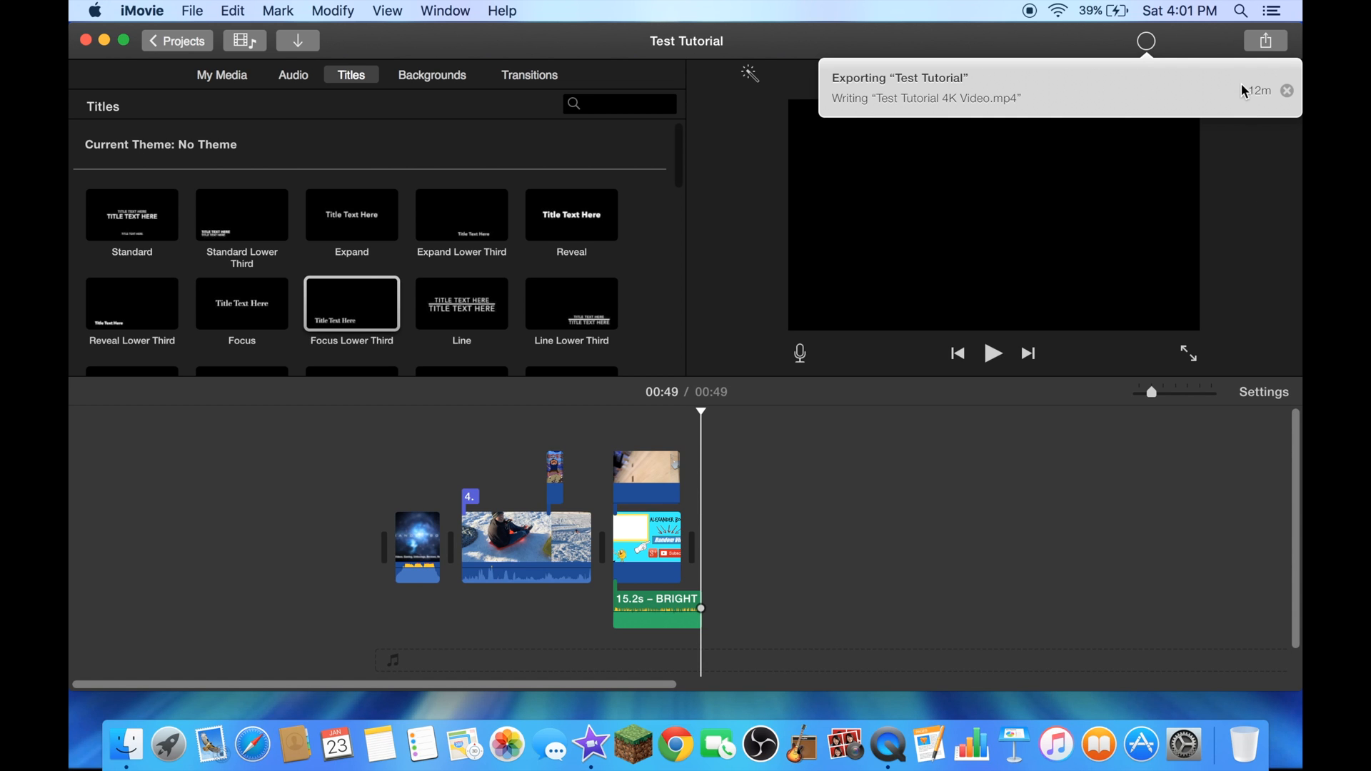
mouse_move(1244, 96)
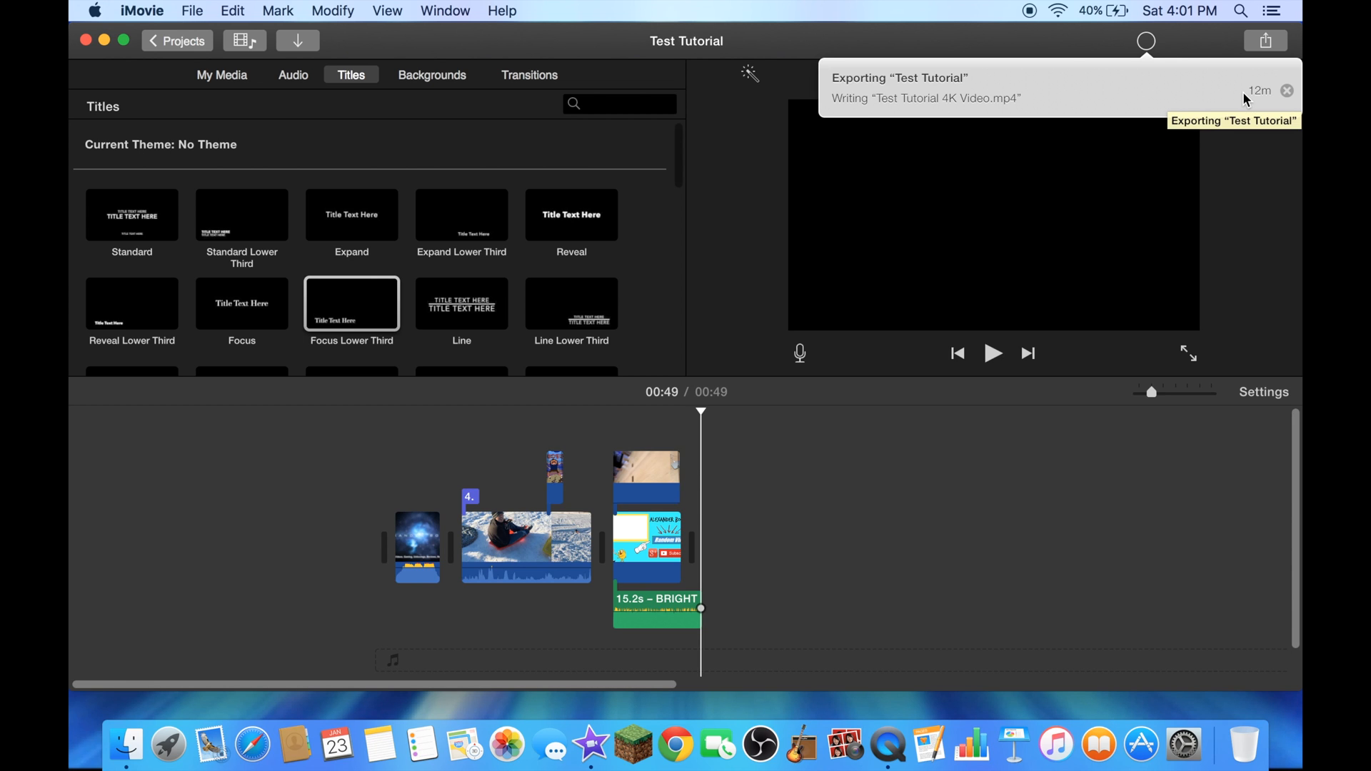
mouse_move(1266, 104)
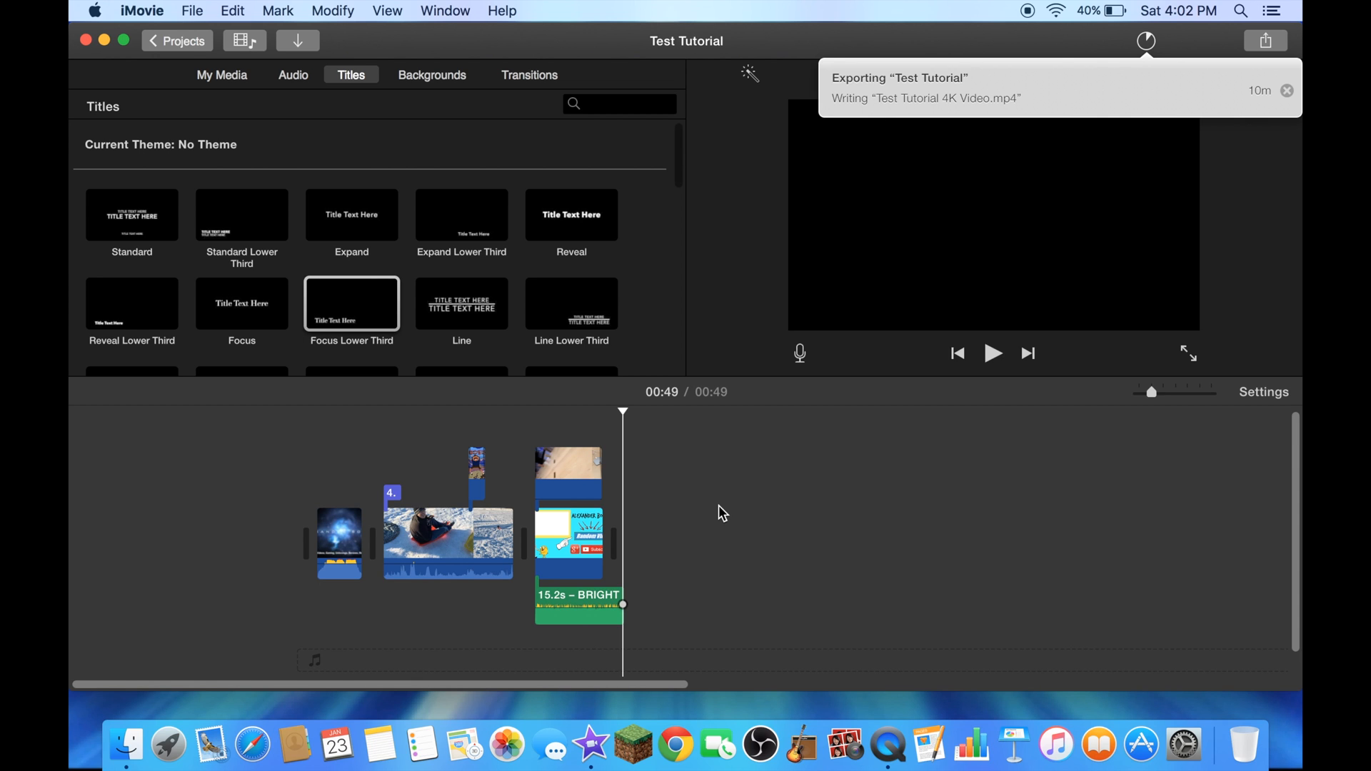
mouse_move(1257, 104)
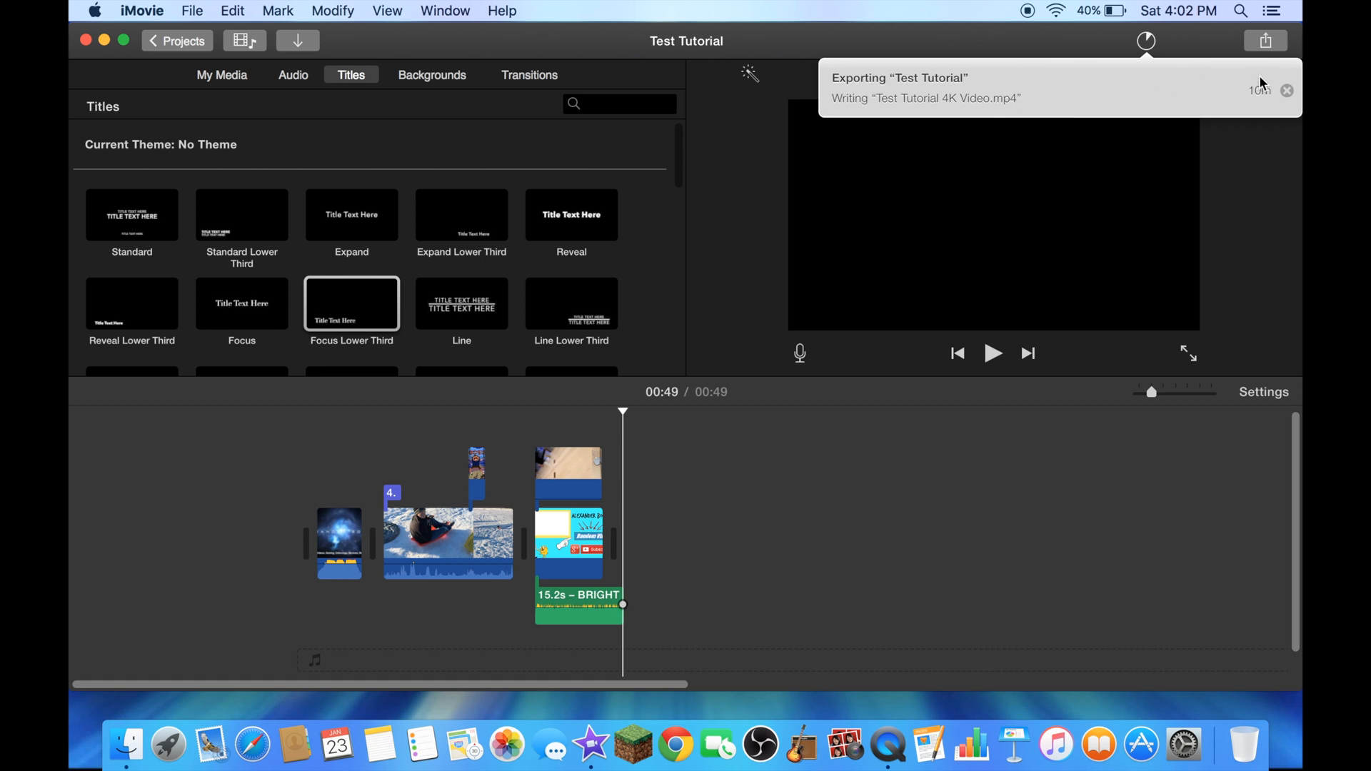
mouse_move(1084, 115)
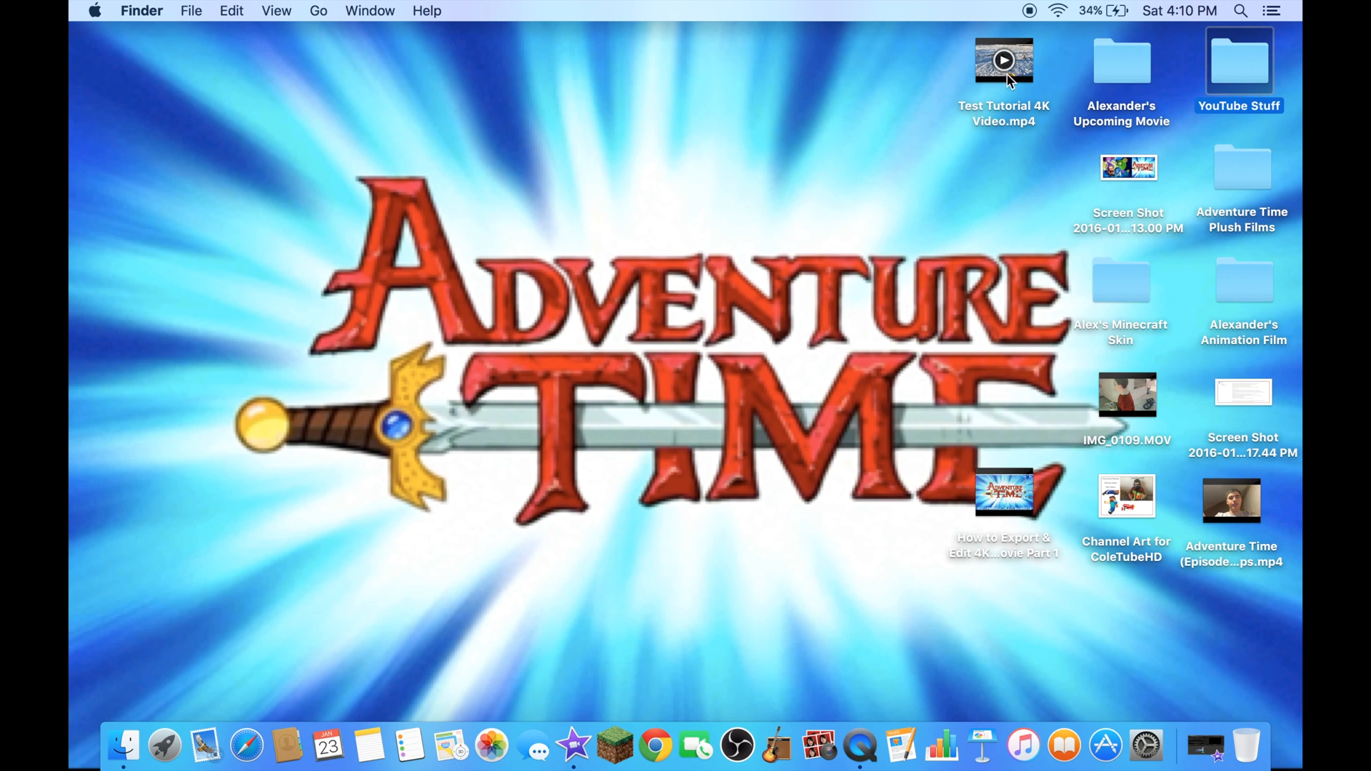
mouse_move(943, 107)
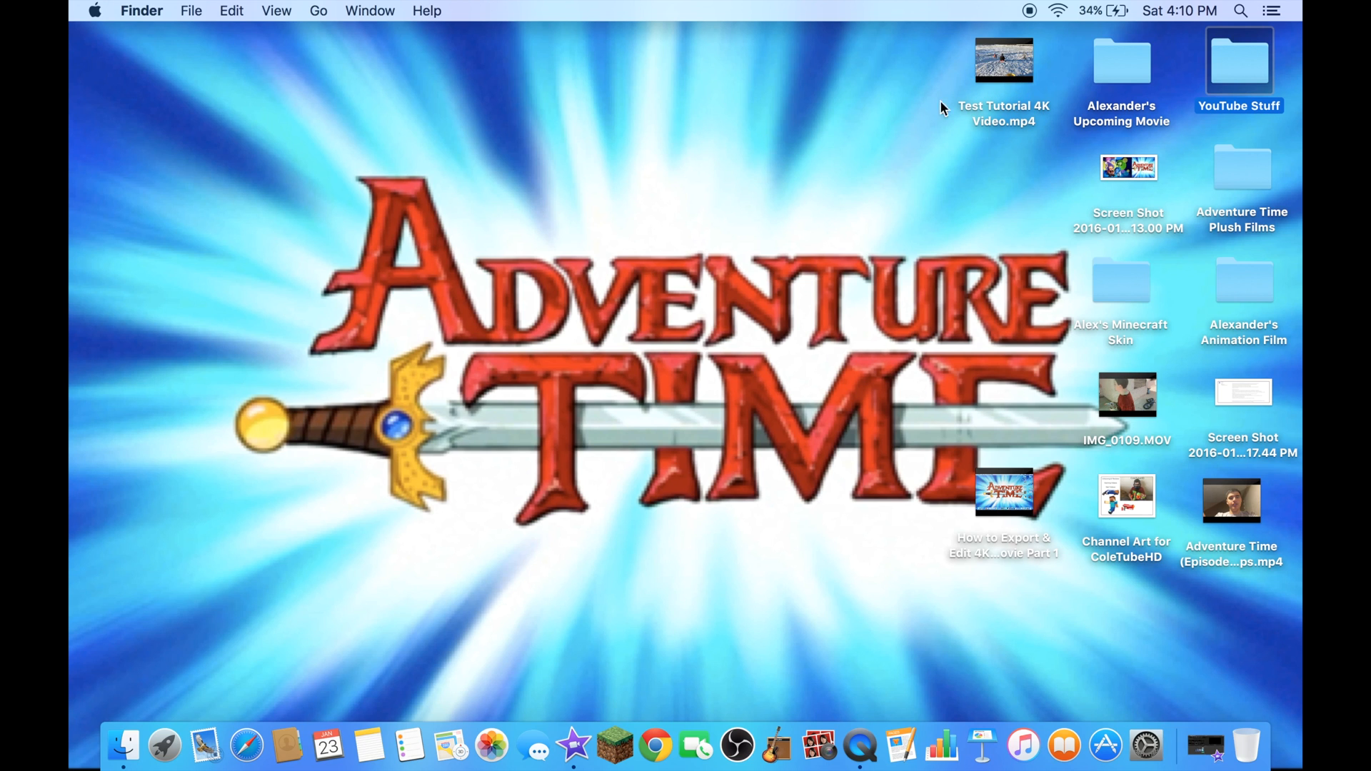
mouse_move(1063, 745)
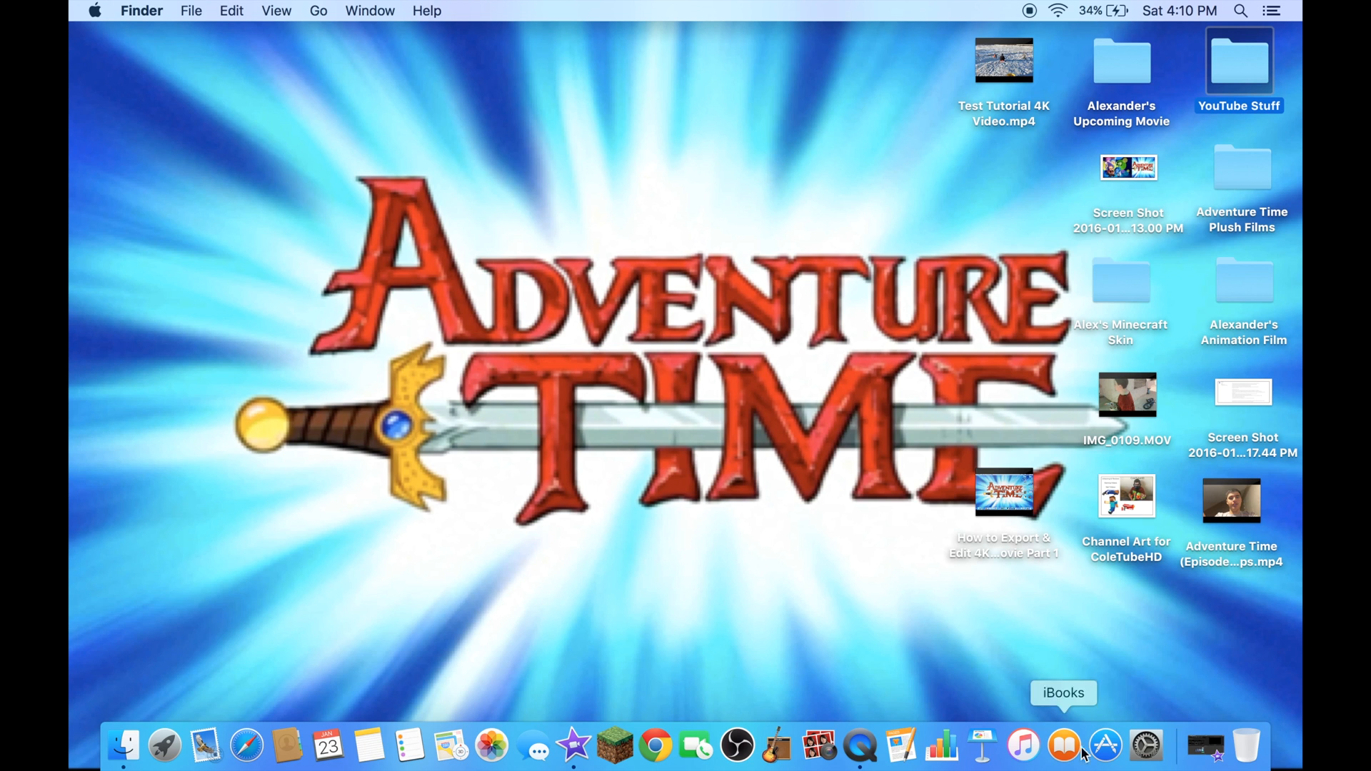
mouse_move(654, 745)
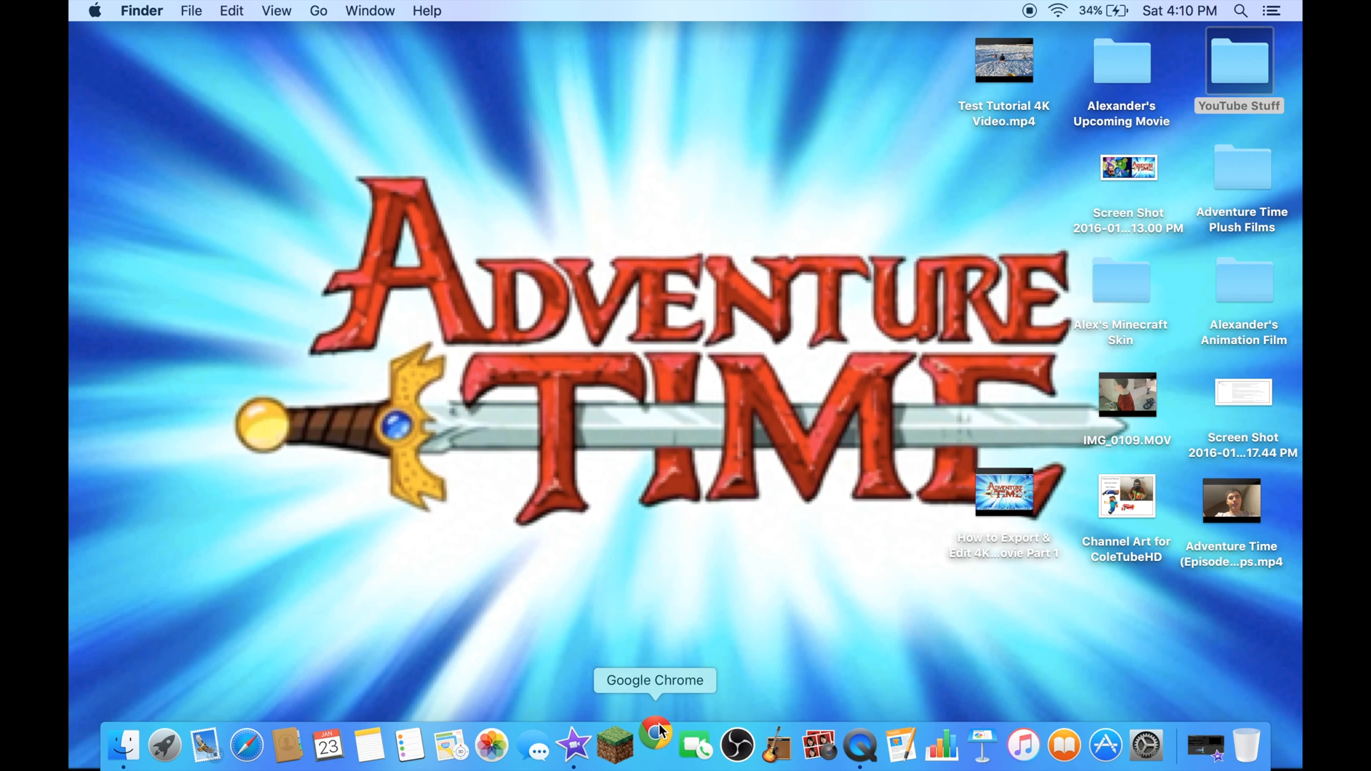
Step: Launch Chrome, go to YouTube from the Google apps grid and sign in to the account
left_click(654, 745)
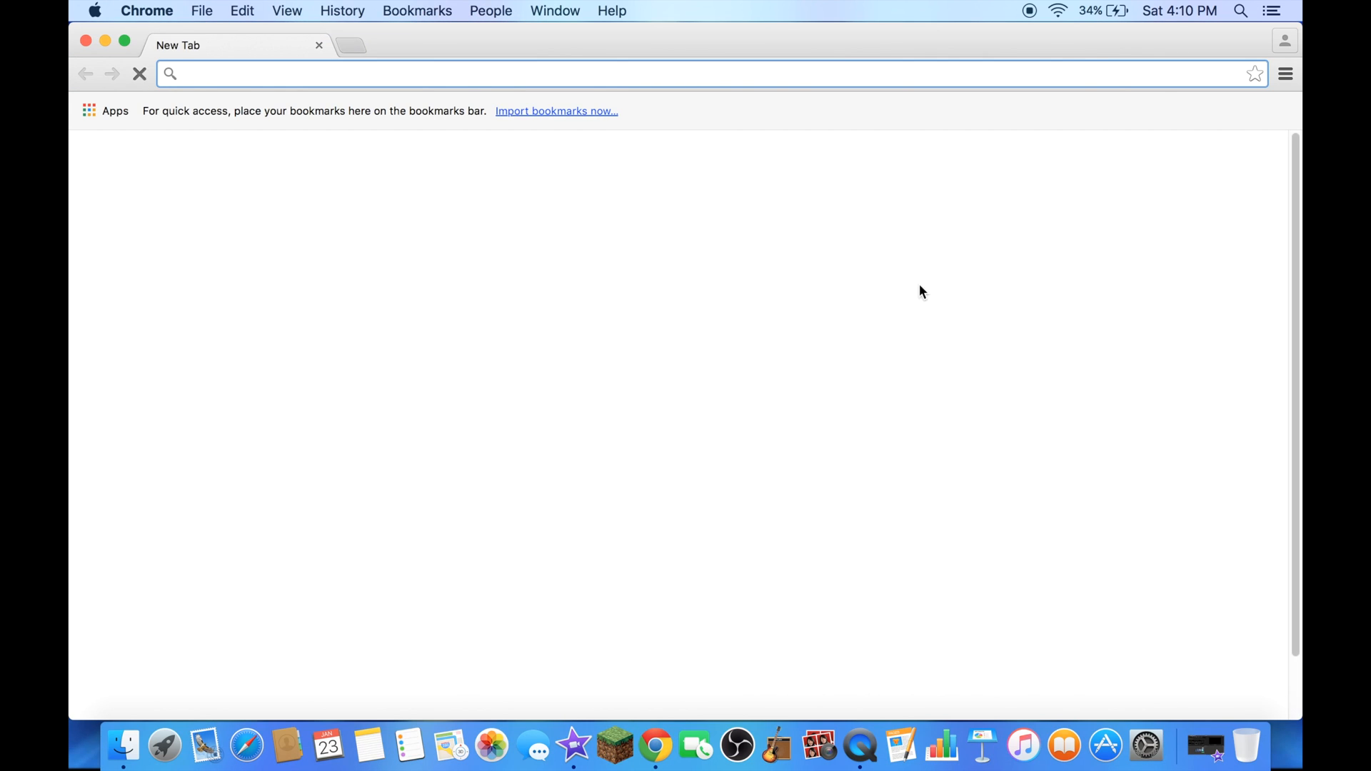
left_click(1260, 158)
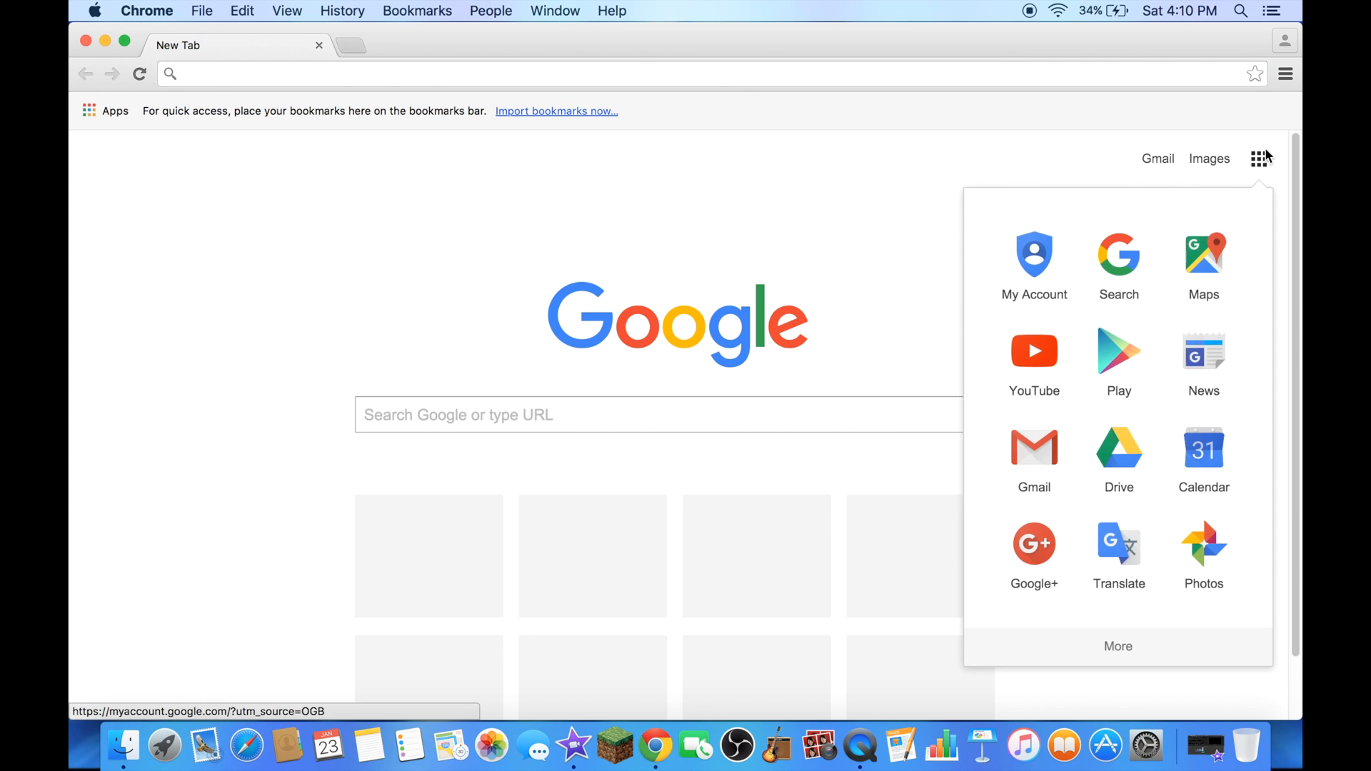
left_click(1034, 352)
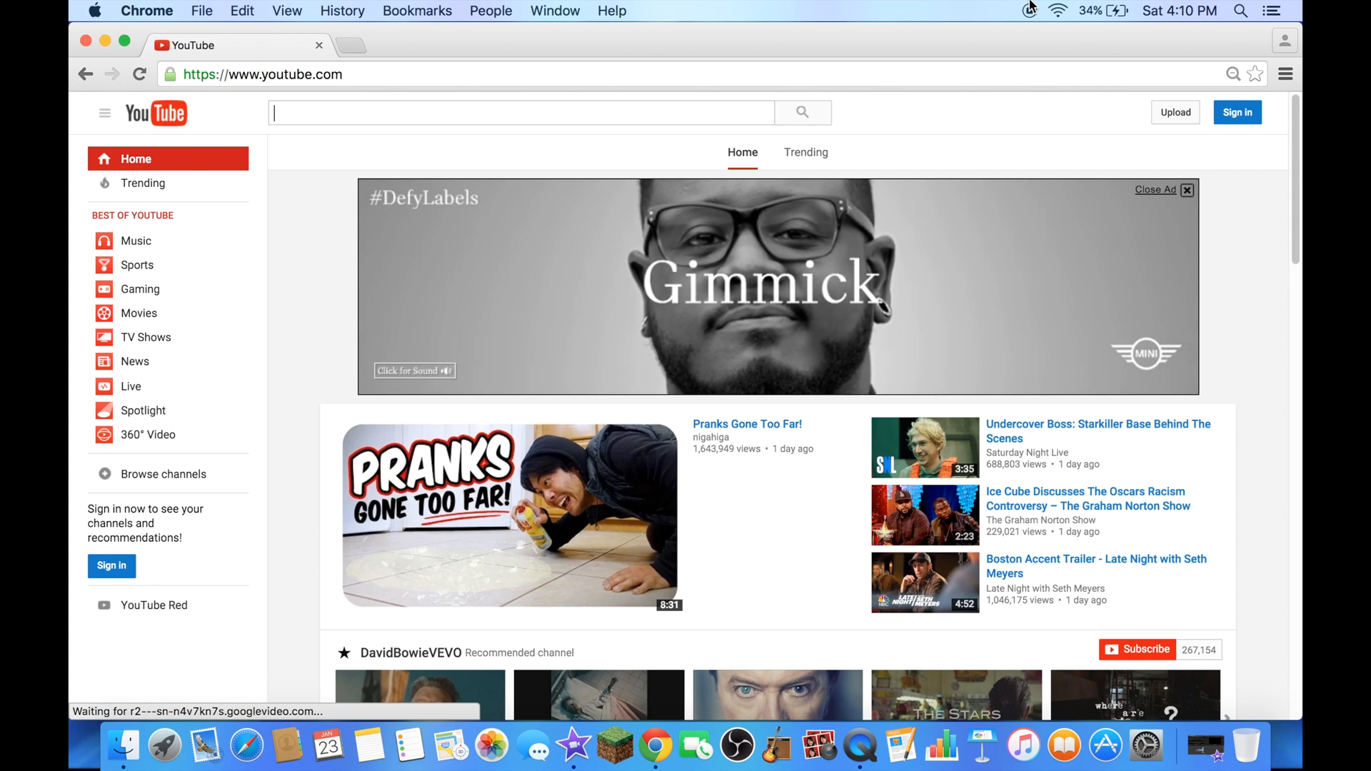
left_click(1237, 111)
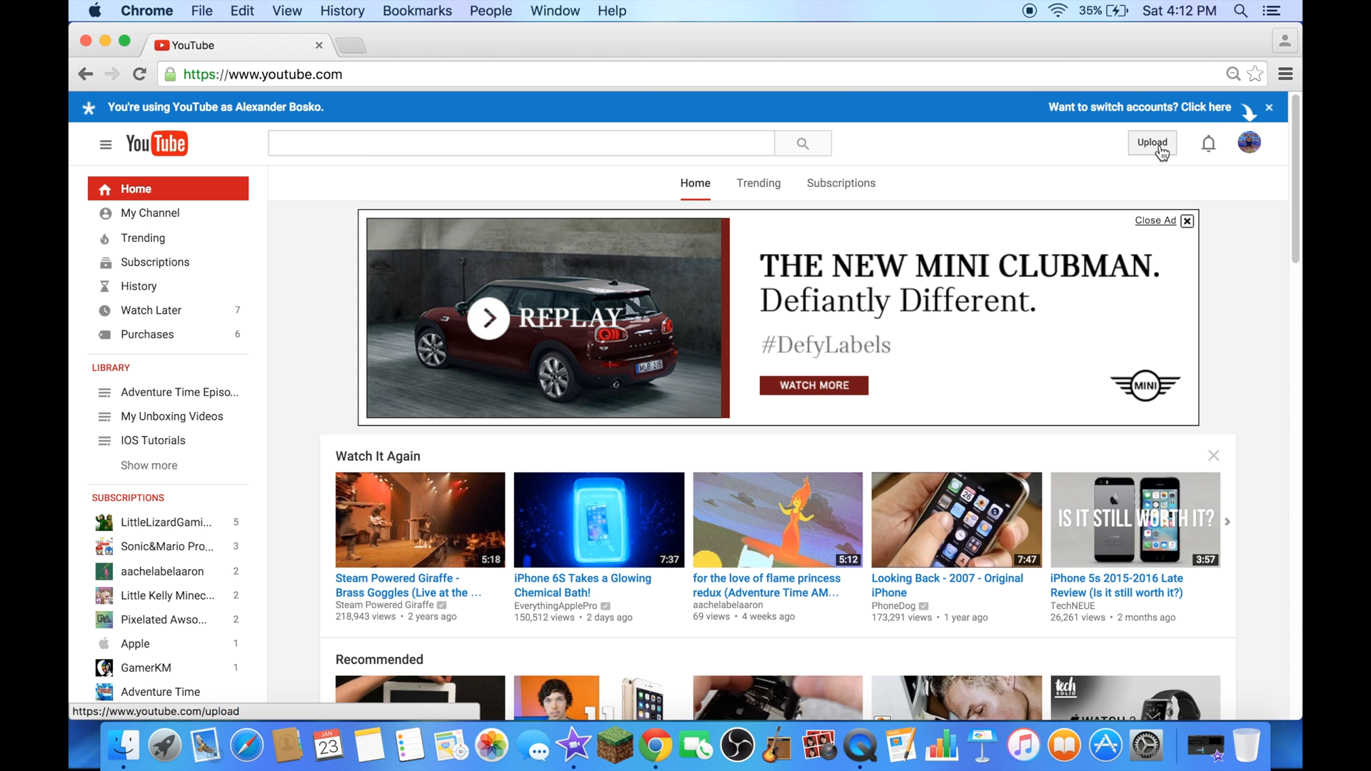
Step: Go to YouTube's video upload page
left_click(1151, 142)
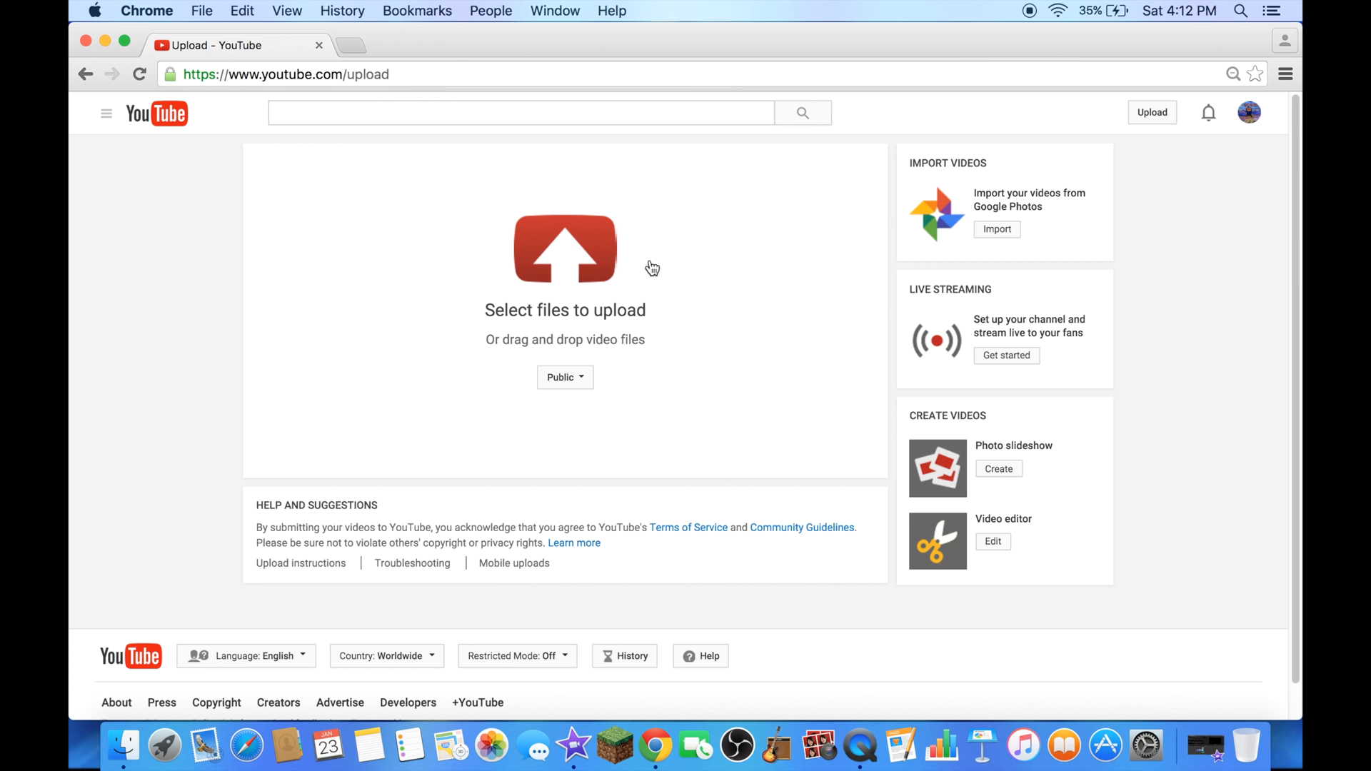
mouse_move(724, 231)
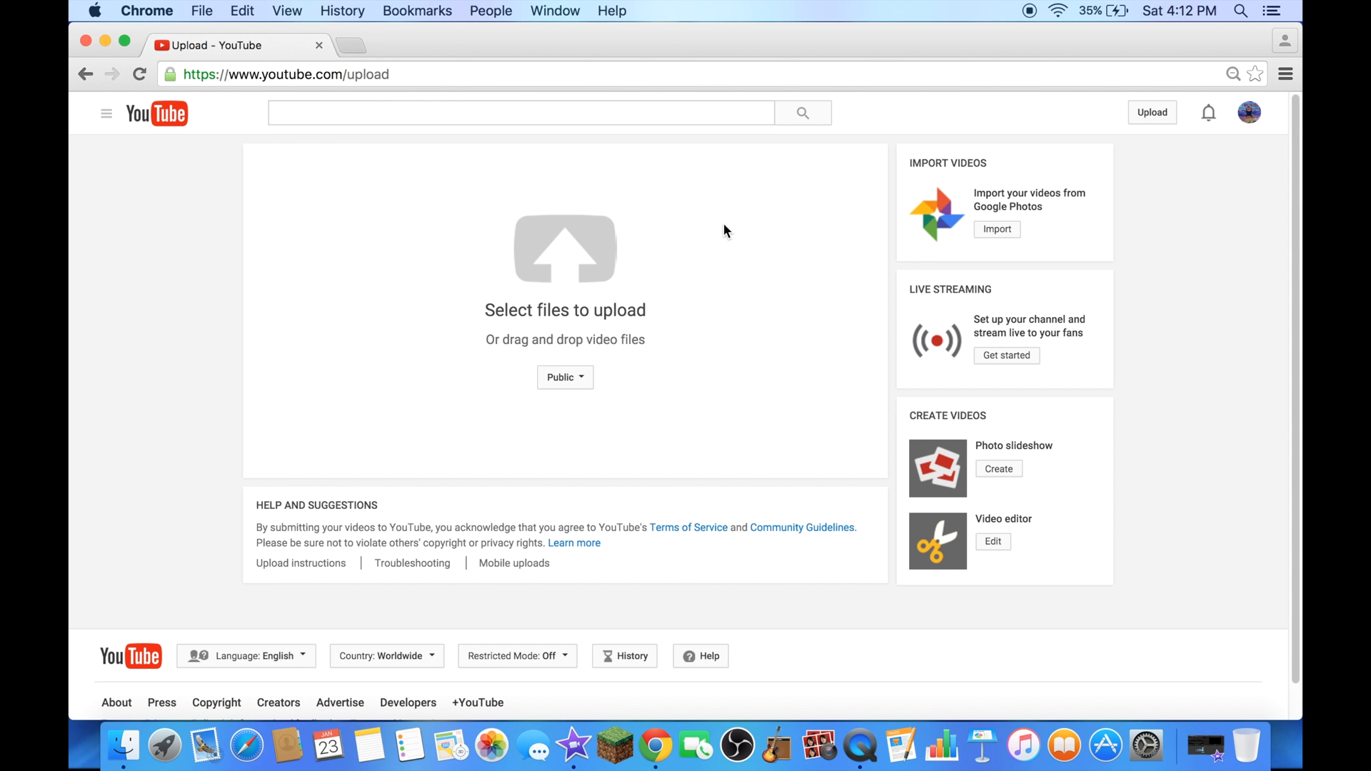
mouse_move(709, 234)
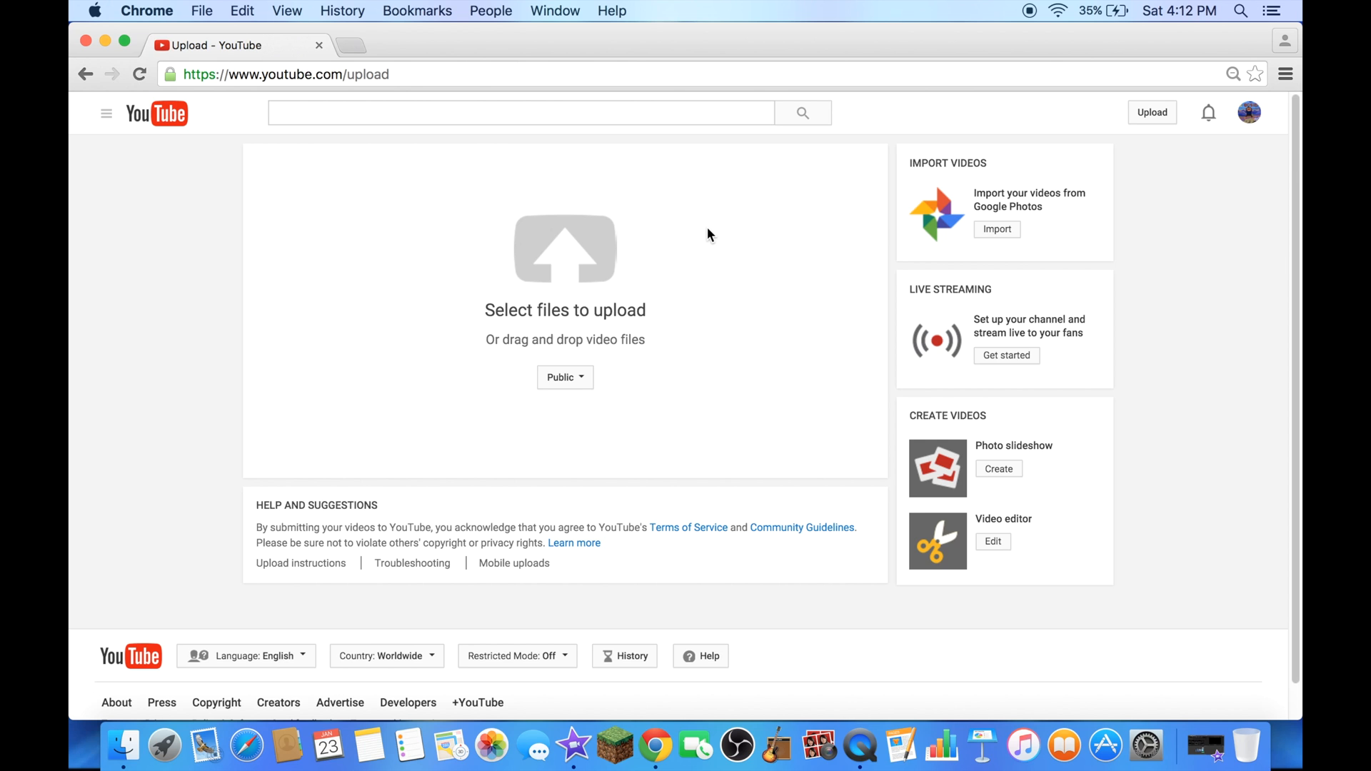
mouse_move(602, 292)
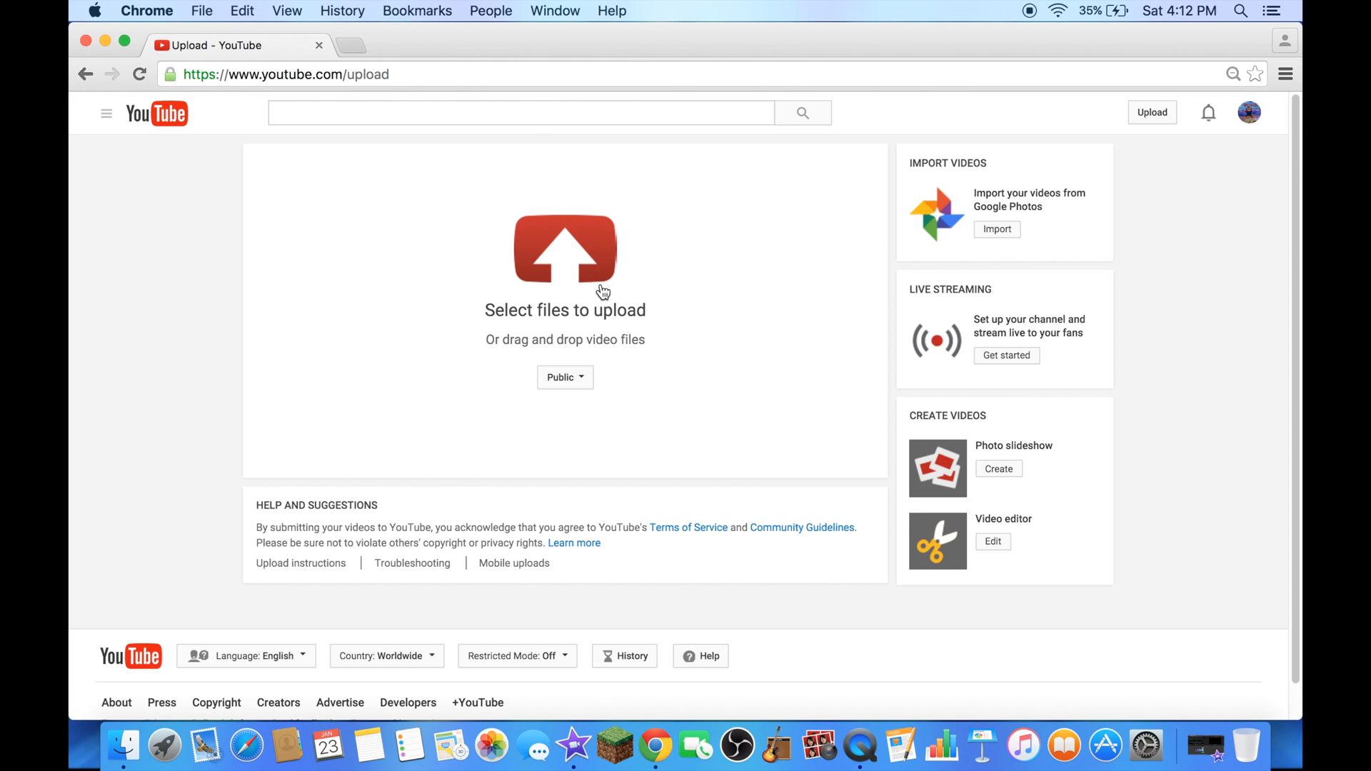
Step: Choose Test Tutorial 4K Video.mp4 from the Desktop in the upload picker and preview it
left_click(566, 254)
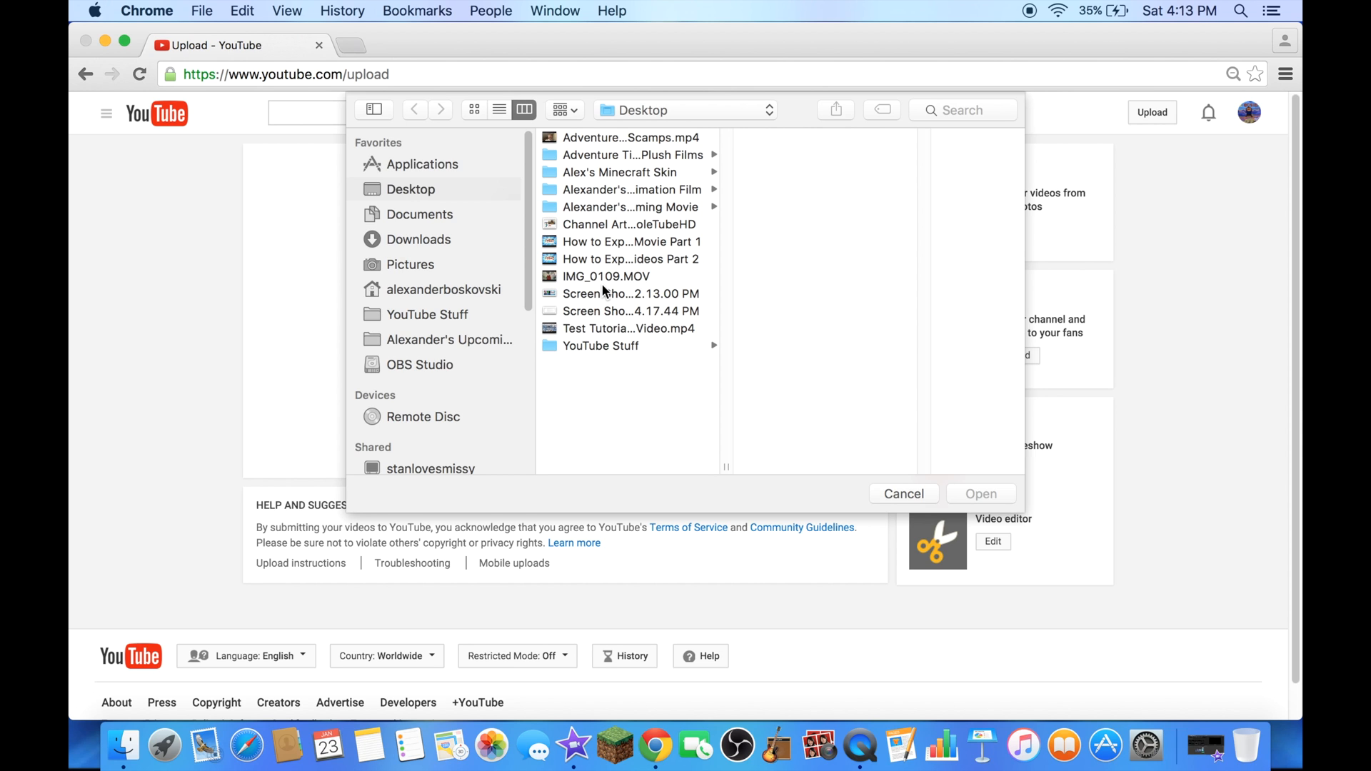
mouse_move(643, 330)
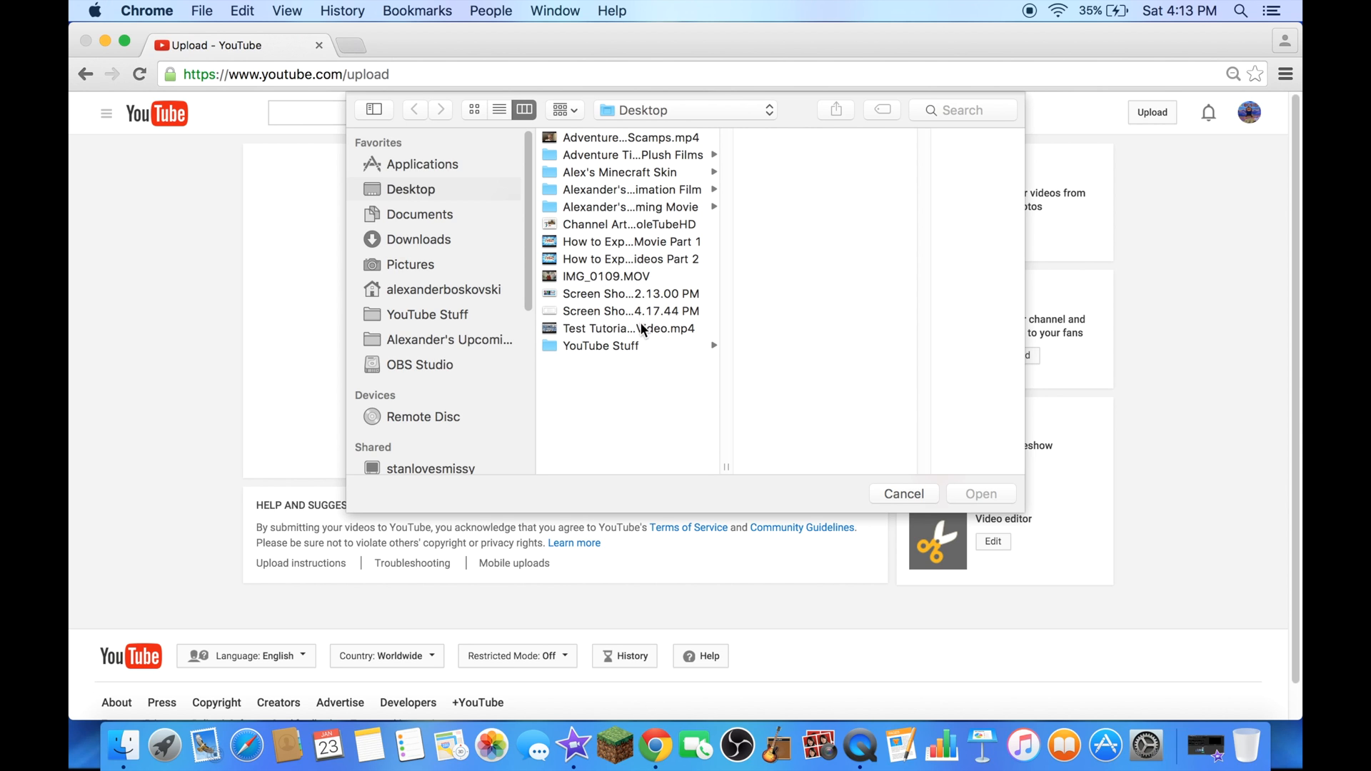
left_click(627, 328)
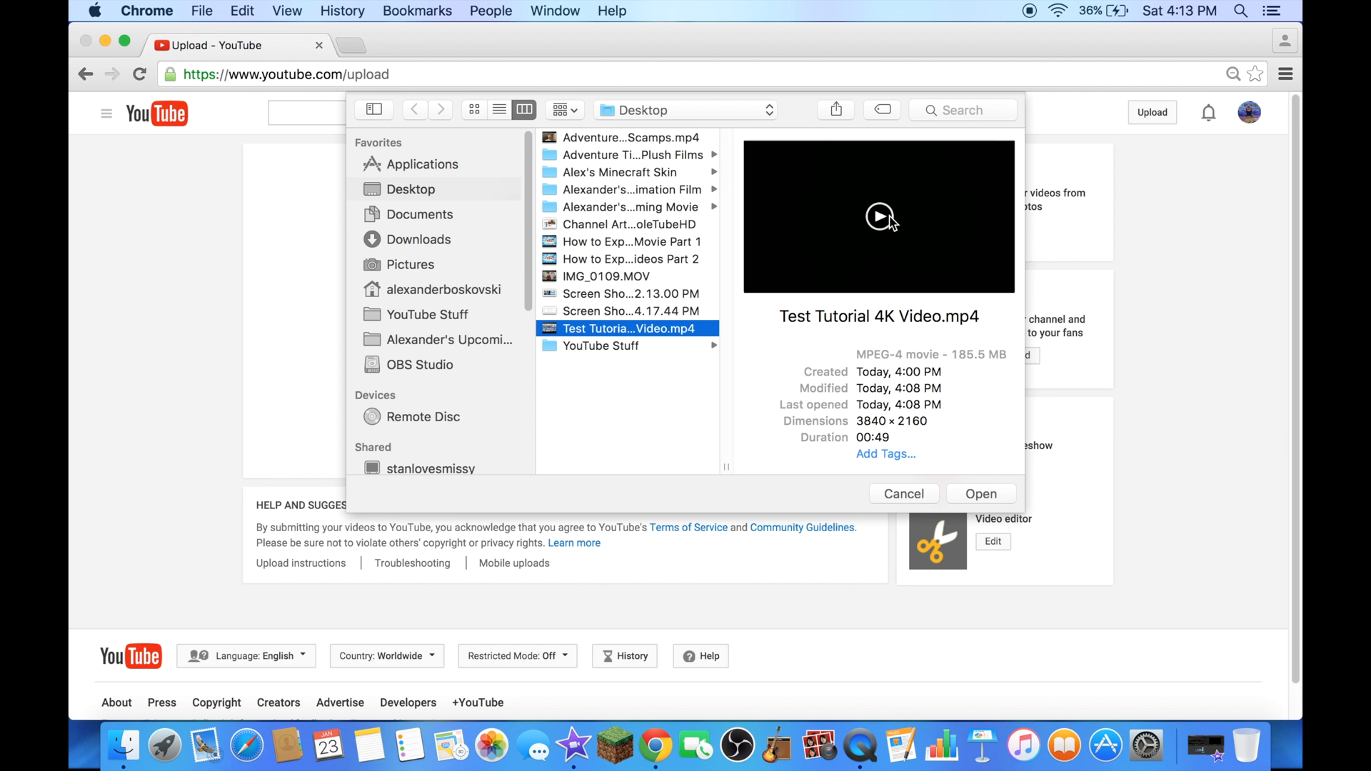
left_click(878, 218)
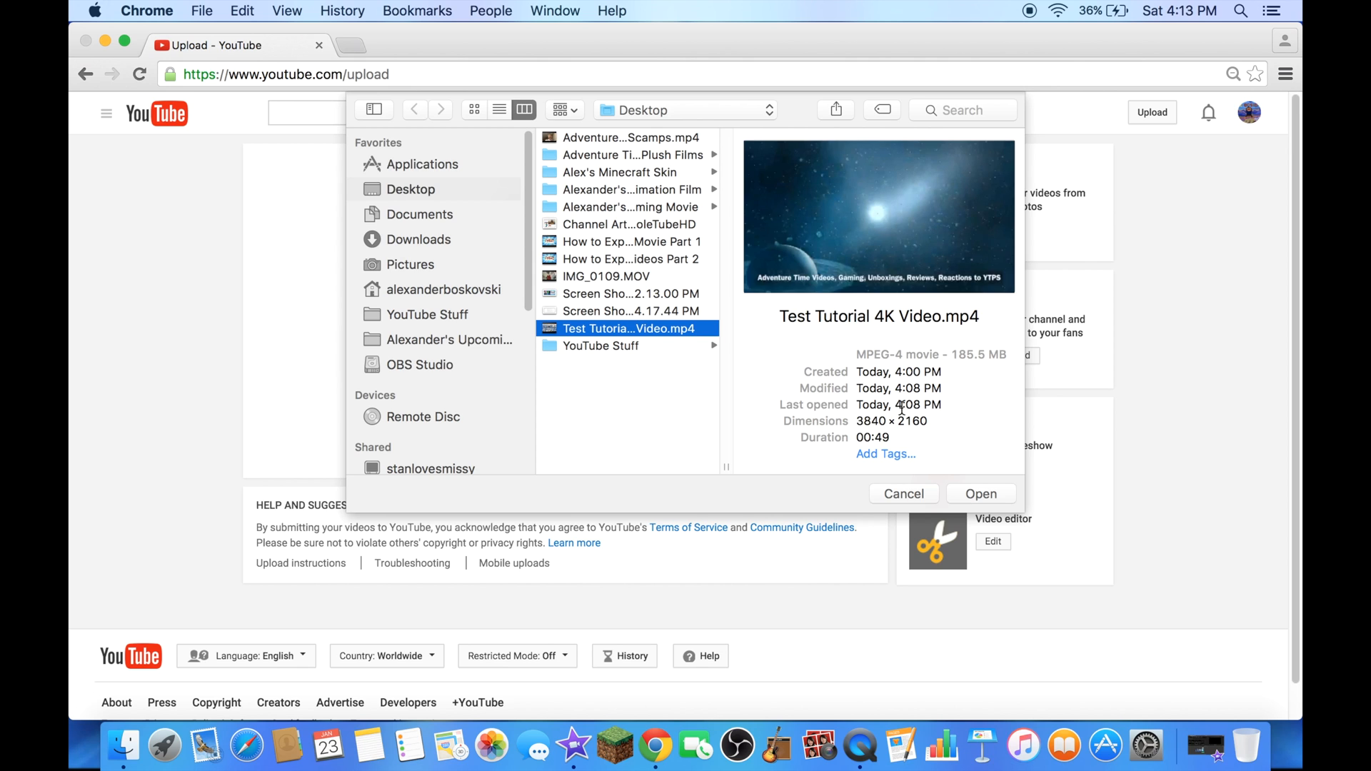
mouse_move(902, 411)
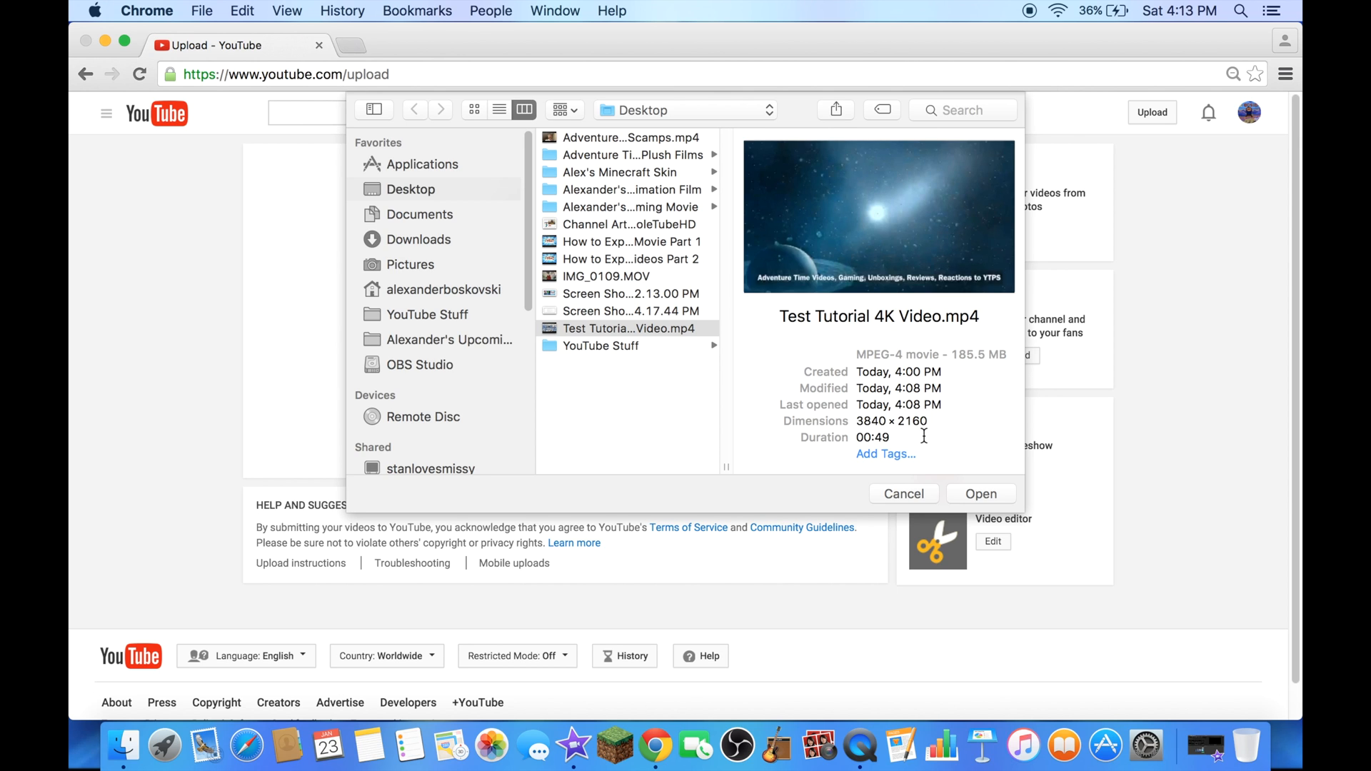
mouse_move(901, 492)
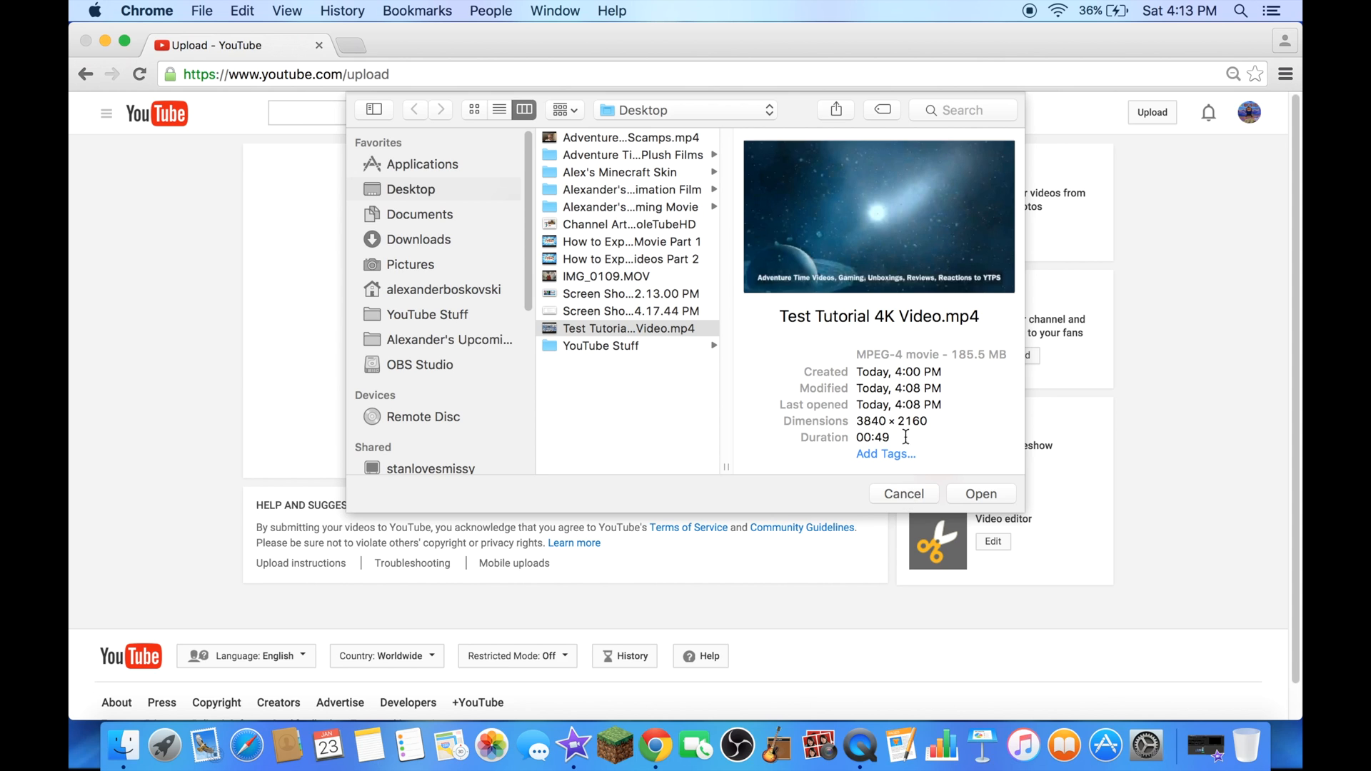
mouse_move(863, 437)
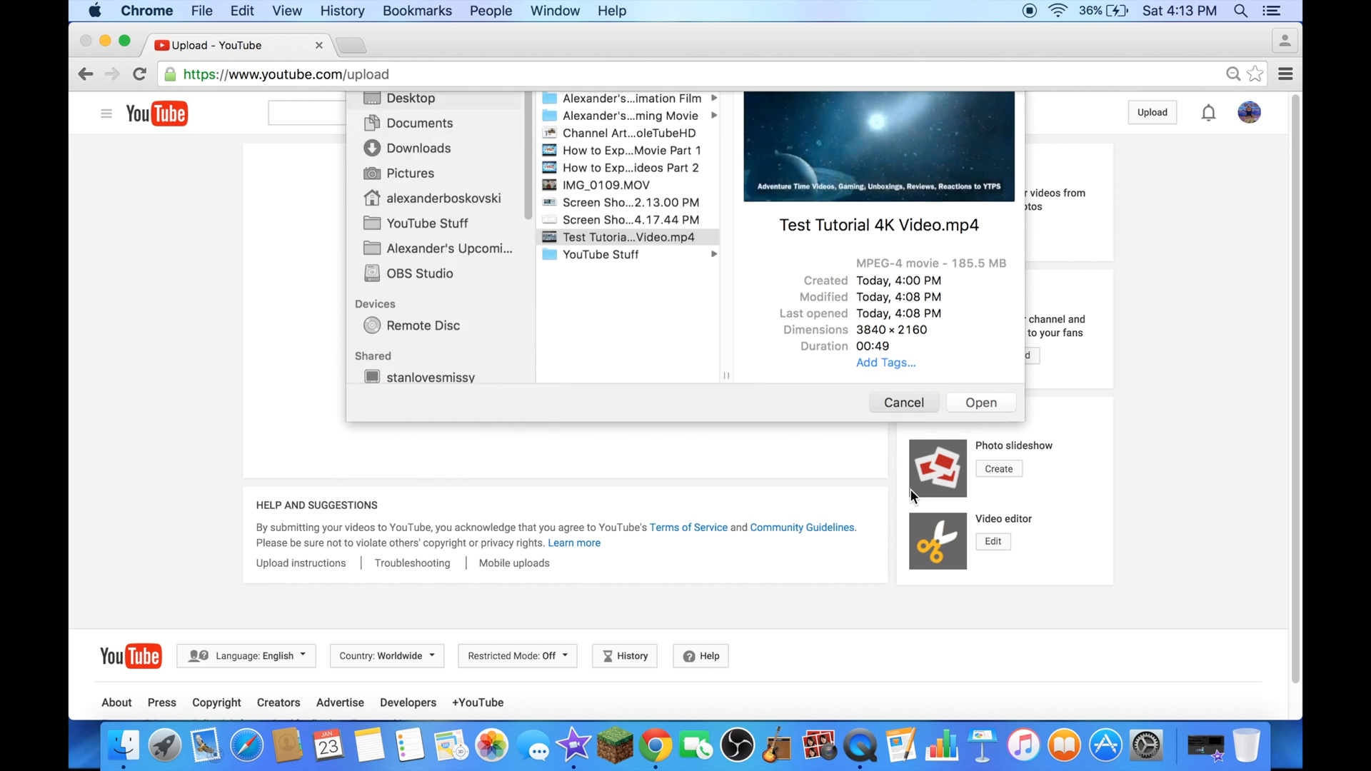
Step: Leave the file picker and go to the account's own channel page via the guide menu
left_click(903, 403)
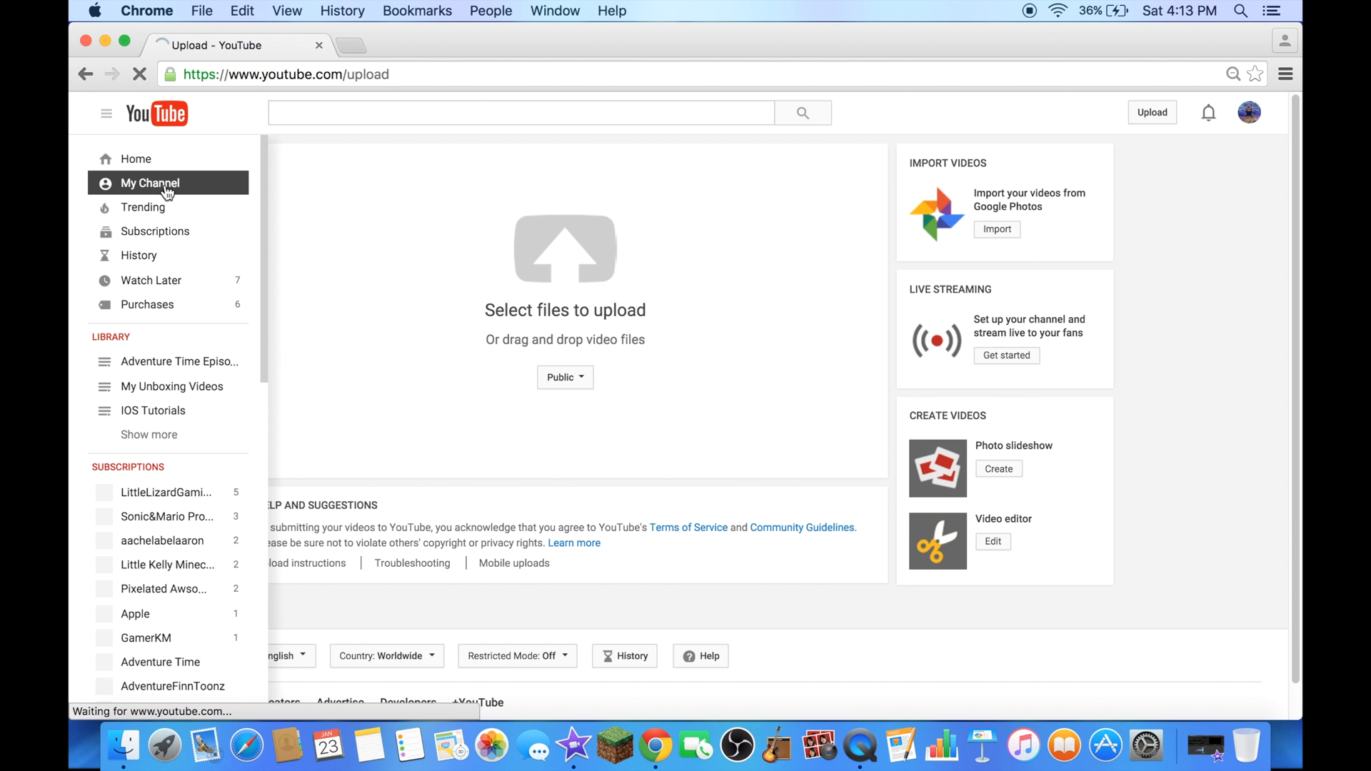
left_click(150, 183)
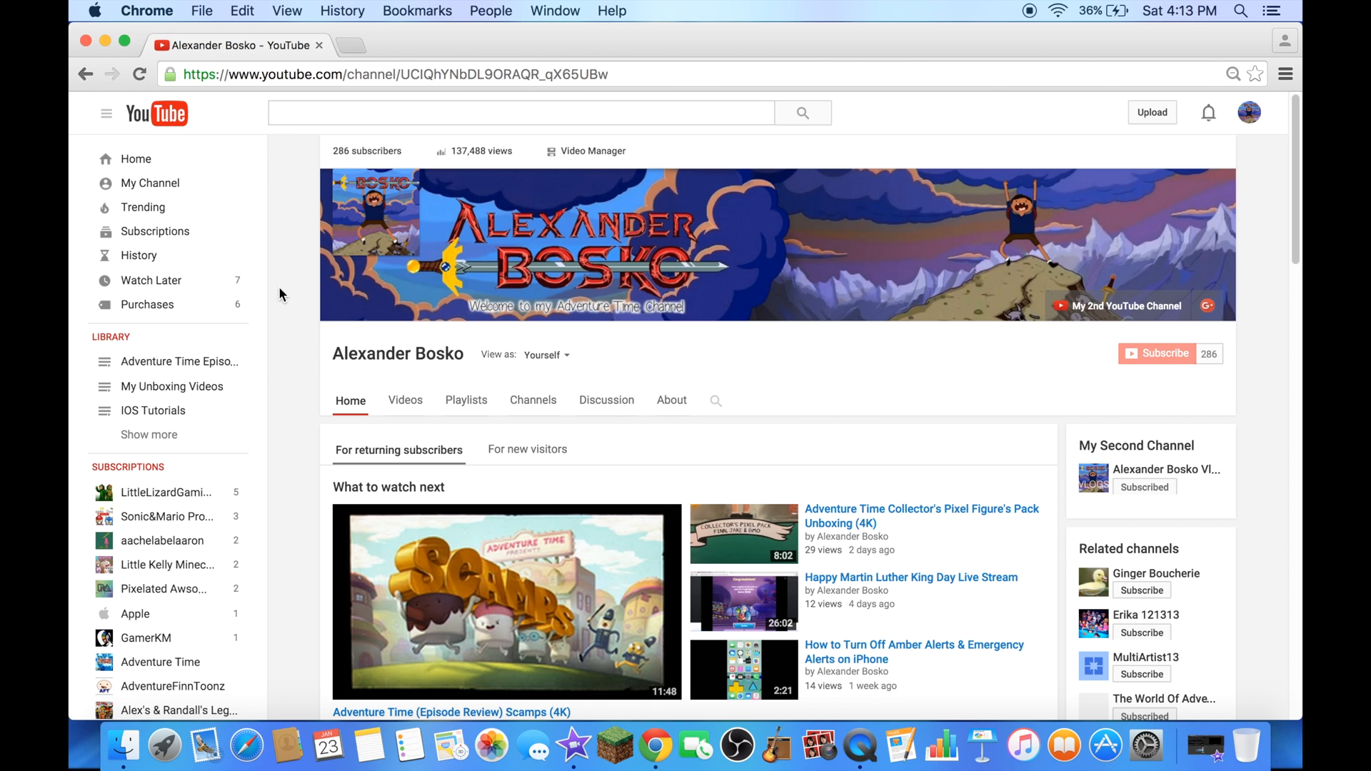
mouse_move(285, 293)
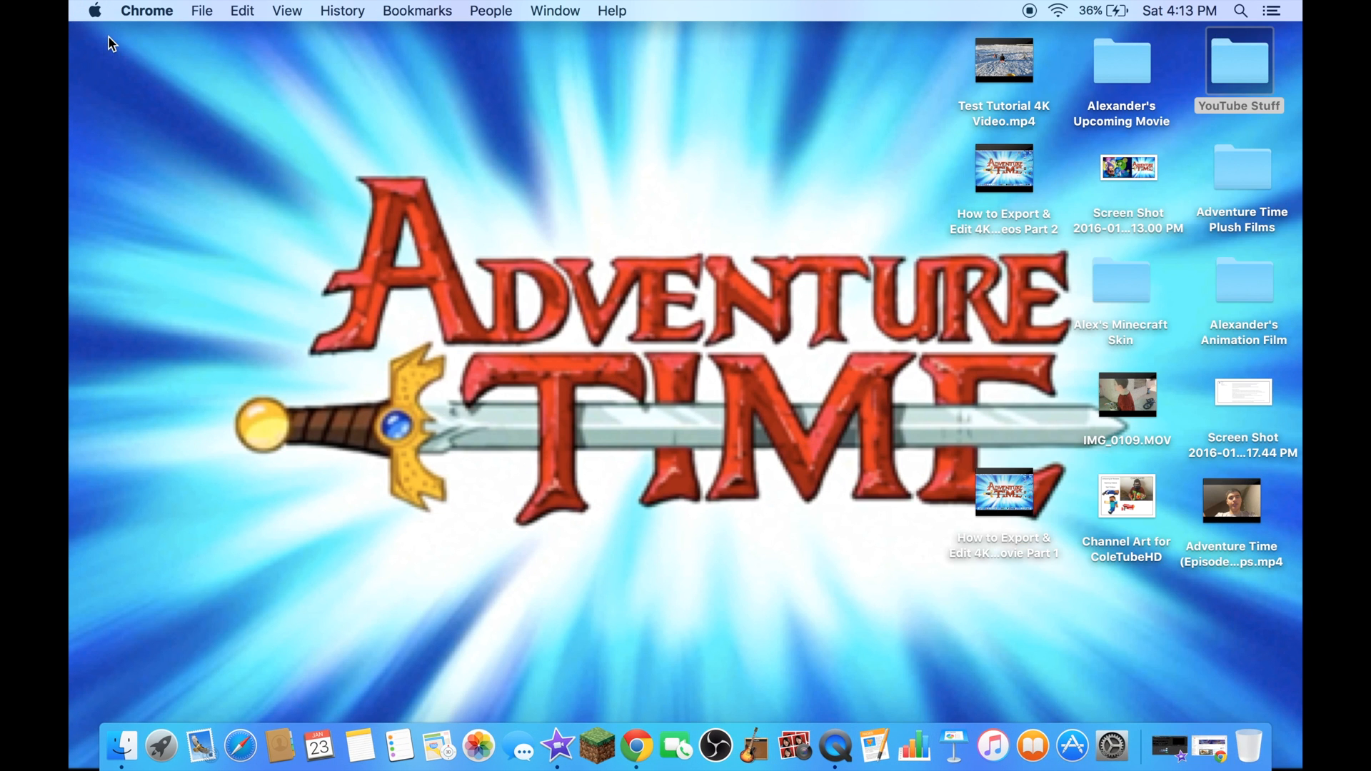
mouse_move(882, 527)
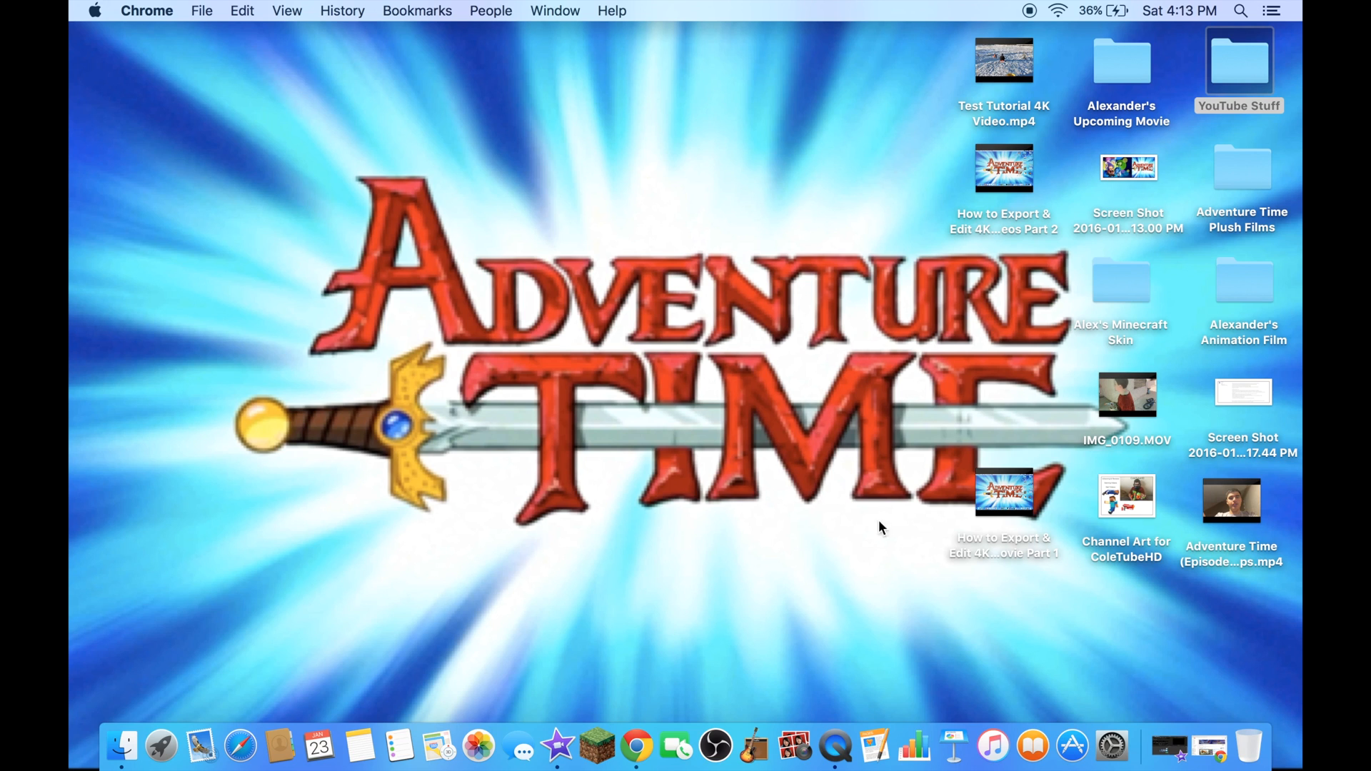
mouse_move(916, 548)
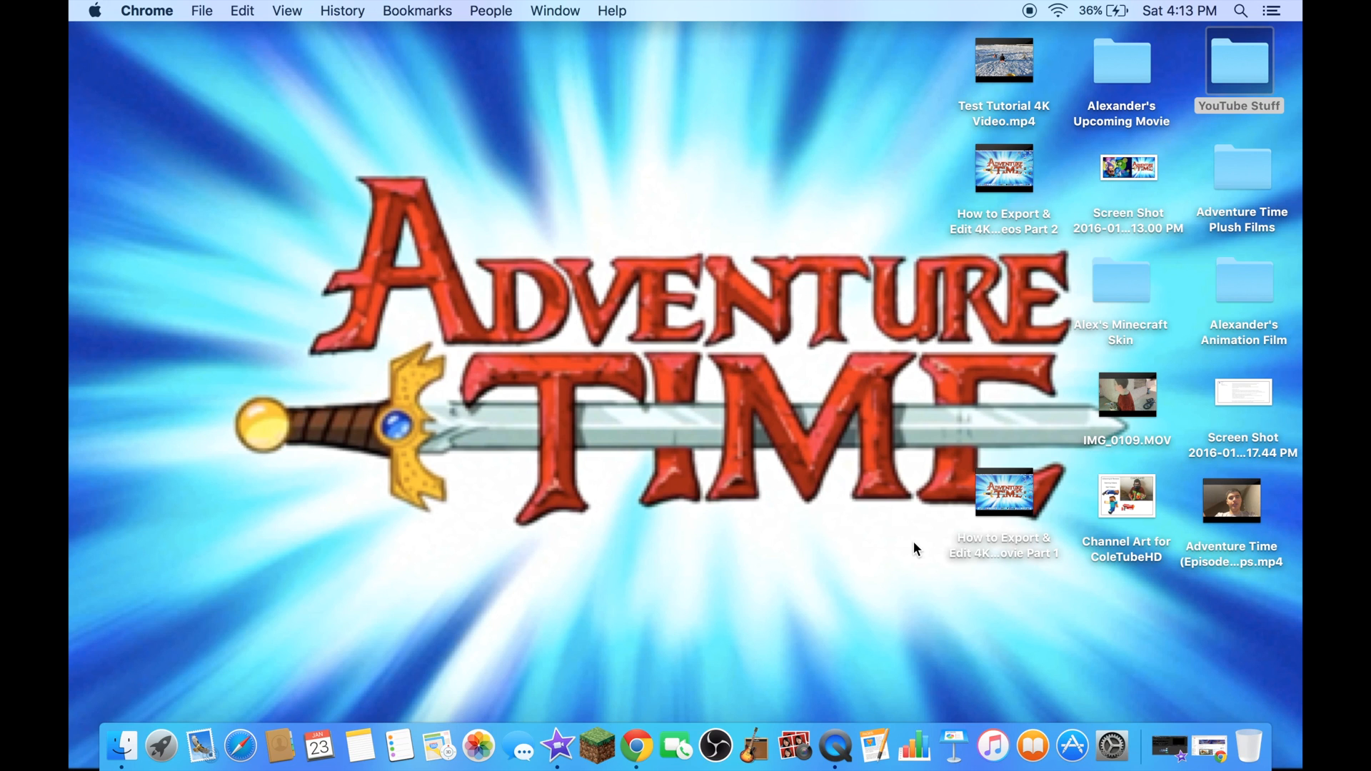
mouse_move(794, 745)
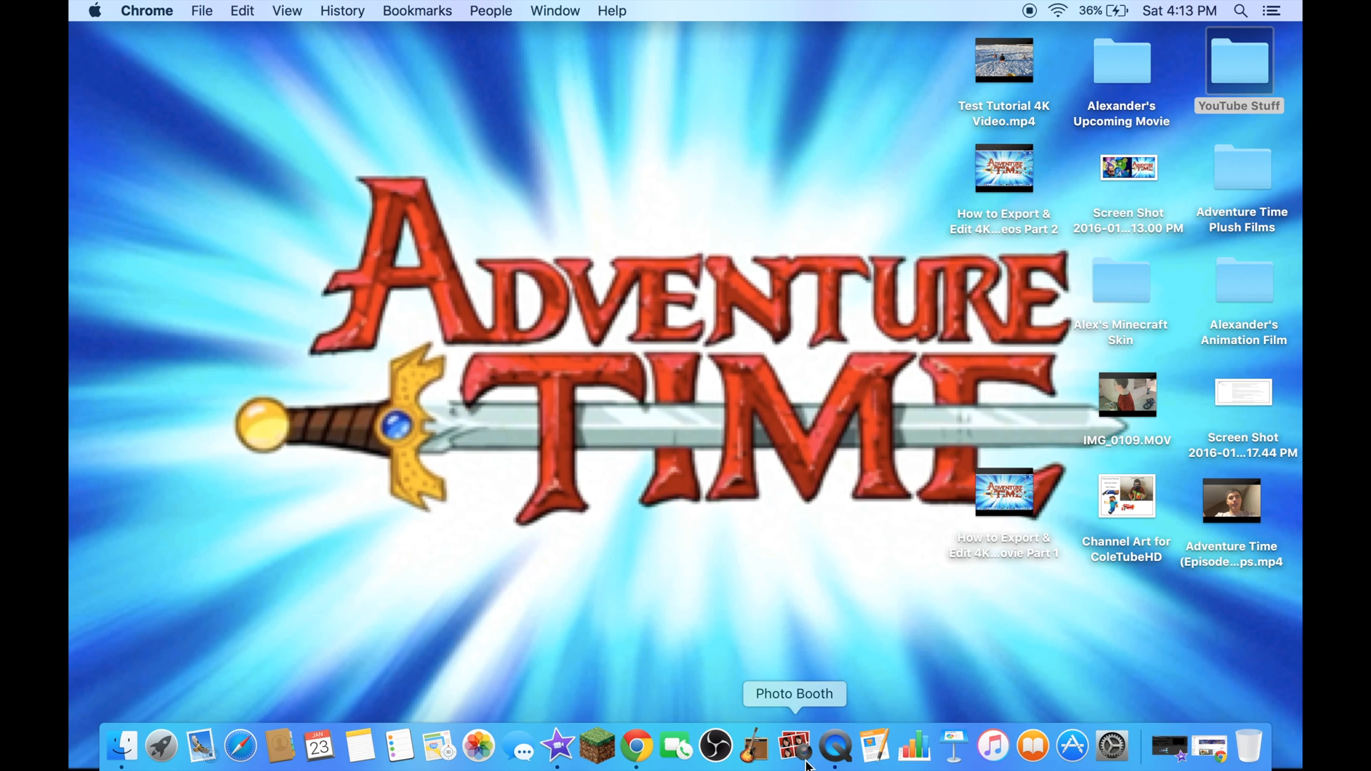
mouse_move(698, 705)
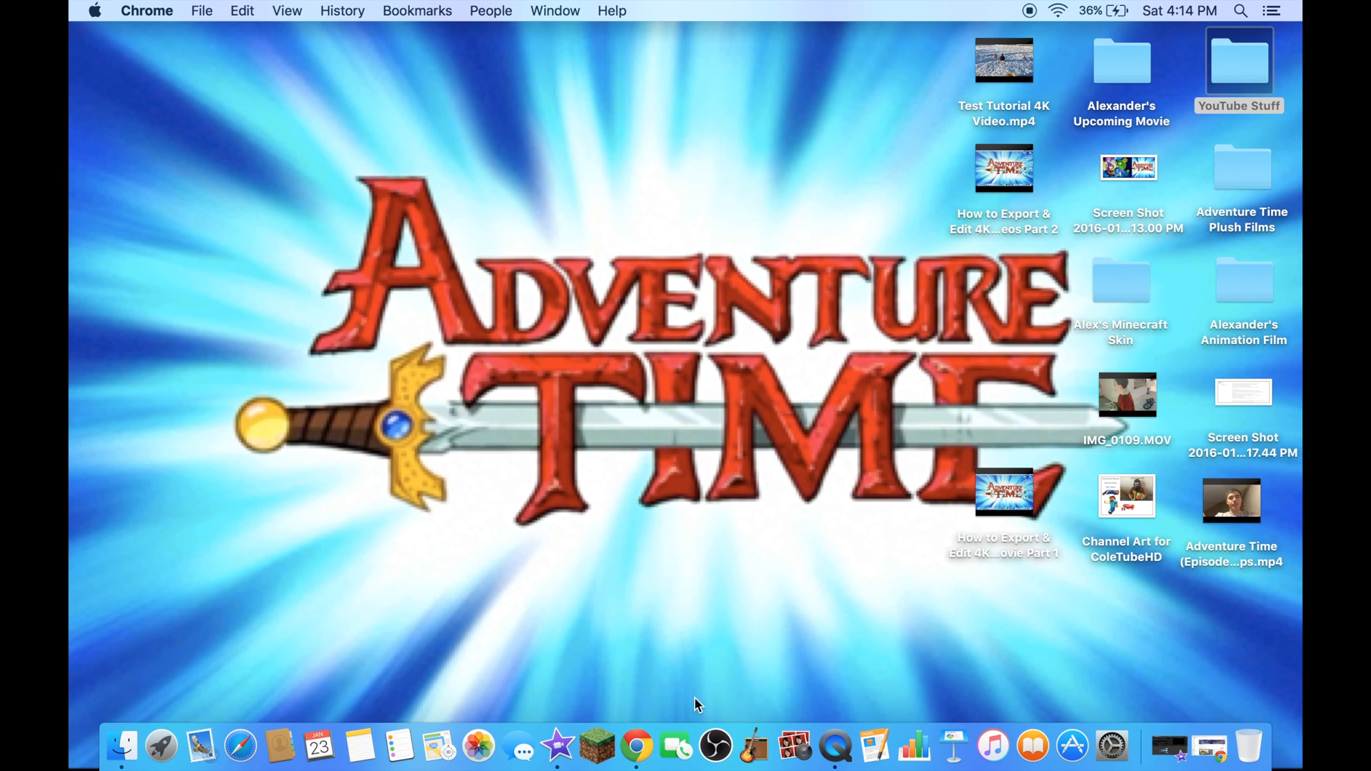
mouse_move(784, 528)
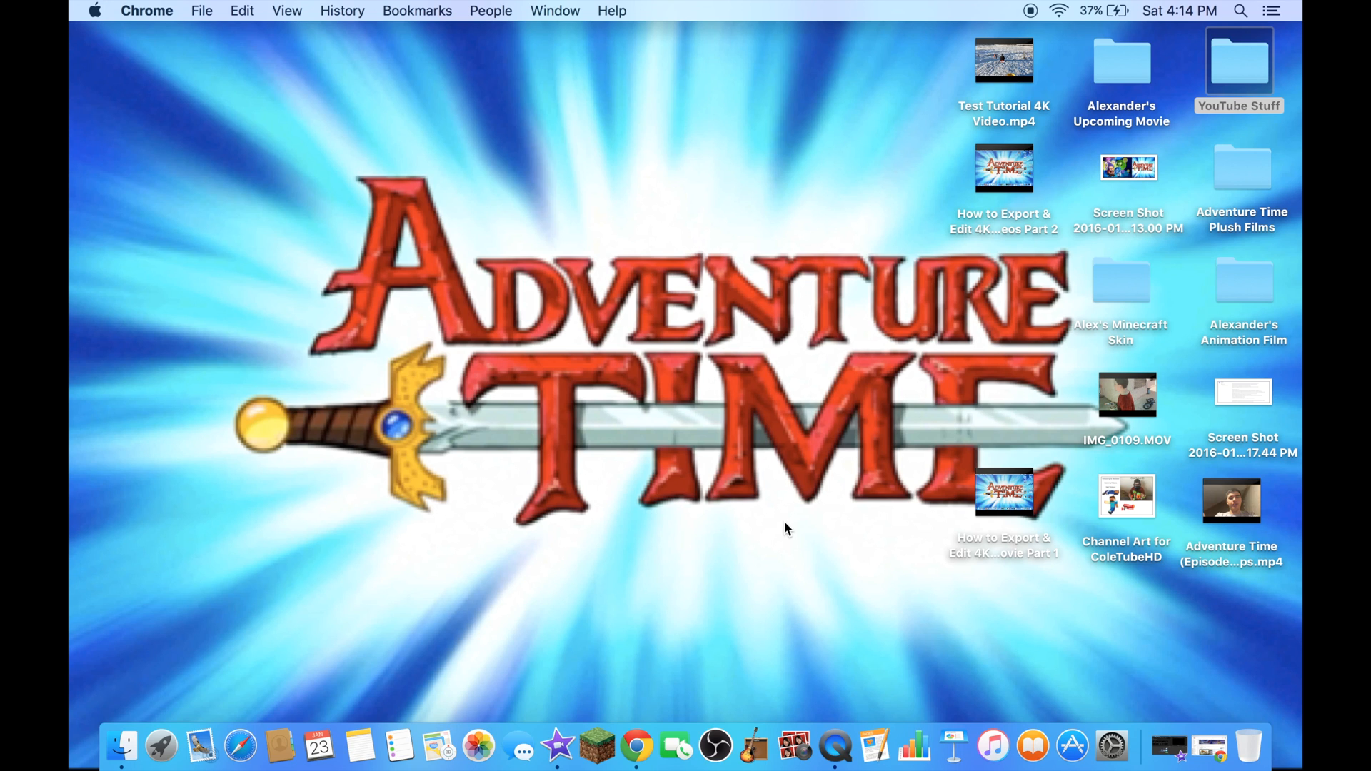
mouse_move(722, 561)
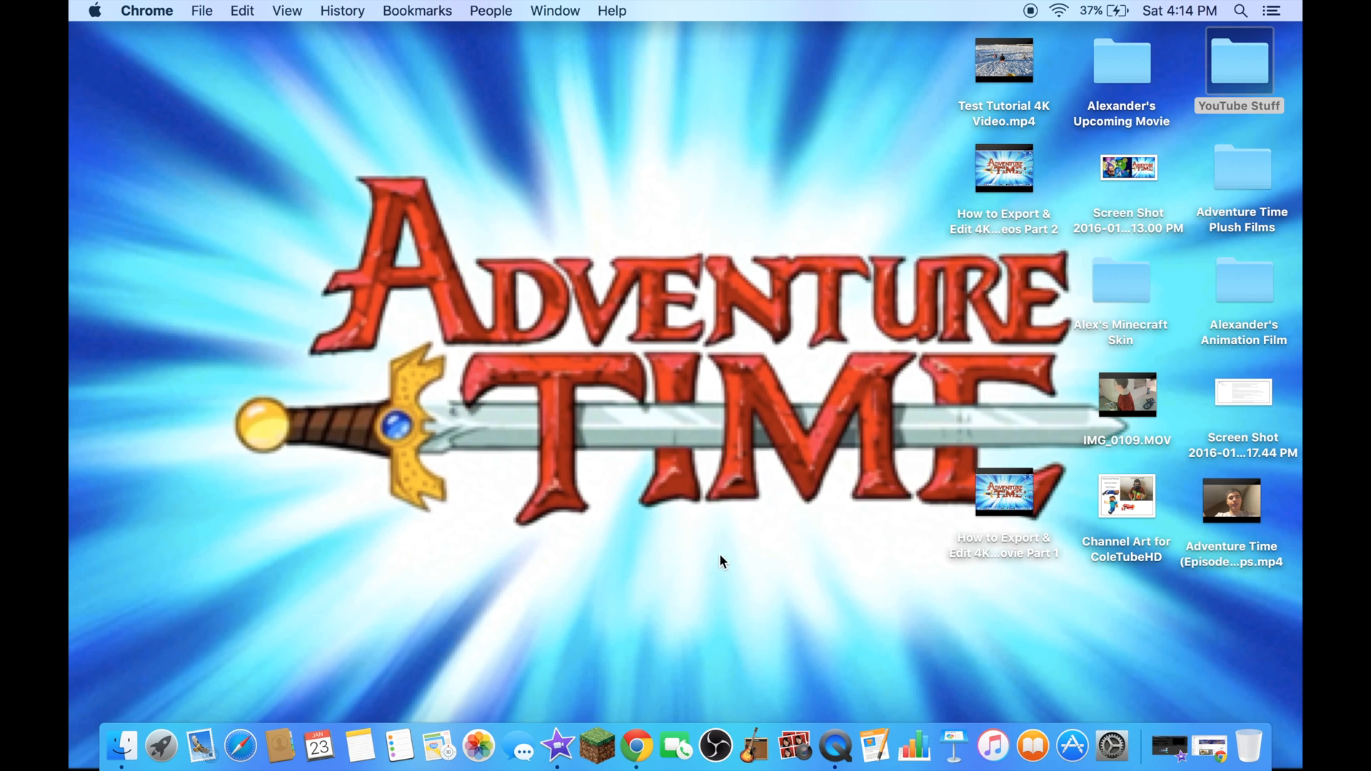
mouse_move(723, 531)
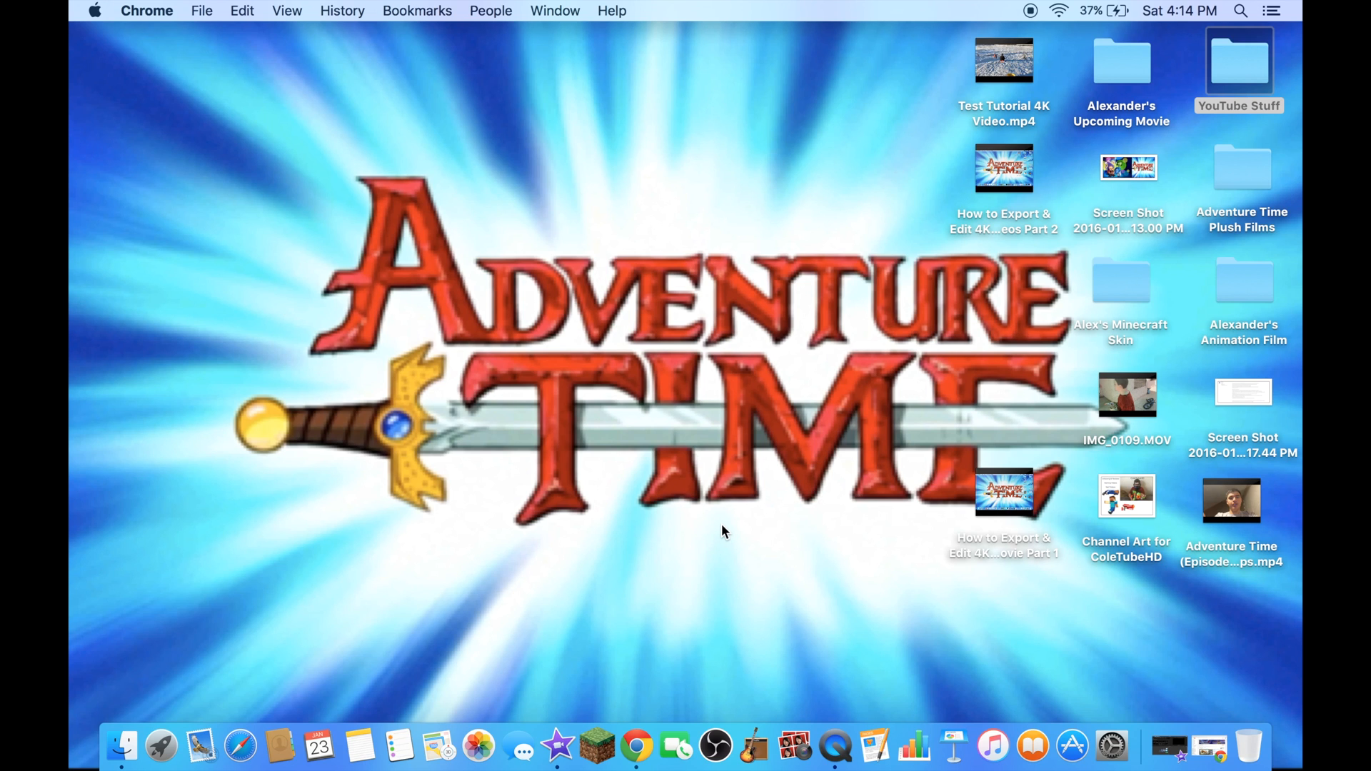
mouse_move(871, 99)
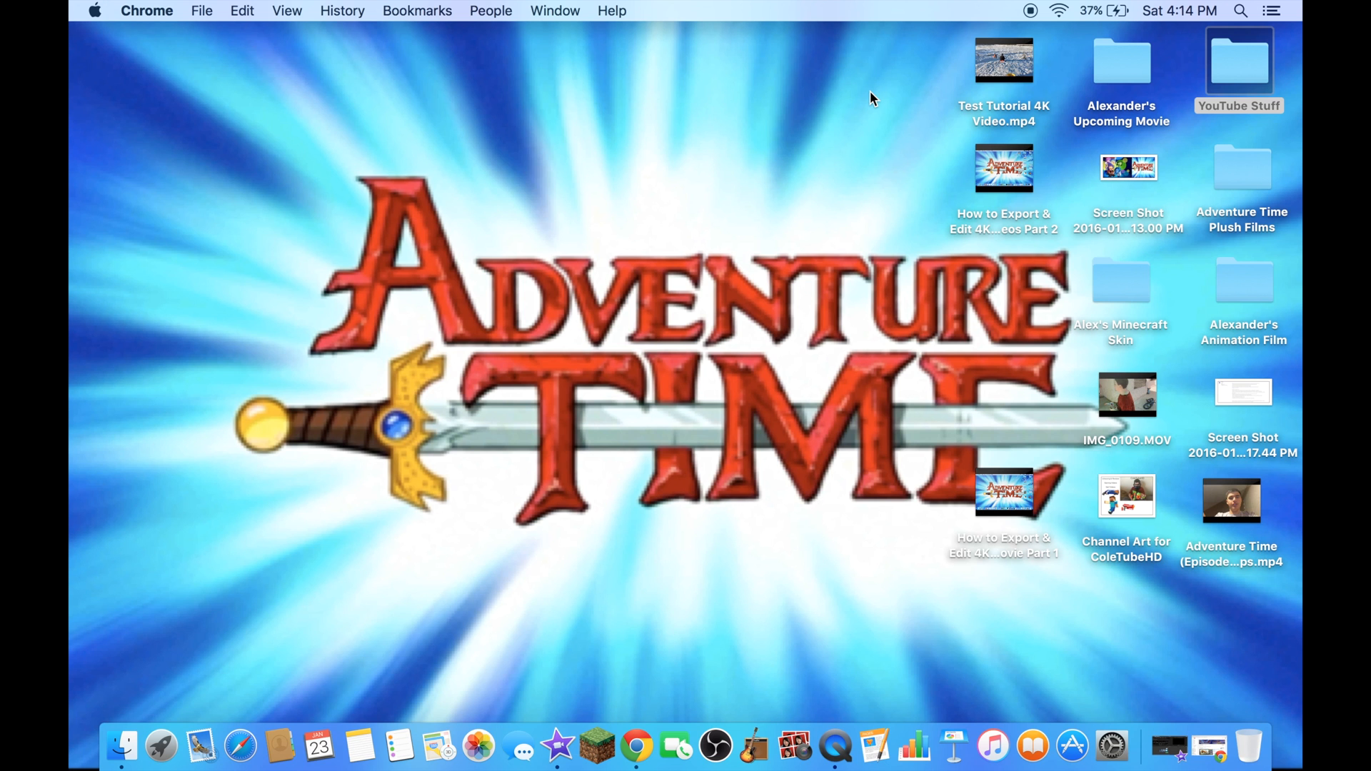
mouse_move(1038, 7)
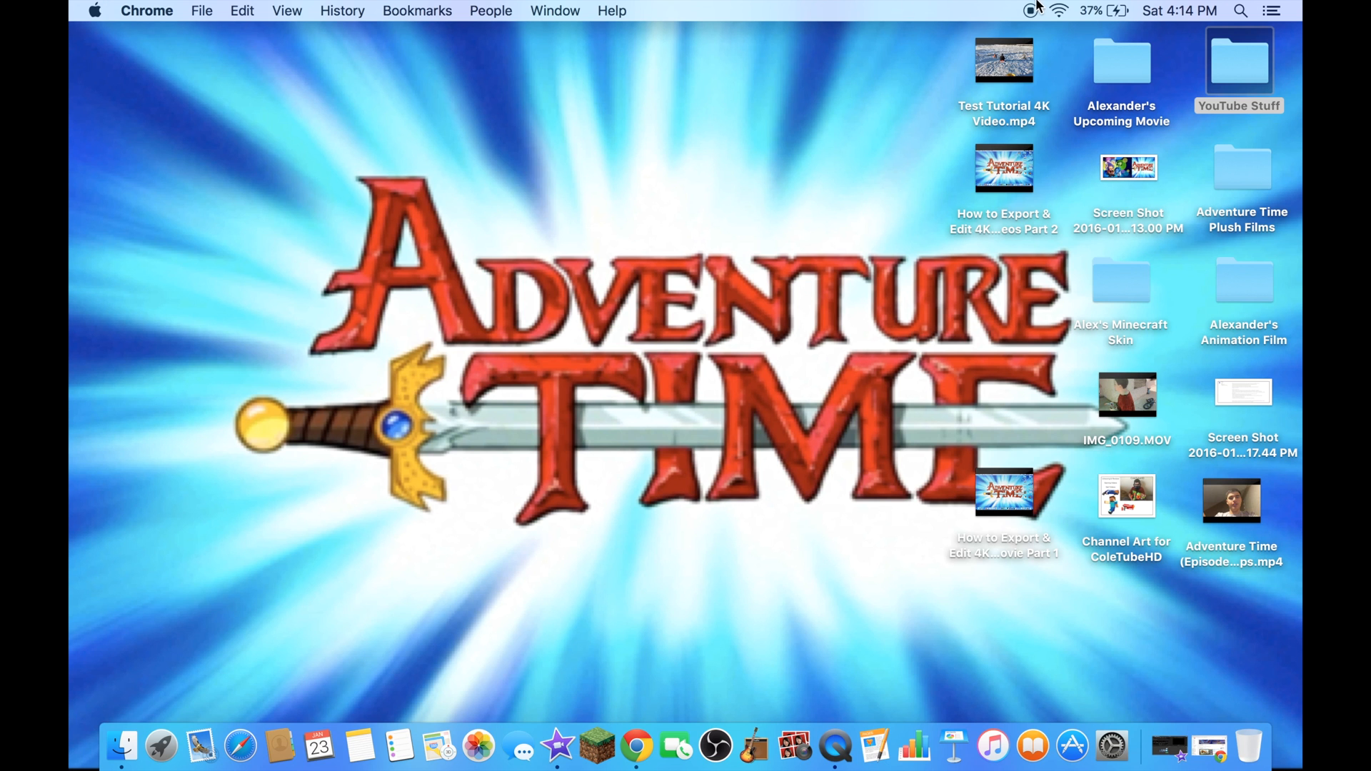